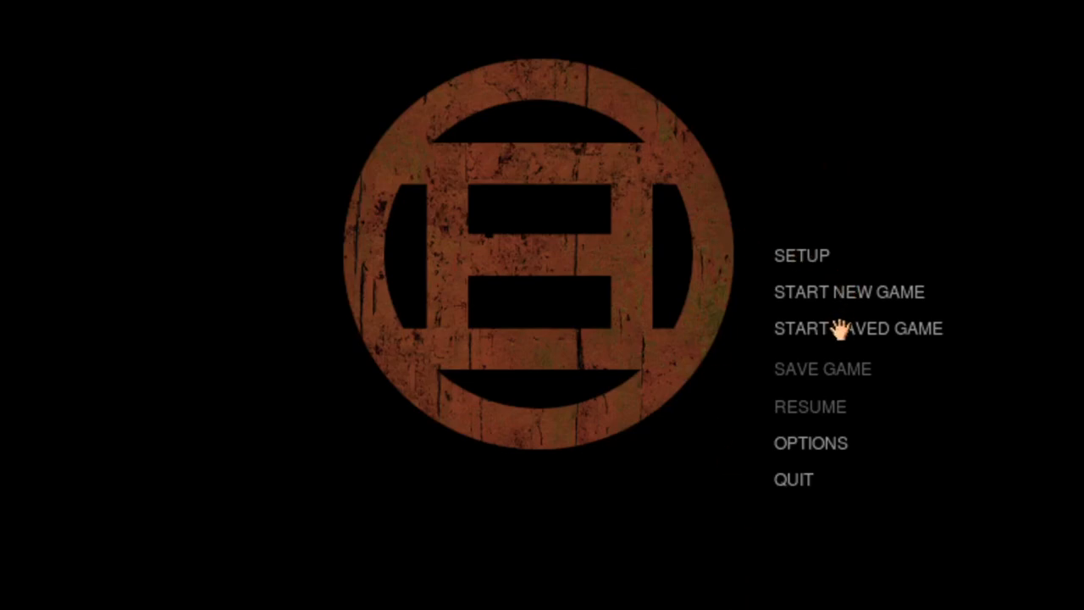
- Load saved game 19 and pull the corridor lever to lower the press
{"action": "left_click", "coordinate": [858, 328]}
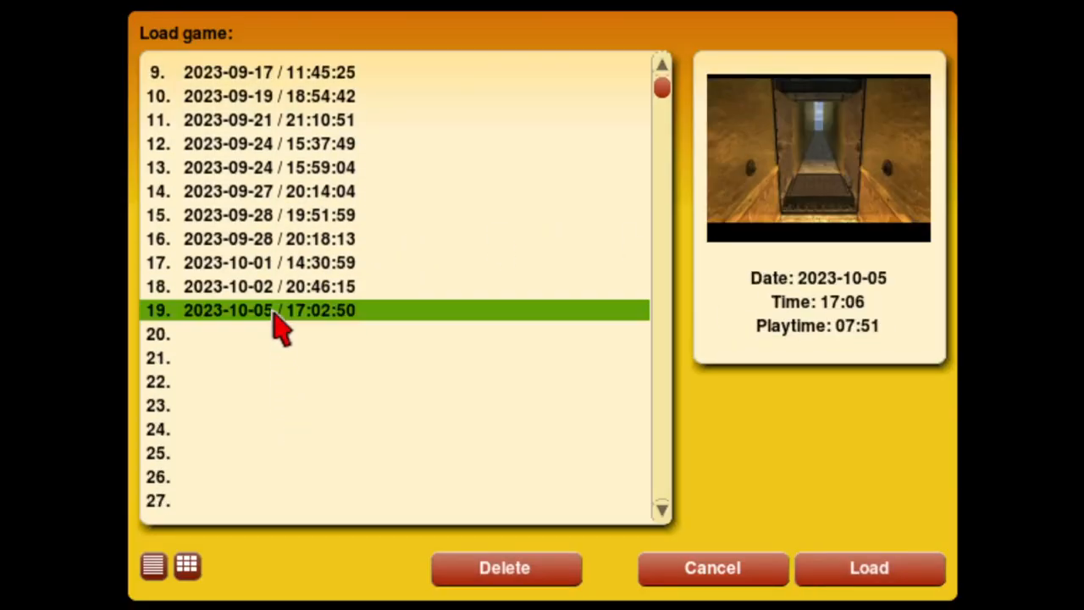
{"action": "left_click", "coordinate": [868, 567]}
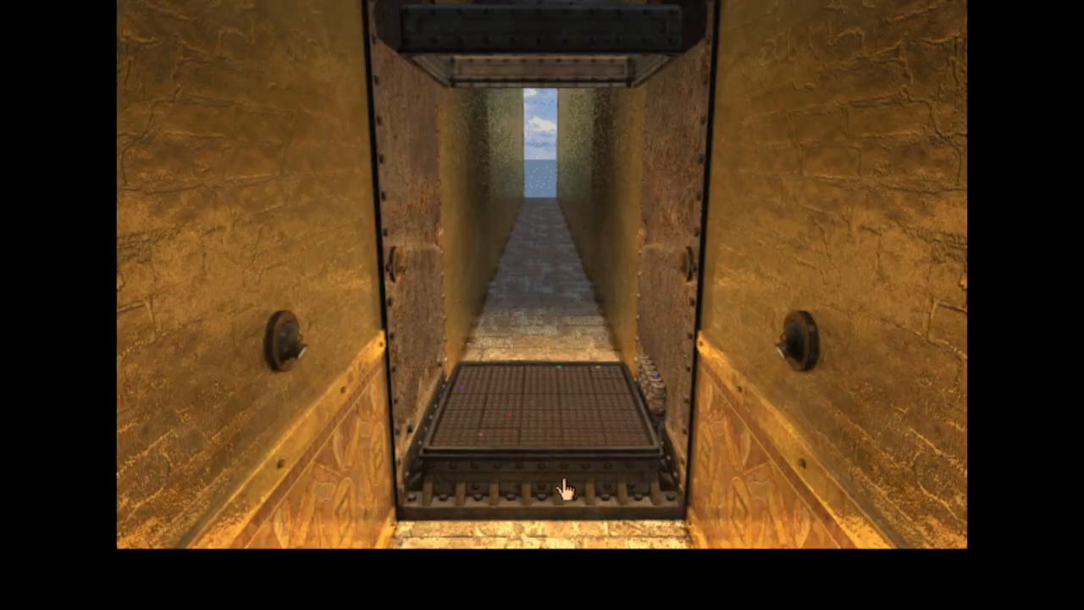
{"action": "mouse_move", "coordinate": [289, 312]}
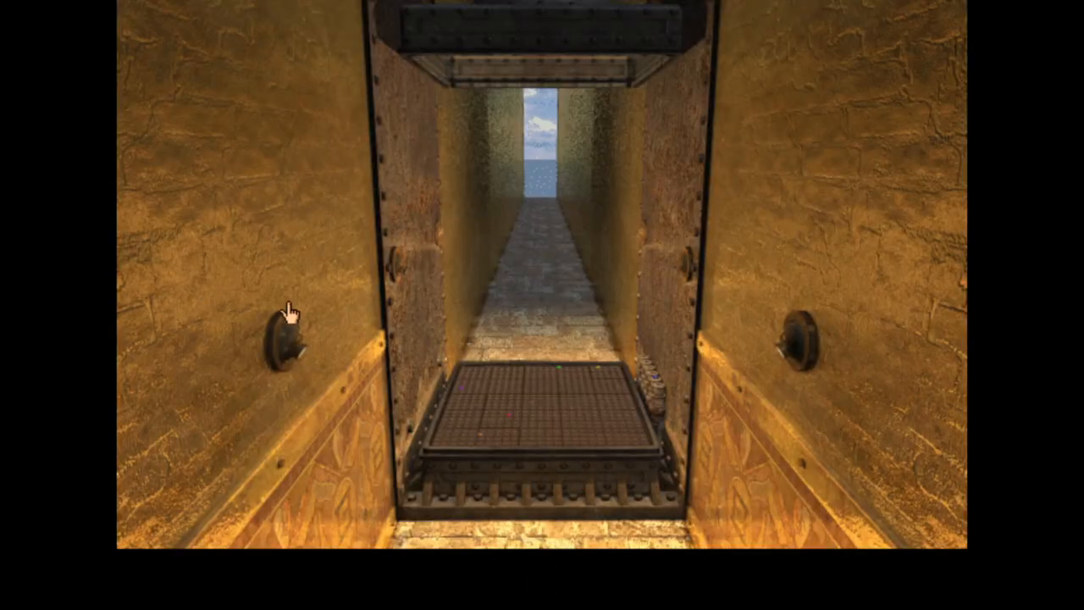
{"action": "mouse_move", "coordinate": [127, 379]}
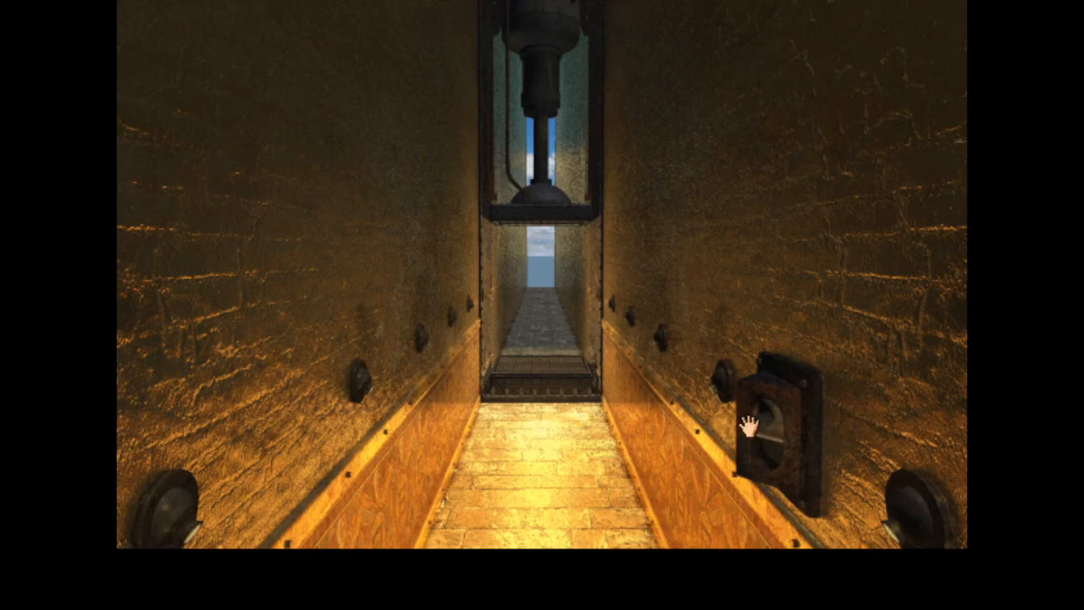
{"action": "left_click", "coordinate": [771, 432]}
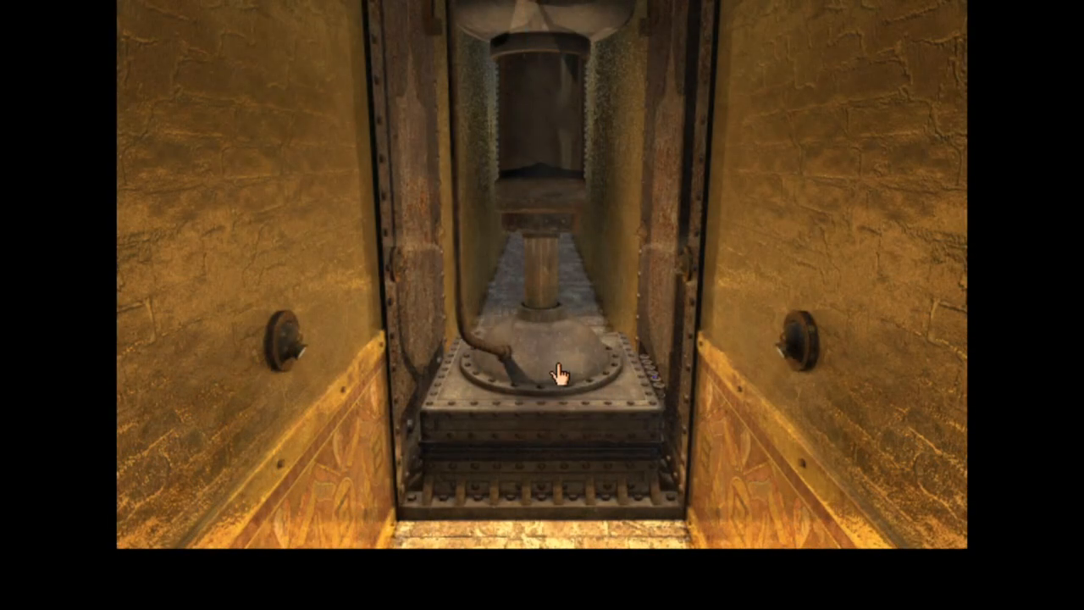
{"action": "mouse_move", "coordinate": [370, 282]}
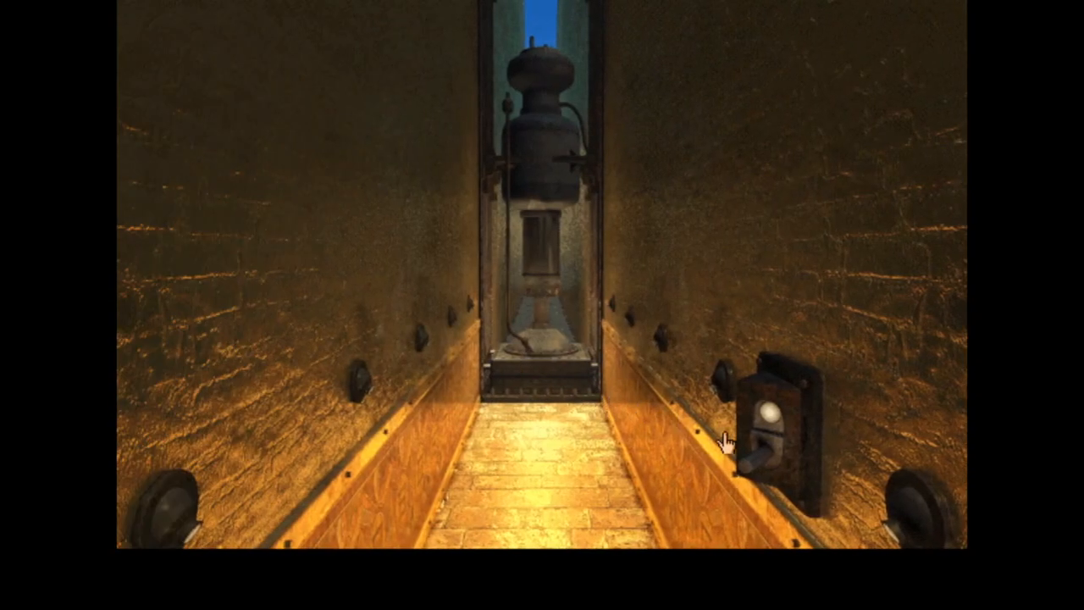
- Look out at the island, then turn back and walk up to the press platform
{"action": "left_click", "coordinate": [766, 440]}
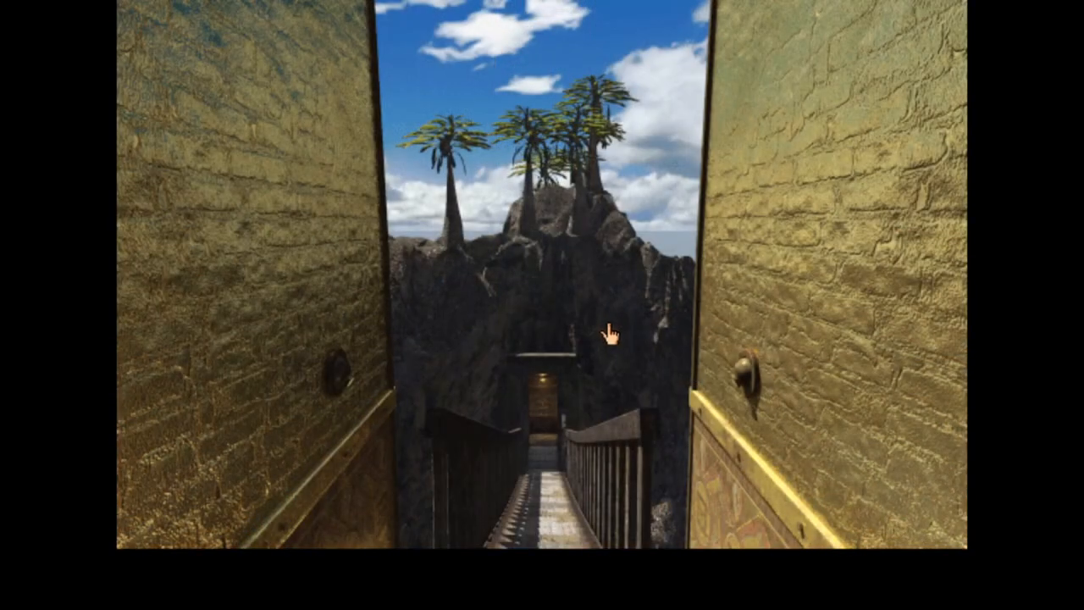
{"action": "left_click", "coordinate": [610, 335]}
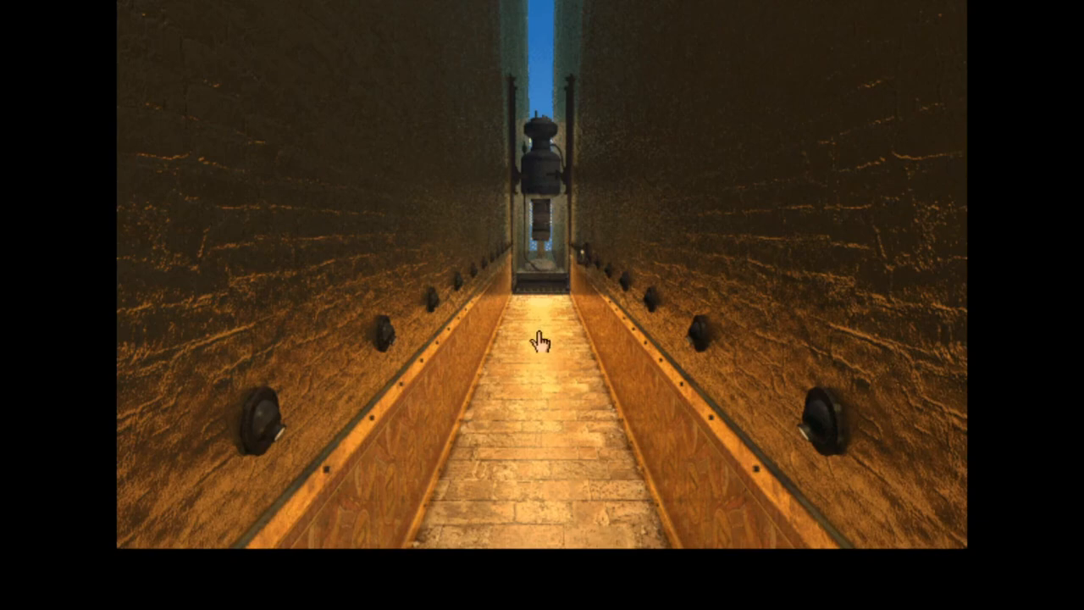
{"action": "mouse_move", "coordinate": [532, 345]}
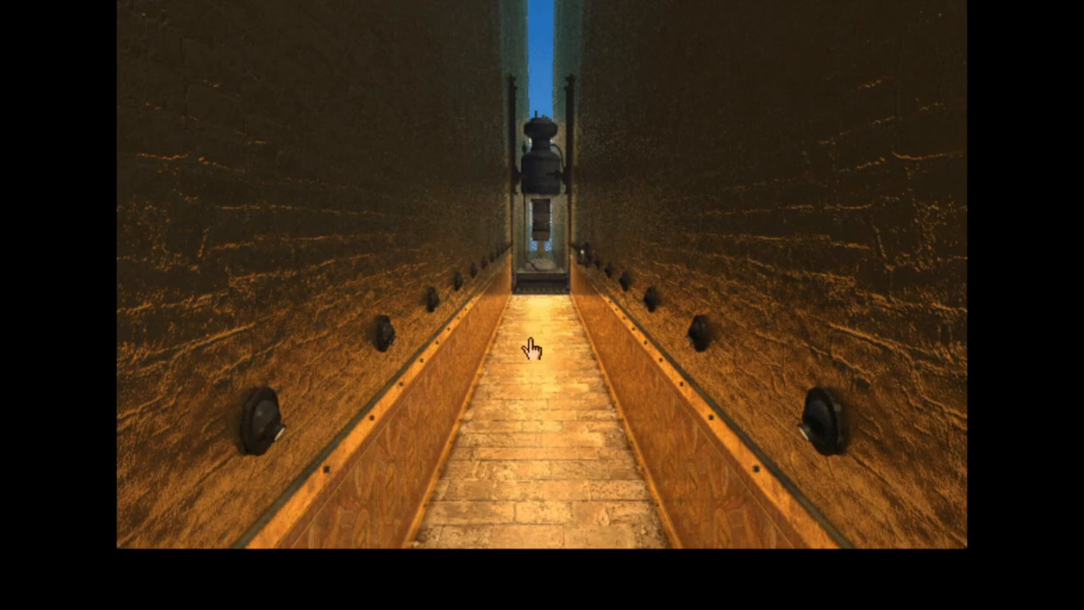
{"action": "mouse_move", "coordinate": [567, 283]}
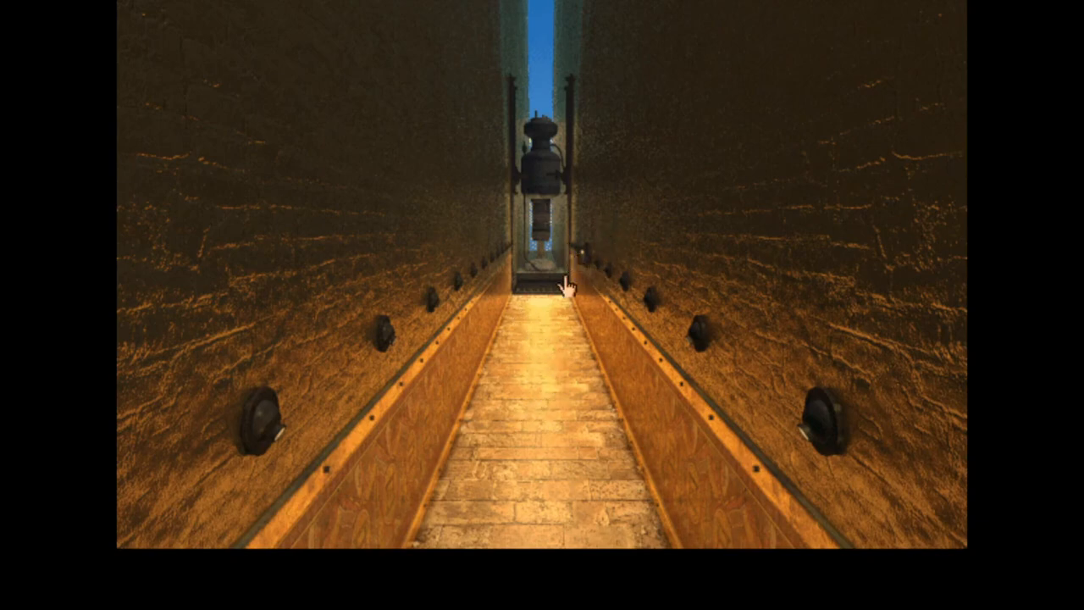
{"action": "left_click", "coordinate": [566, 284]}
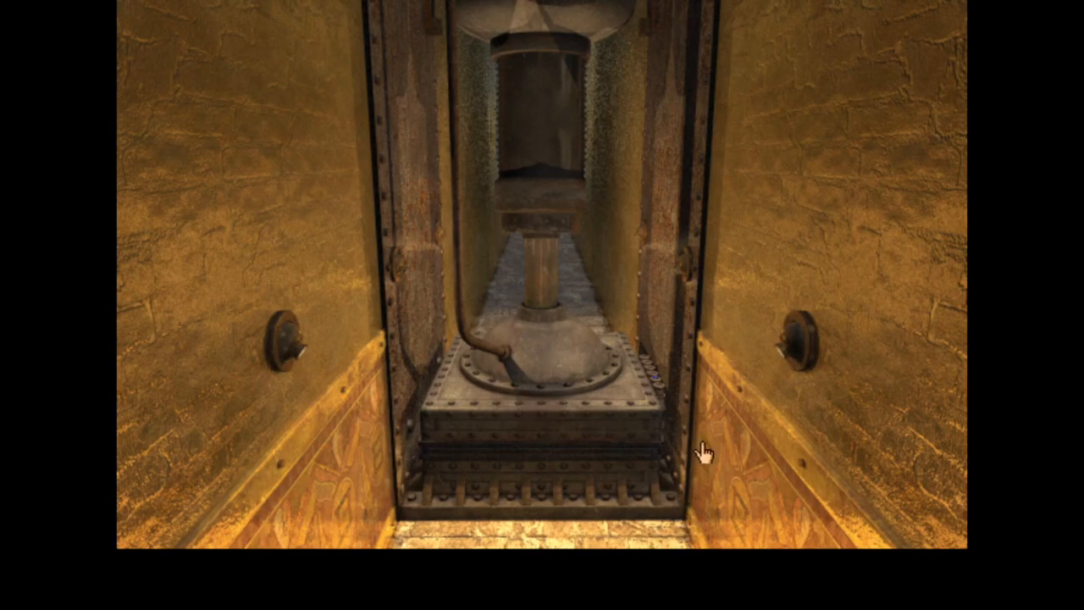
- Raise and lower the press with the corridor lever, then approach the marble grid
{"action": "left_click", "coordinate": [702, 448]}
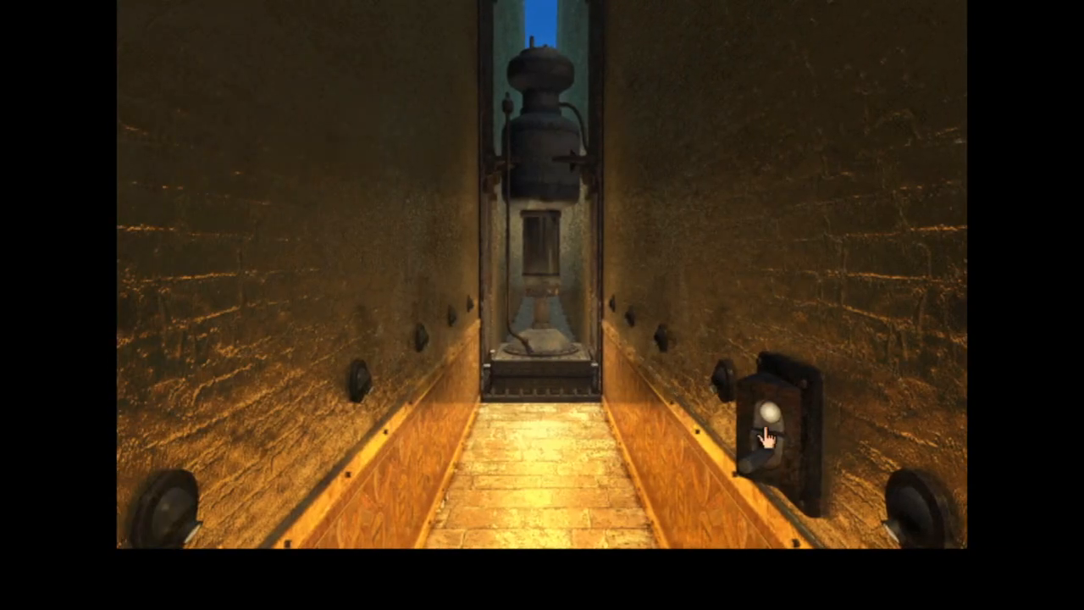
{"action": "left_click", "coordinate": [771, 424]}
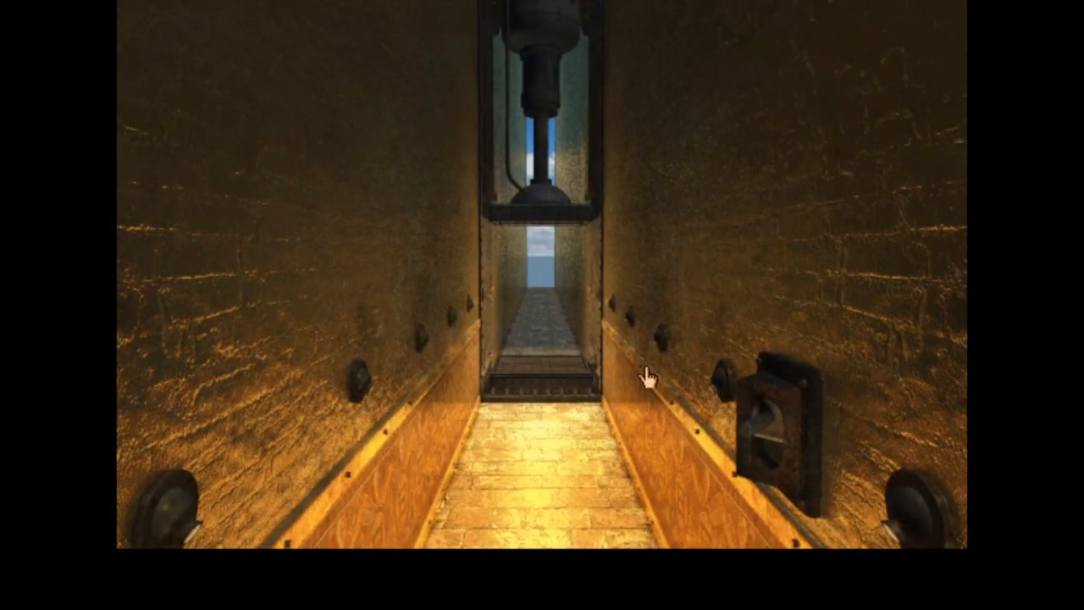
{"action": "left_click", "coordinate": [771, 423]}
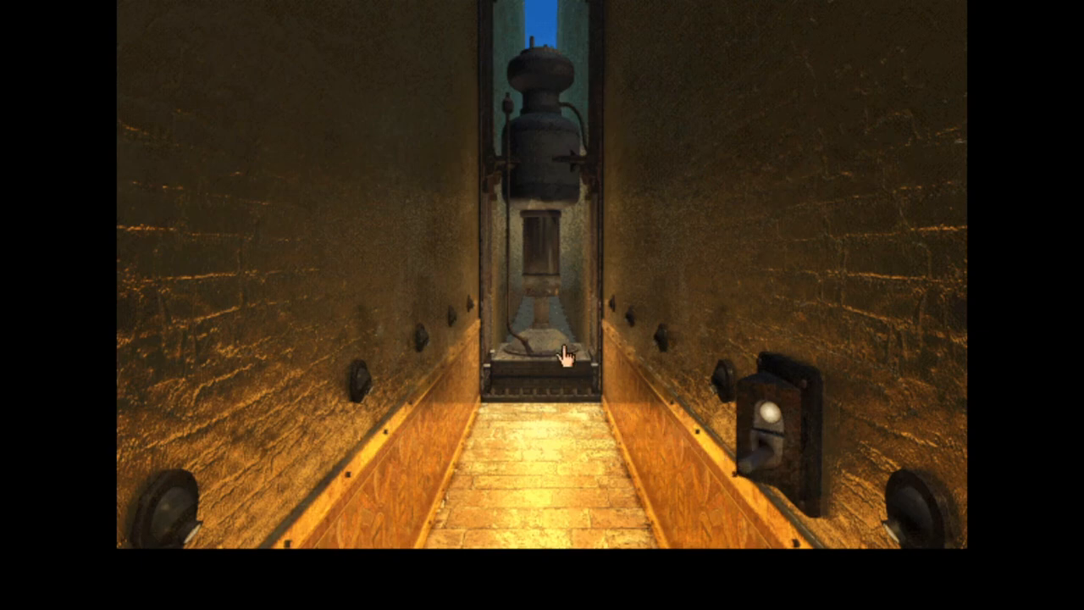
{"action": "left_click", "coordinate": [550, 356]}
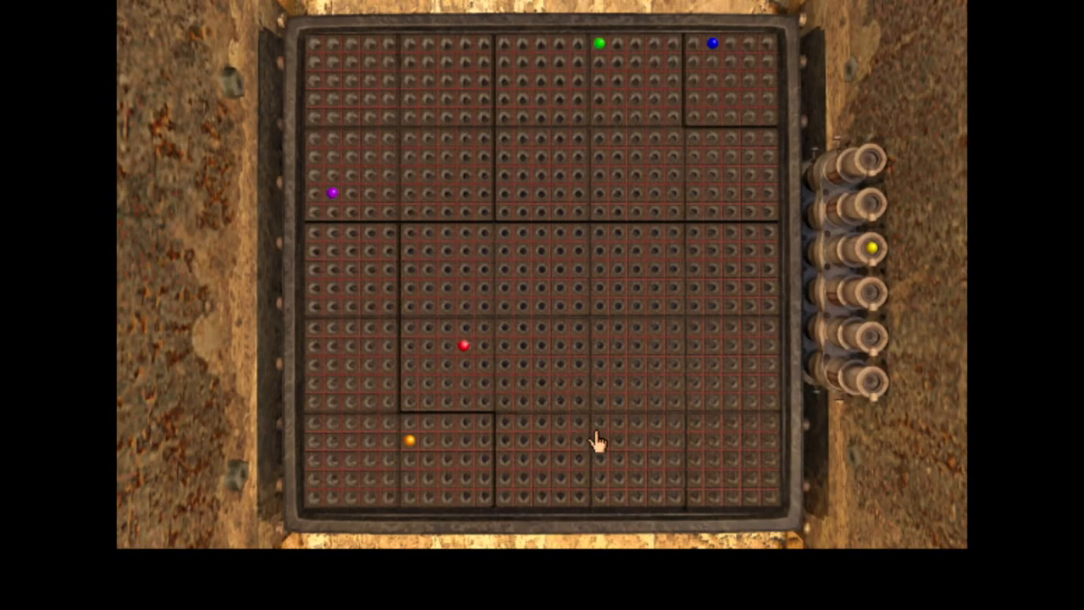
{"action": "mouse_move", "coordinate": [714, 144]}
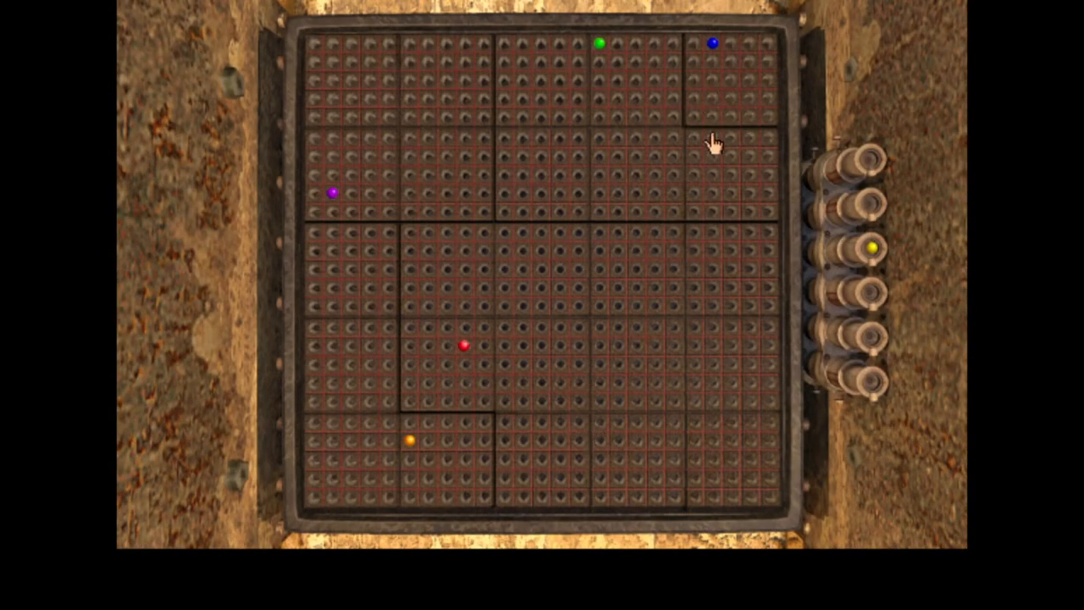
{"action": "mouse_move", "coordinate": [626, 246]}
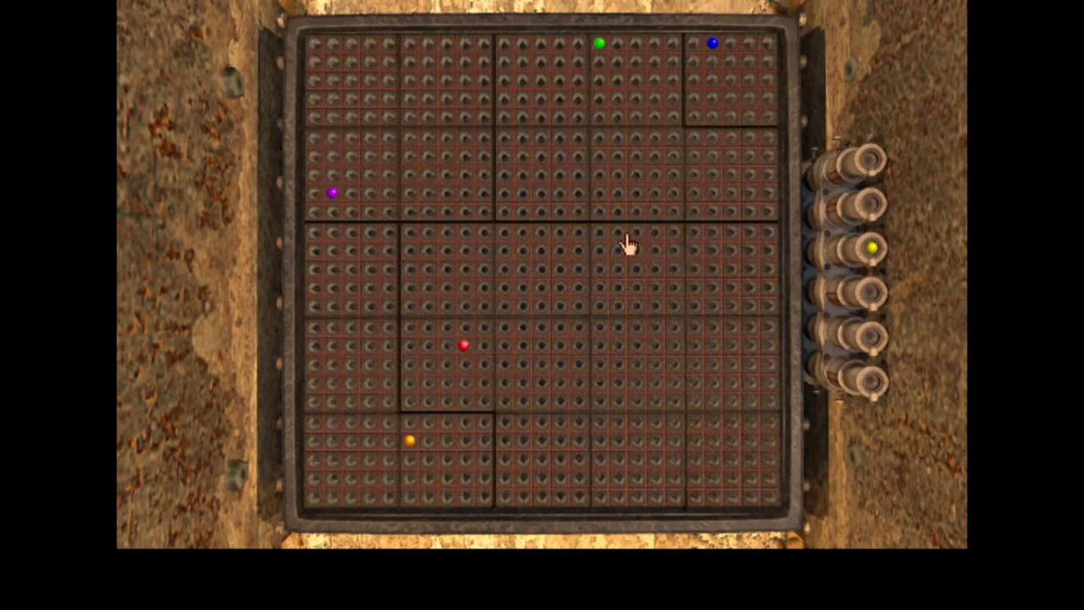
{"action": "mouse_move", "coordinate": [697, 218]}
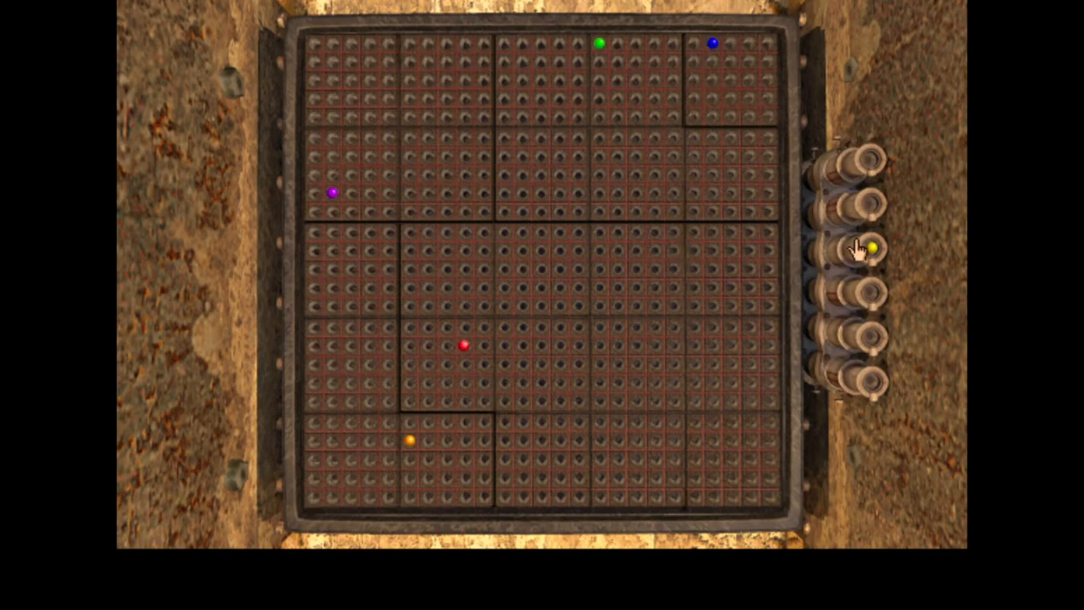
{"action": "mouse_move", "coordinate": [669, 165]}
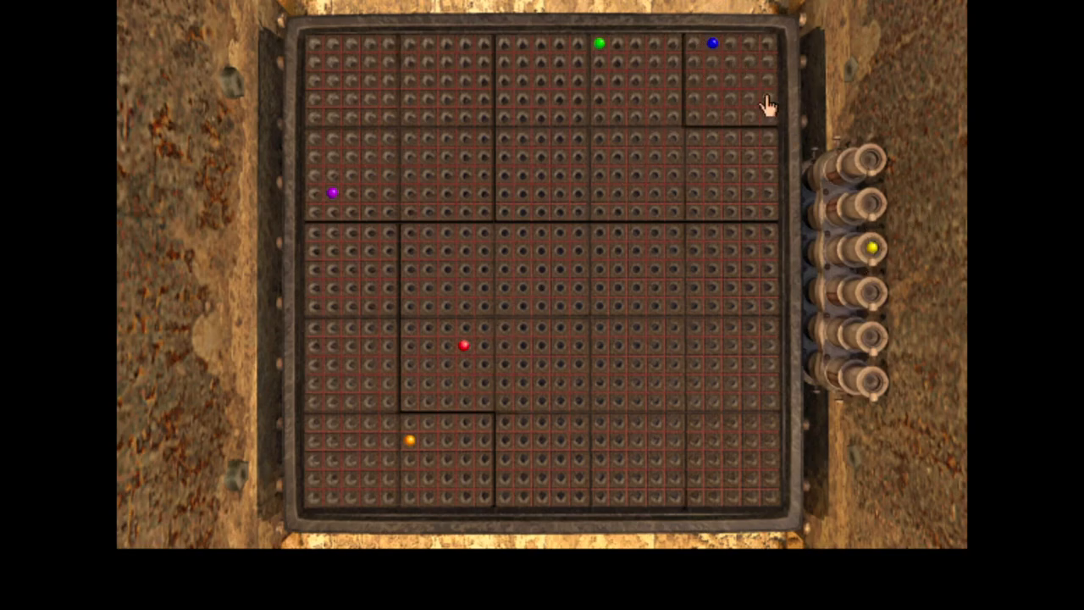
{"action": "mouse_move", "coordinate": [881, 267]}
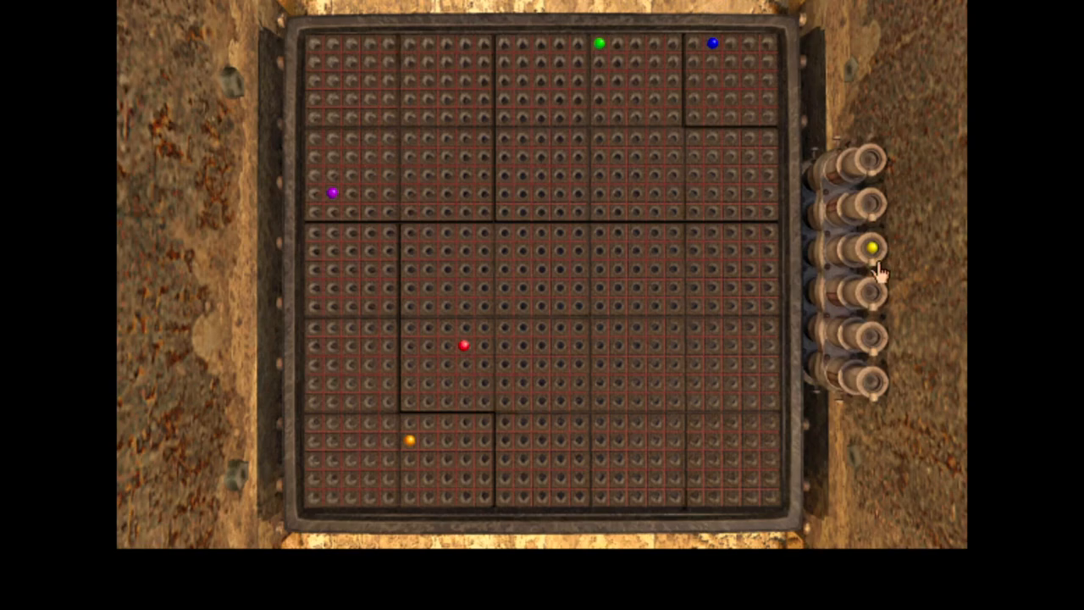
{"action": "mouse_move", "coordinate": [868, 254]}
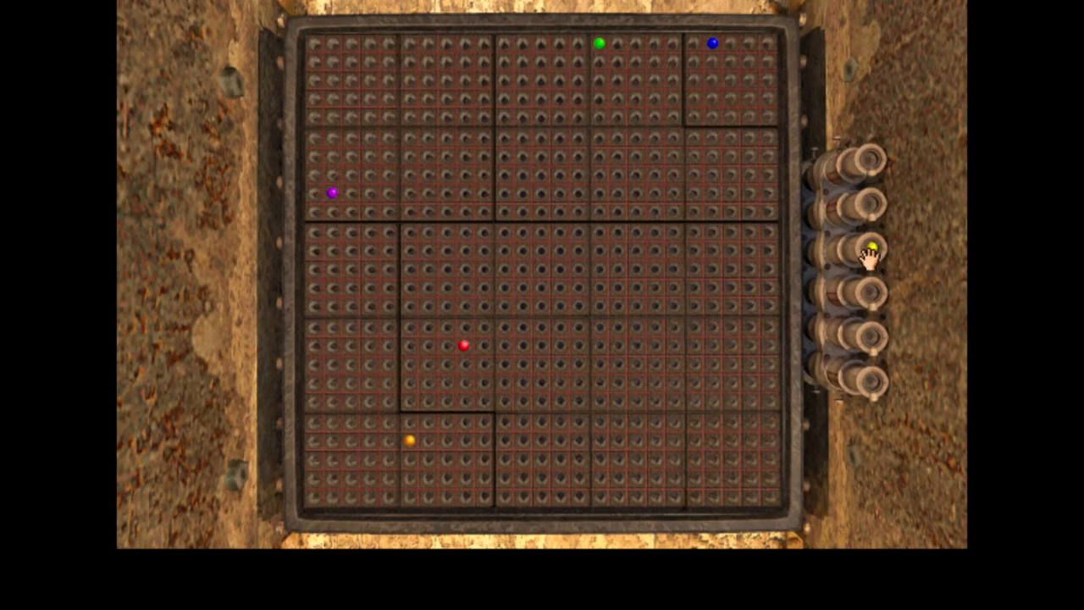
{"action": "mouse_move", "coordinate": [636, 95]}
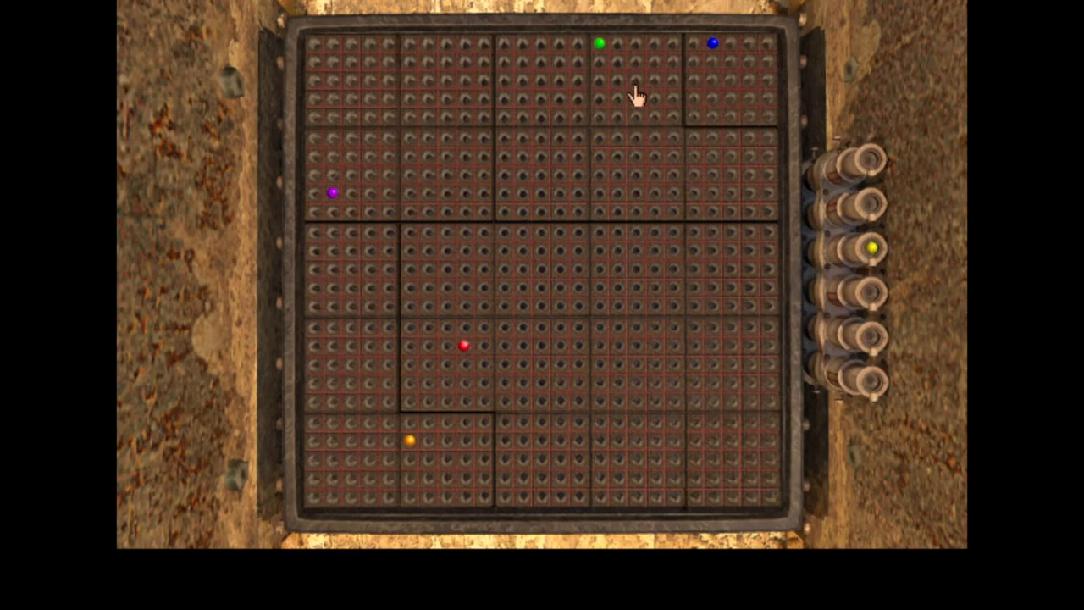
{"action": "mouse_move", "coordinate": [864, 246]}
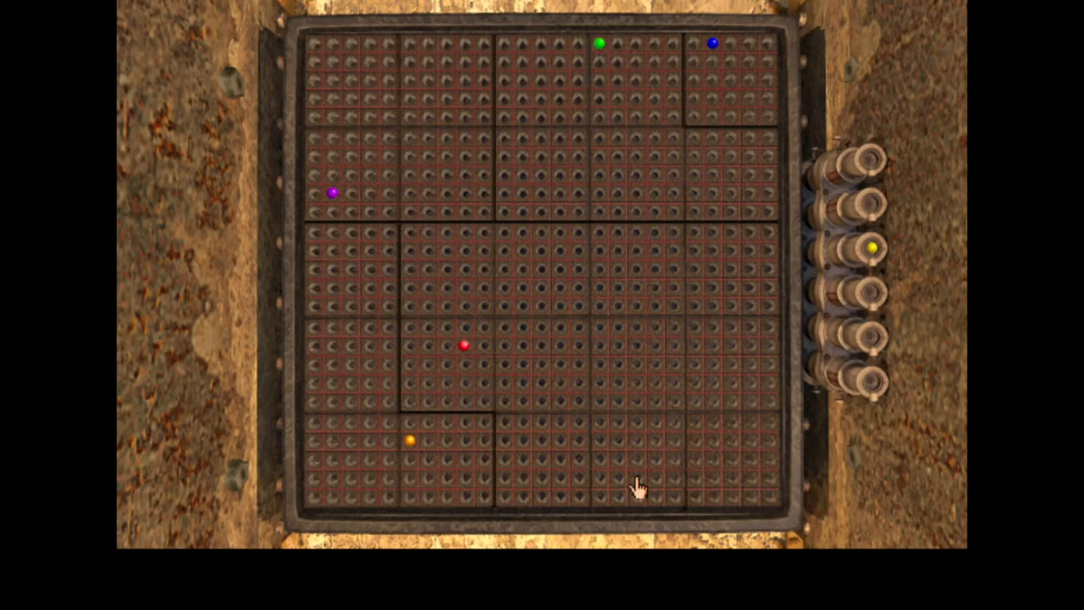
{"action": "mouse_move", "coordinate": [405, 441]}
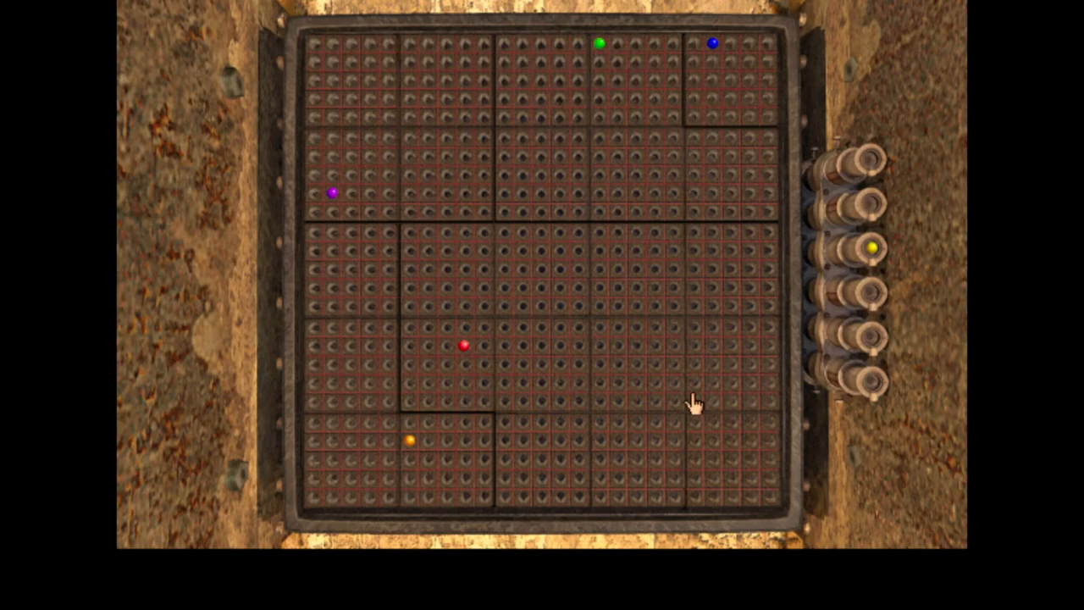
{"action": "mouse_move", "coordinate": [682, 390]}
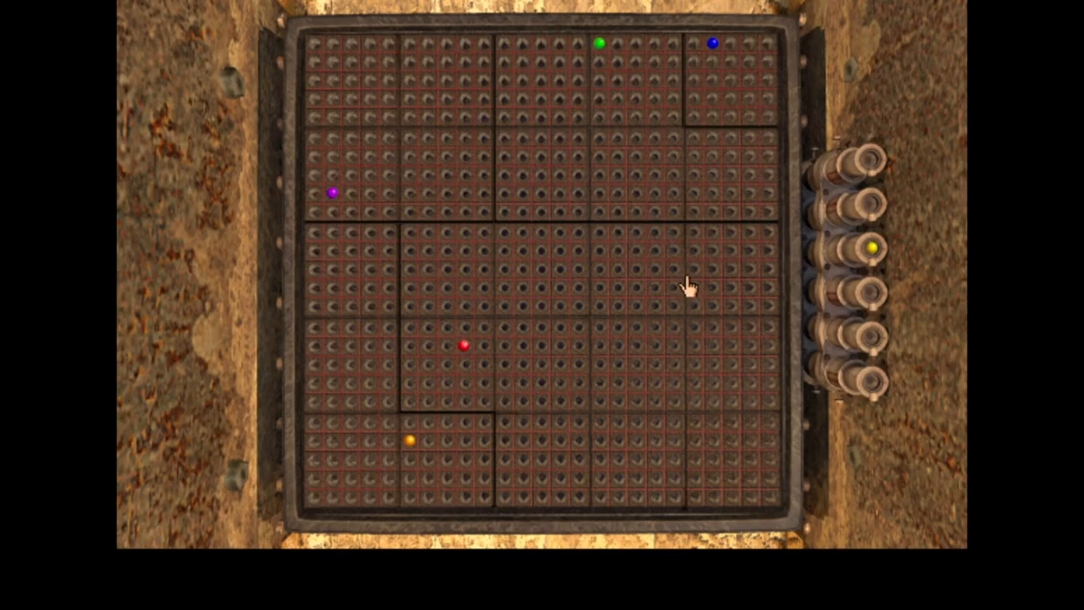
{"action": "mouse_move", "coordinate": [449, 250]}
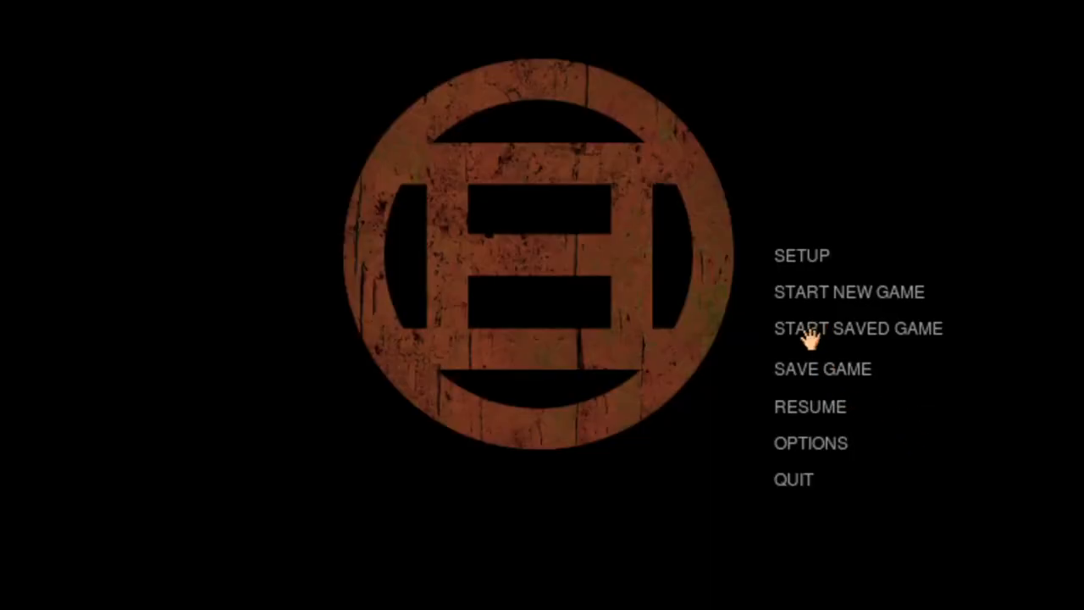
- Load an earlier save from the saved-games list, discarding unsaved progress
{"action": "left_click", "coordinate": [857, 328]}
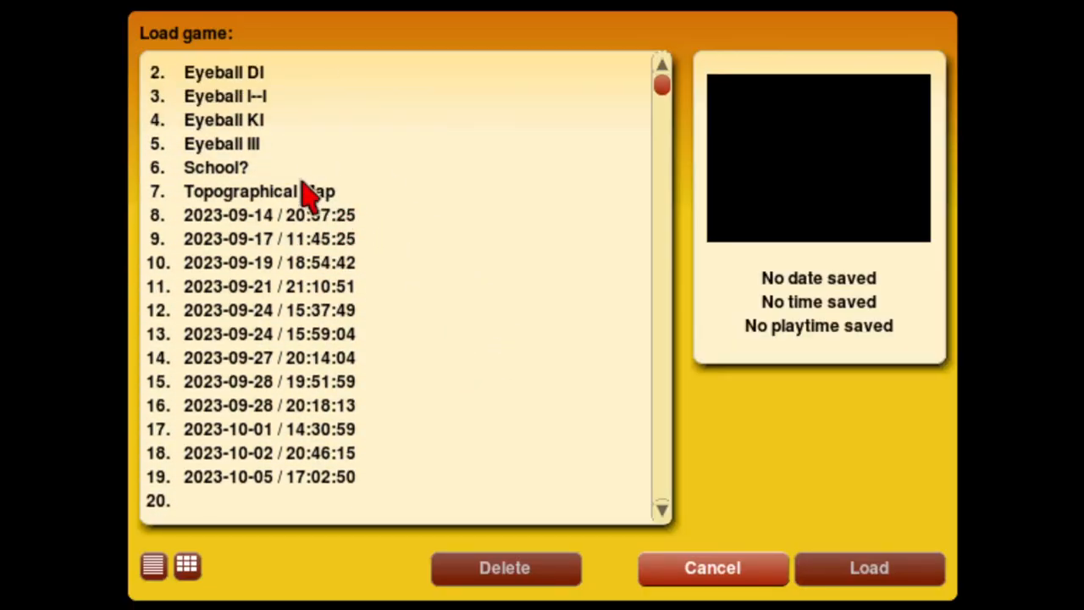
{"action": "left_click", "coordinate": [868, 567]}
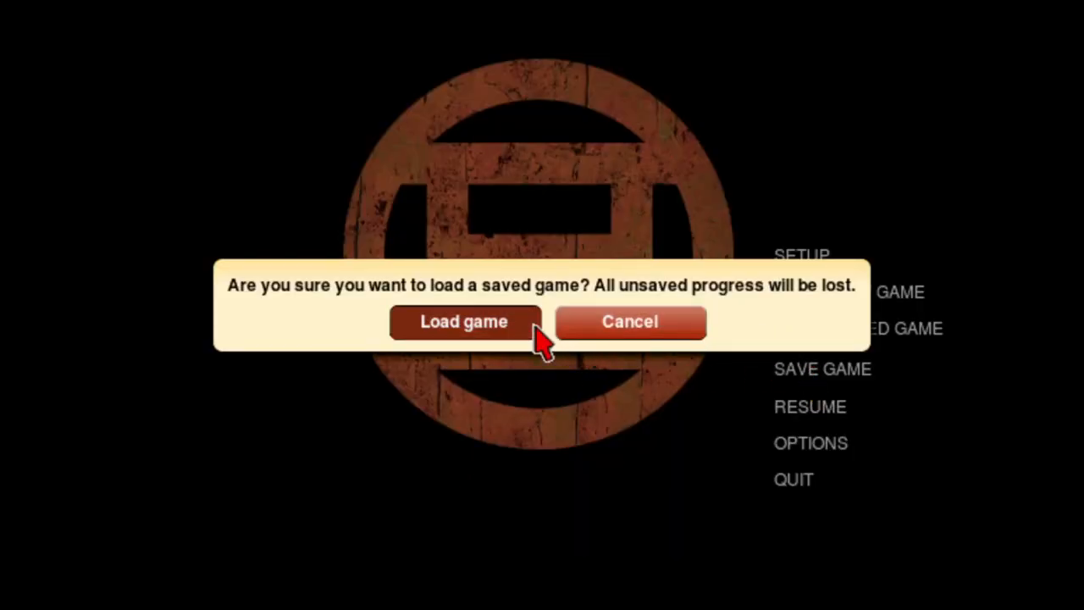
{"action": "left_click", "coordinate": [464, 321]}
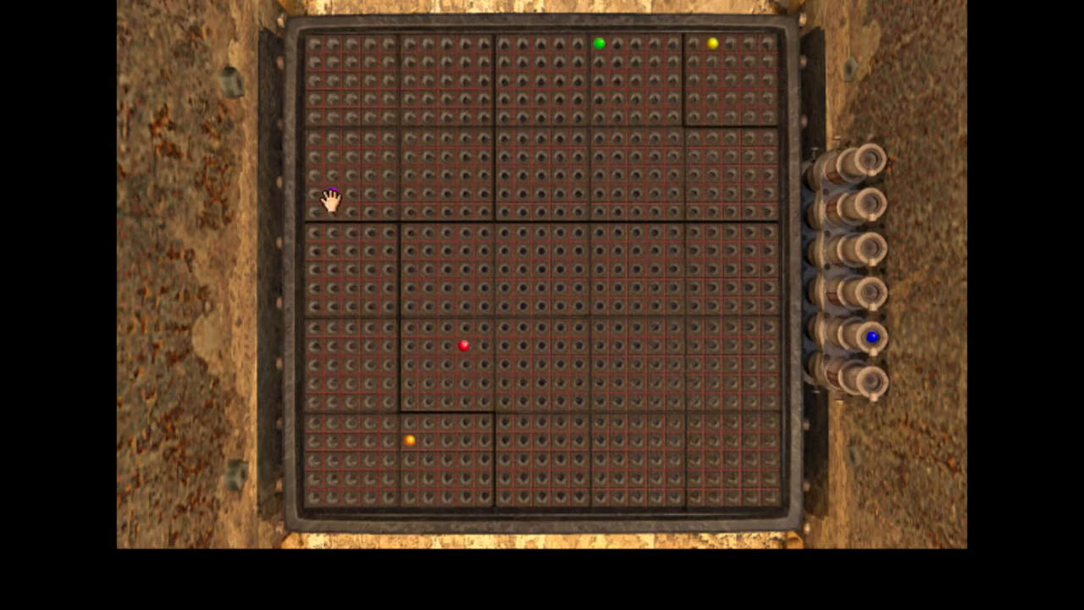
{"action": "mouse_move", "coordinate": [299, 193]}
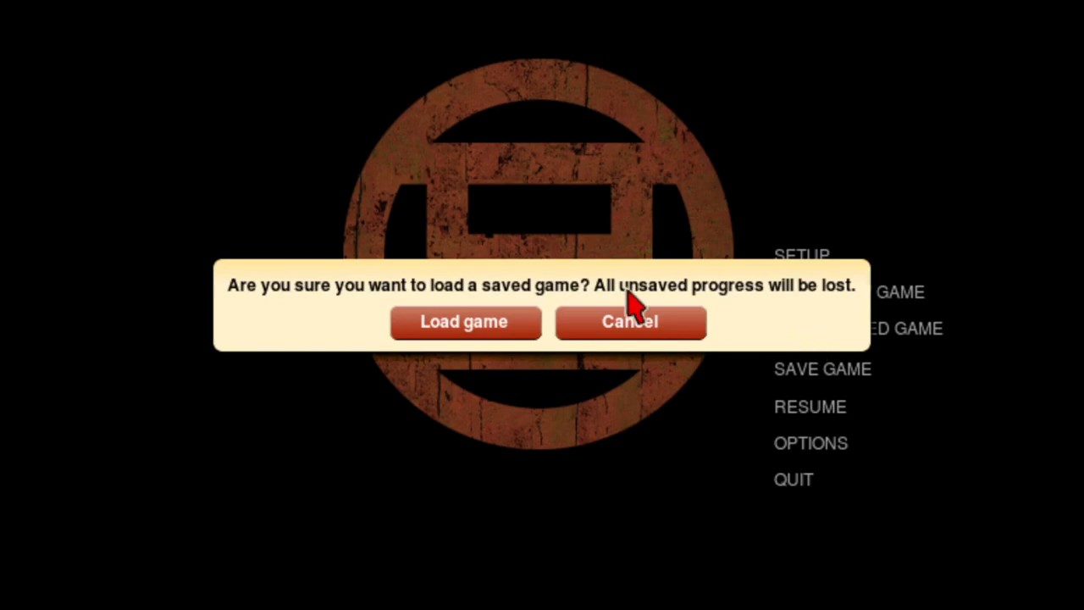
{"action": "left_click", "coordinate": [465, 322]}
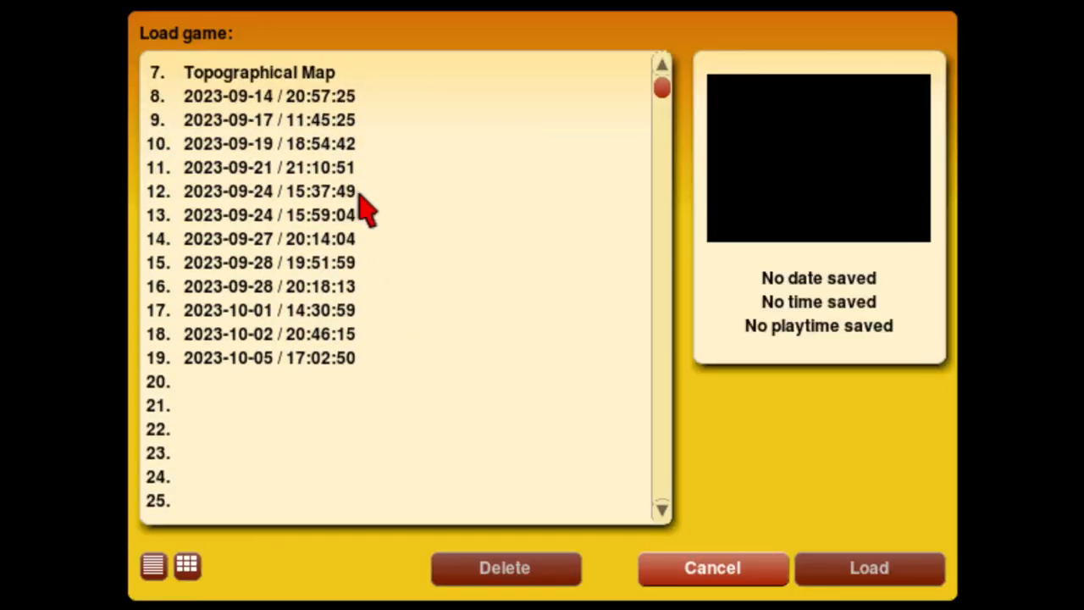
{"action": "left_click", "coordinate": [868, 568]}
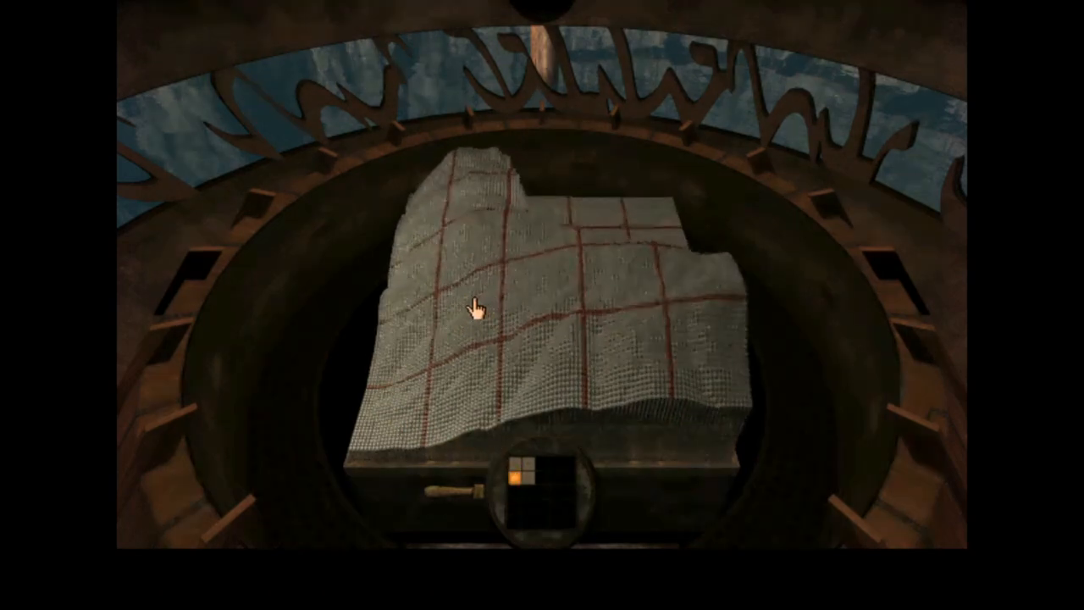
{"action": "mouse_move", "coordinate": [475, 313]}
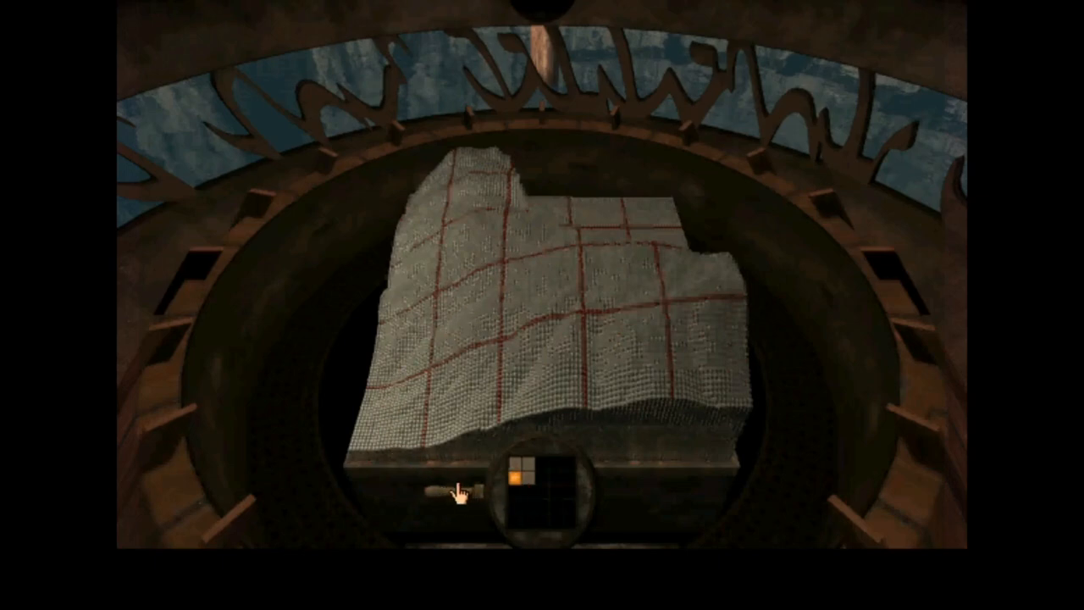
- Operate the map pedestal handle to leave the topographical map
{"action": "left_click", "coordinate": [462, 498]}
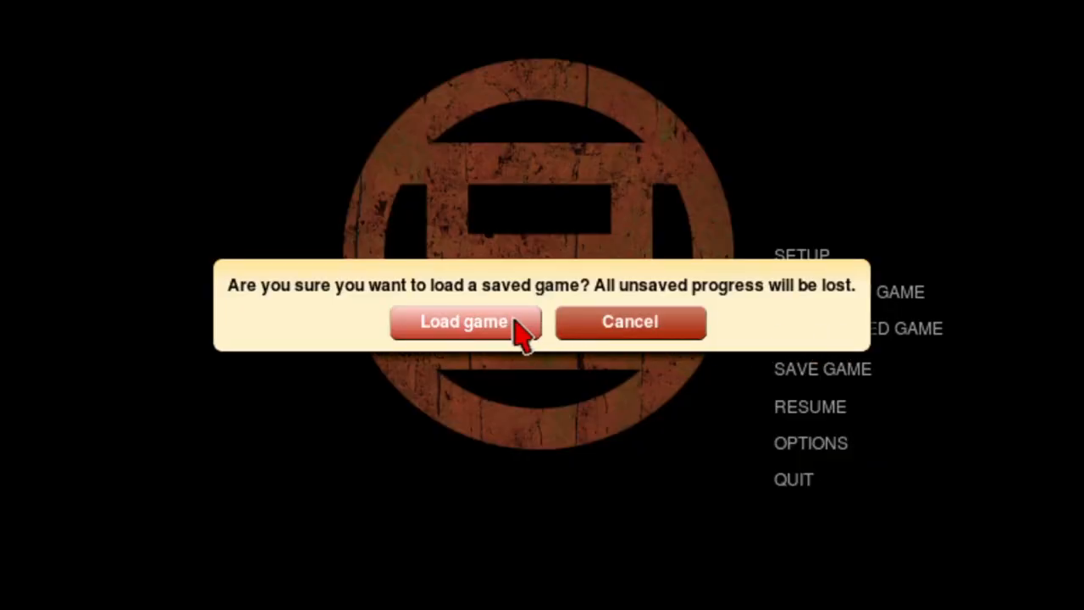
- Load the 2023-10-05 / 17:02:50 save, then open and cancel the Save Game screen
{"action": "left_click", "coordinate": [464, 321]}
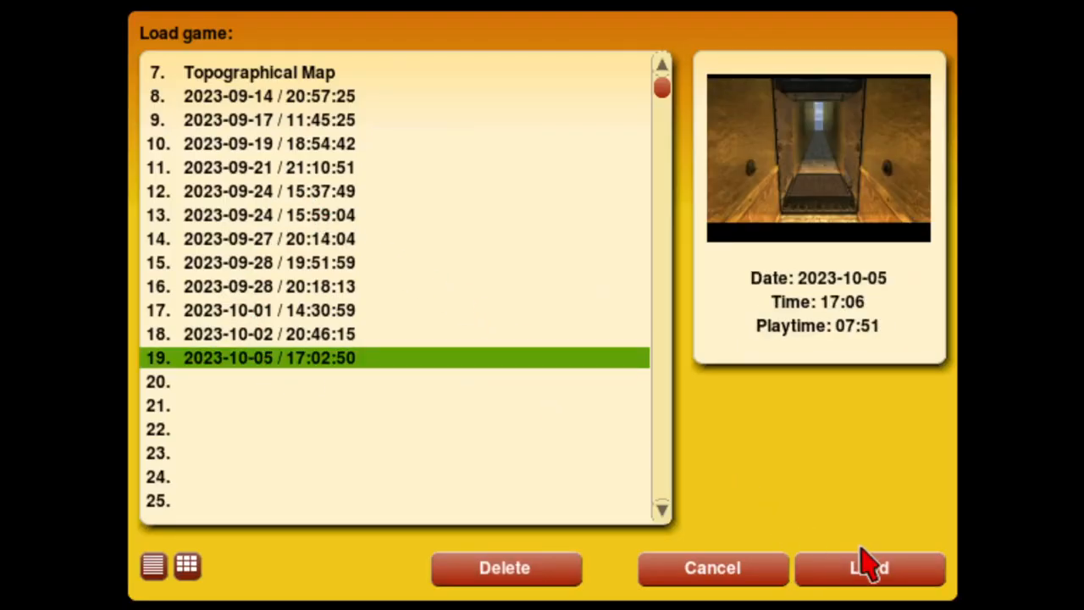
{"action": "left_click", "coordinate": [870, 567]}
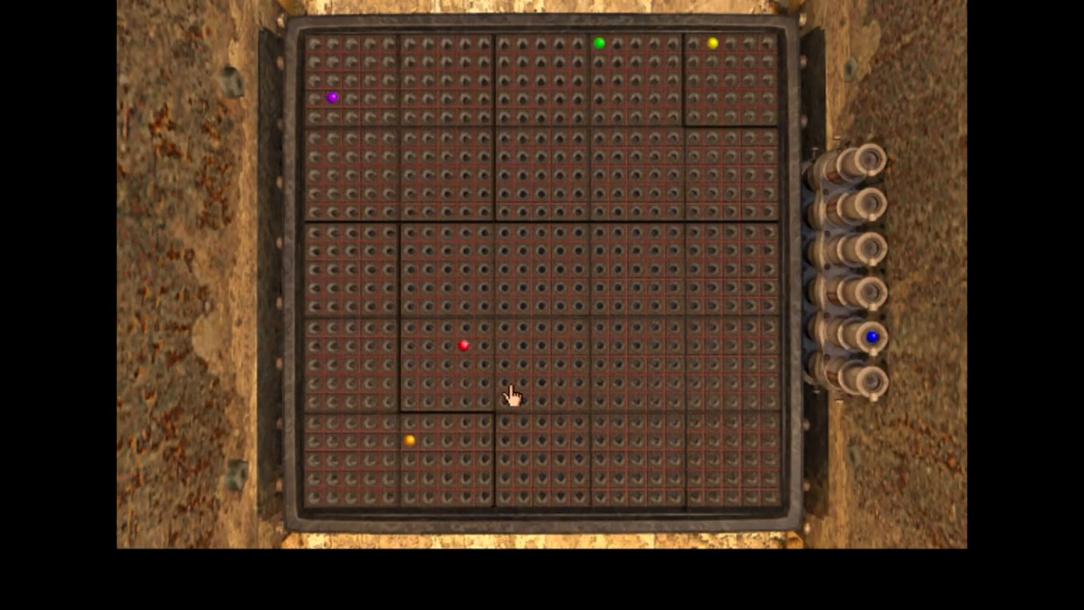
{"action": "mouse_move", "coordinate": [549, 326]}
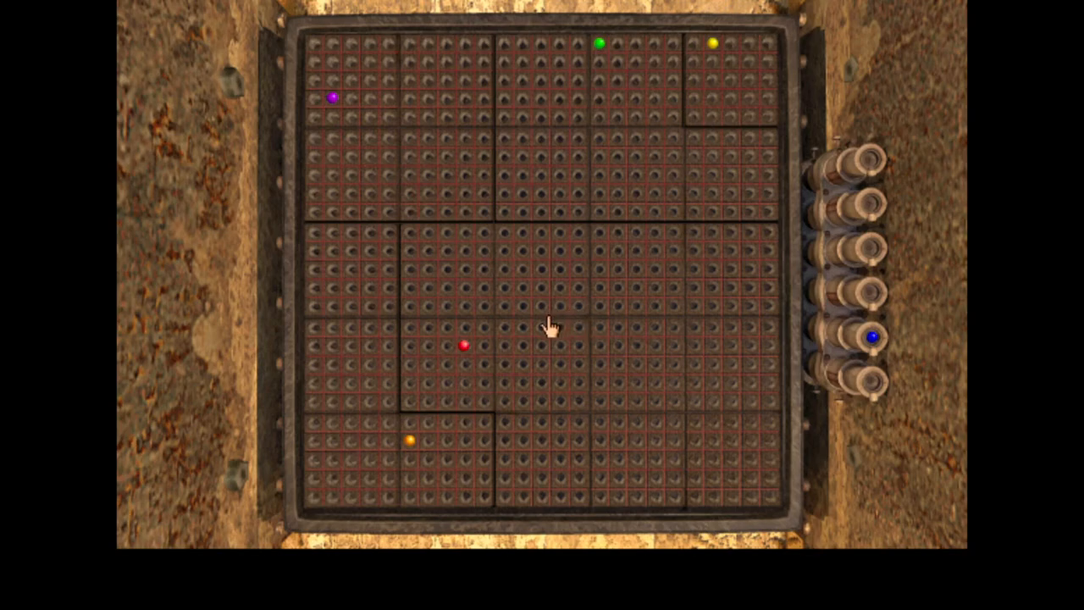
{"action": "key", "text": "Escape"}
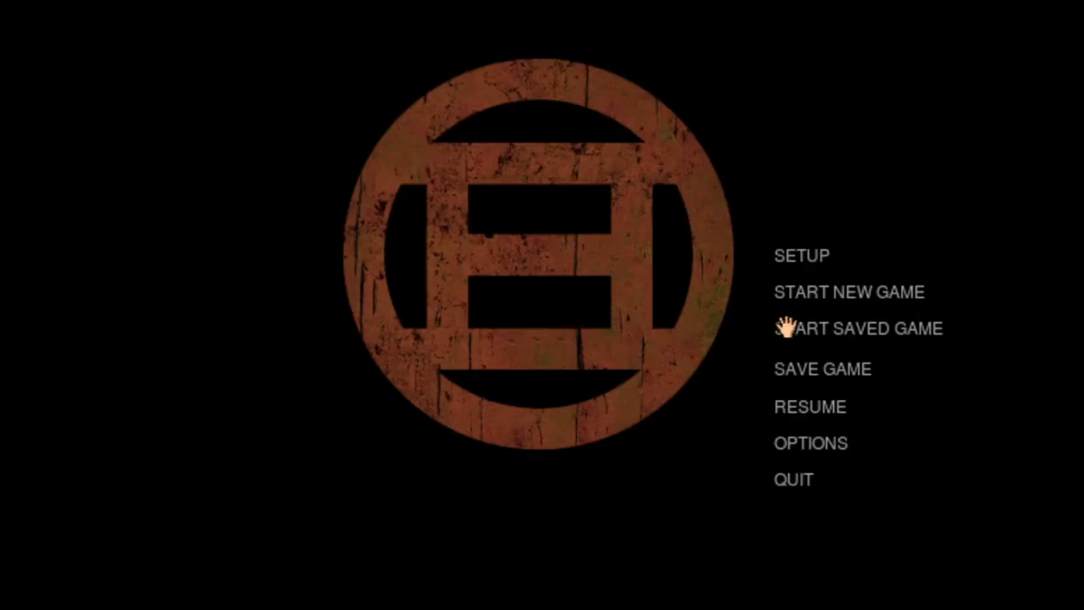
{"action": "left_click", "coordinate": [822, 368]}
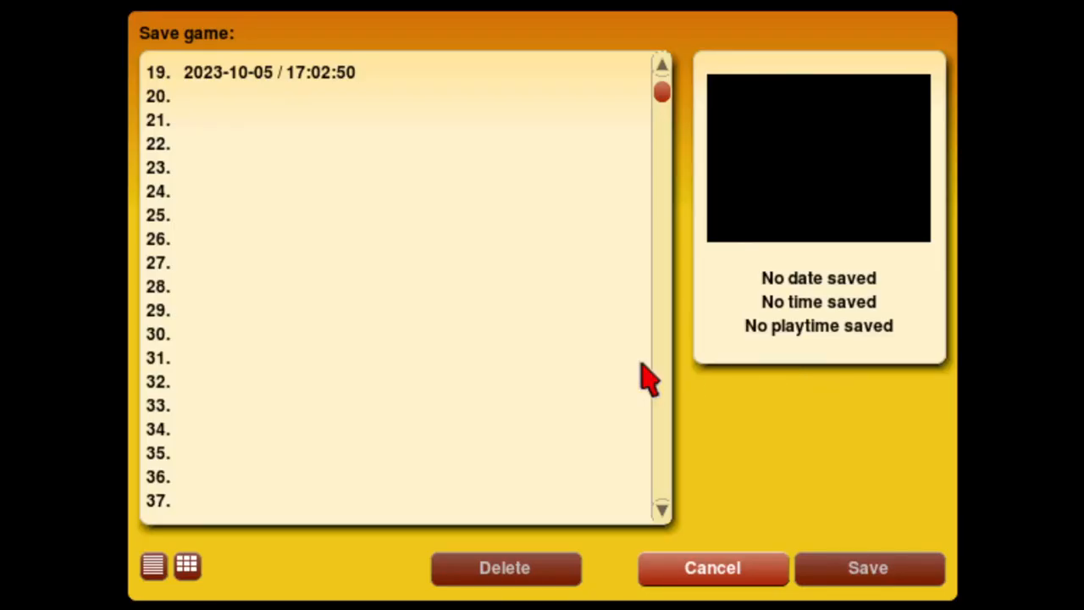
{"action": "left_click", "coordinate": [711, 568]}
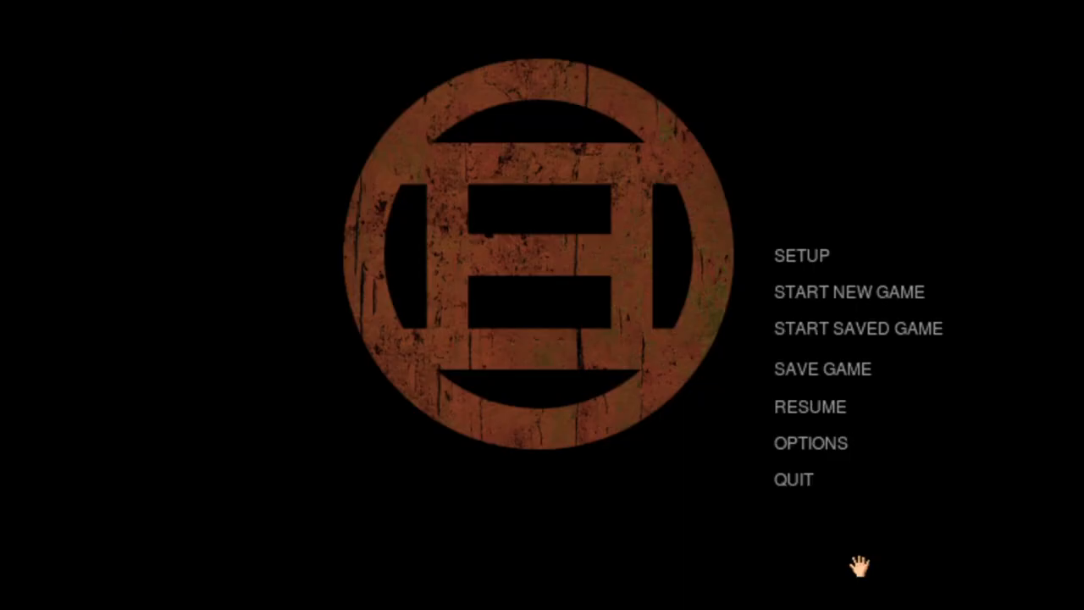
{"action": "mouse_move", "coordinate": [804, 328]}
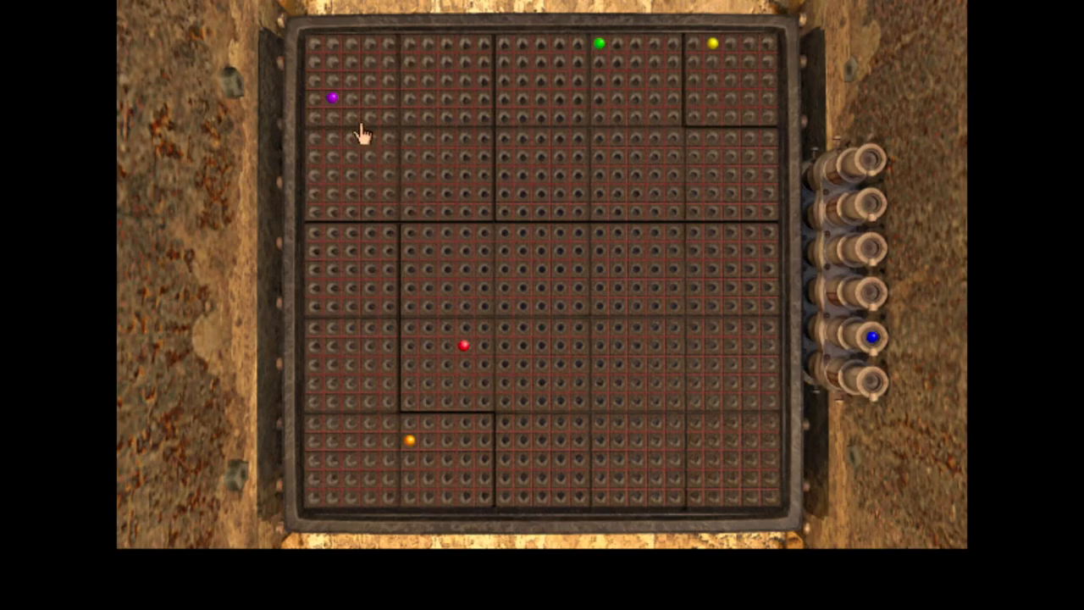
{"action": "mouse_move", "coordinate": [404, 511]}
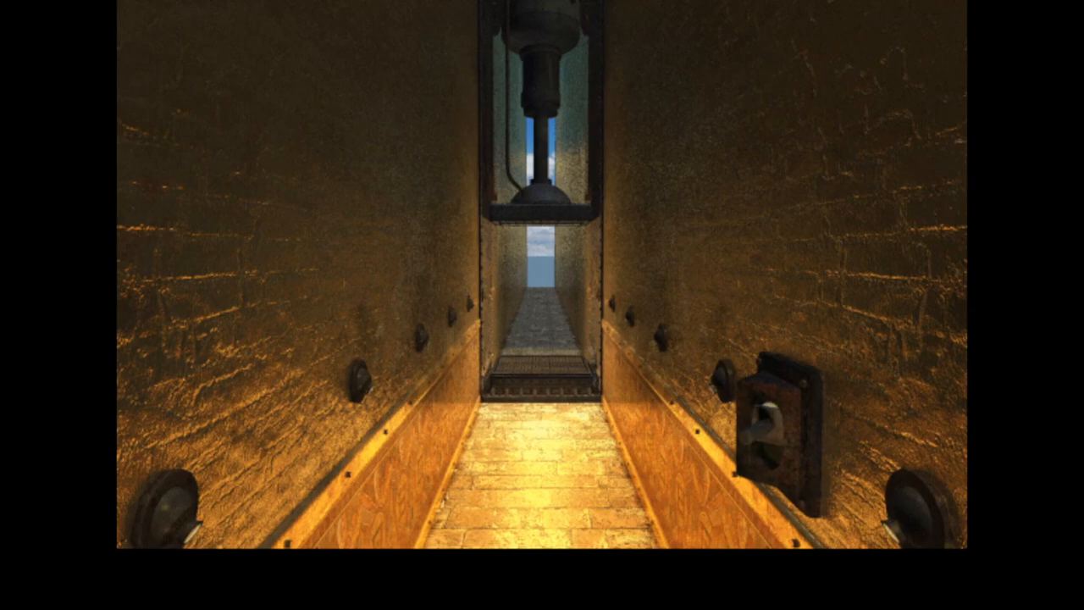
- Walk back to the marble grid view
{"action": "left_click", "coordinate": [771, 432]}
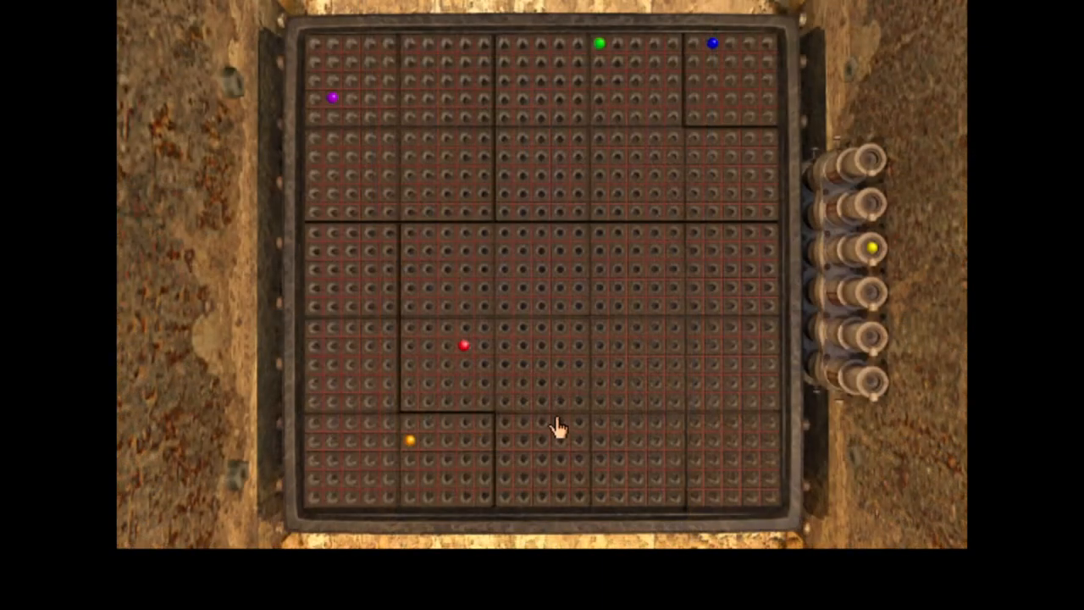
{"action": "mouse_move", "coordinate": [688, 48]}
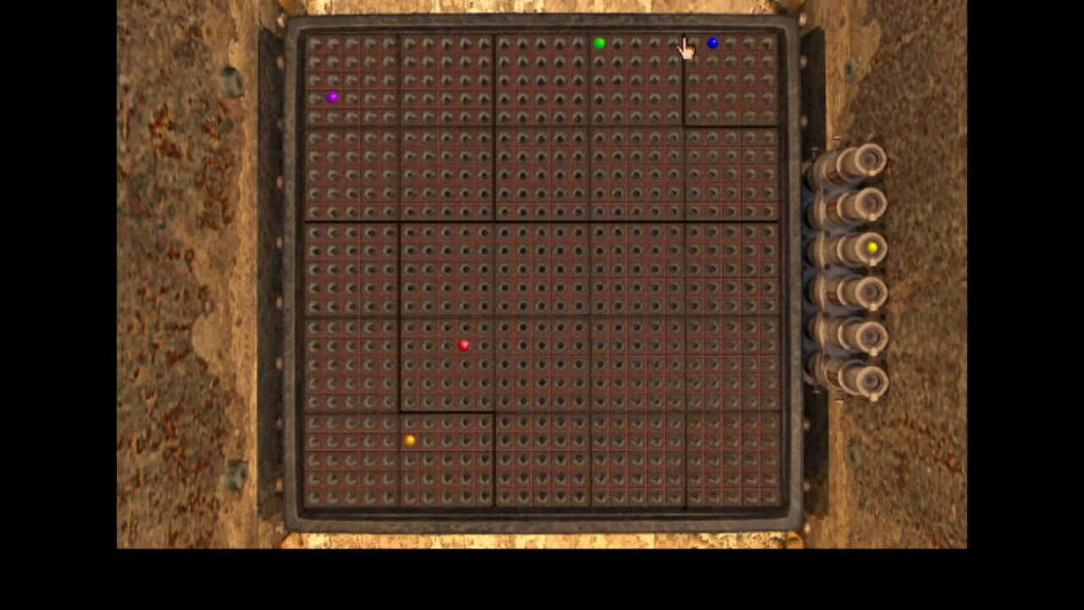
{"action": "mouse_move", "coordinate": [318, 210]}
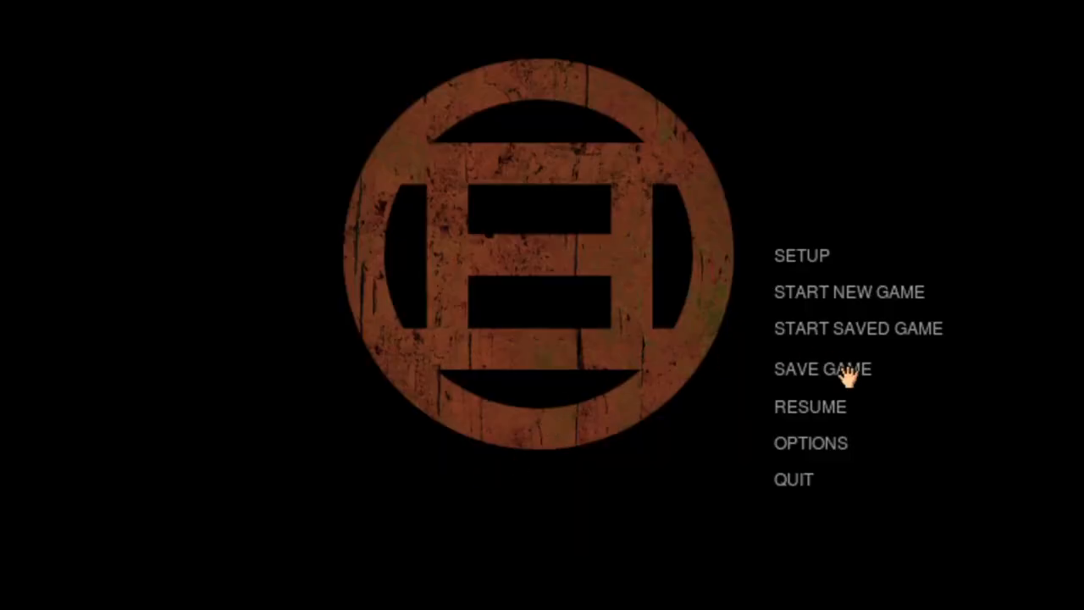
- Load an older save and move into the island map model view
{"action": "left_click", "coordinate": [857, 329]}
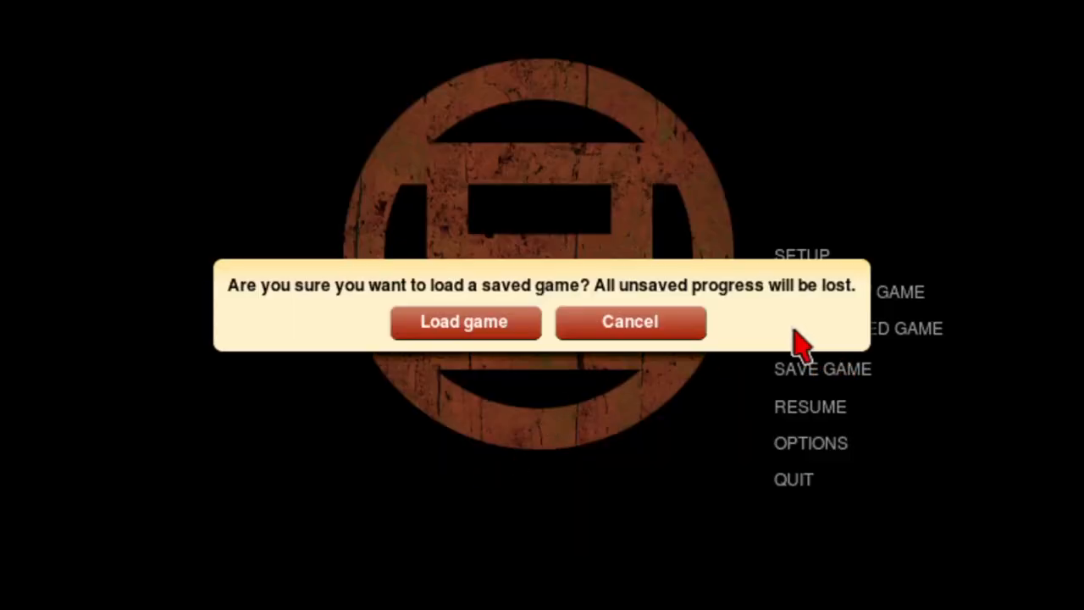
{"action": "left_click", "coordinate": [464, 321]}
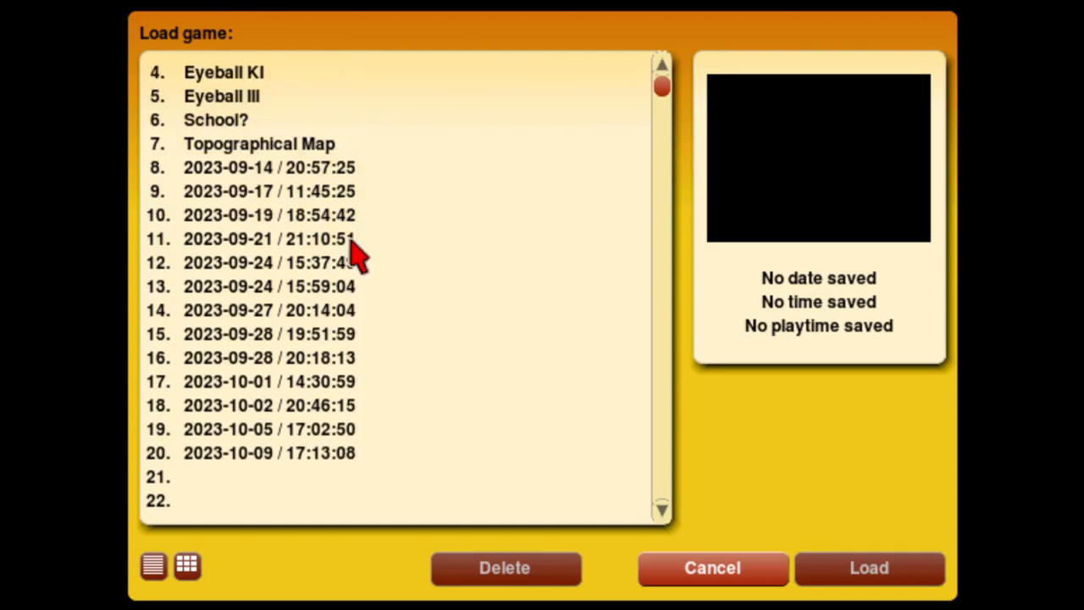
{"action": "left_click", "coordinate": [868, 568]}
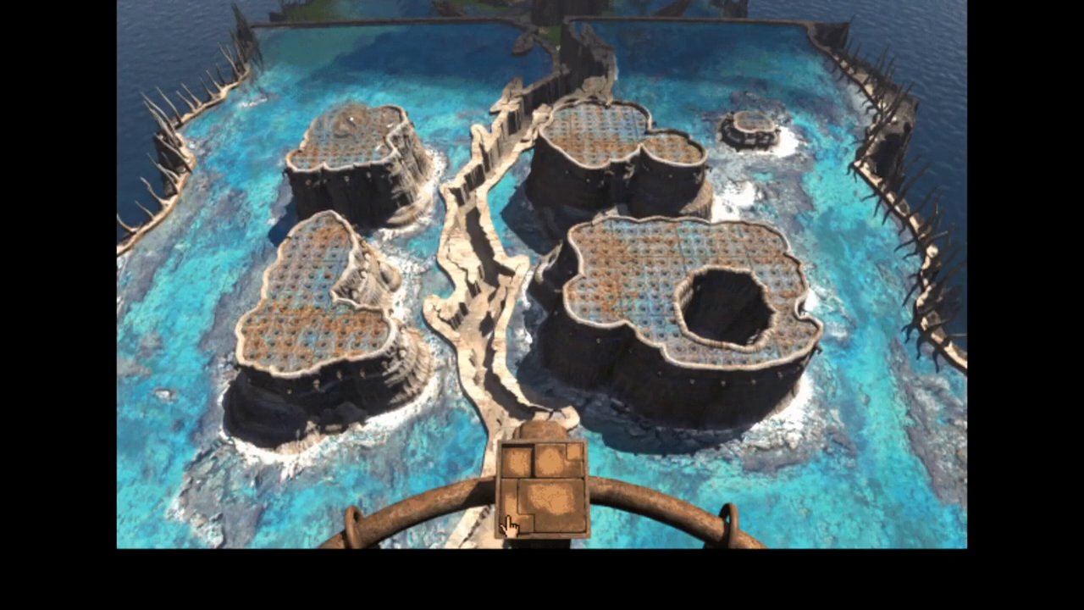
{"action": "left_click", "coordinate": [512, 525]}
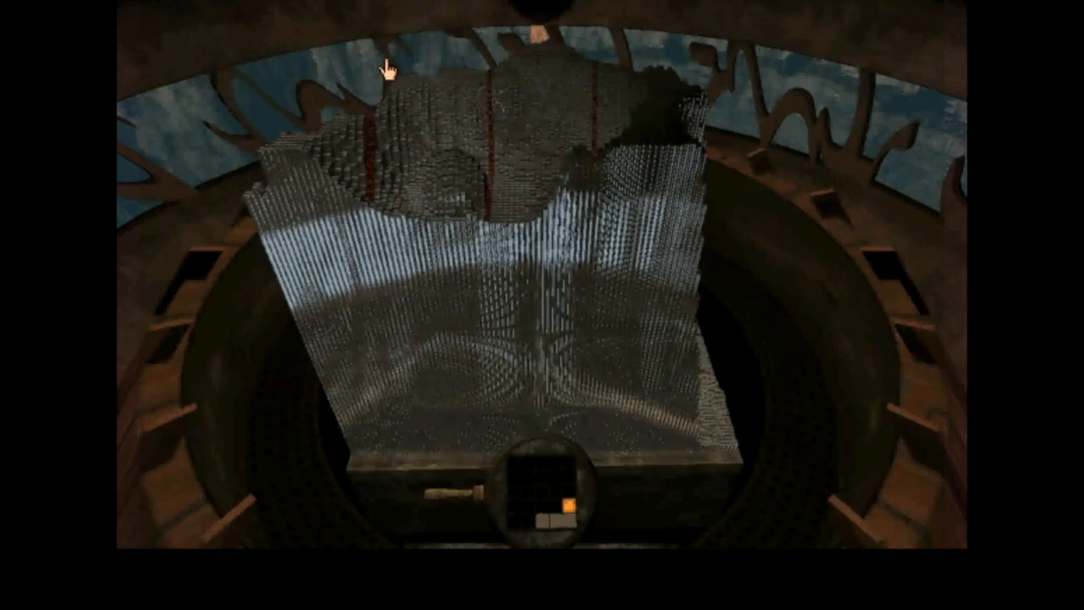
{"action": "mouse_move", "coordinate": [455, 206]}
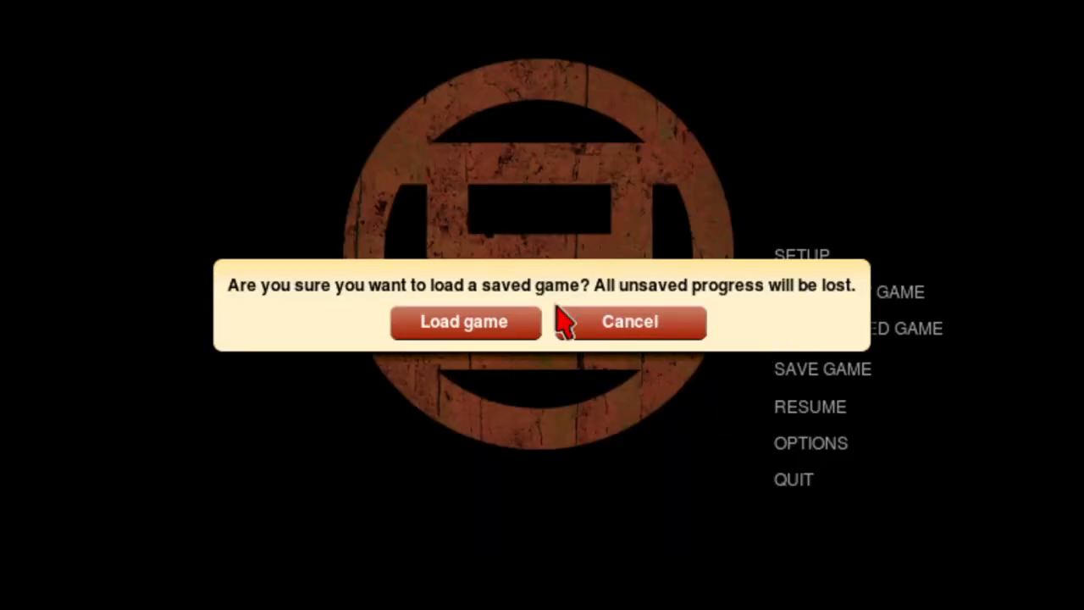
- Confirm loading a save and choose a section on the island map grid
{"action": "left_click", "coordinate": [465, 322]}
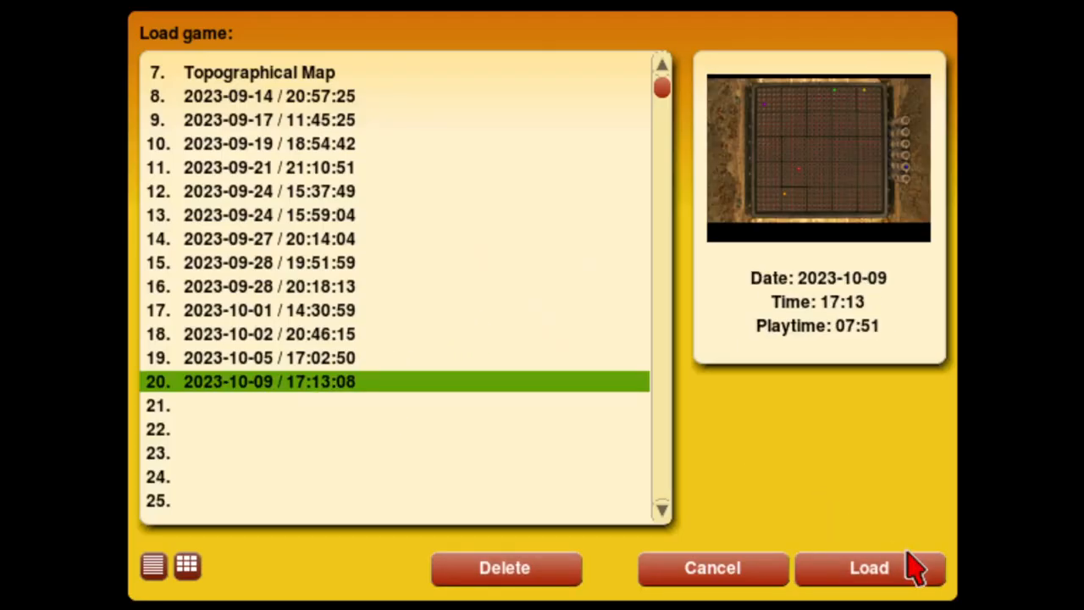
{"action": "mouse_move", "coordinate": [796, 224]}
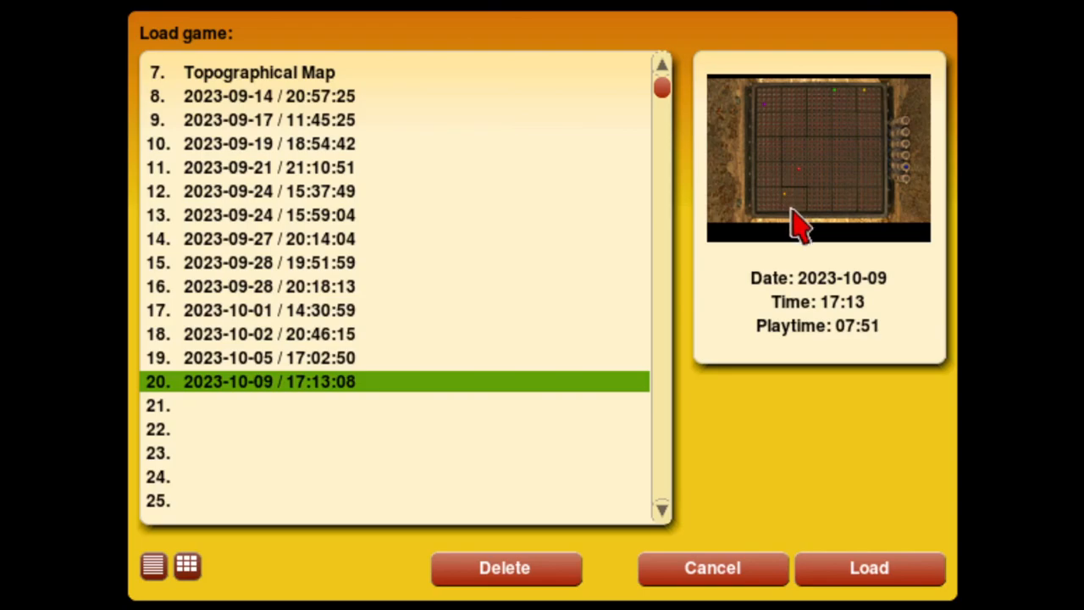
{"action": "mouse_move", "coordinate": [771, 411]}
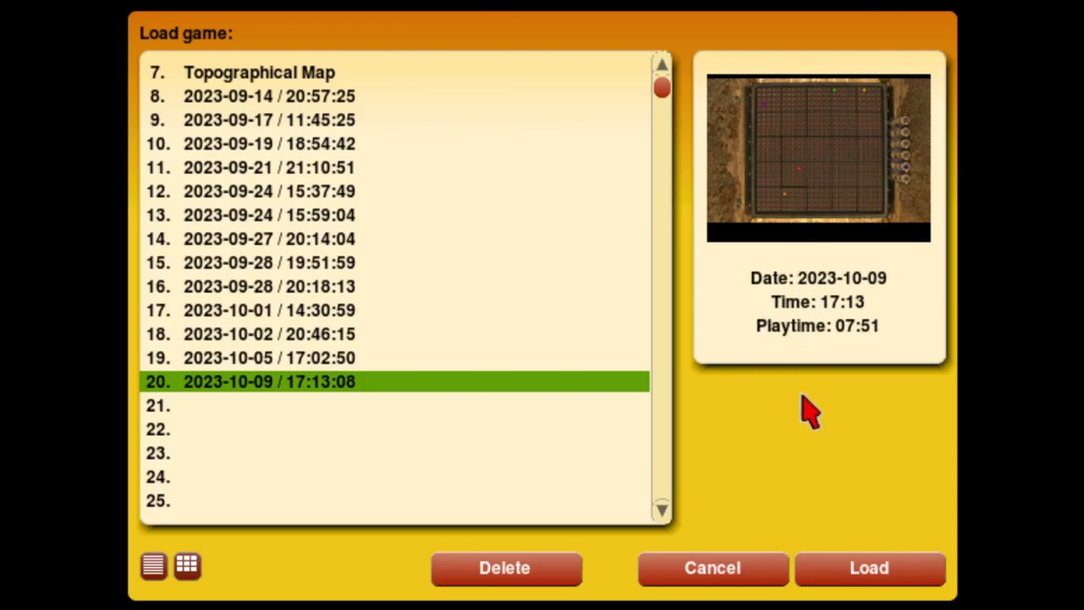
{"action": "mouse_move", "coordinate": [800, 237]}
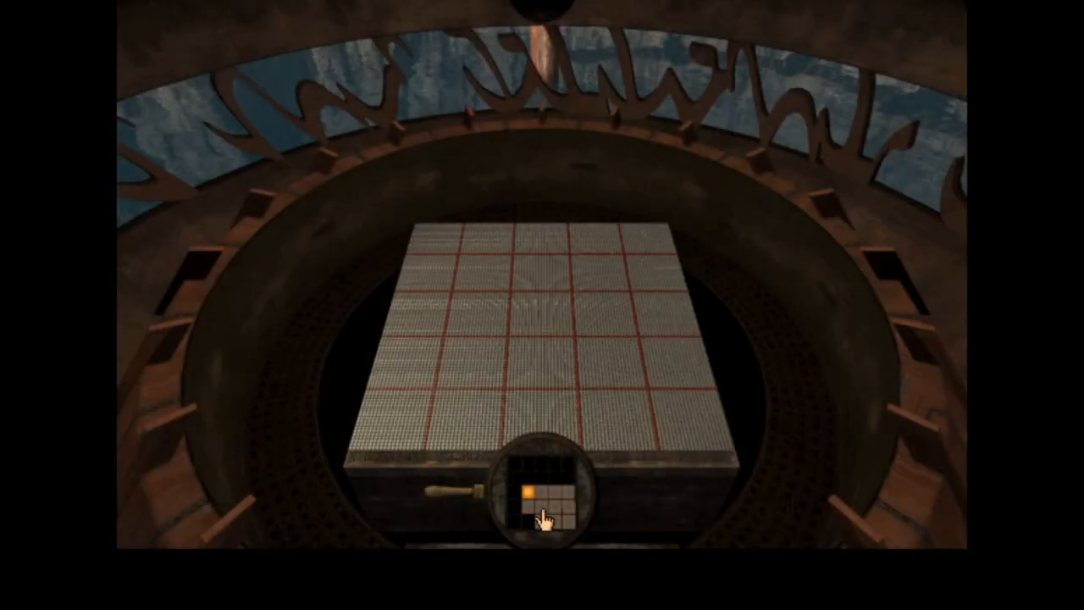
{"action": "left_click", "coordinate": [527, 490]}
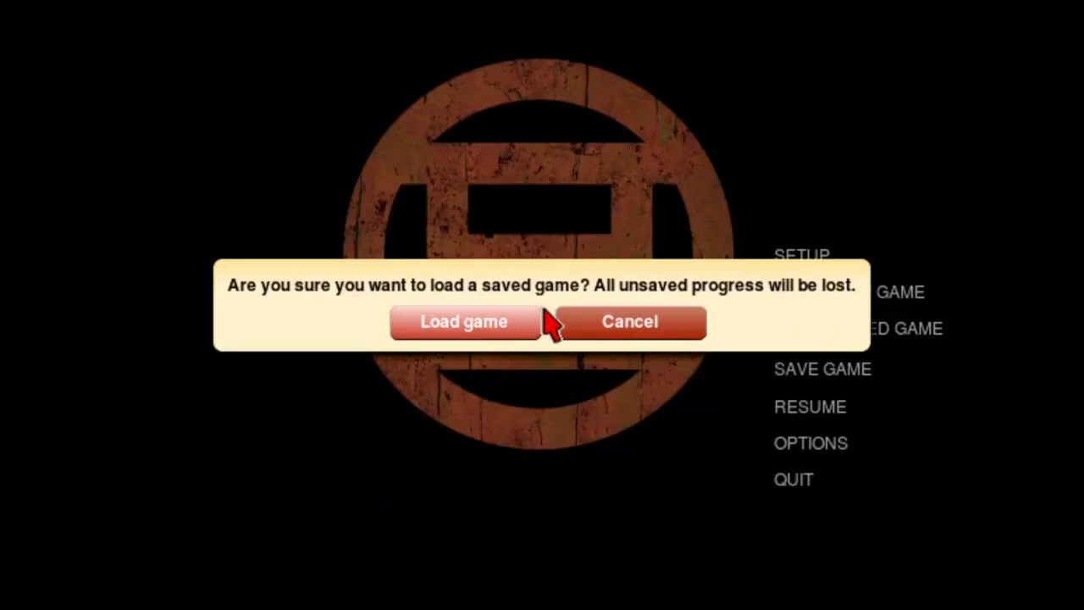
{"action": "left_click", "coordinate": [463, 322]}
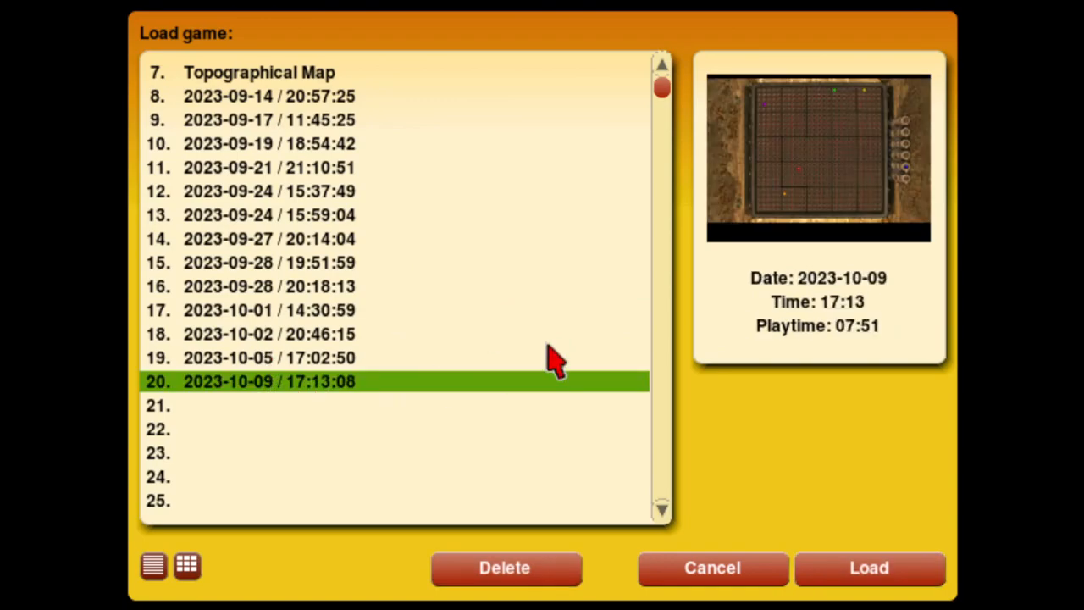
{"action": "mouse_move", "coordinate": [877, 559]}
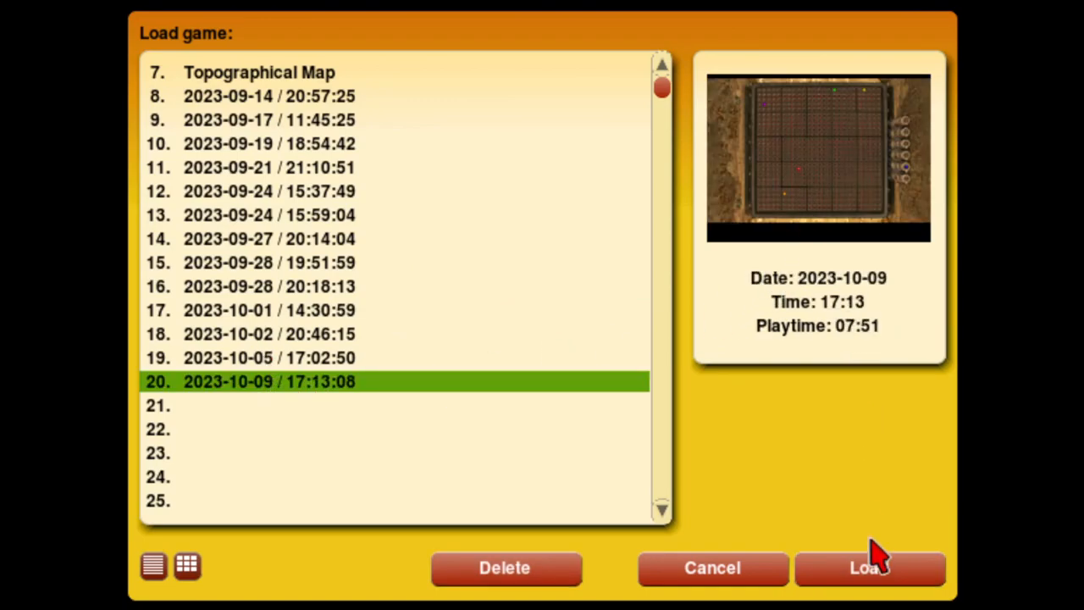
{"action": "left_click", "coordinate": [868, 567]}
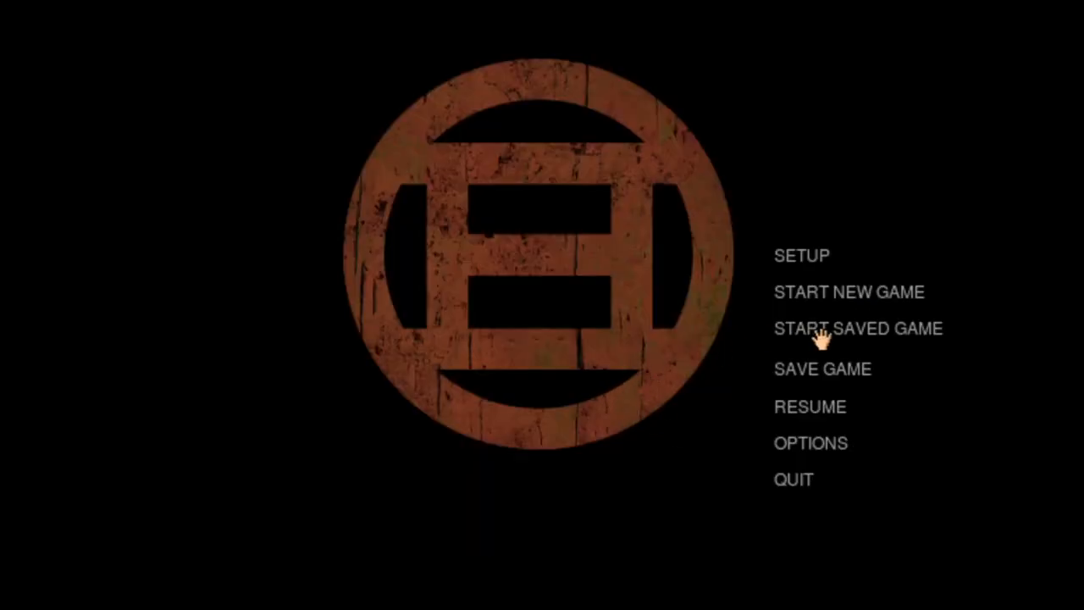
{"action": "mouse_move", "coordinate": [731, 324]}
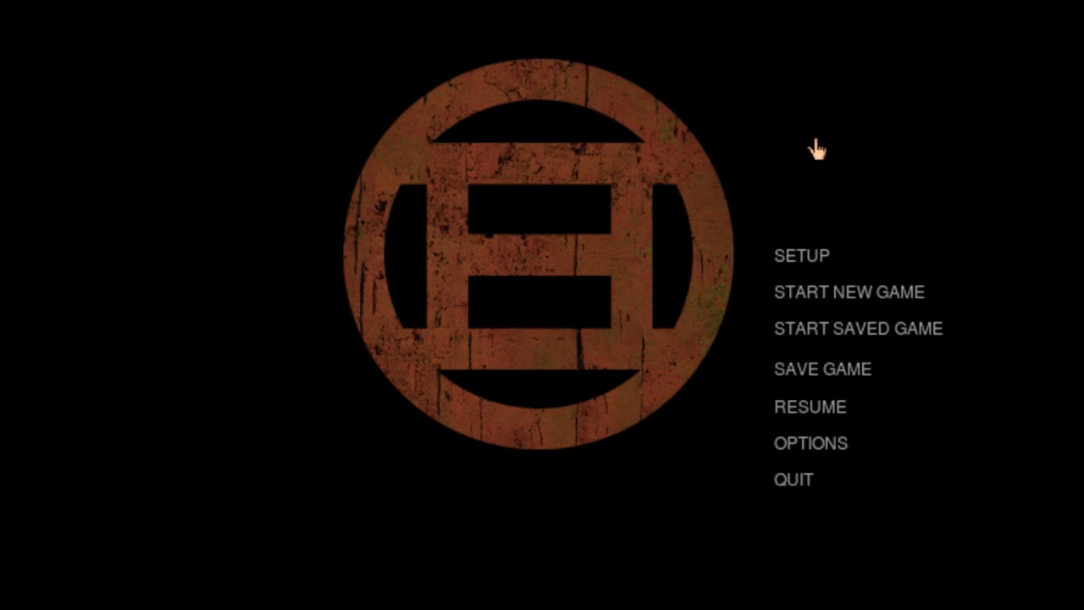
{"action": "mouse_move", "coordinate": [637, 332]}
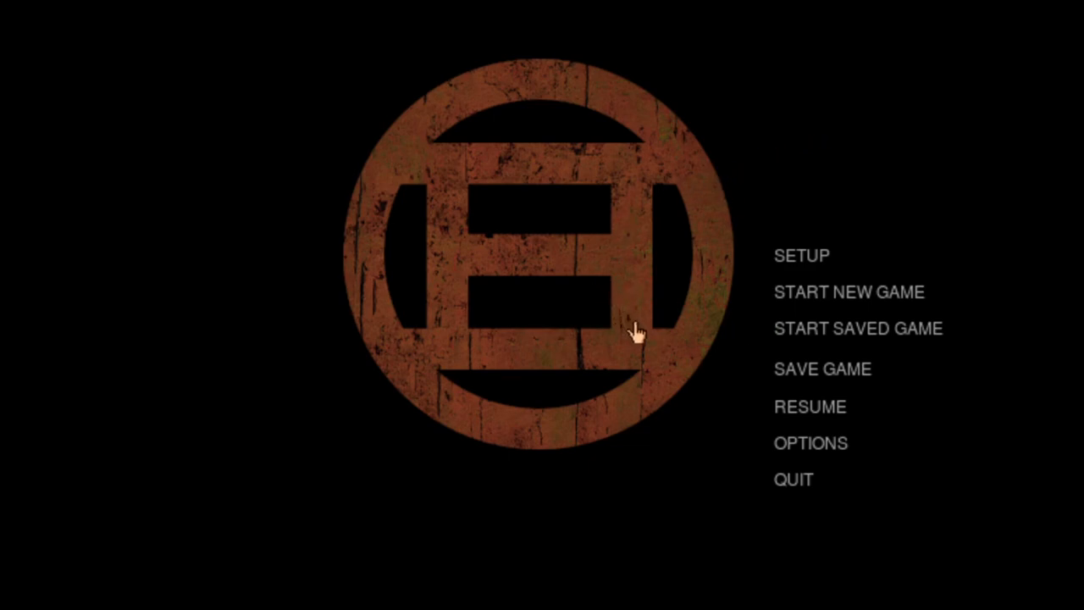
{"action": "mouse_move", "coordinate": [961, 346]}
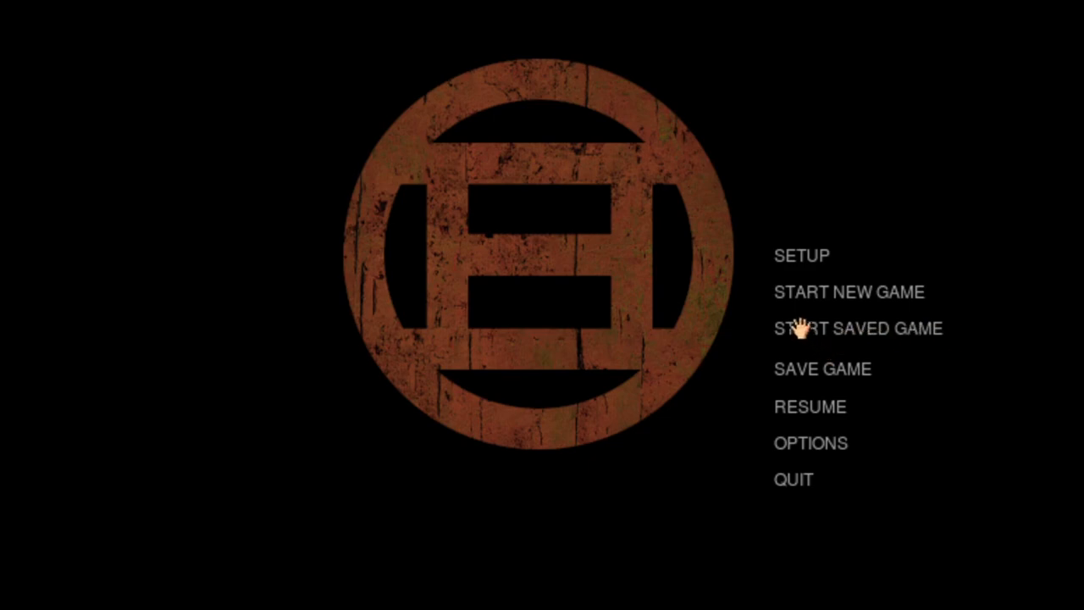
{"action": "left_click", "coordinate": [857, 329]}
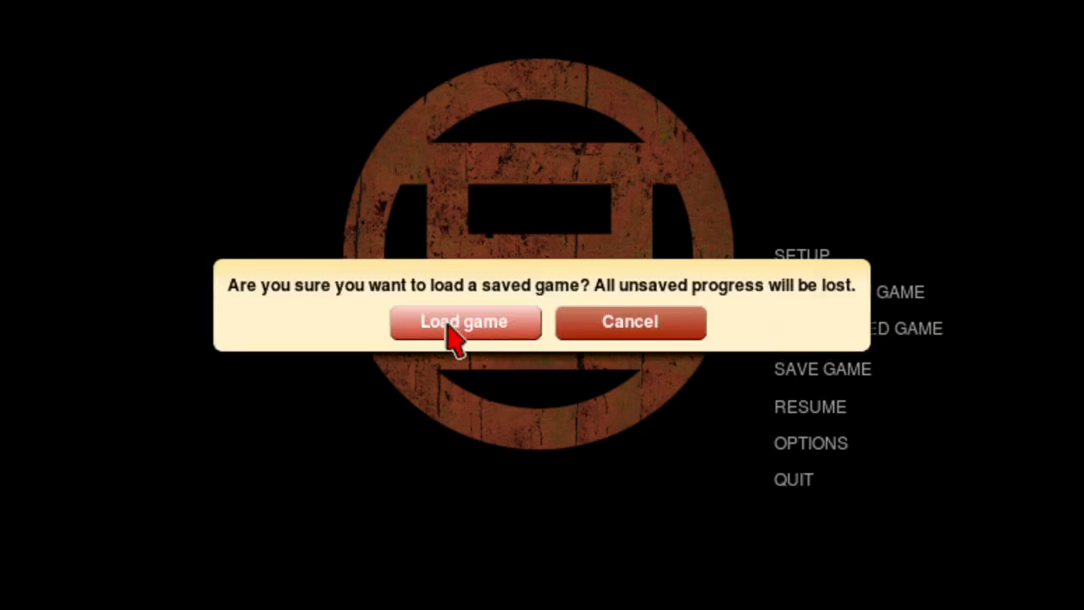
{"action": "left_click", "coordinate": [464, 322]}
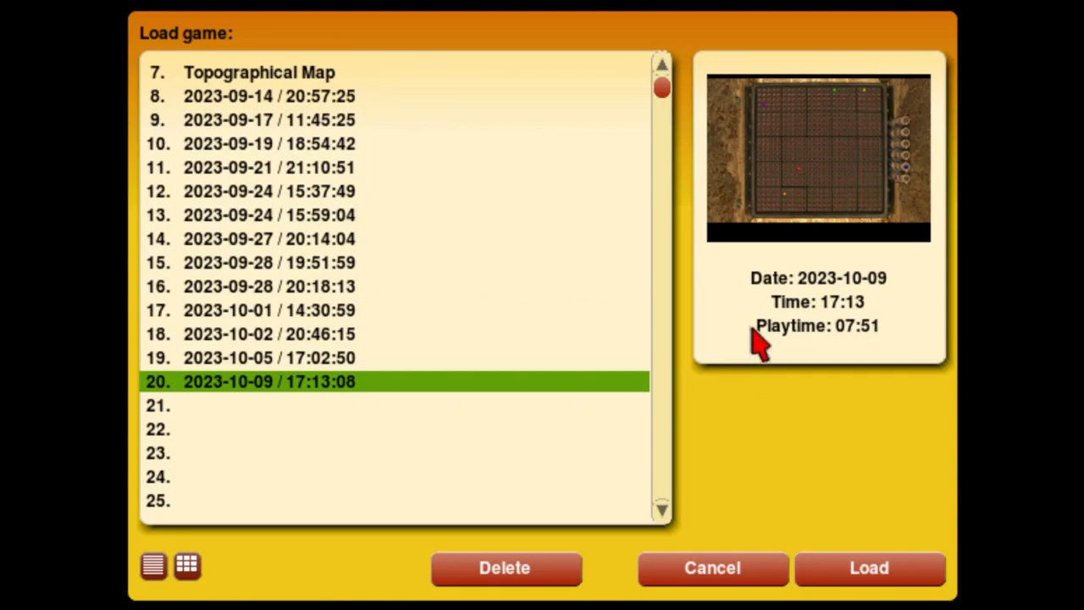
{"action": "mouse_move", "coordinate": [758, 330]}
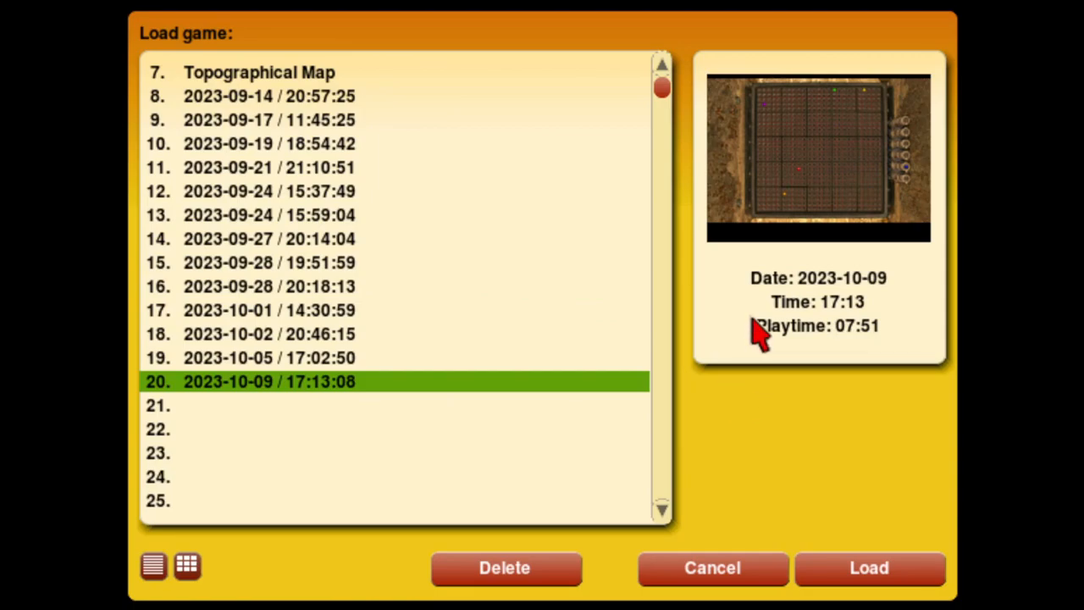
{"action": "mouse_move", "coordinate": [838, 110]}
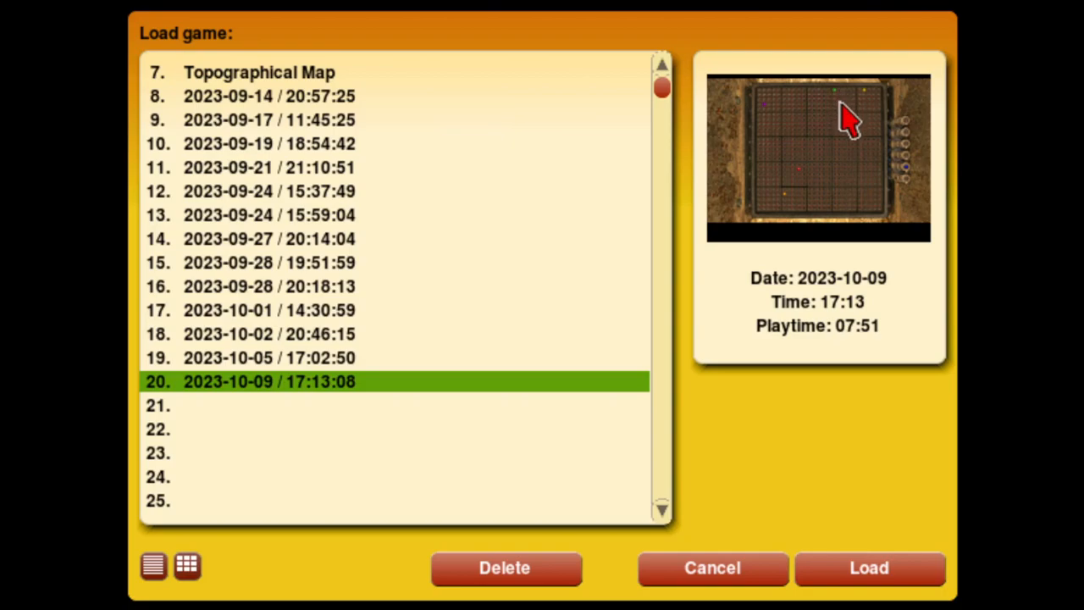
{"action": "mouse_move", "coordinate": [834, 123]}
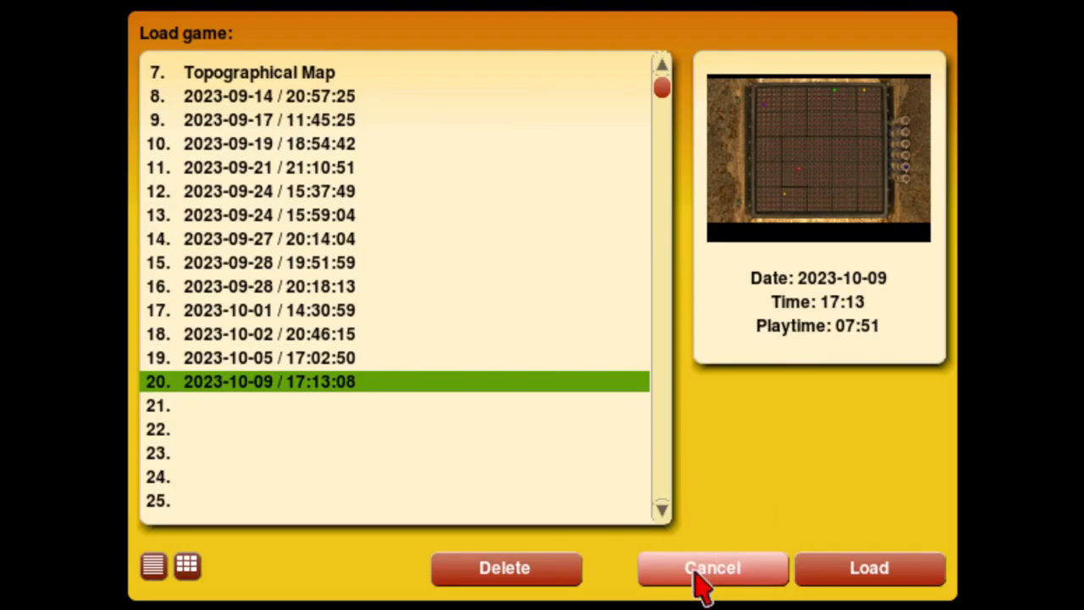
{"action": "left_click", "coordinate": [711, 568]}
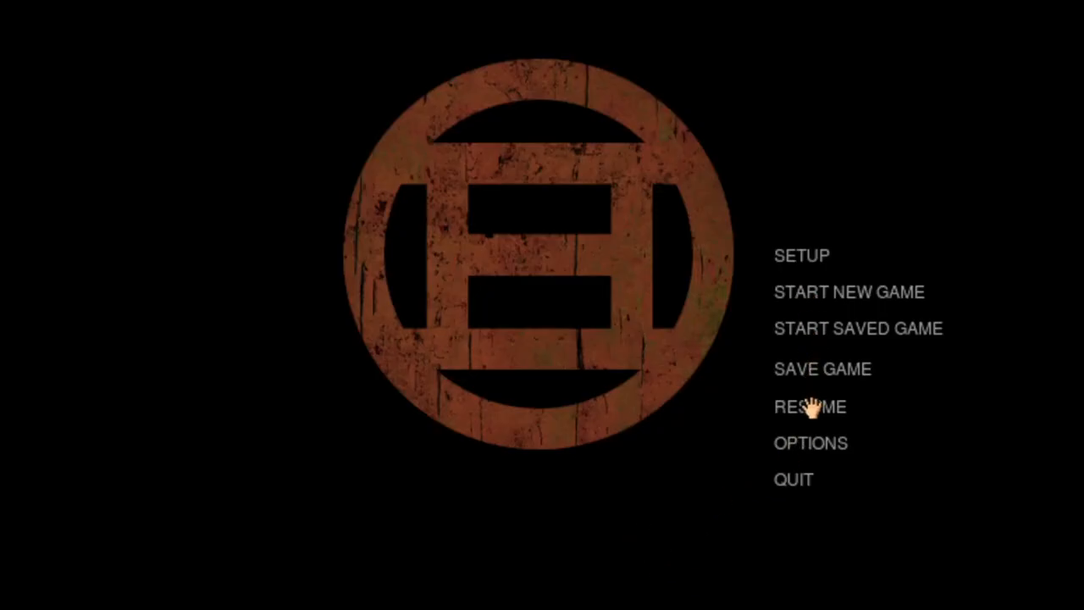
{"action": "left_click", "coordinate": [808, 407]}
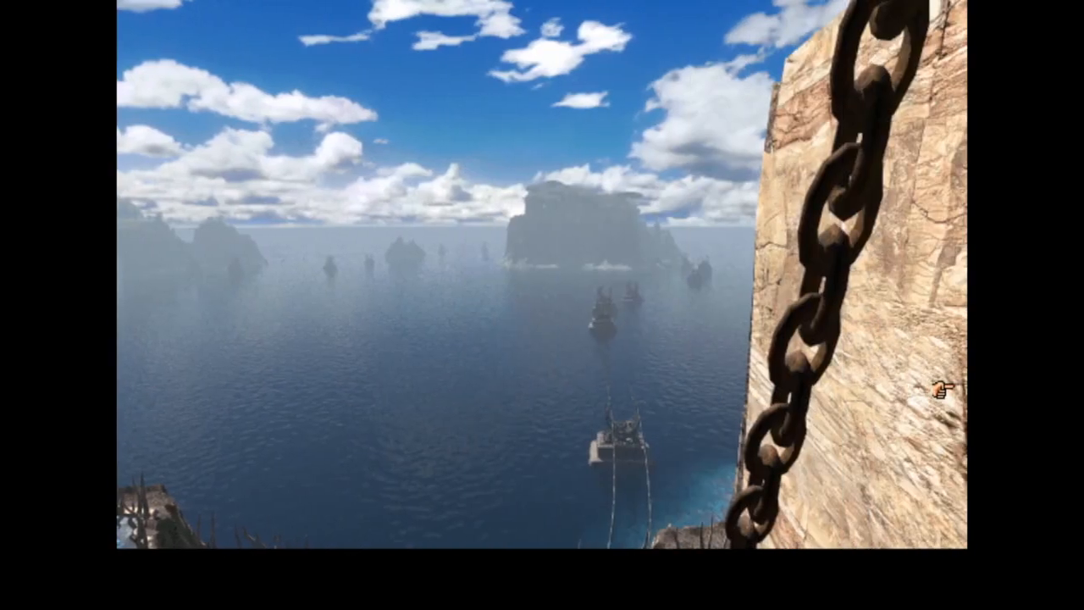
{"action": "left_click", "coordinate": [937, 391]}
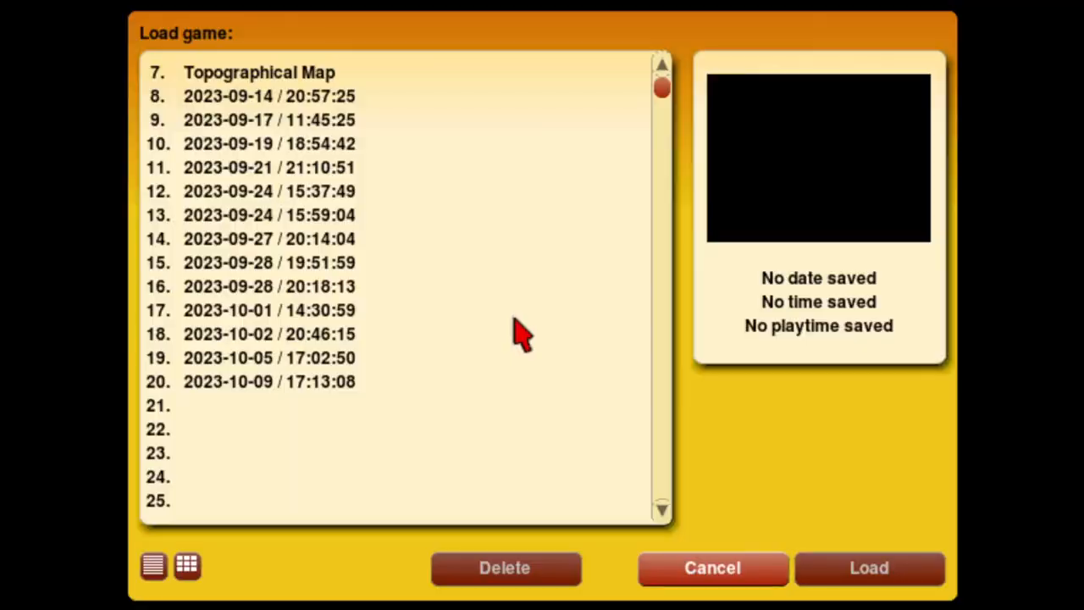
{"action": "left_click", "coordinate": [270, 381]}
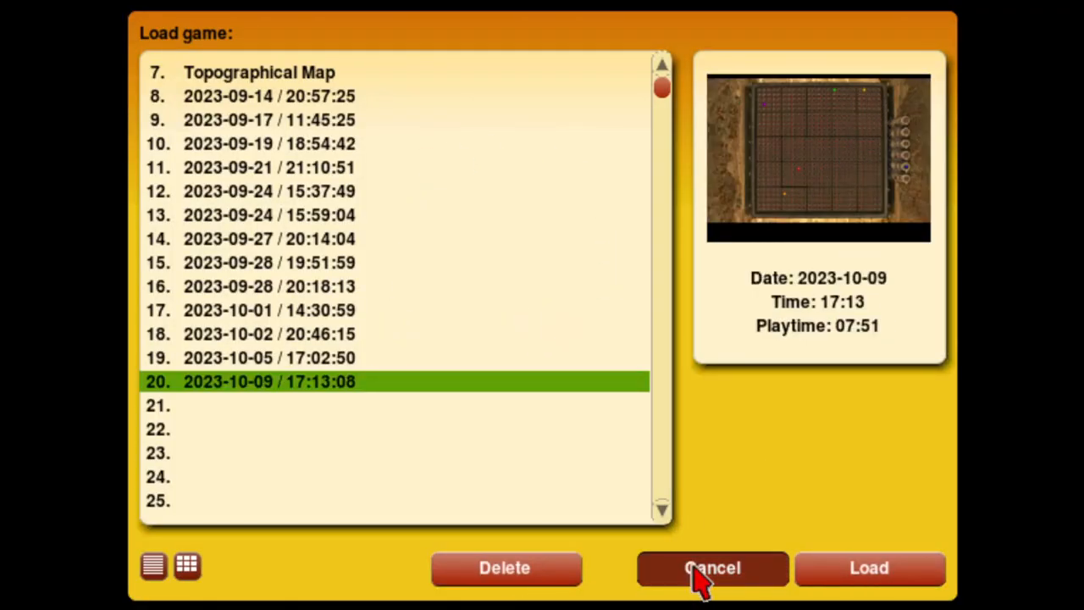
{"action": "left_click", "coordinate": [869, 568]}
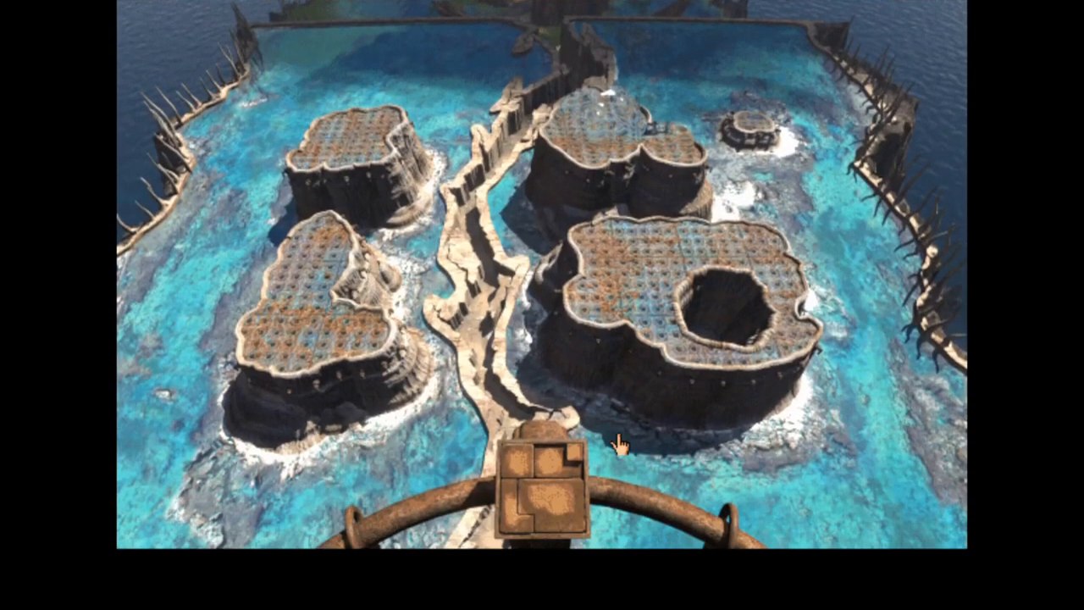
{"action": "mouse_move", "coordinate": [948, 445]}
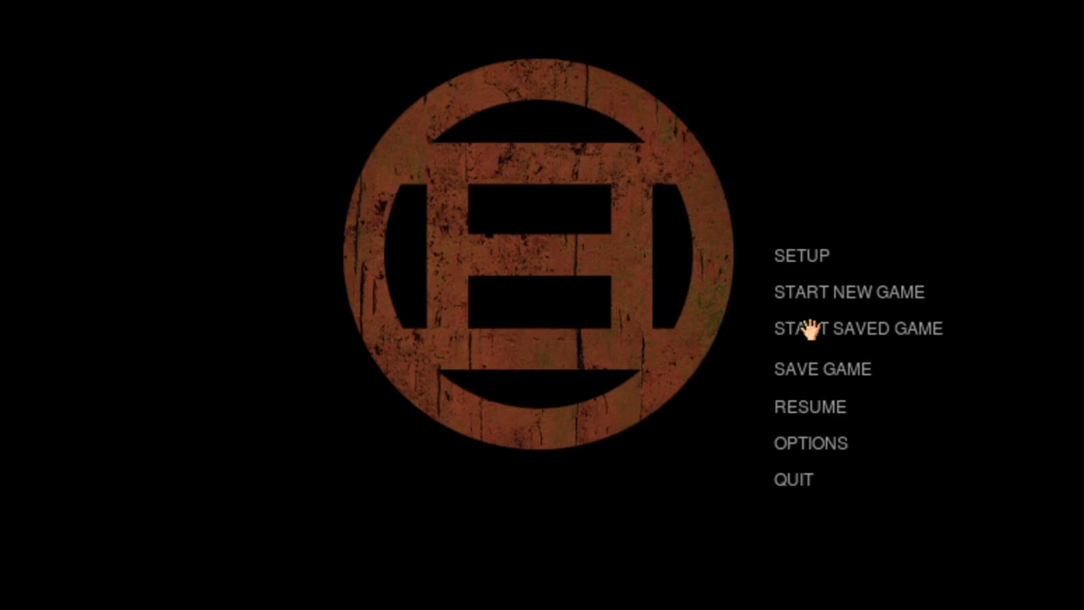
{"action": "left_click", "coordinate": [857, 328]}
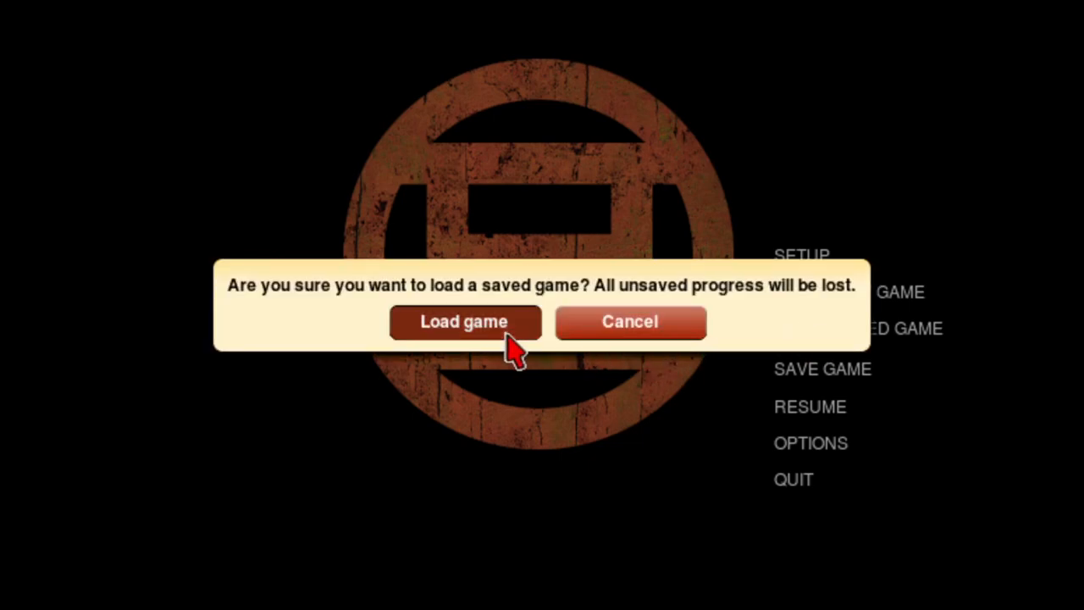
{"action": "left_click", "coordinate": [464, 321]}
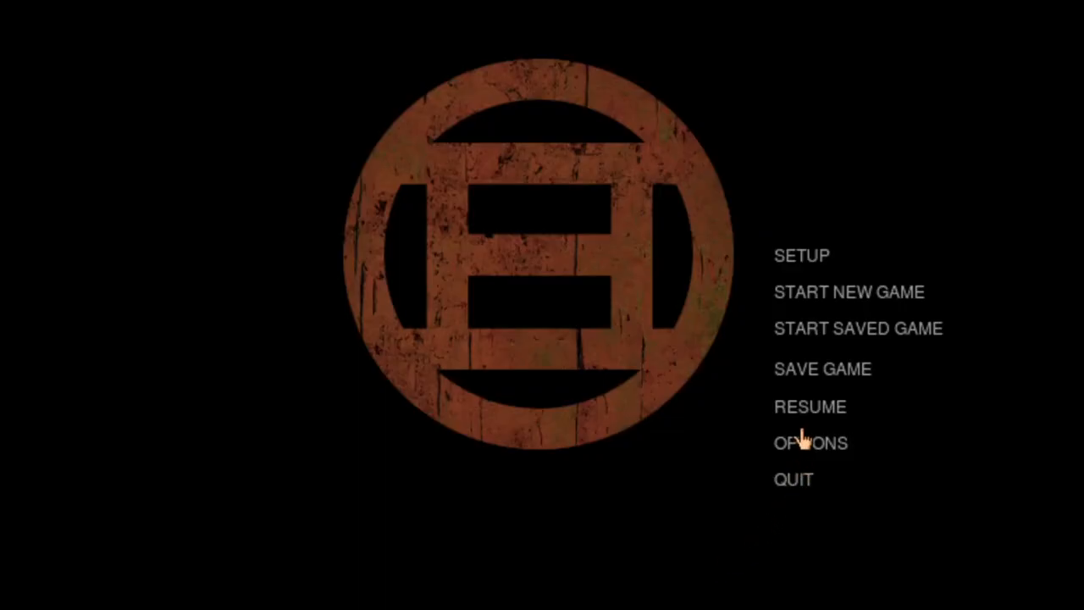
{"action": "left_click", "coordinate": [808, 407]}
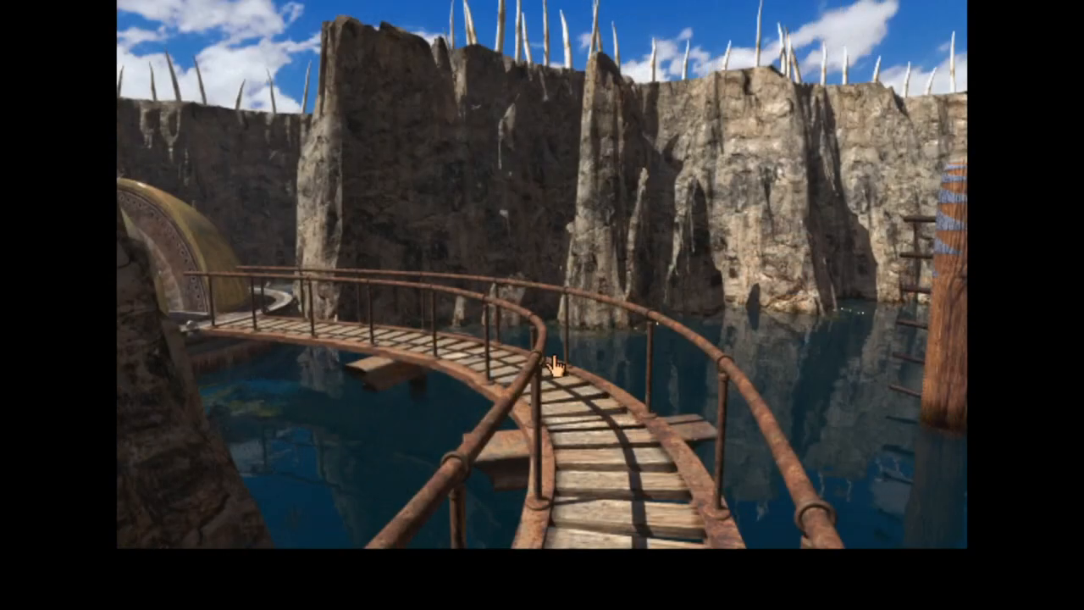
{"action": "left_click", "coordinate": [555, 364]}
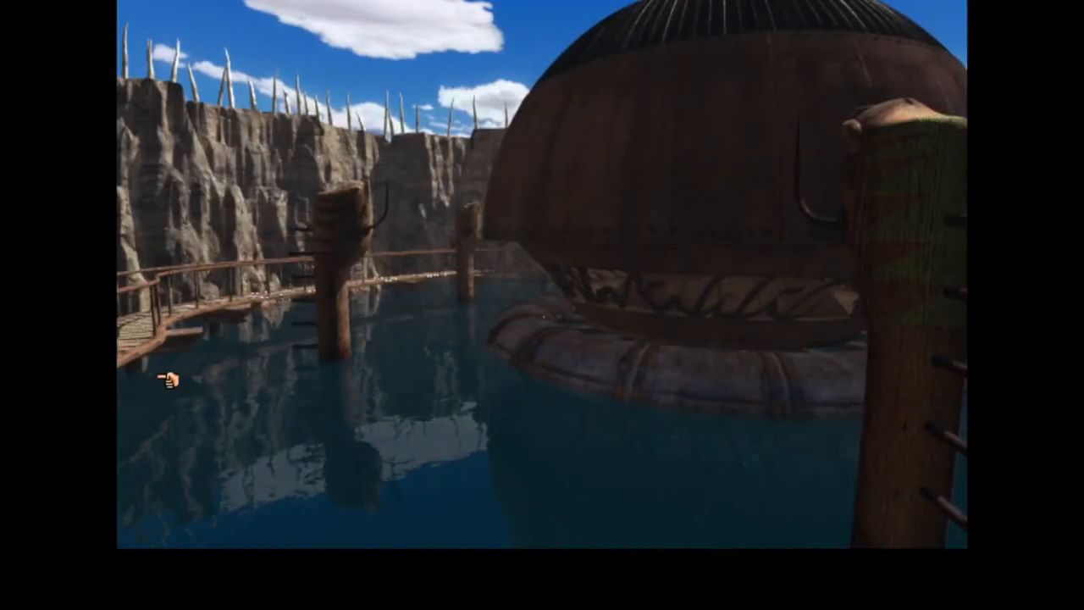
{"action": "left_click", "coordinate": [175, 378]}
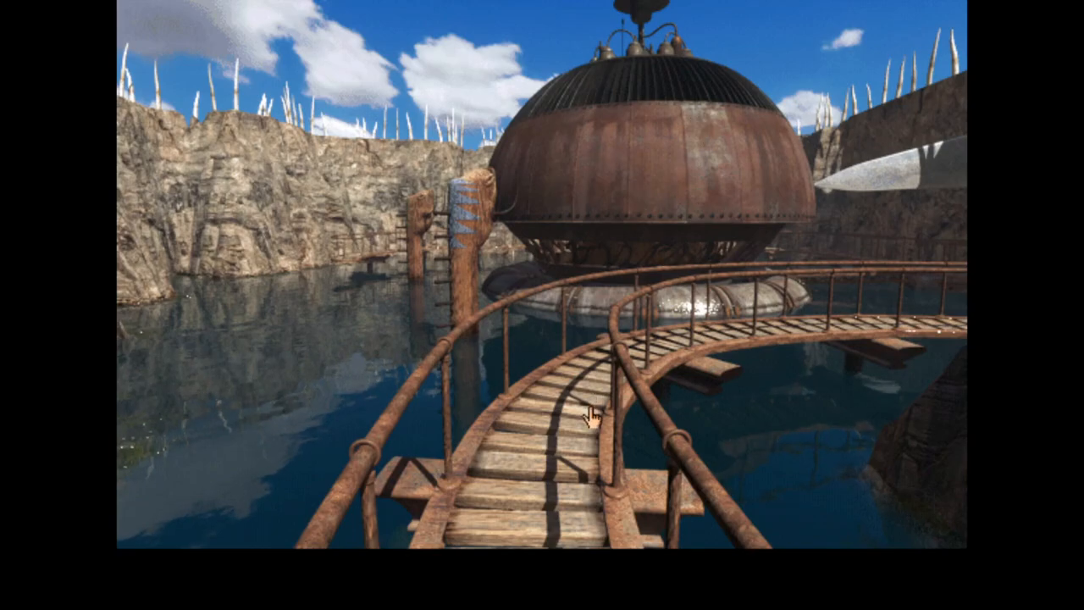
{"action": "left_click", "coordinate": [592, 415]}
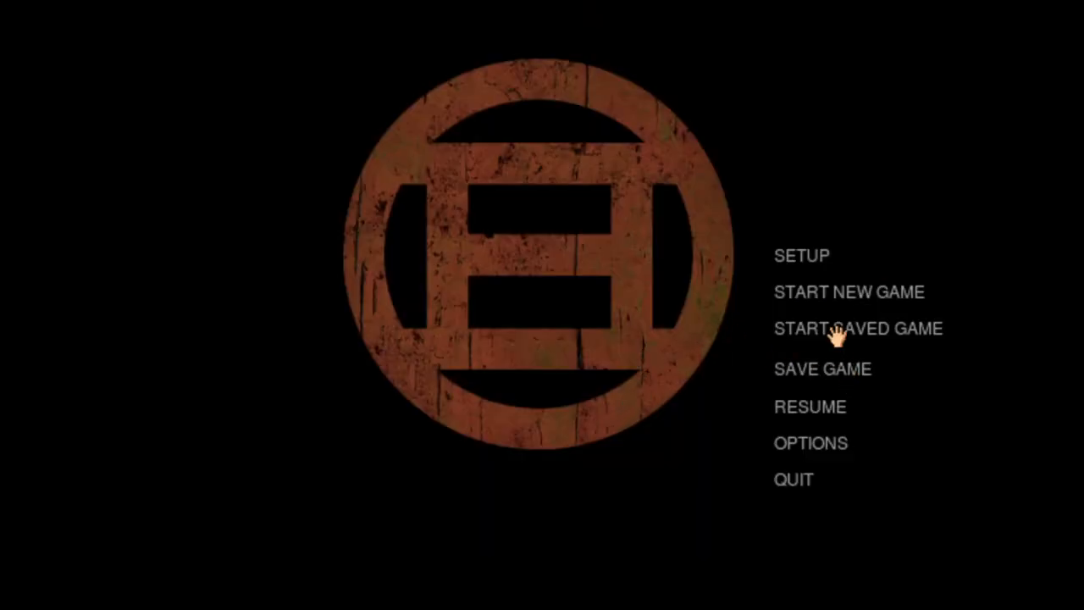
- Load the 2023-10-09 / 17:13:08 save at the marble grid puzzle
{"action": "left_click", "coordinate": [858, 329]}
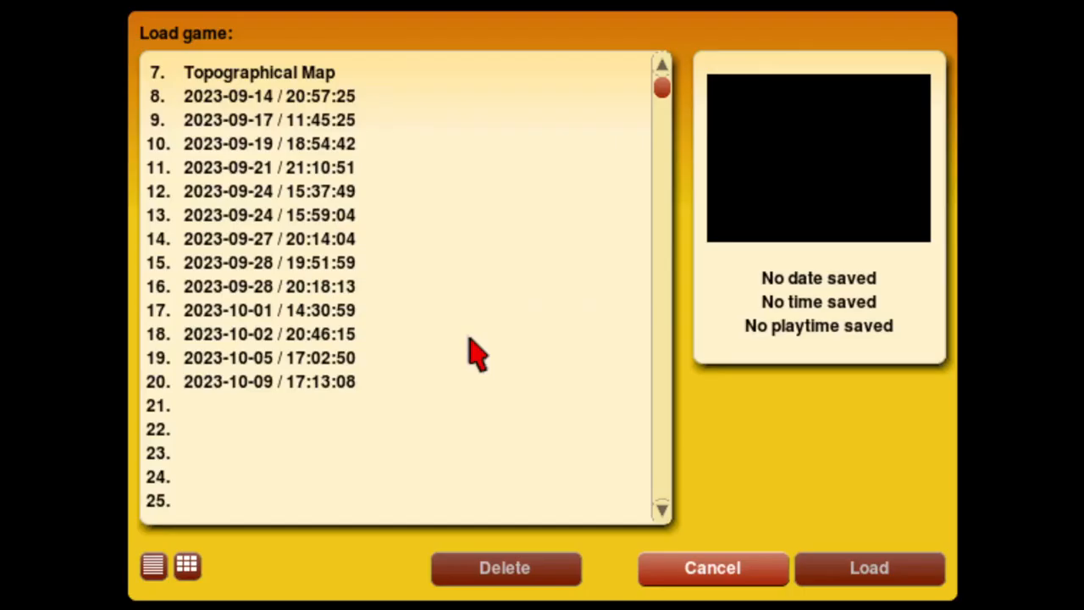
{"action": "left_click", "coordinate": [269, 381]}
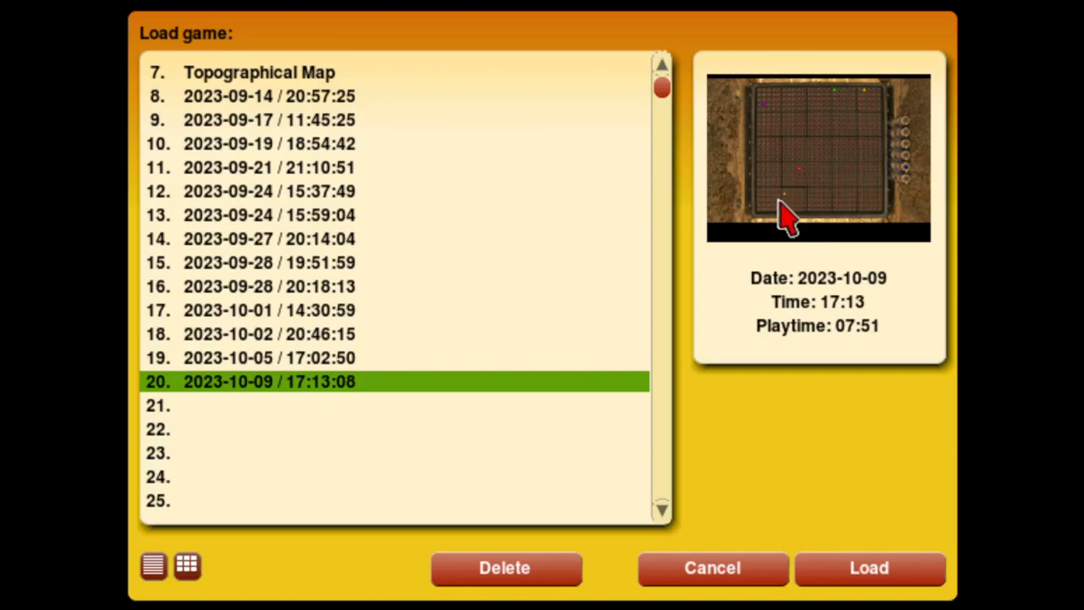
{"action": "left_click", "coordinate": [869, 568]}
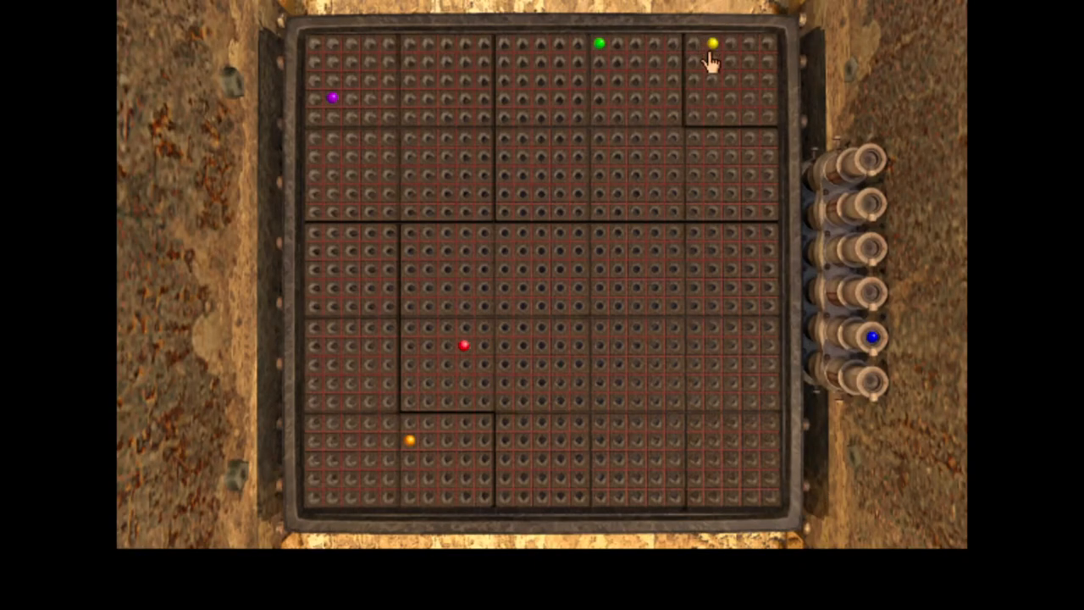
{"action": "mouse_move", "coordinate": [700, 73]}
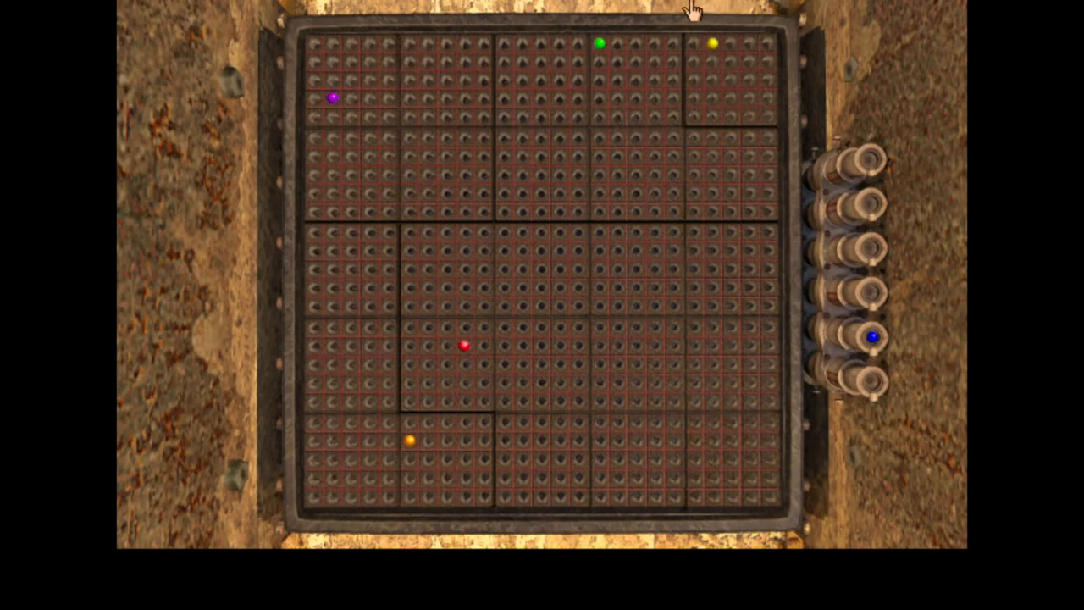
{"action": "mouse_move", "coordinate": [741, 208]}
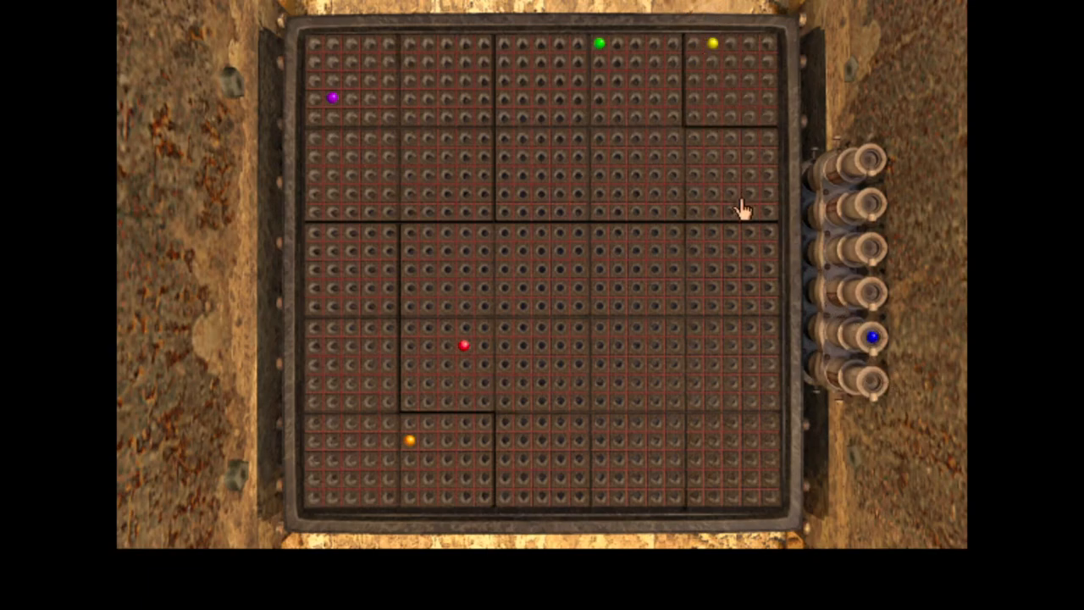
{"action": "mouse_move", "coordinate": [743, 216]}
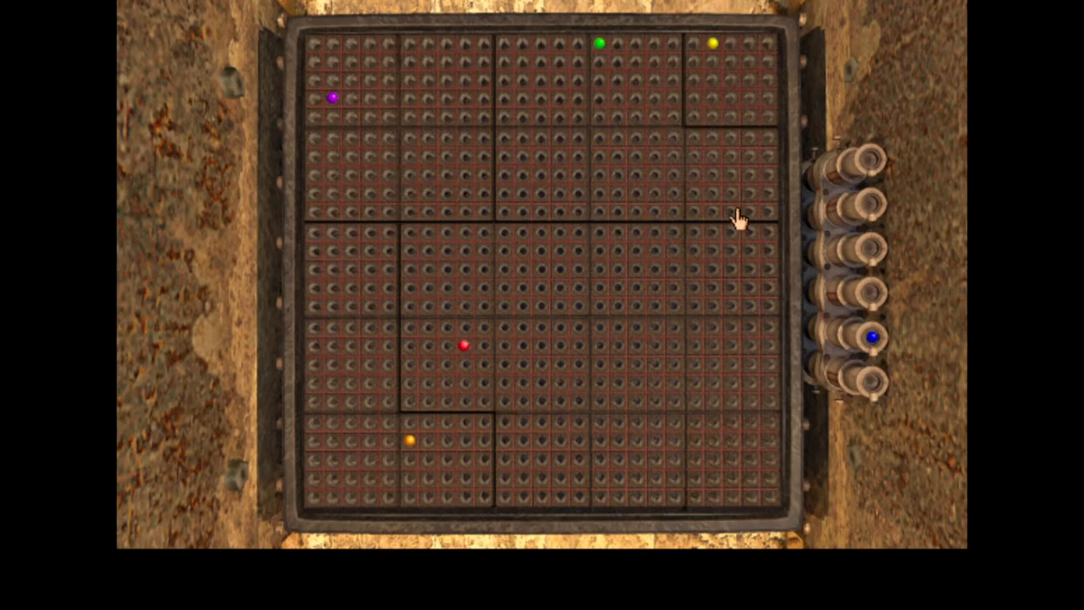
{"action": "mouse_move", "coordinate": [714, 219]}
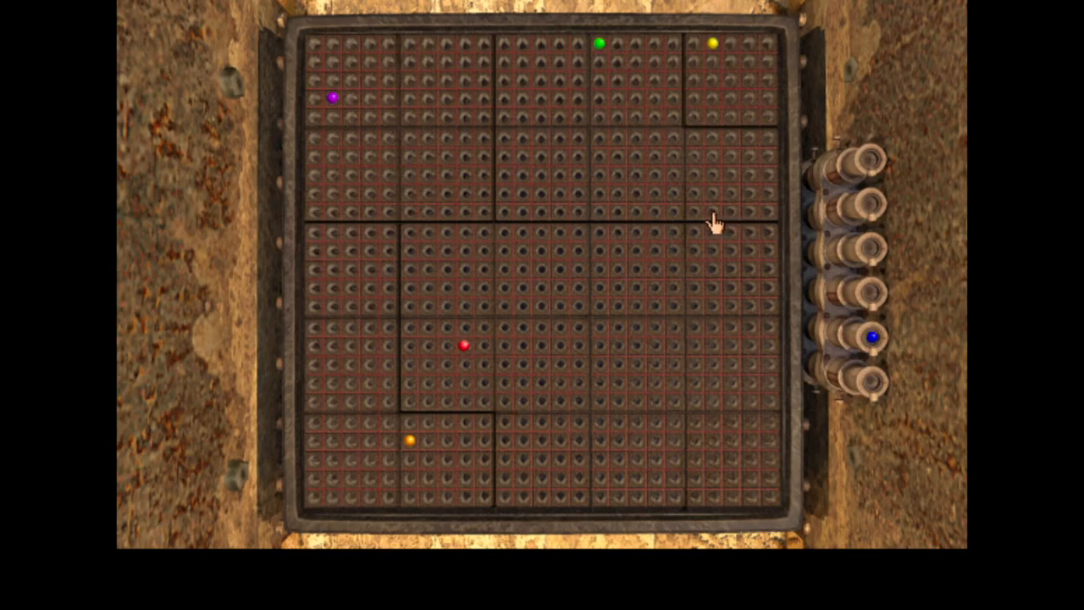
{"action": "mouse_move", "coordinate": [529, 237]}
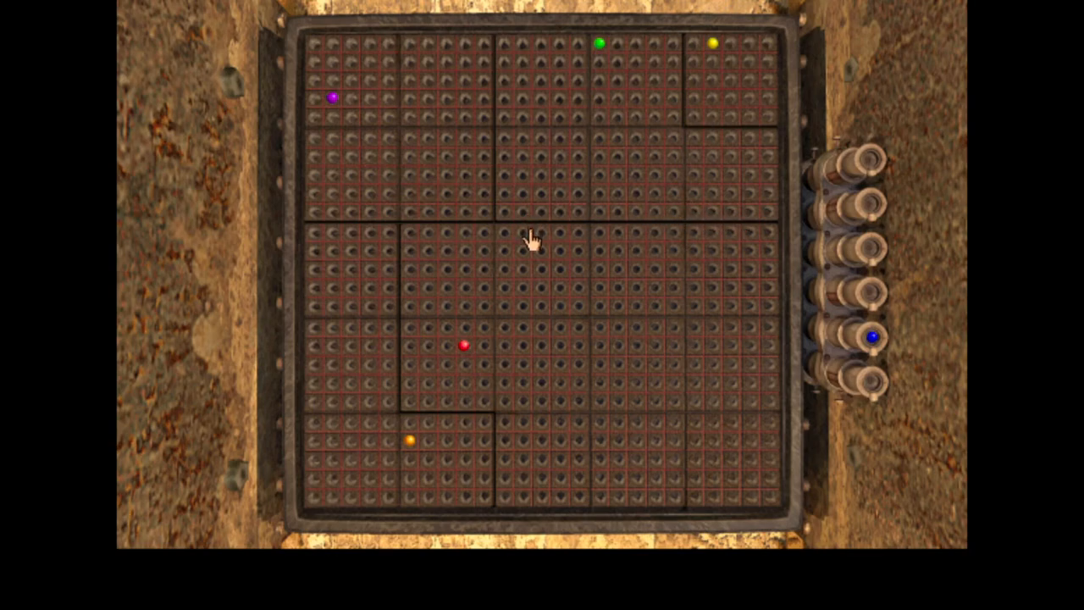
{"action": "mouse_move", "coordinate": [714, 307]}
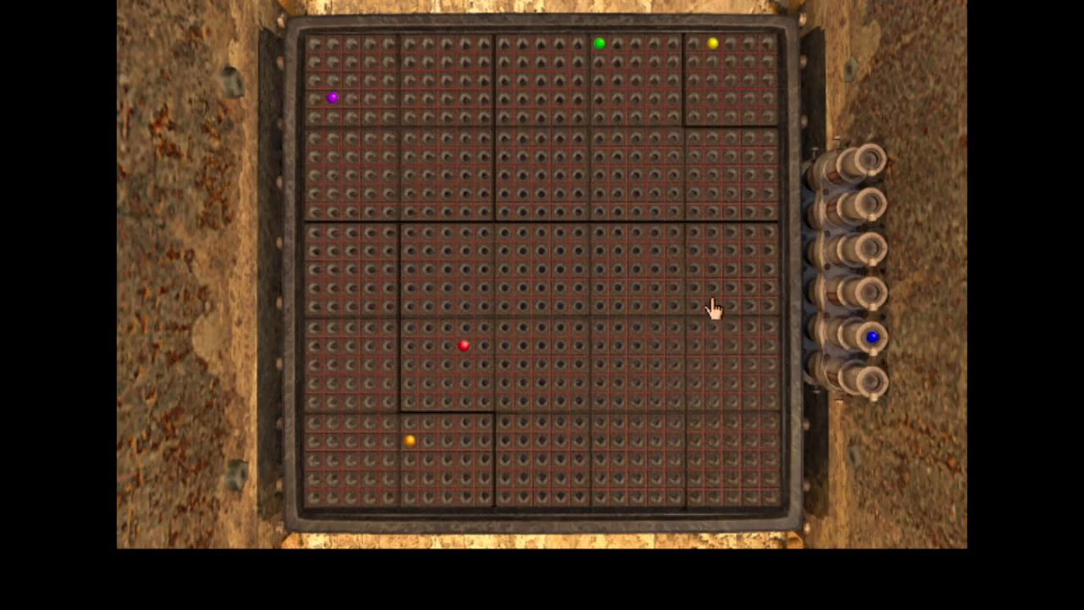
{"action": "mouse_move", "coordinate": [419, 447]}
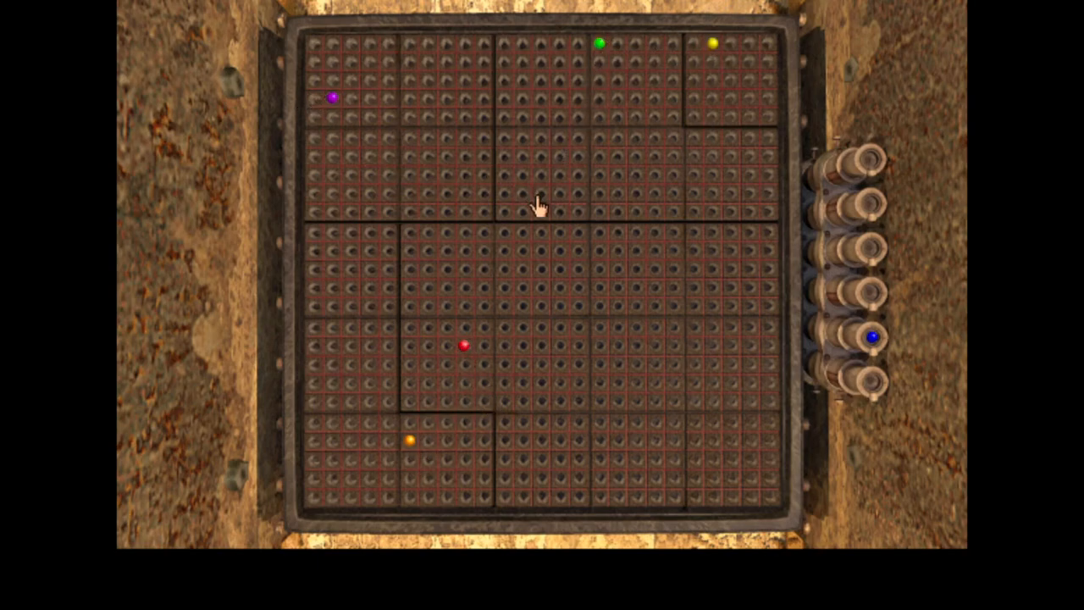
{"action": "mouse_move", "coordinate": [730, 345]}
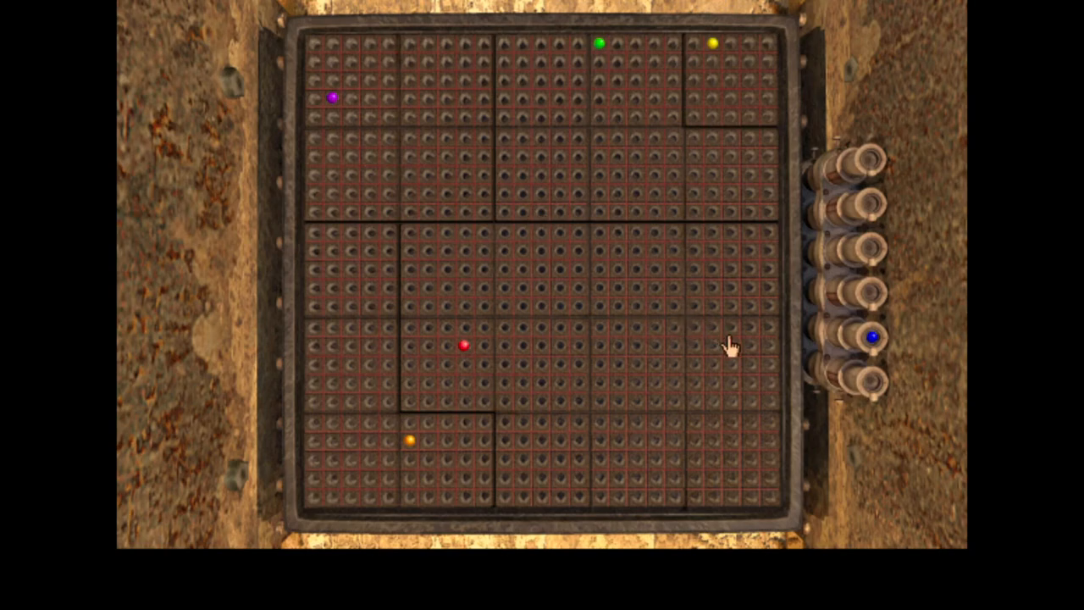
{"action": "mouse_move", "coordinate": [554, 229]}
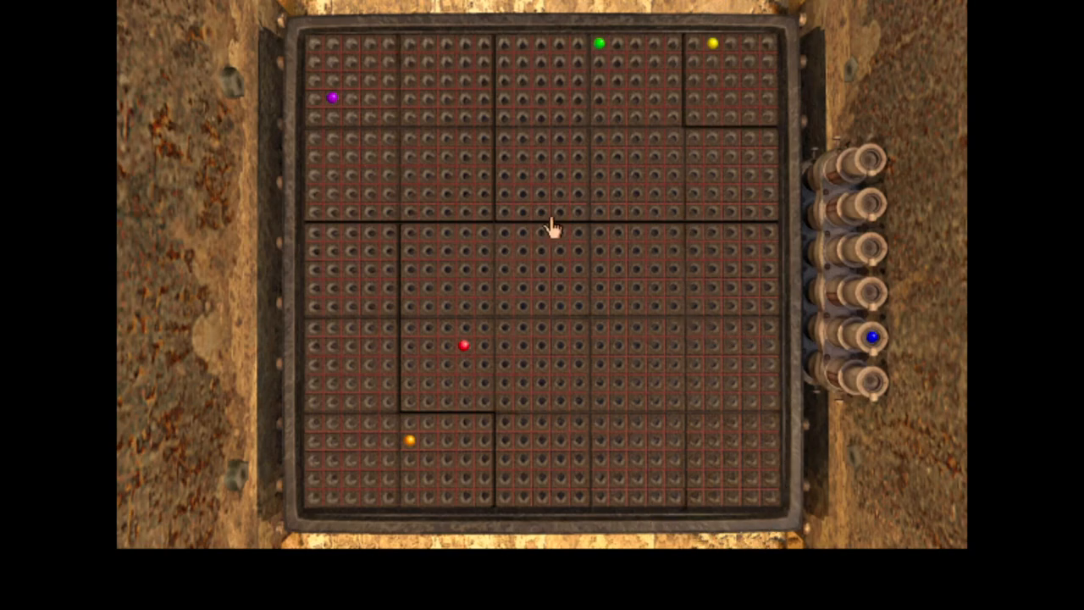
{"action": "mouse_move", "coordinate": [774, 487]}
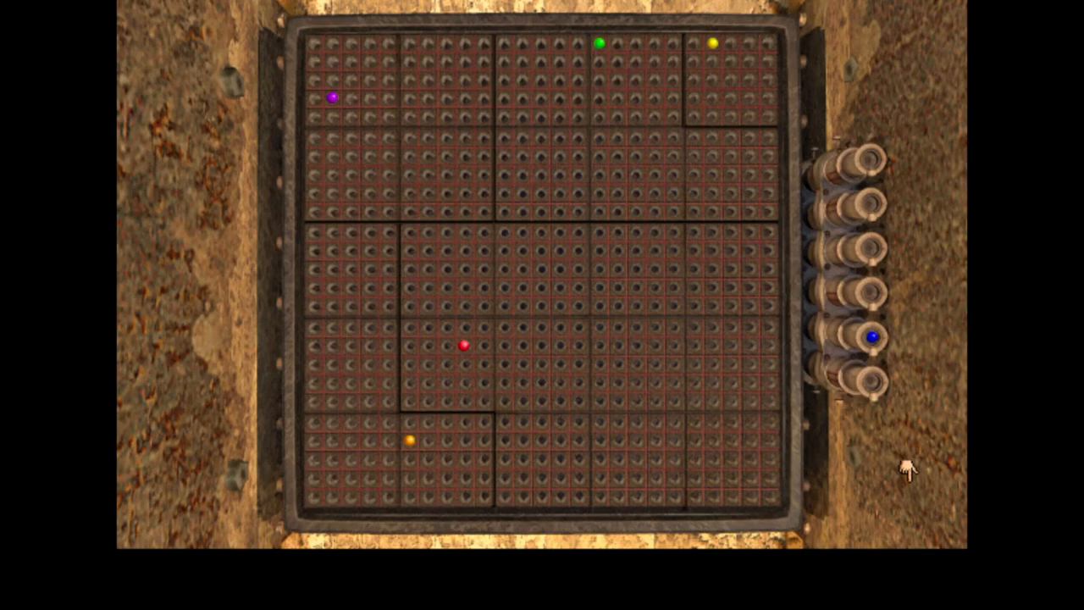
{"action": "mouse_move", "coordinate": [775, 455]}
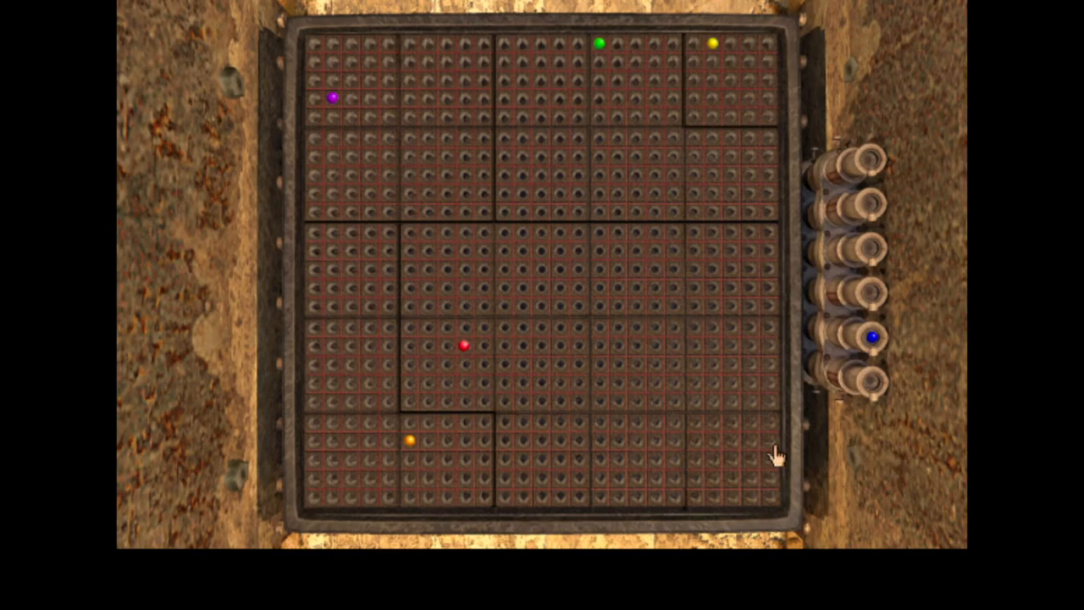
{"action": "mouse_move", "coordinate": [864, 464]}
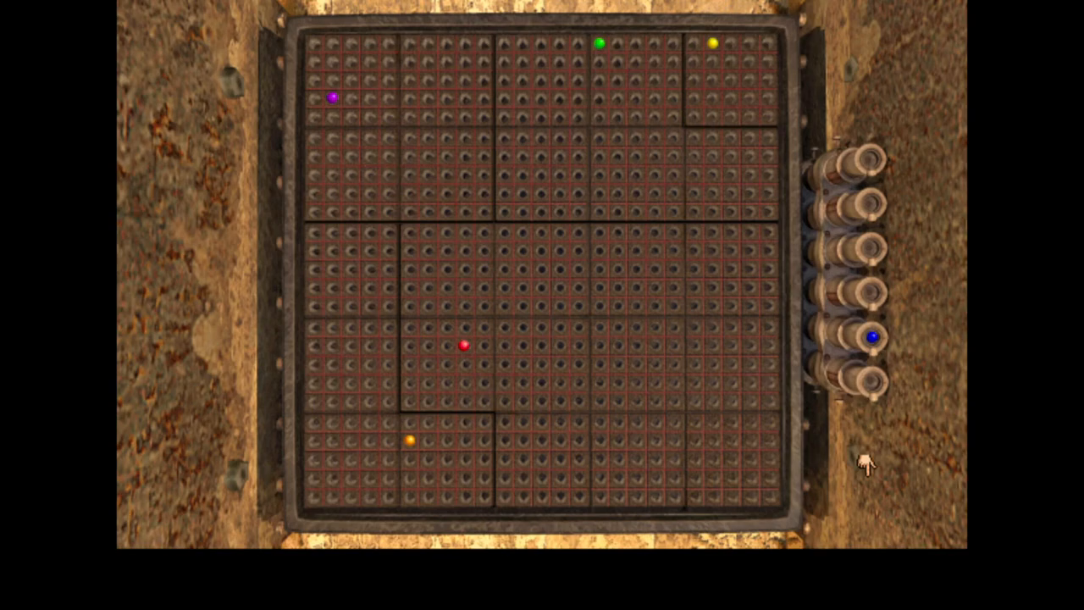
{"action": "mouse_move", "coordinate": [124, 72]}
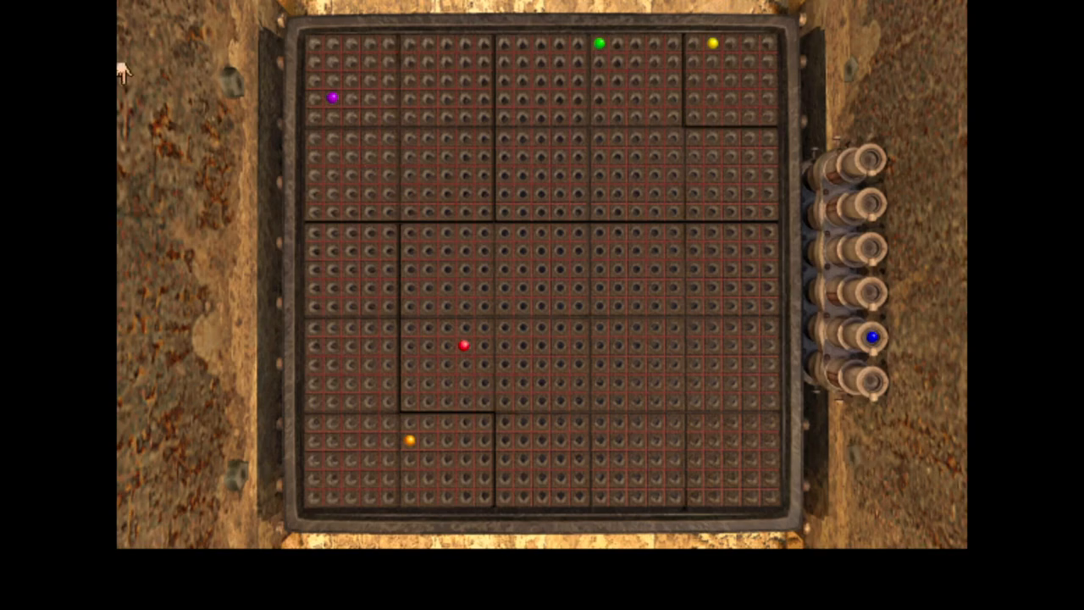
{"action": "mouse_move", "coordinate": [474, 235]}
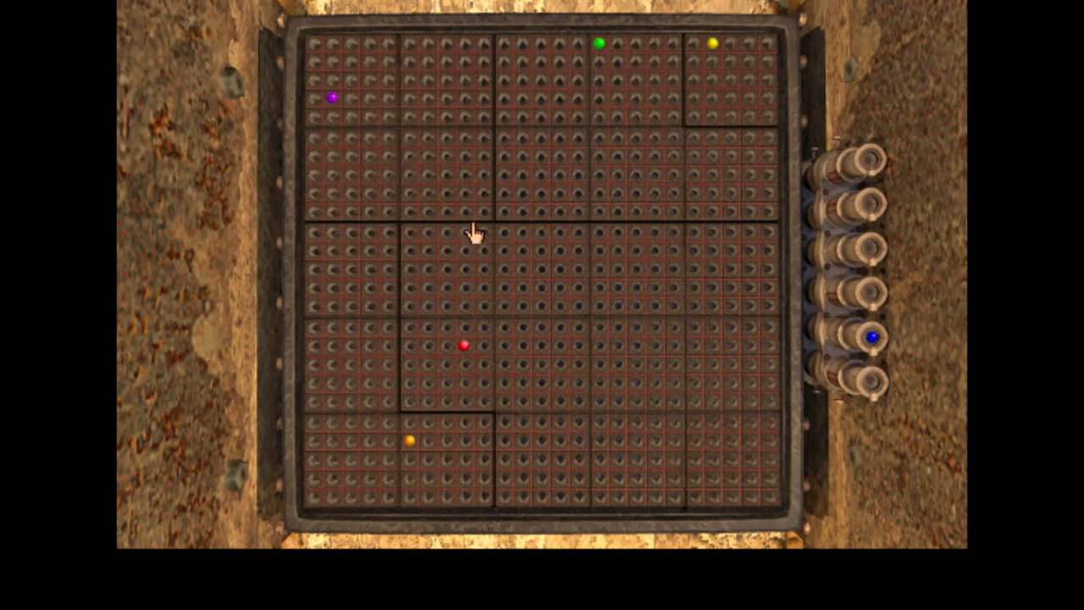
{"action": "mouse_move", "coordinate": [478, 244]}
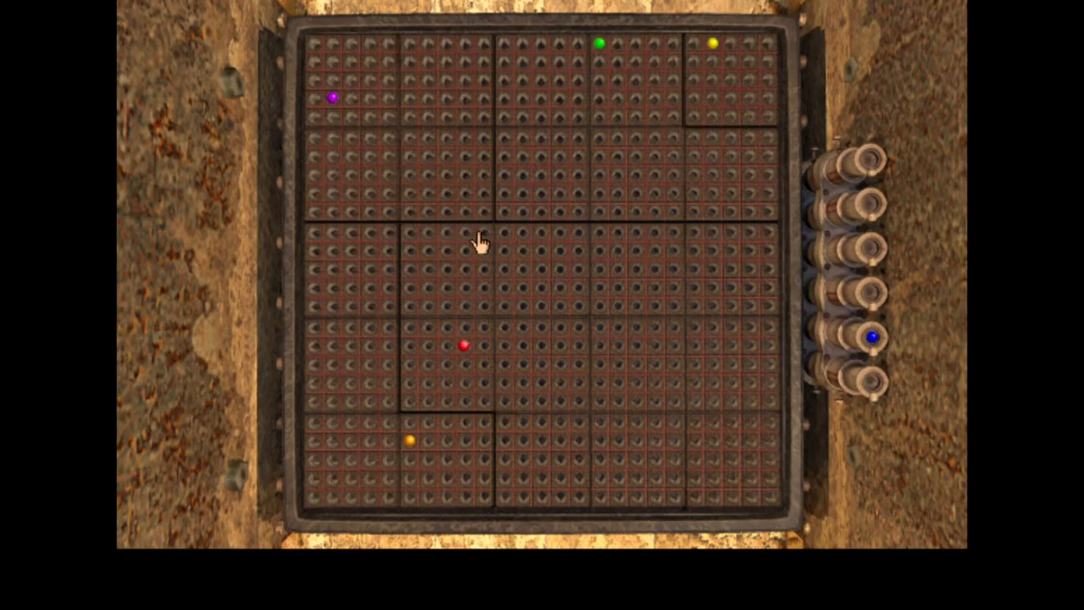
{"action": "mouse_move", "coordinate": [752, 375]}
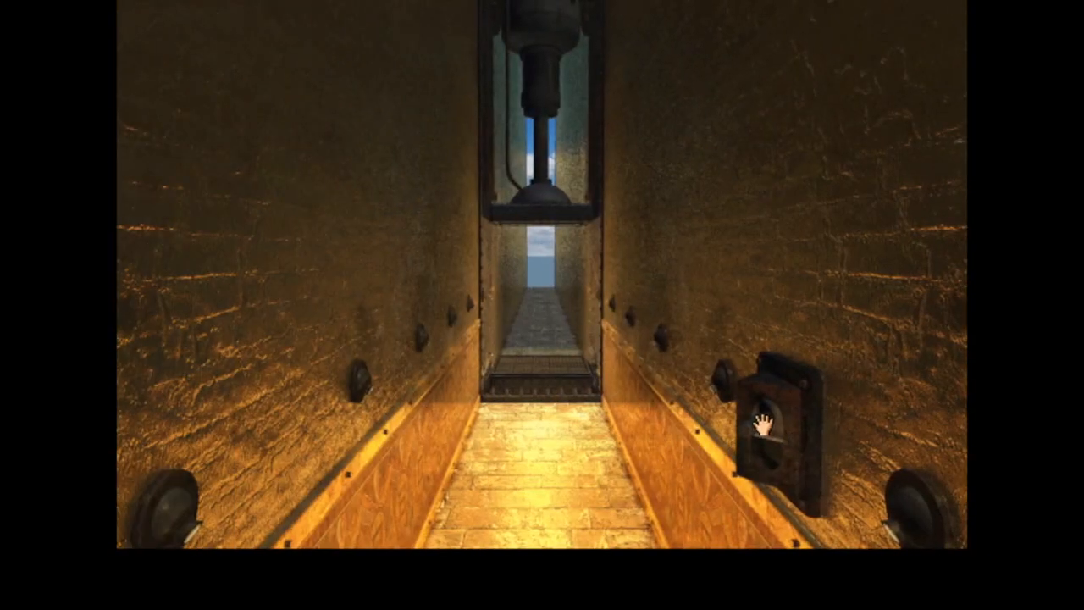
- Walk into the press chamber and back, ending close up on the marble grid
{"action": "left_click", "coordinate": [767, 432]}
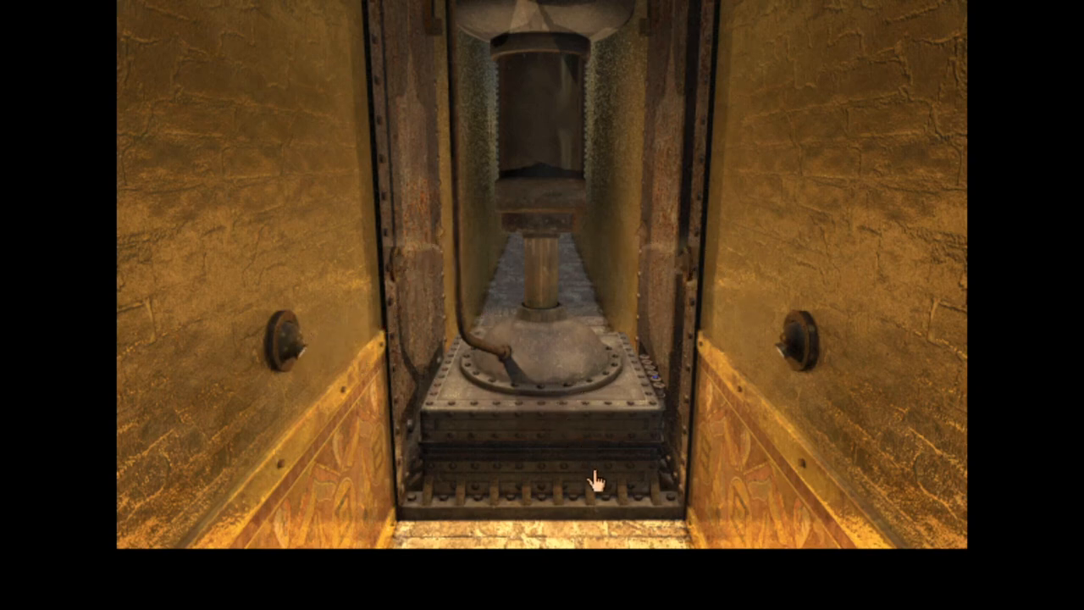
{"action": "mouse_move", "coordinate": [540, 485]}
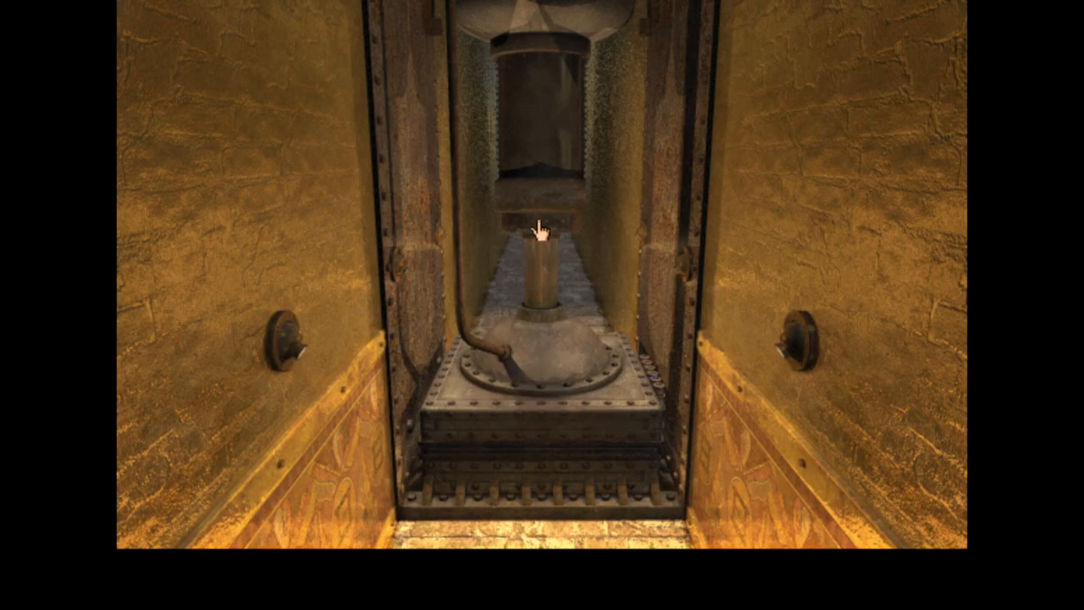
{"action": "mouse_move", "coordinate": [412, 341]}
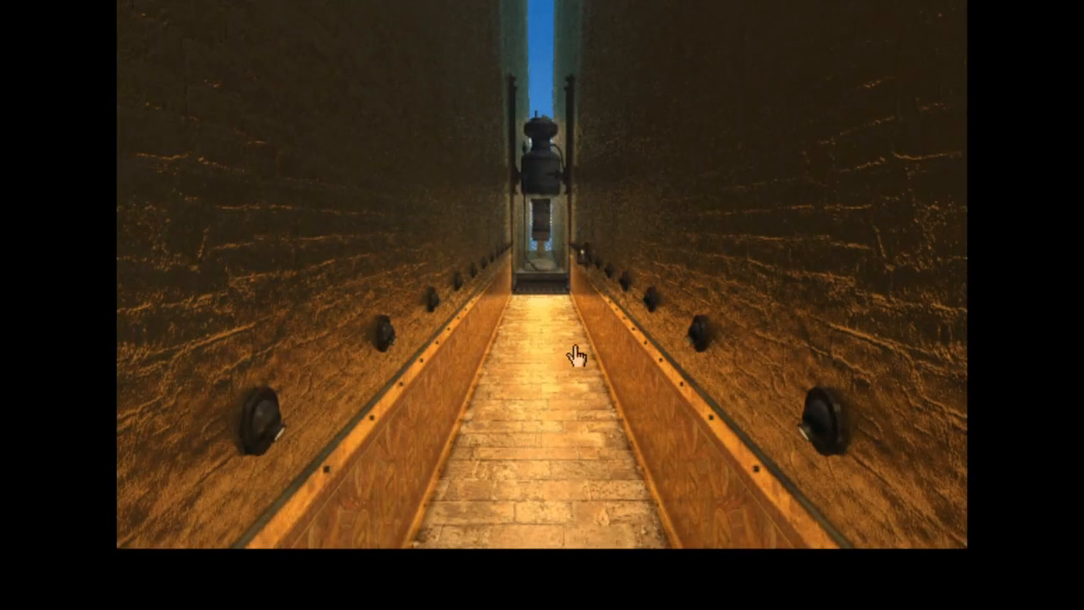
{"action": "left_click", "coordinate": [576, 356]}
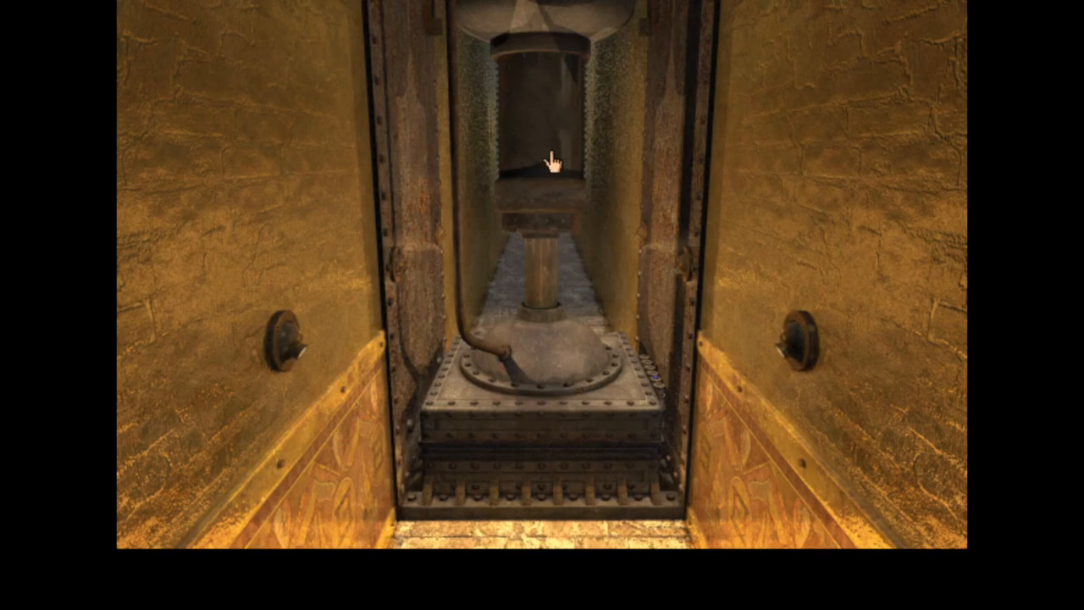
{"action": "mouse_move", "coordinate": [953, 405]}
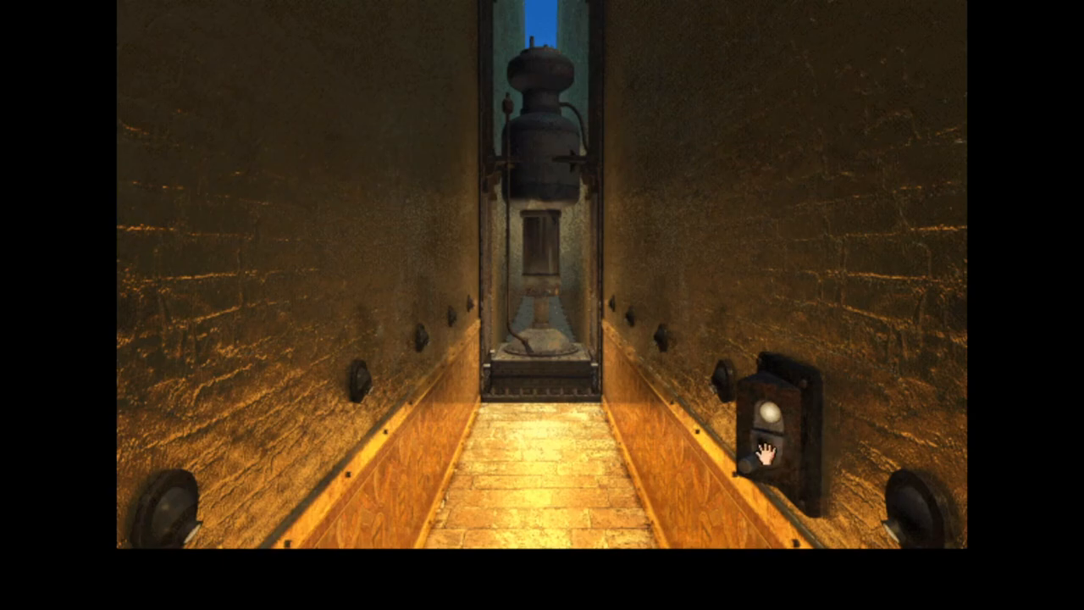
{"action": "left_click", "coordinate": [759, 453]}
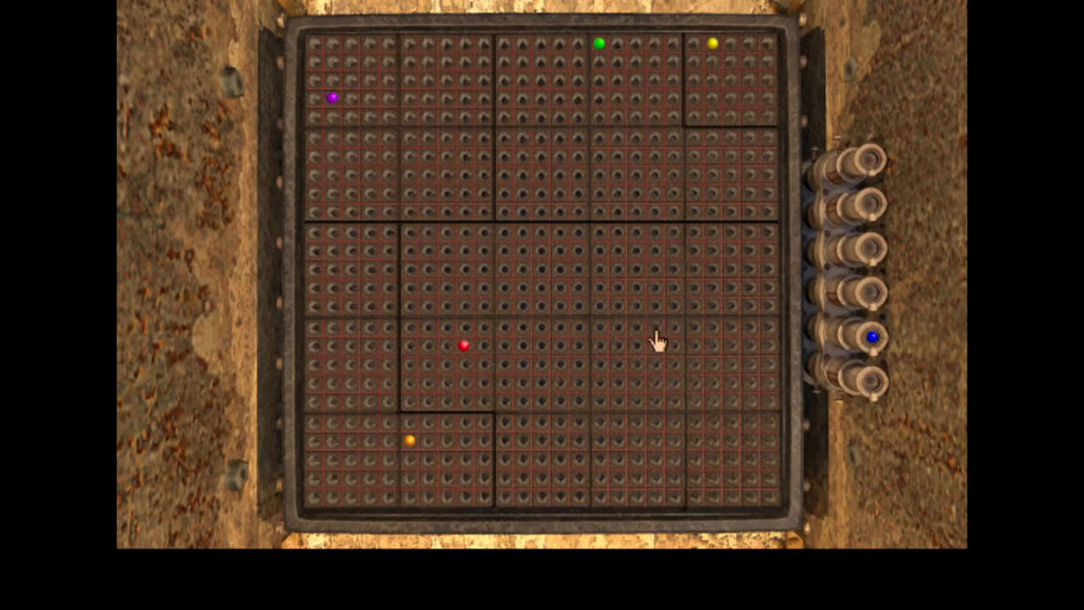
{"action": "mouse_move", "coordinate": [456, 432]}
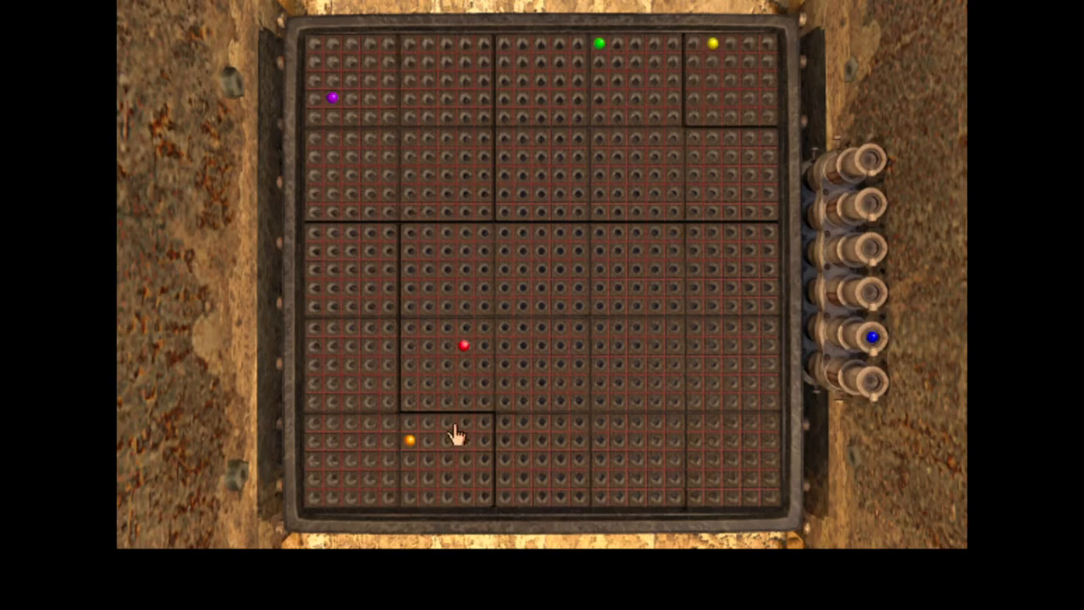
{"action": "mouse_move", "coordinate": [798, 392]}
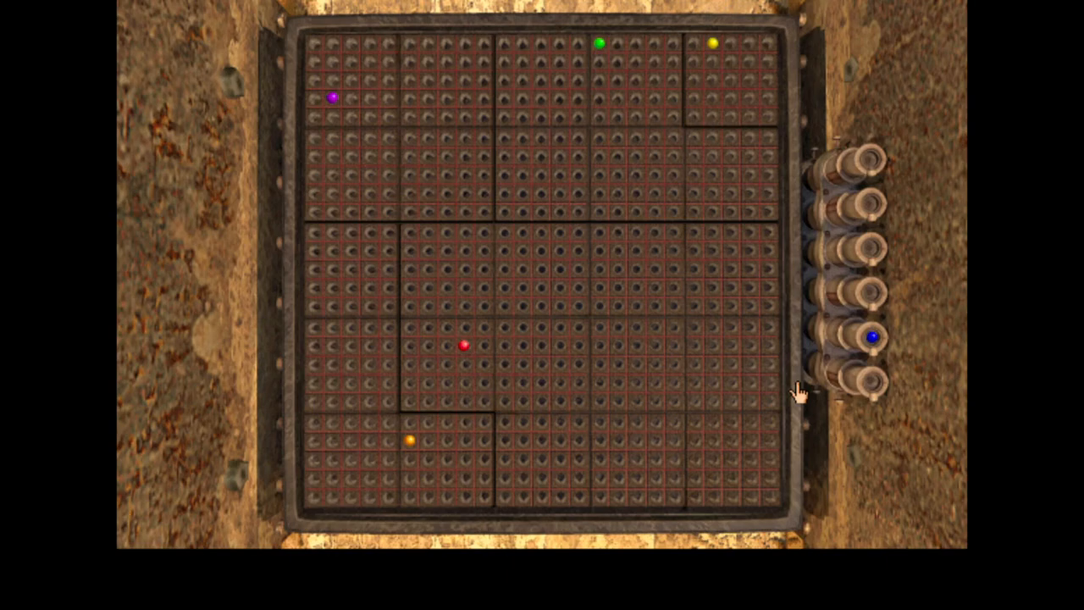
{"action": "mouse_move", "coordinate": [543, 275]}
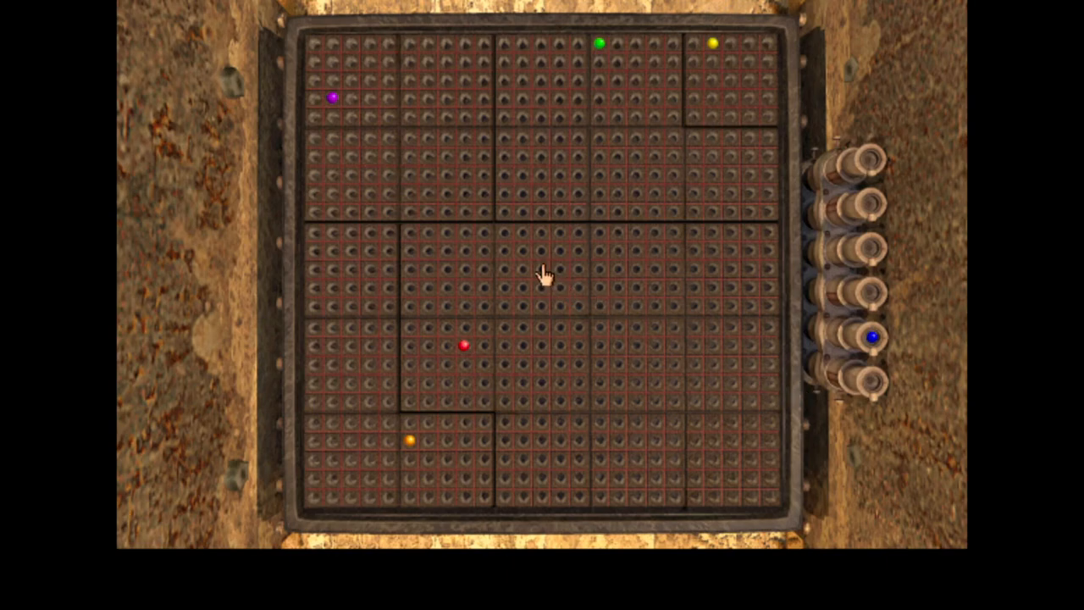
{"action": "mouse_move", "coordinate": [460, 287]}
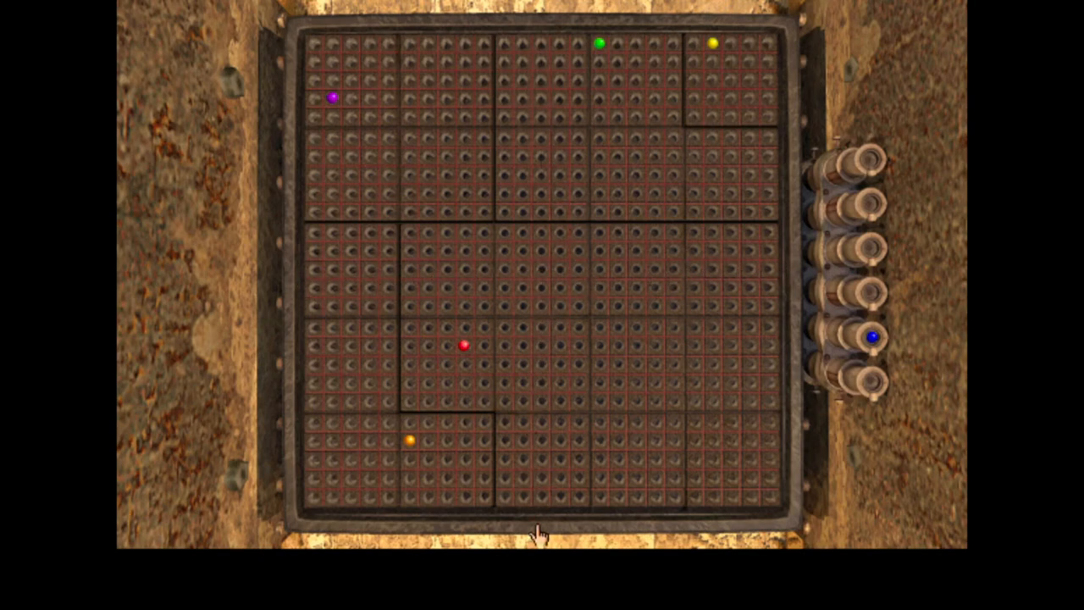
{"action": "mouse_move", "coordinate": [508, 297]}
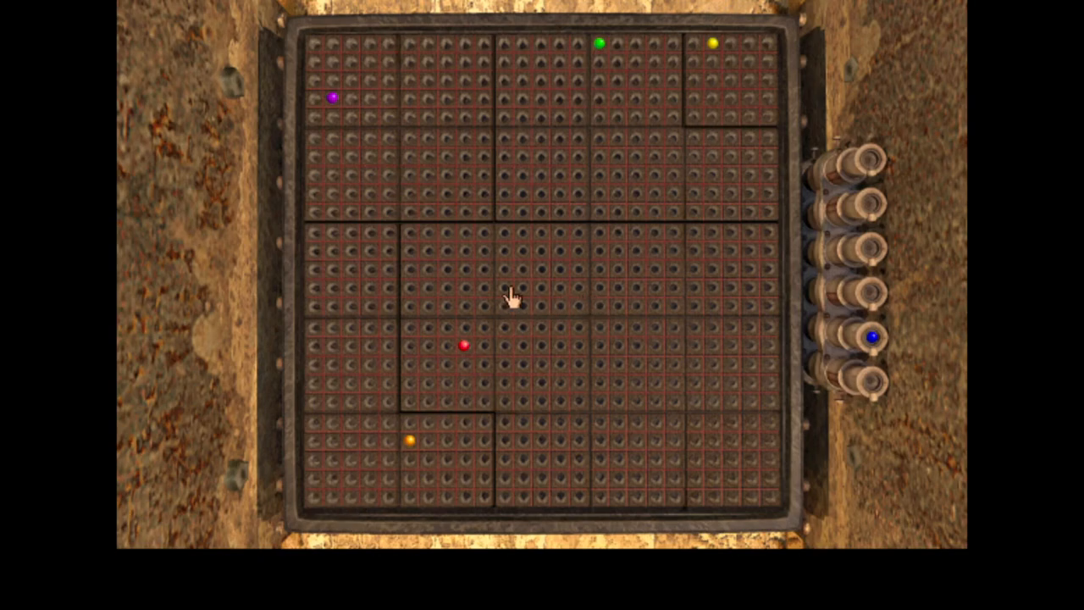
{"action": "mouse_move", "coordinate": [538, 263]}
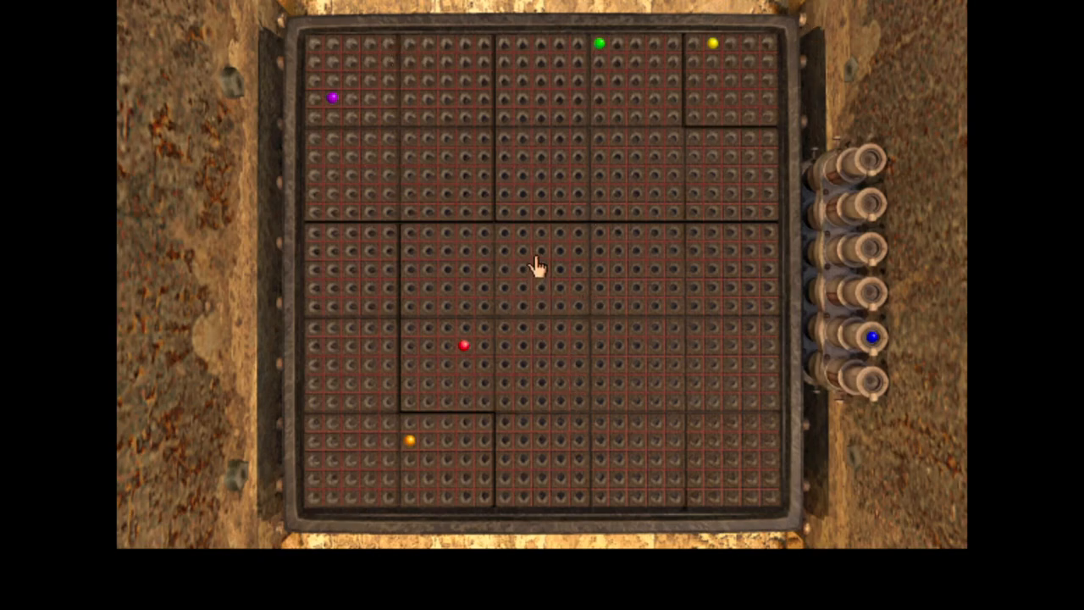
{"action": "mouse_move", "coordinate": [544, 281]}
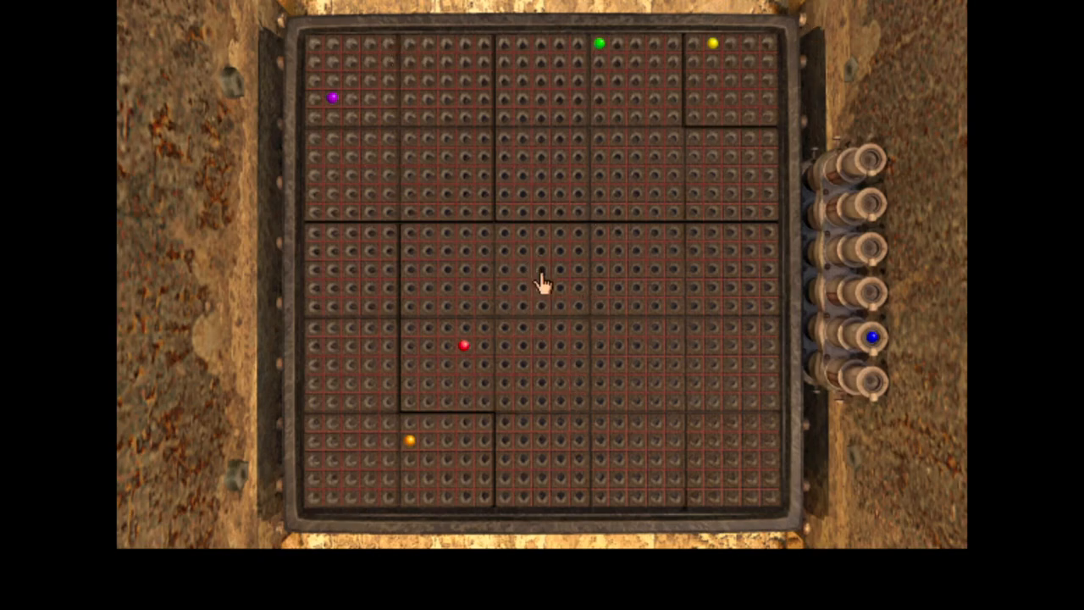
{"action": "mouse_move", "coordinate": [823, 431]}
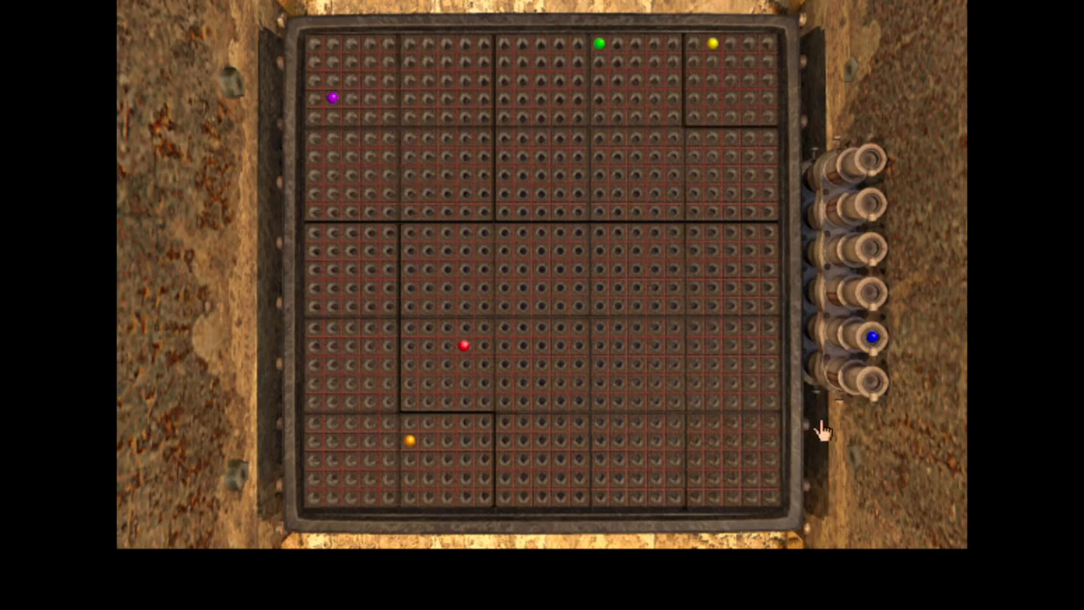
{"action": "mouse_move", "coordinate": [864, 424]}
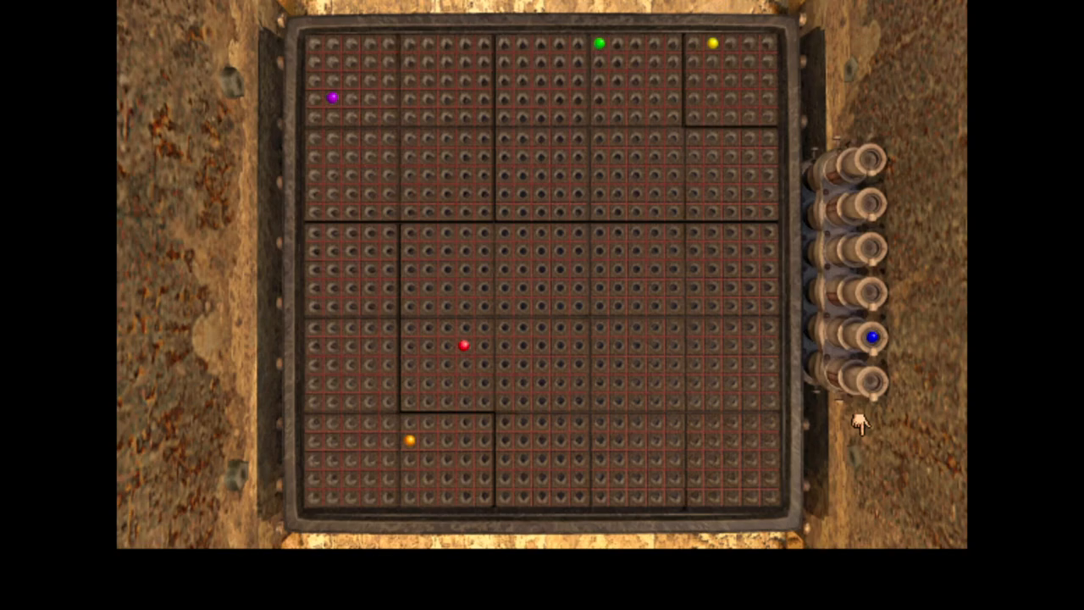
{"action": "mouse_move", "coordinate": [852, 415]}
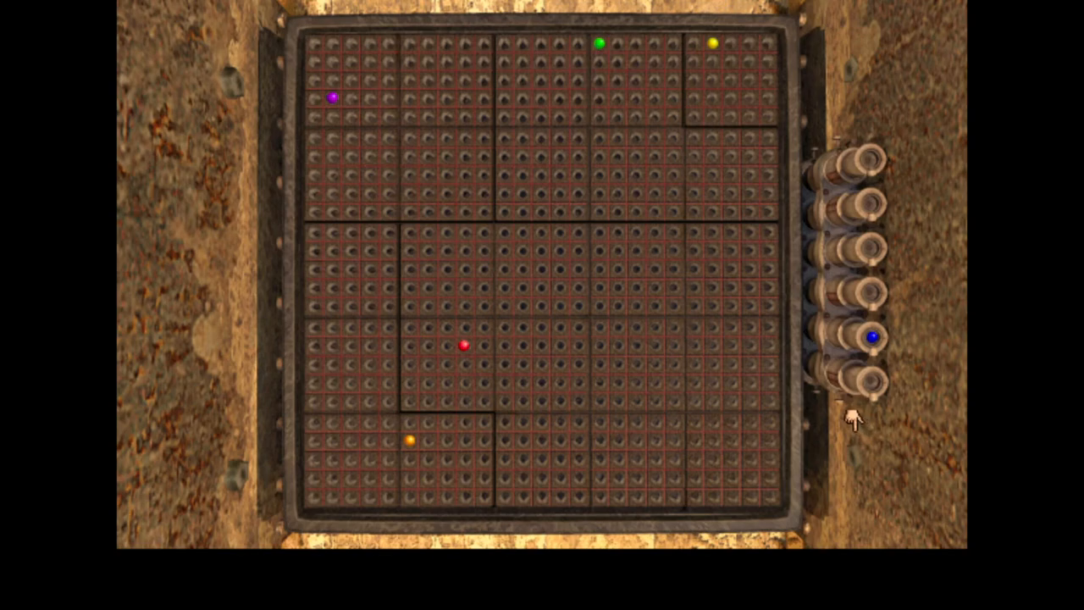
{"action": "mouse_move", "coordinate": [898, 458]}
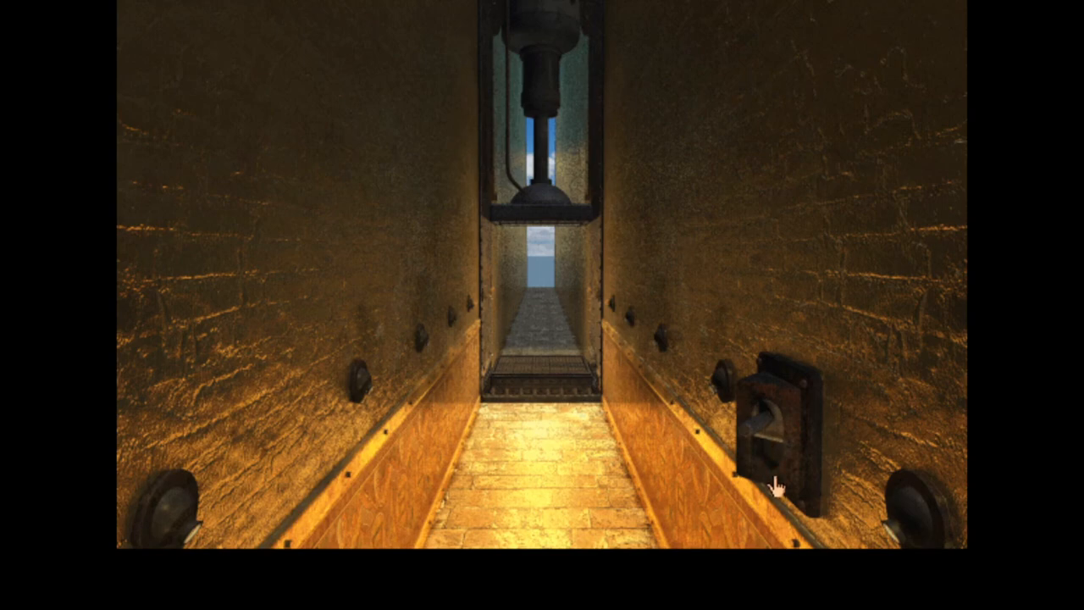
{"action": "mouse_move", "coordinate": [565, 418]}
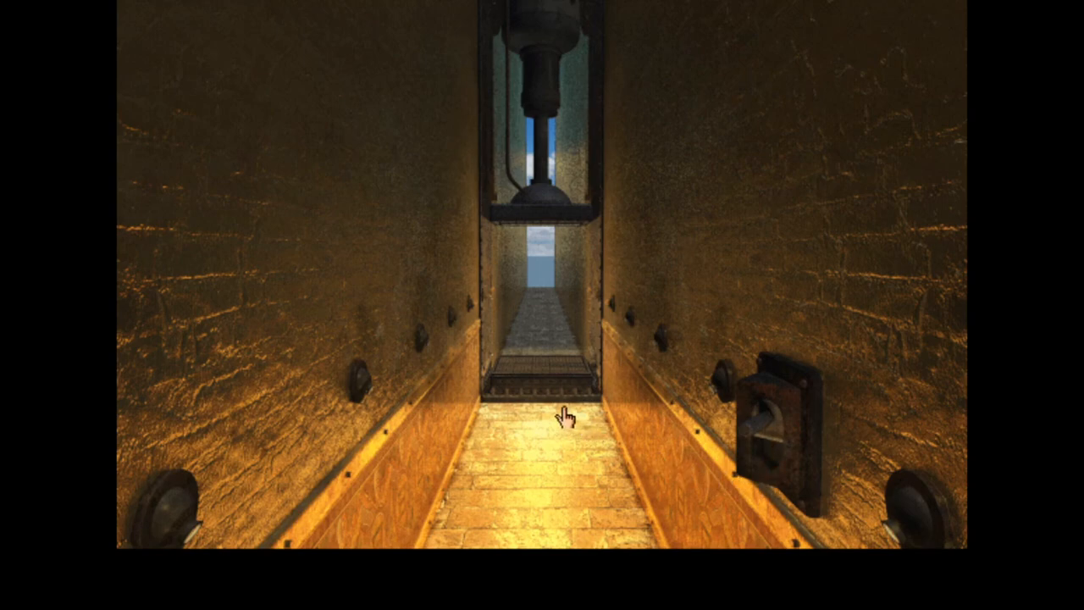
- Zoom in on the five placed marbles, then back out to the press chamber
{"action": "left_click", "coordinate": [566, 417]}
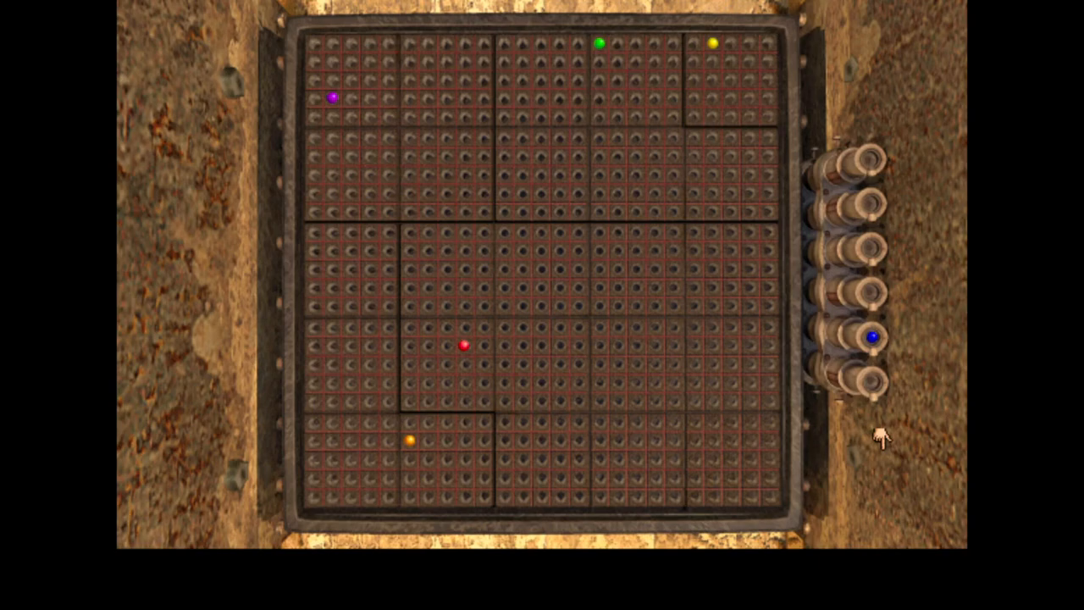
{"action": "mouse_move", "coordinate": [881, 381]}
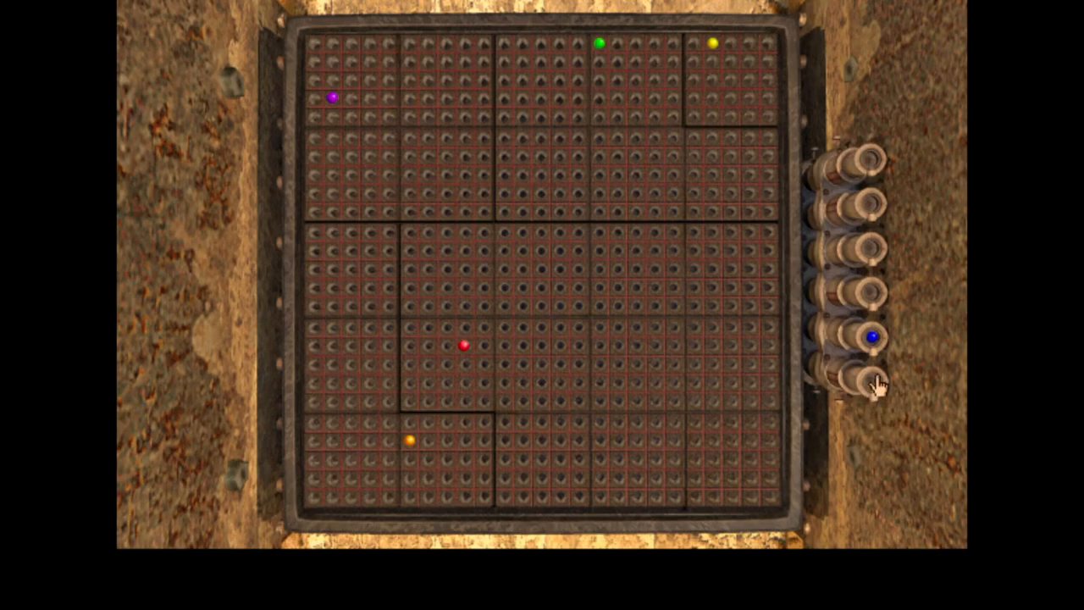
{"action": "left_click", "coordinate": [873, 337]}
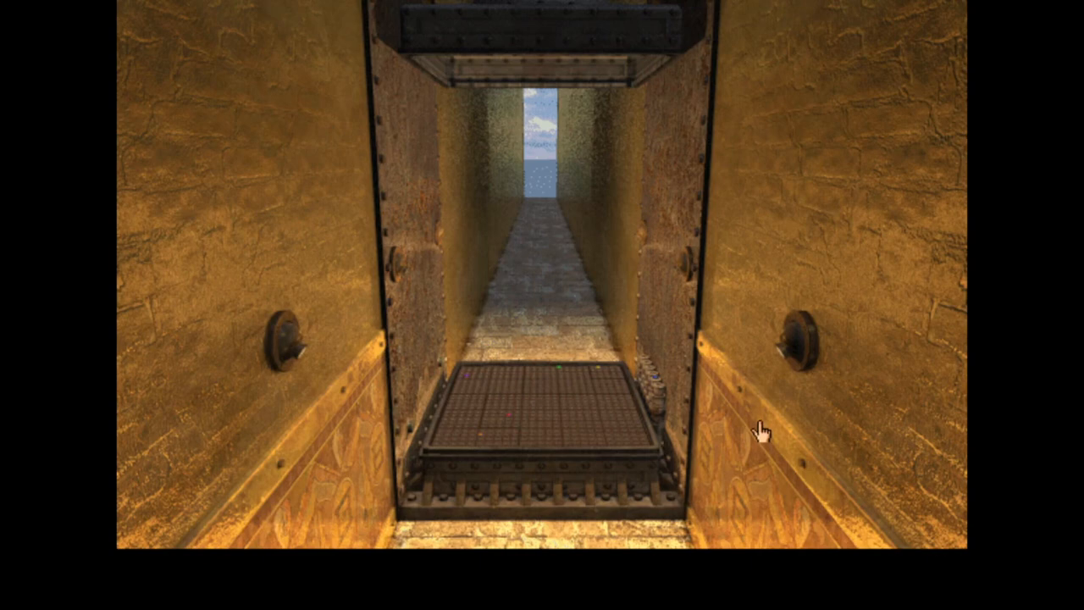
- Open the main menu with Escape and resume play at the marble grid
{"action": "key", "text": "Escape"}
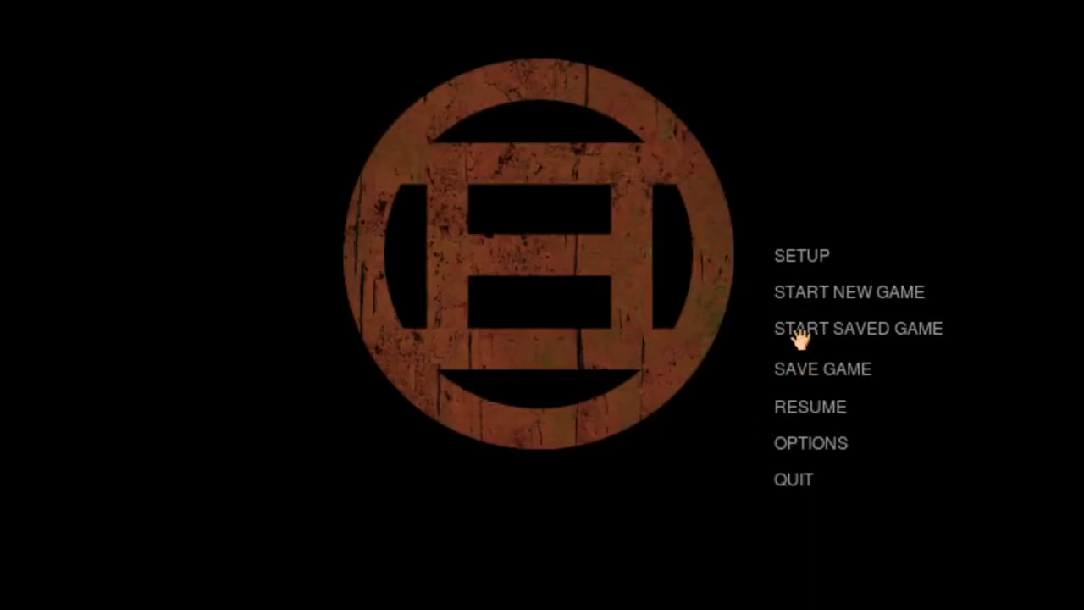
{"action": "left_click", "coordinate": [821, 368]}
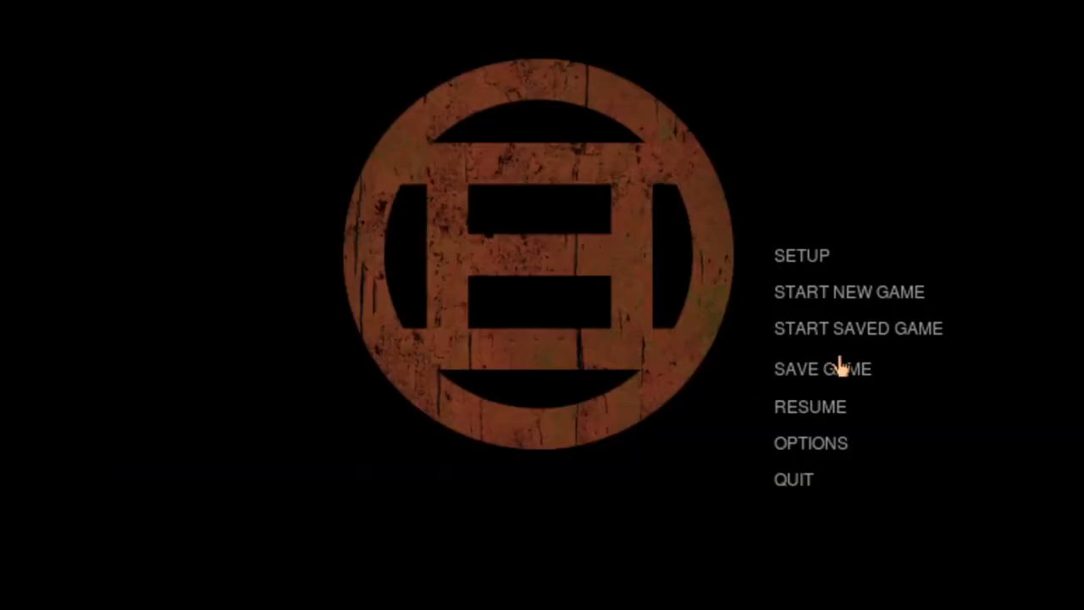
{"action": "left_click", "coordinate": [822, 368]}
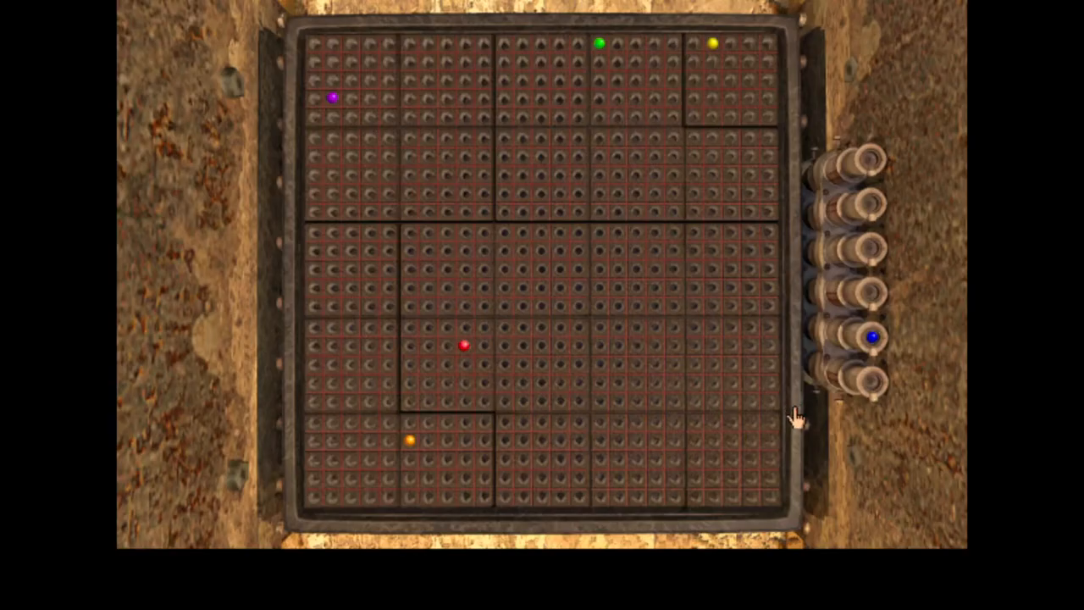
{"action": "mouse_move", "coordinate": [936, 423]}
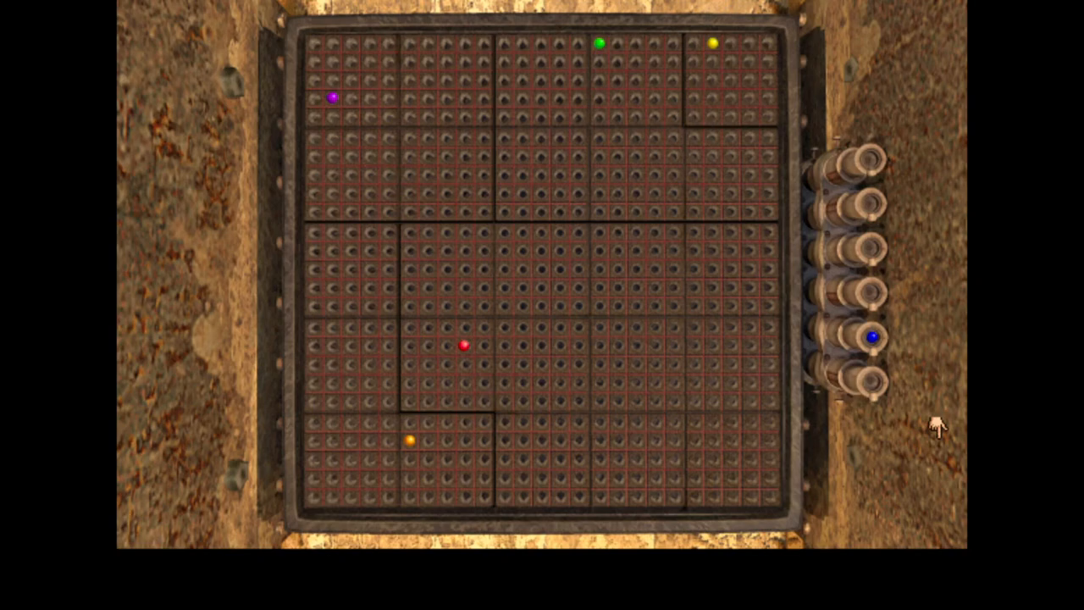
{"action": "mouse_move", "coordinate": [719, 381]}
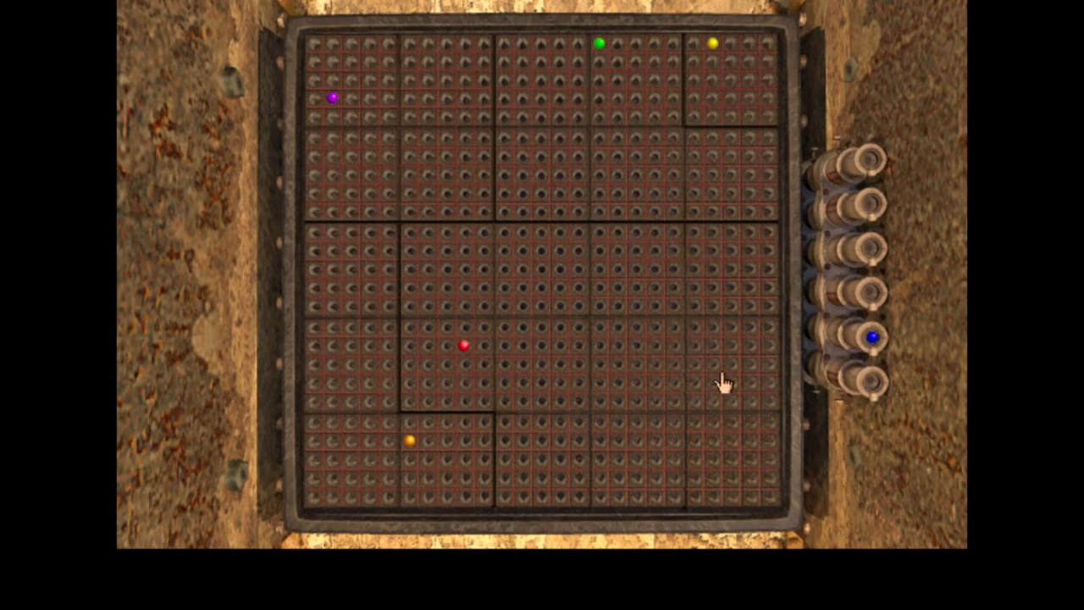
{"action": "mouse_move", "coordinate": [641, 489]}
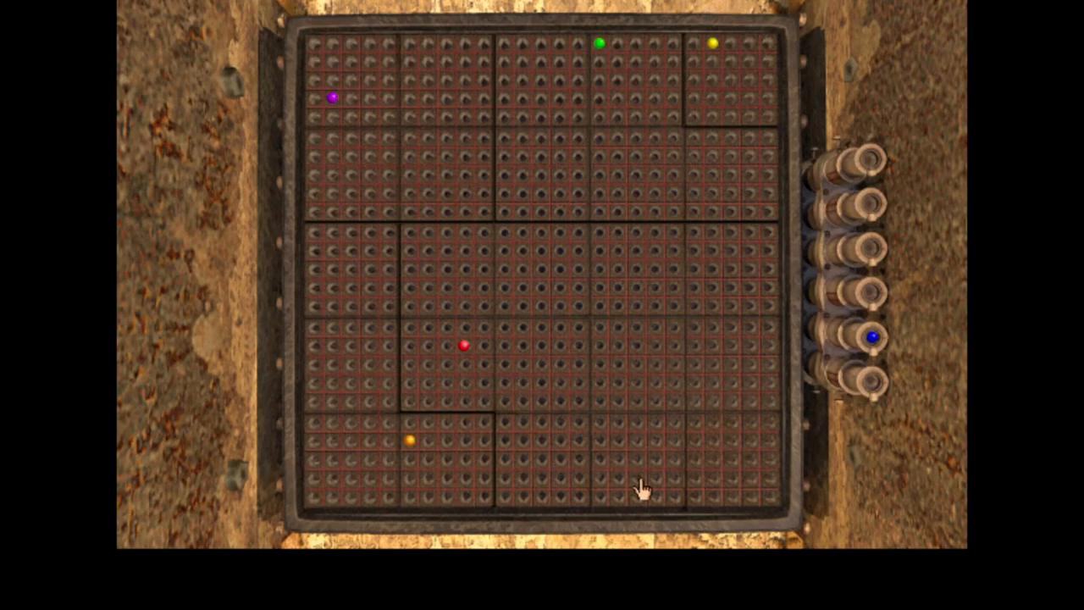
{"action": "mouse_move", "coordinate": [682, 453]}
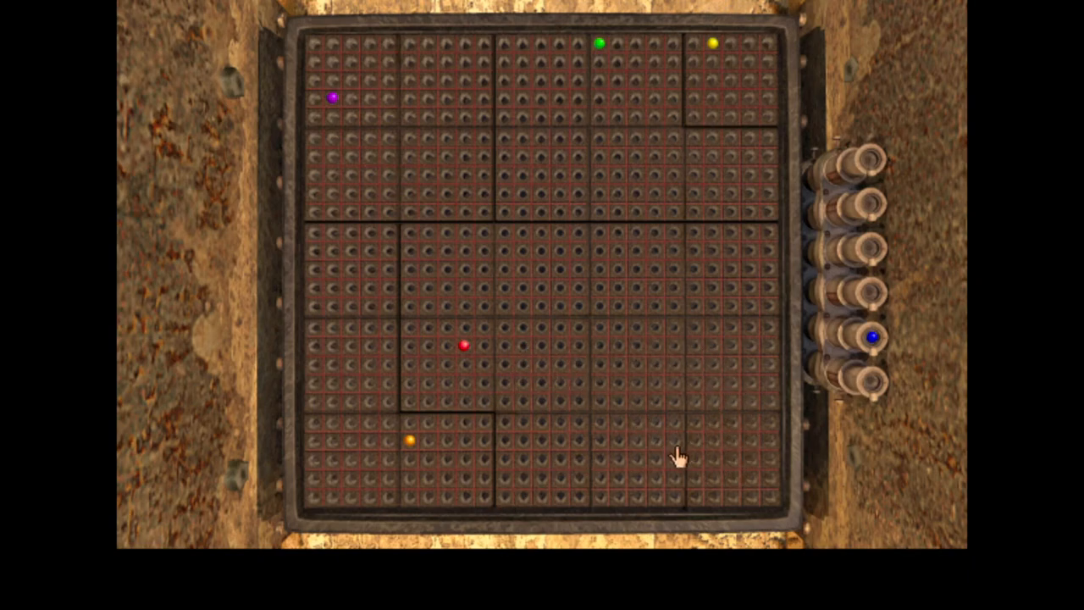
{"action": "mouse_move", "coordinate": [672, 456]}
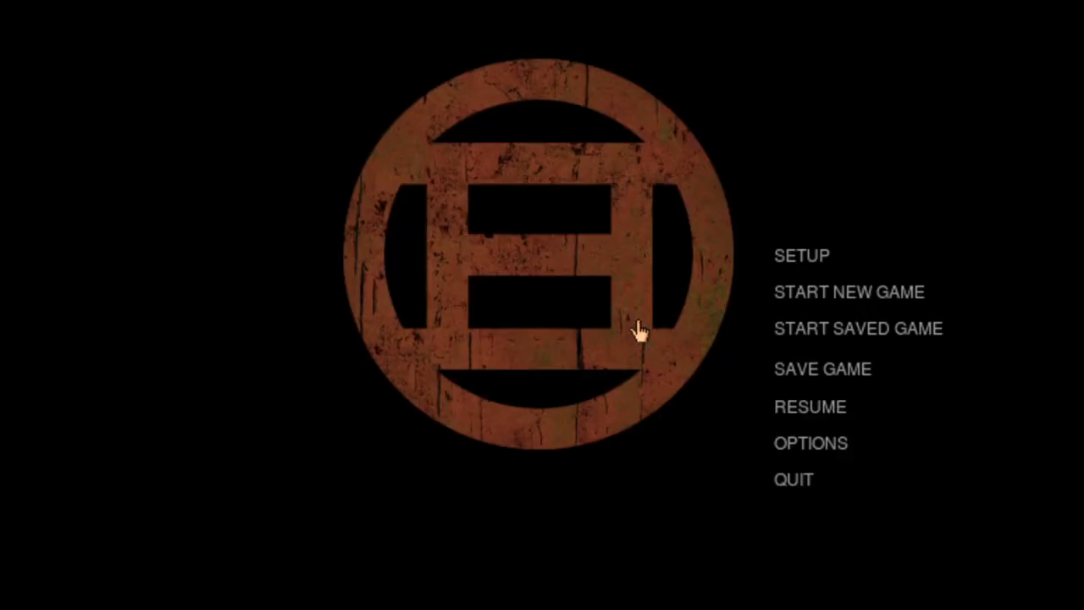
{"action": "mouse_move", "coordinate": [784, 354]}
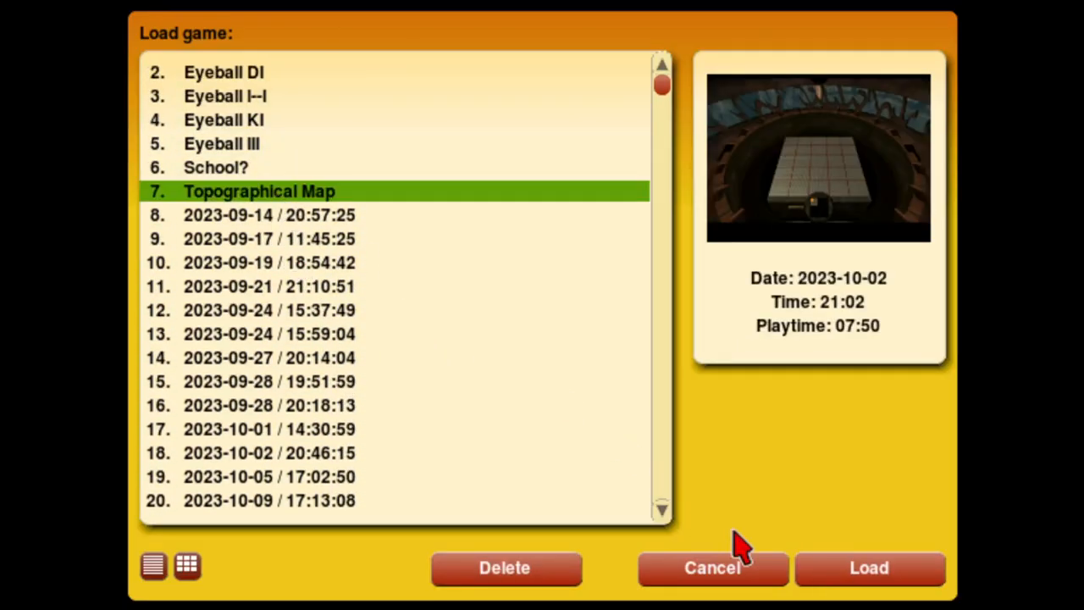
- Load the chosen save, arriving on the walkway between turquoise pools
{"action": "left_click", "coordinate": [869, 567]}
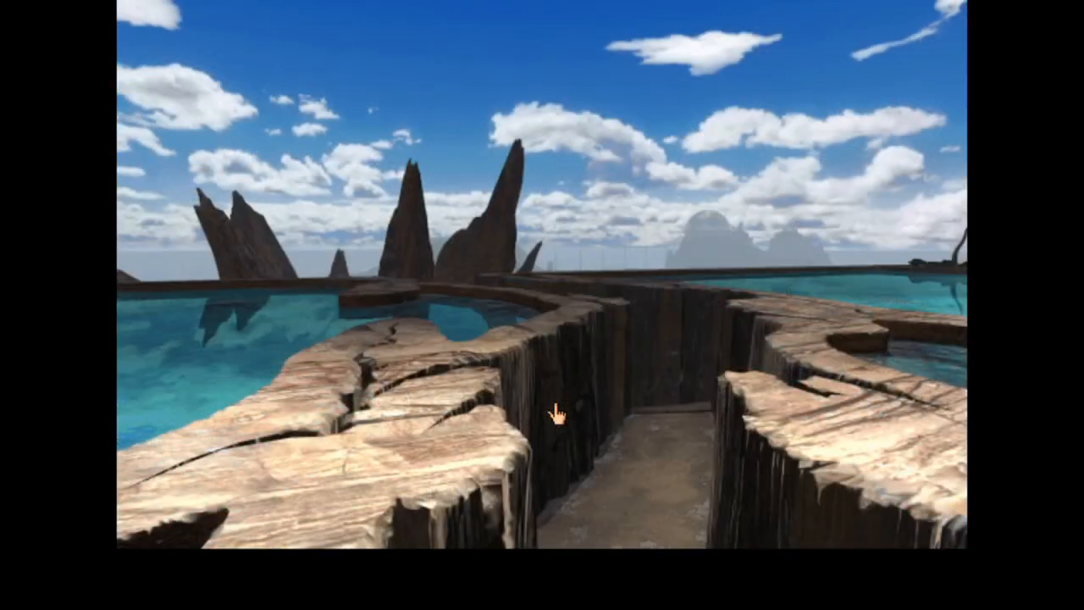
- Walk past the sea railing, board the docked vehicle, and view its symbol dial
{"action": "left_click", "coordinate": [554, 413]}
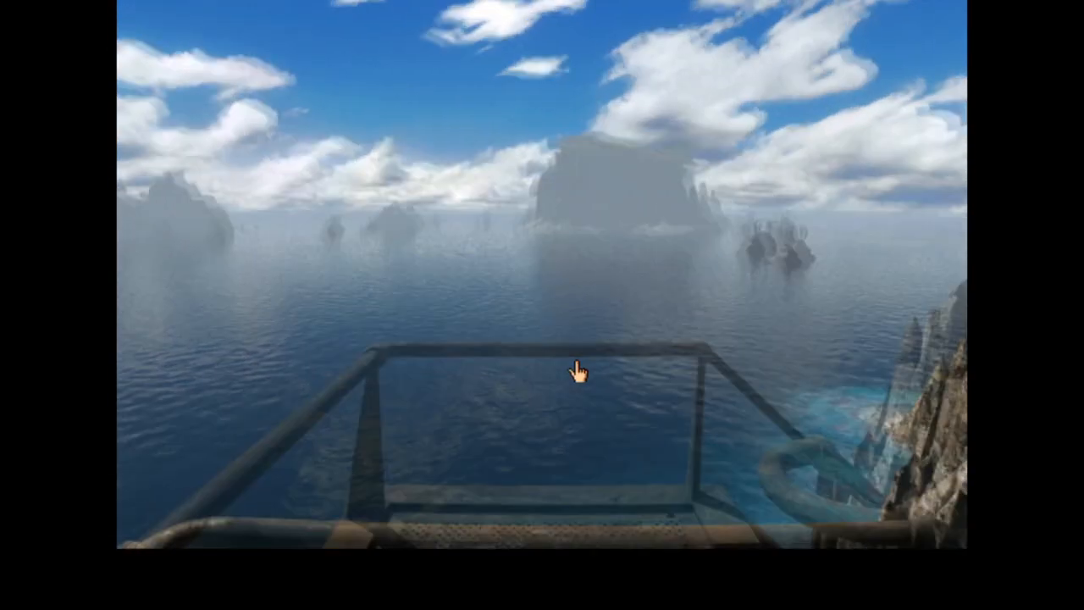
{"action": "left_click", "coordinate": [579, 368]}
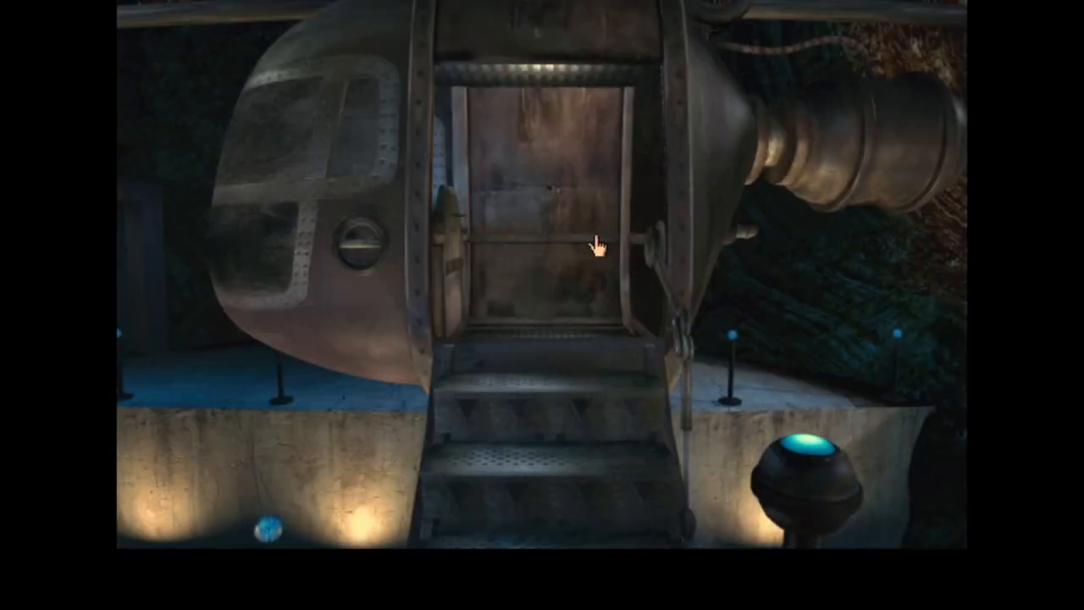
{"action": "left_click", "coordinate": [597, 245]}
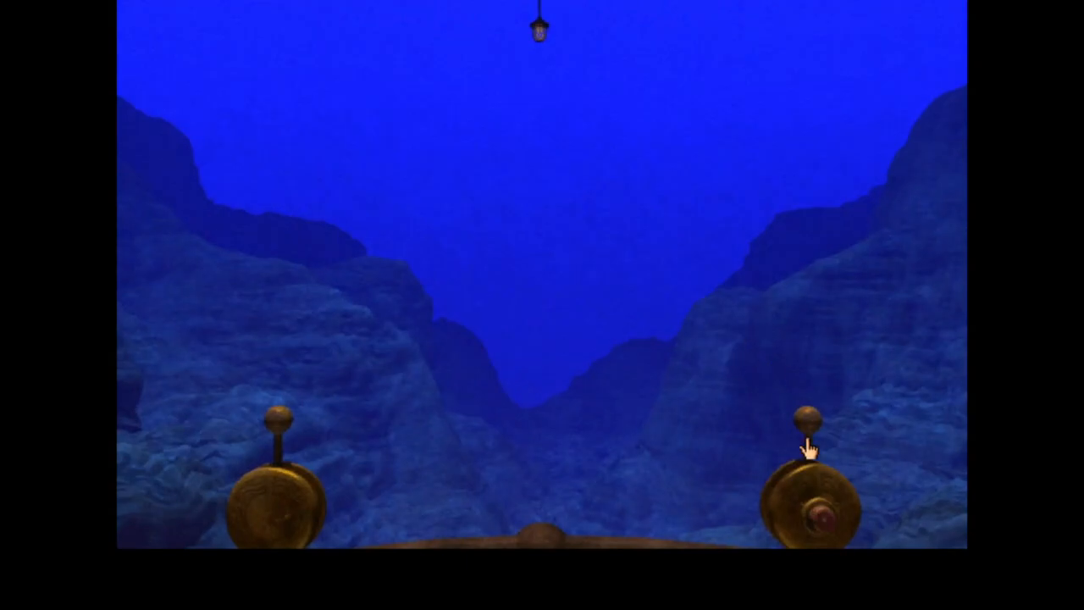
{"action": "left_click", "coordinate": [811, 441]}
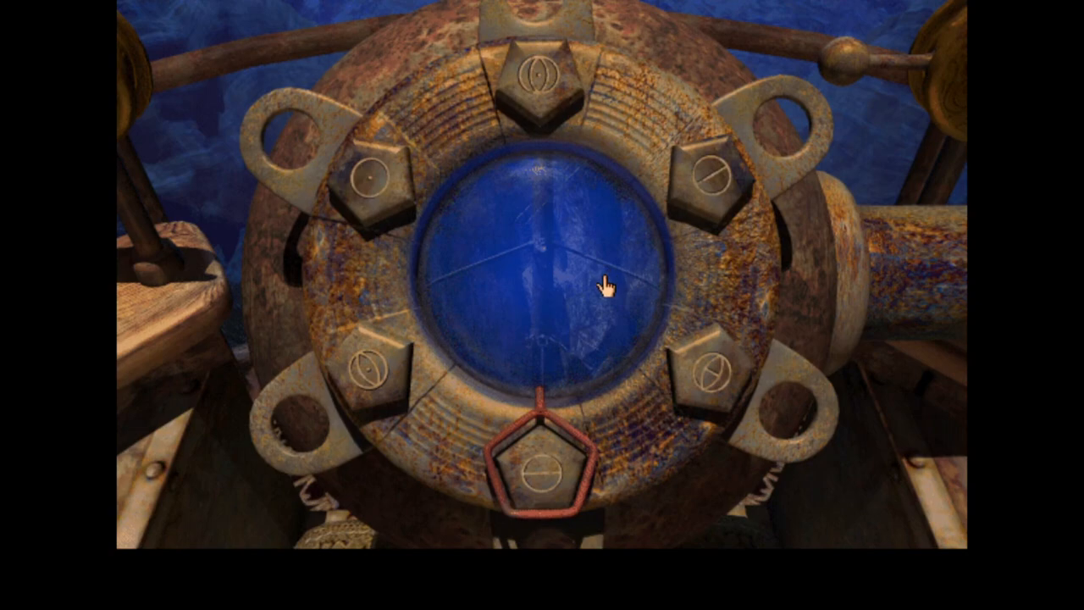
- Light the dial window, rotate the symbols six steps, then back out to the cockpit
{"action": "left_click", "coordinate": [541, 470]}
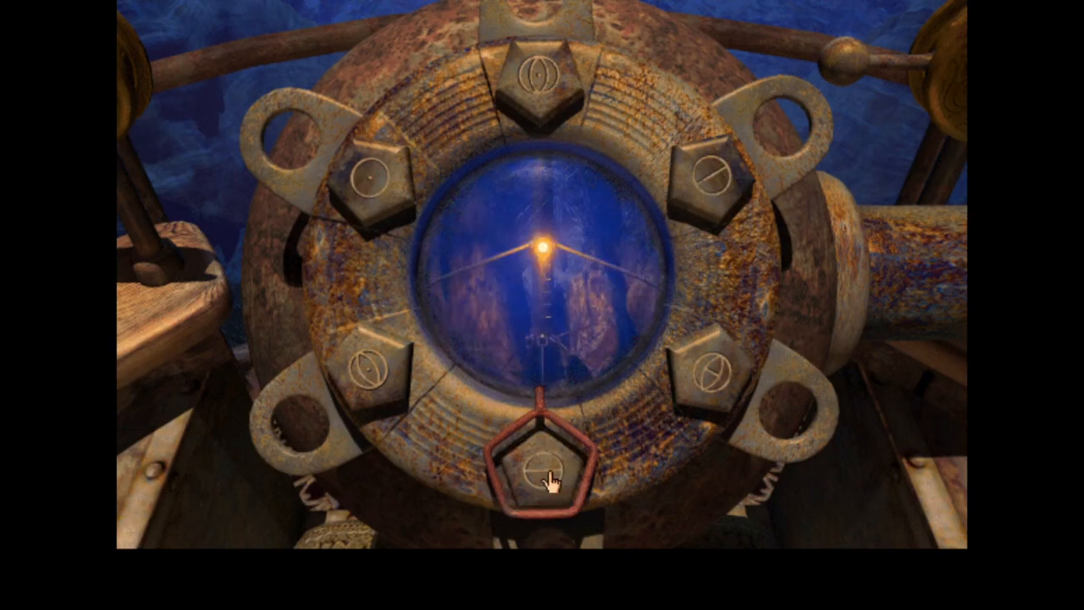
{"action": "left_click", "coordinate": [542, 470]}
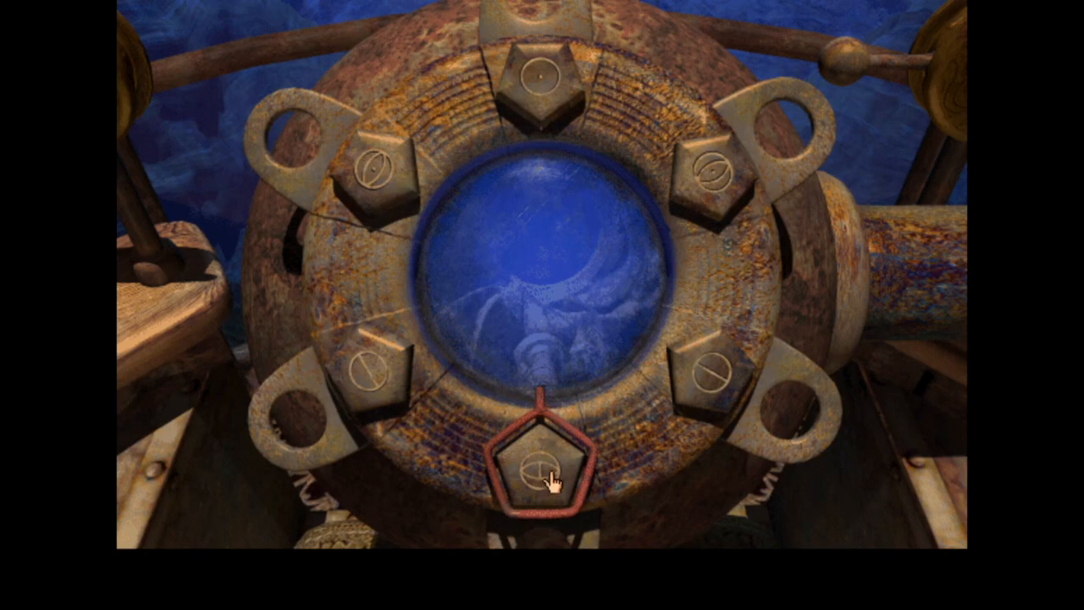
{"action": "left_click", "coordinate": [542, 457]}
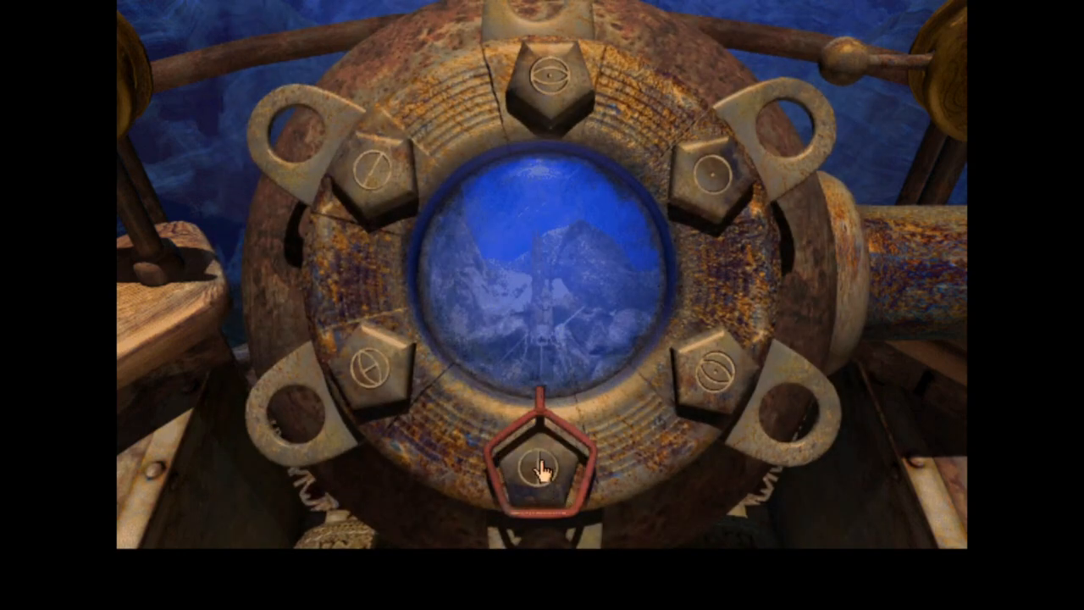
{"action": "left_click", "coordinate": [542, 466]}
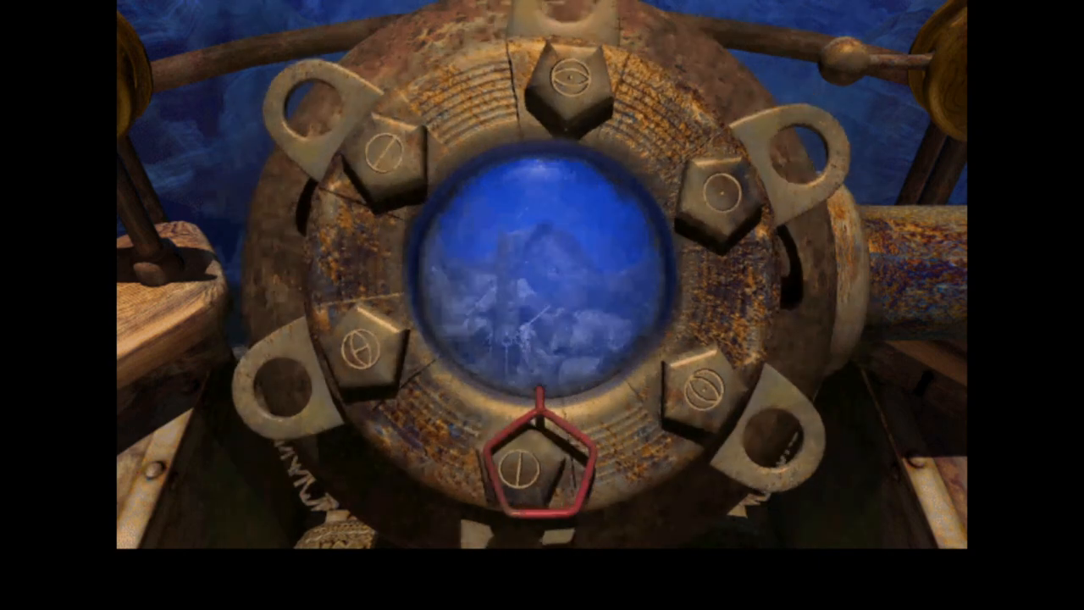
{"action": "left_click", "coordinate": [538, 462]}
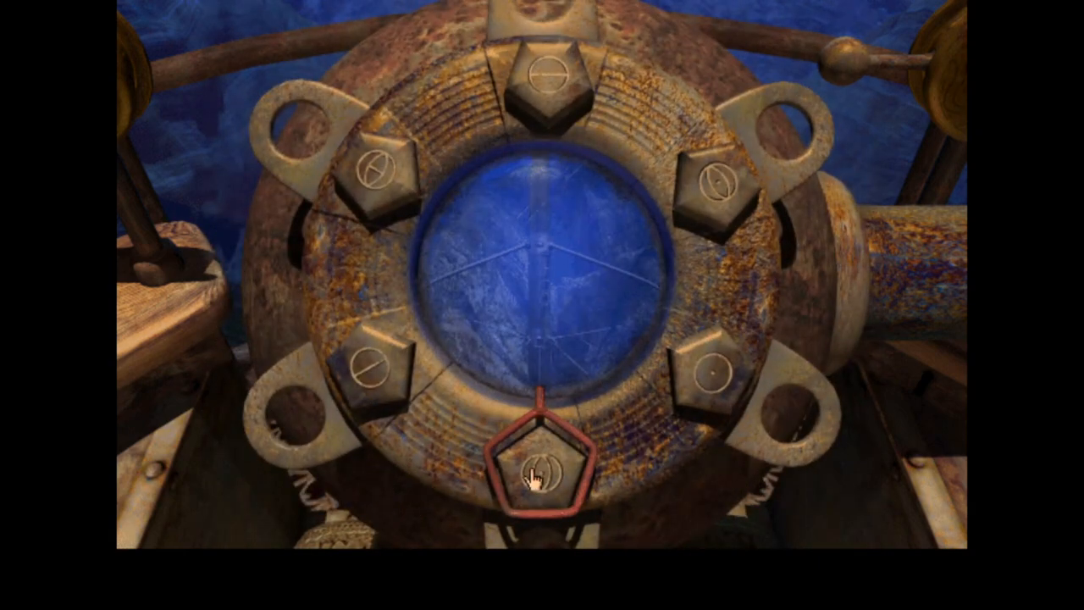
{"action": "left_click", "coordinate": [536, 475]}
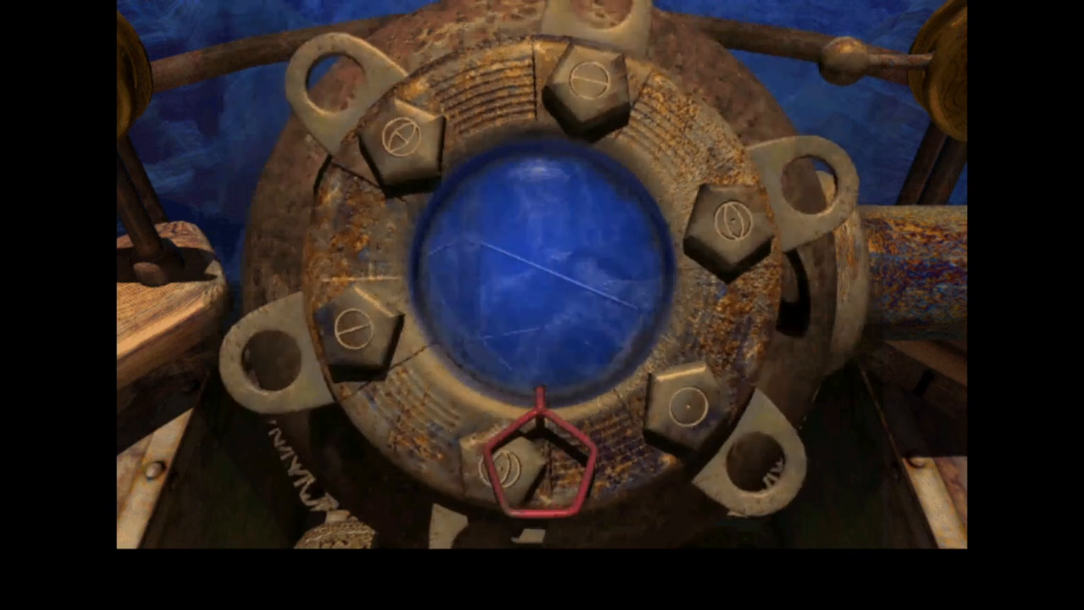
{"action": "left_click", "coordinate": [539, 479]}
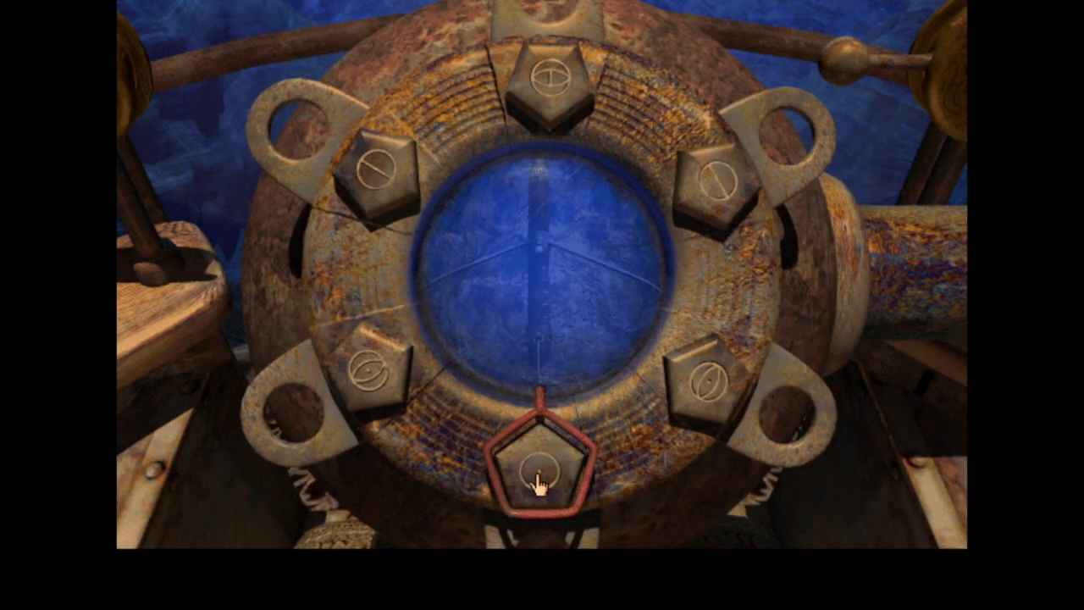
{"action": "left_click", "coordinate": [540, 474]}
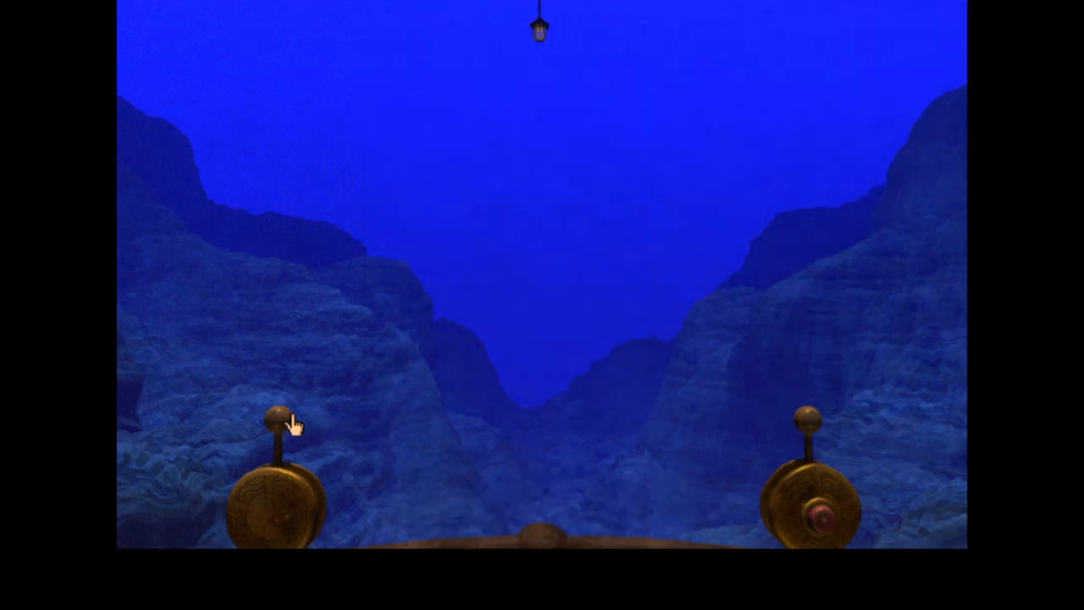
- Pull the left lever to travel to the icy cavern station
{"action": "left_click", "coordinate": [280, 419]}
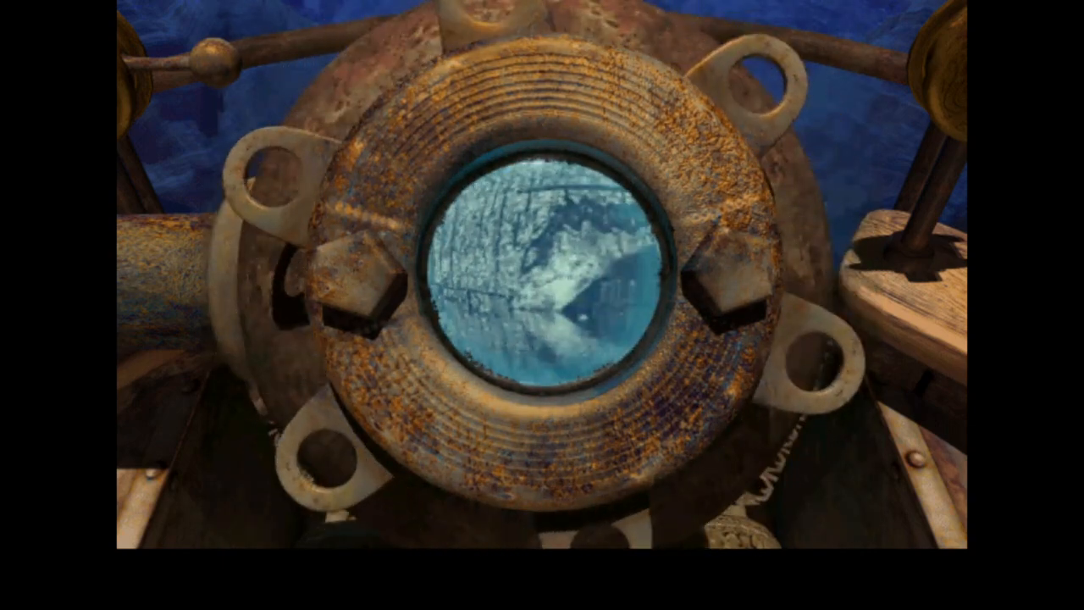
- Switch the porthole view to a pale chamber with structures inside
{"action": "left_click", "coordinate": [499, 546]}
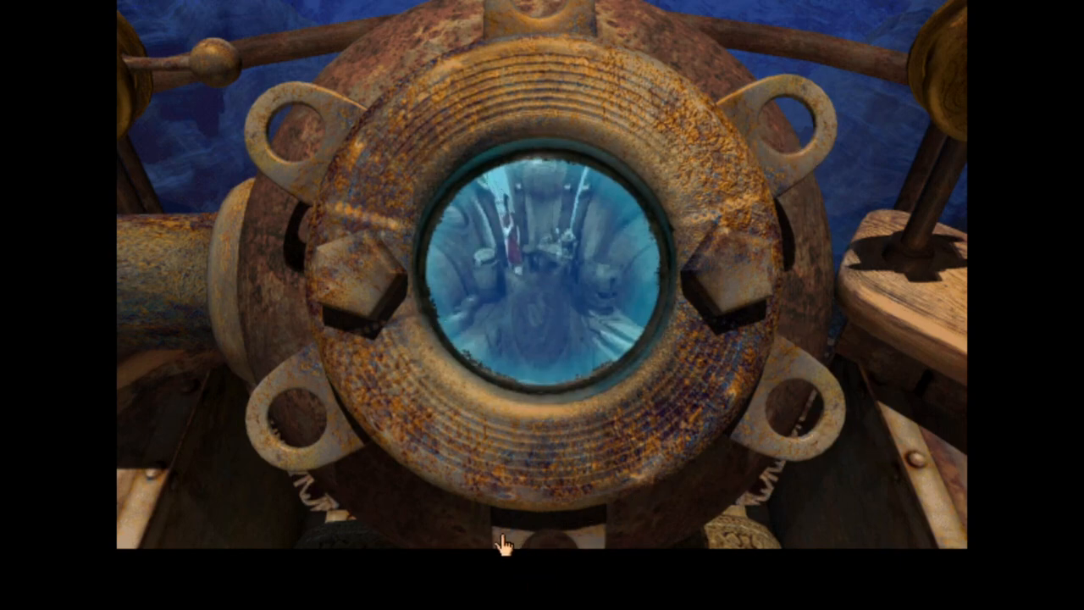
{"action": "mouse_move", "coordinate": [305, 135]}
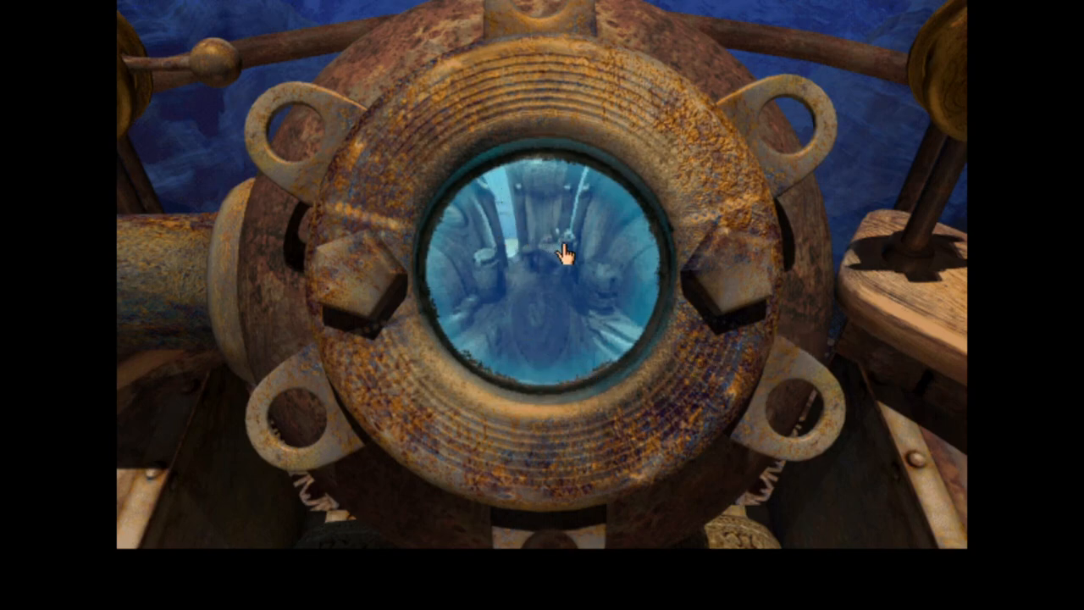
{"action": "mouse_move", "coordinate": [565, 309]}
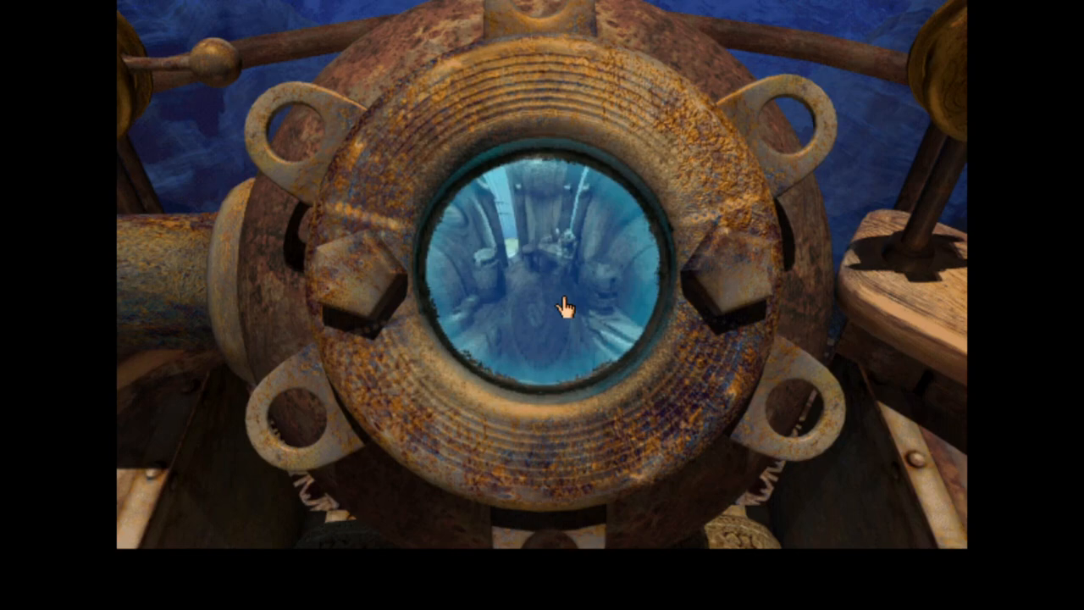
{"action": "mouse_move", "coordinate": [569, 340]}
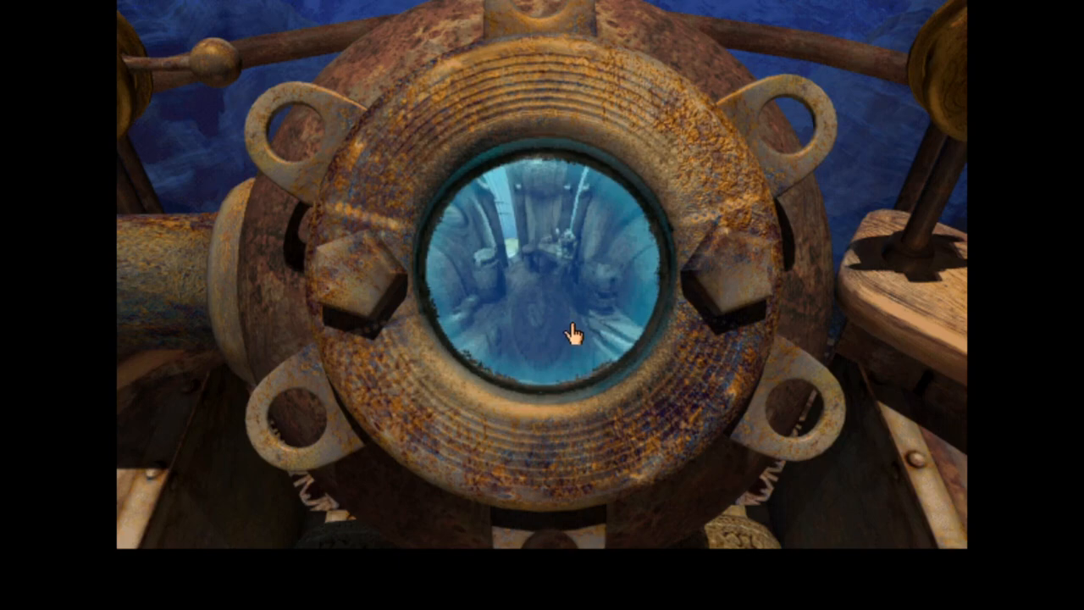
{"action": "mouse_move", "coordinate": [554, 307]}
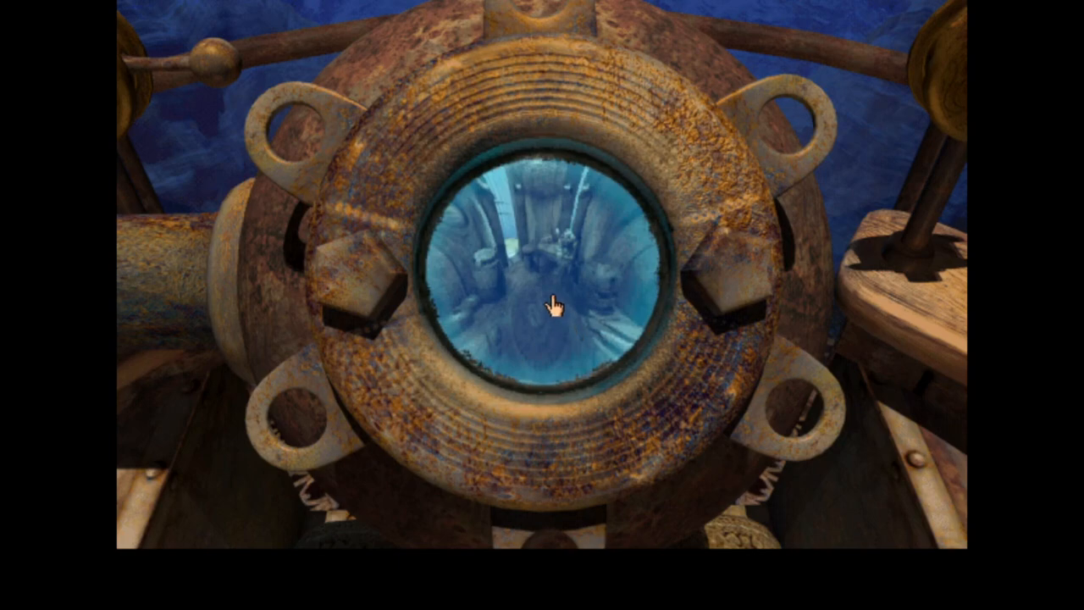
{"action": "mouse_move", "coordinate": [483, 182]}
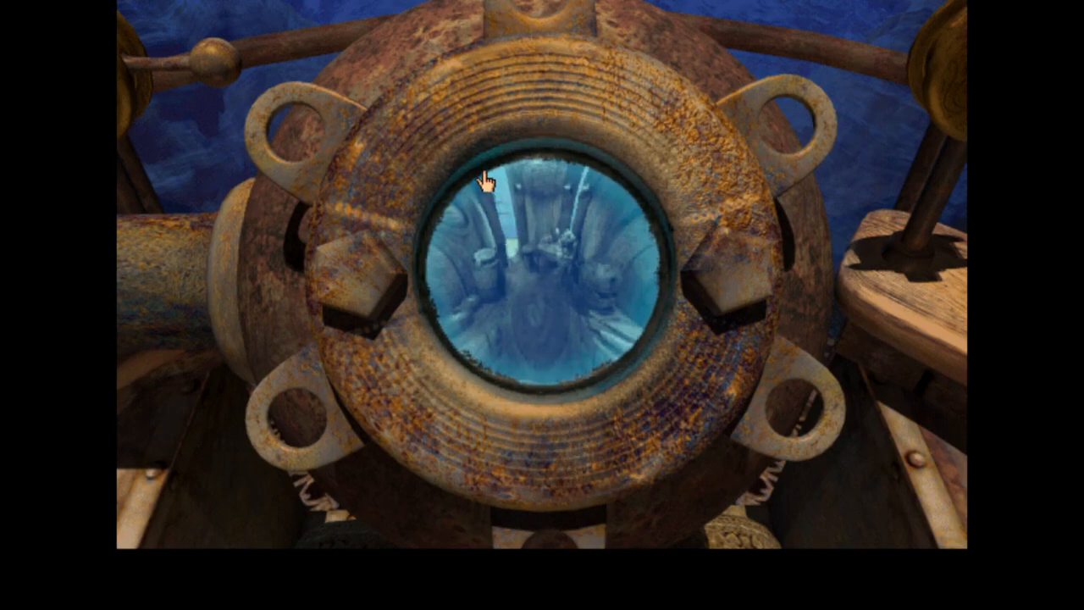
{"action": "mouse_move", "coordinate": [492, 292]}
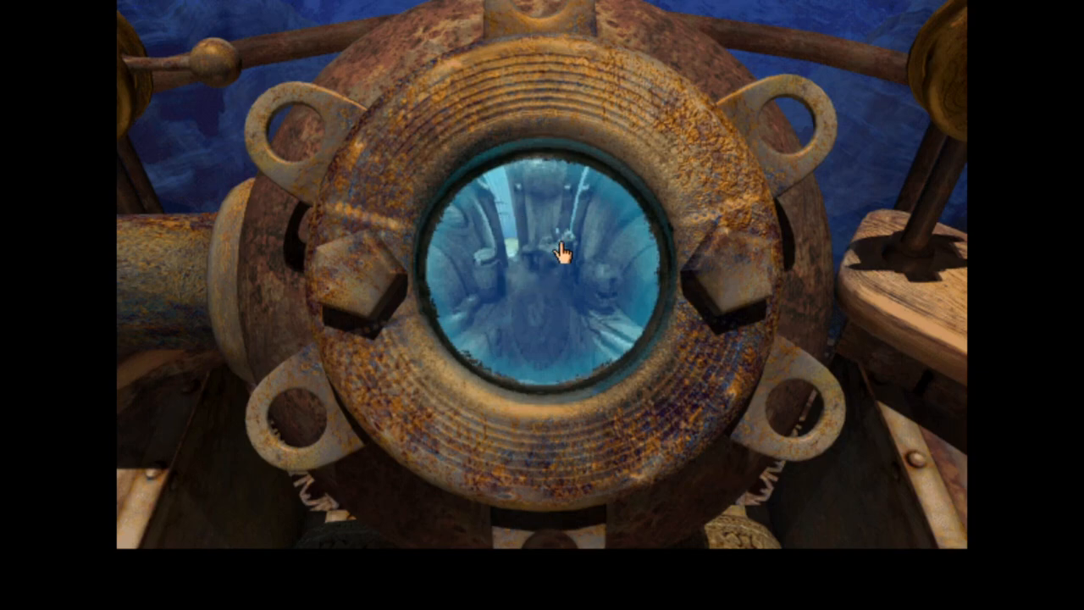
{"action": "mouse_move", "coordinate": [574, 375]}
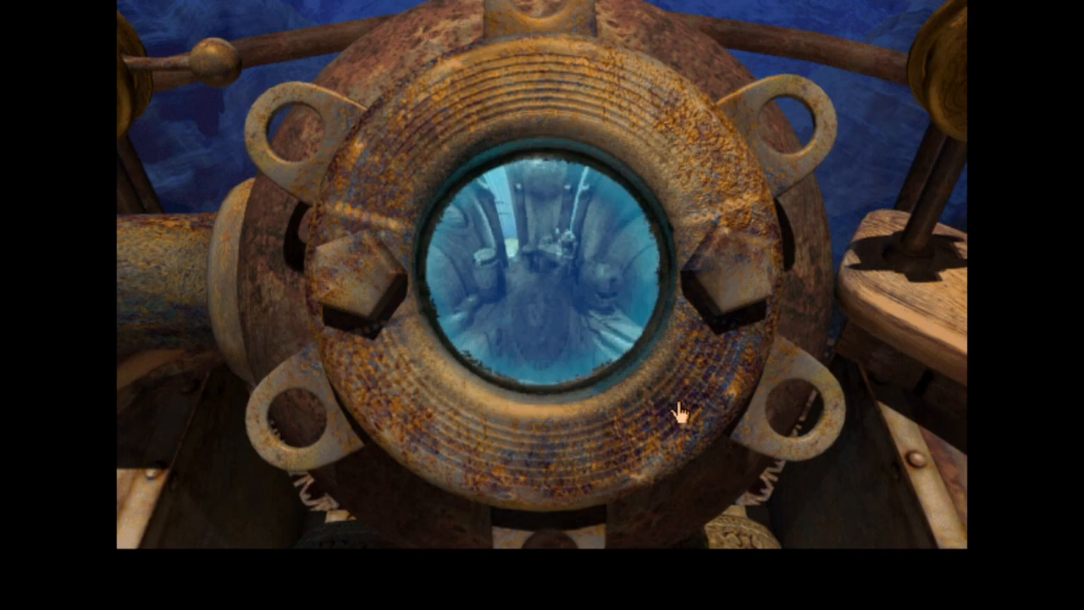
{"action": "mouse_move", "coordinate": [324, 160]}
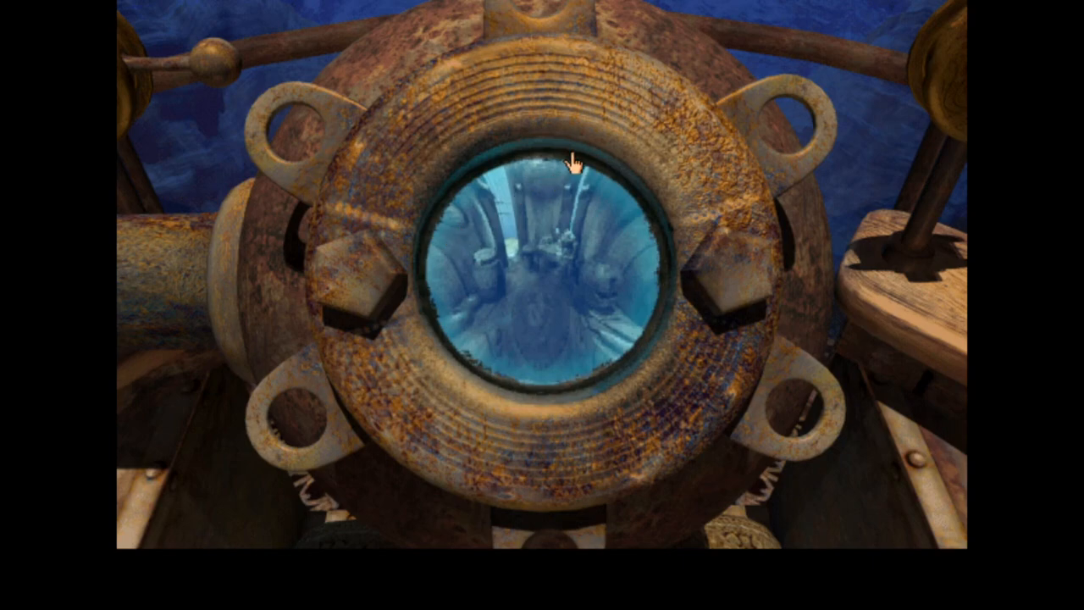
{"action": "mouse_move", "coordinate": [584, 458]}
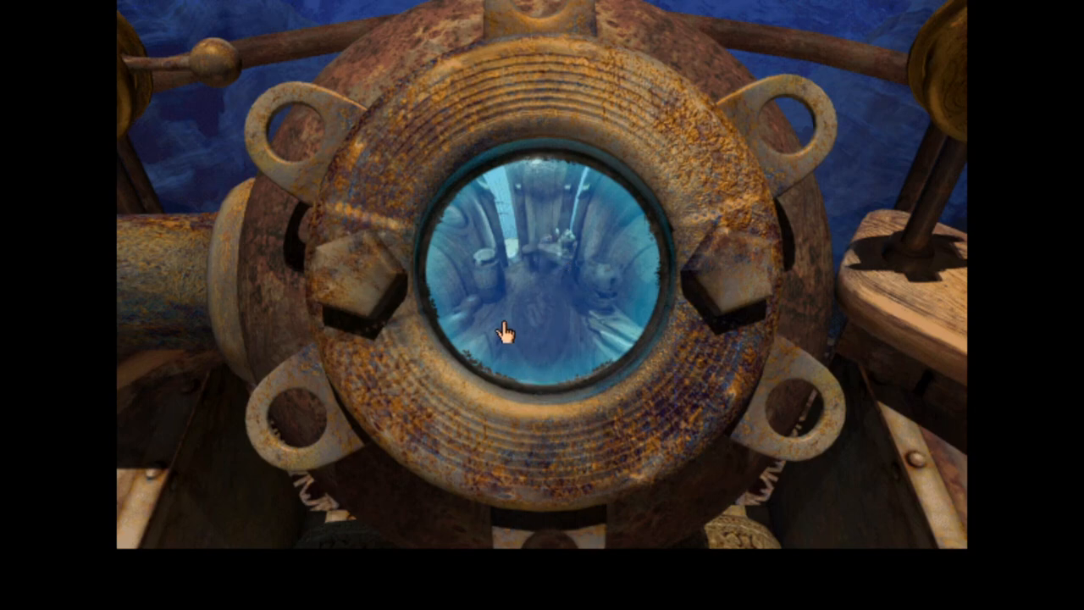
{"action": "mouse_move", "coordinate": [536, 362]}
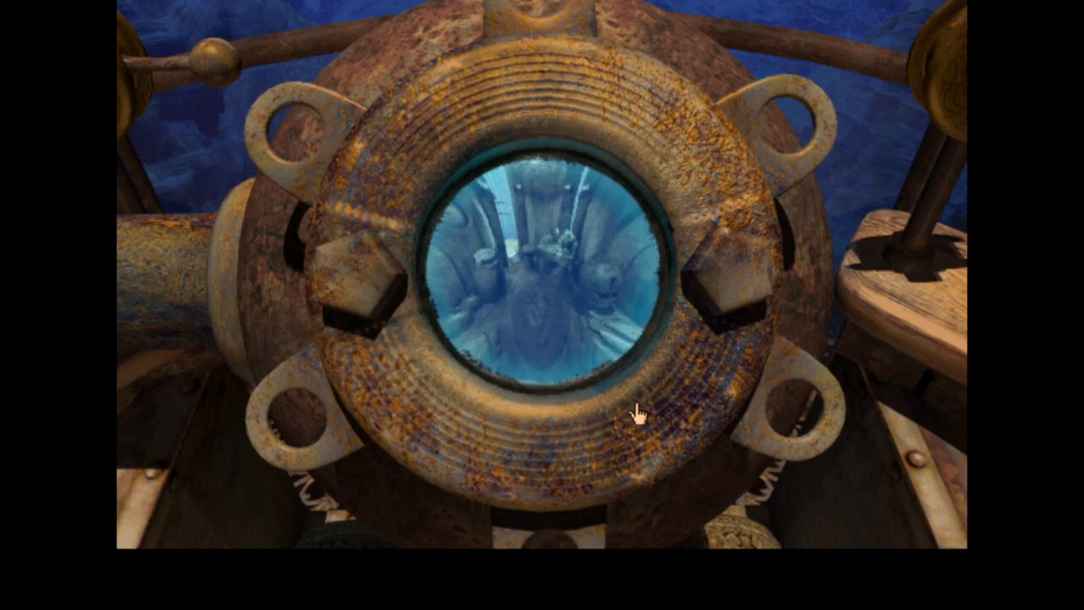
{"action": "mouse_move", "coordinate": [775, 366]}
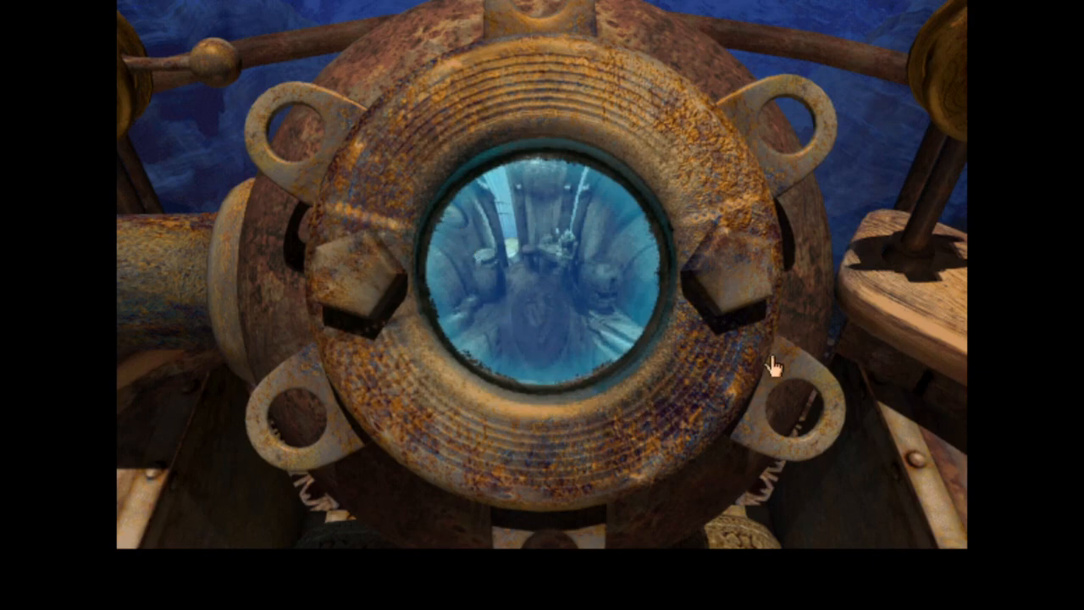
{"action": "mouse_move", "coordinate": [224, 75]}
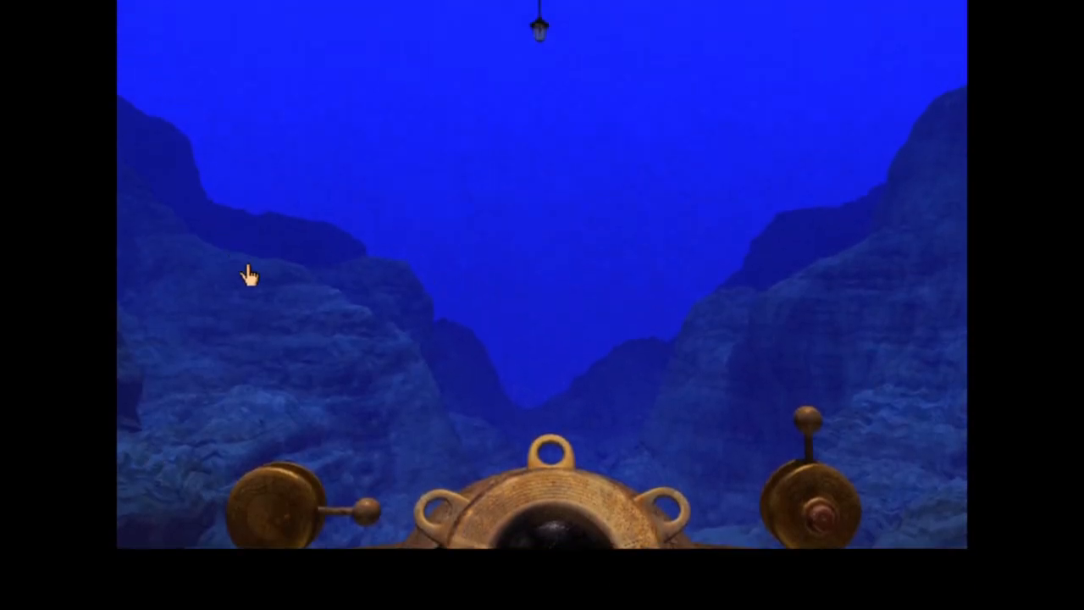
{"action": "mouse_move", "coordinate": [344, 466]}
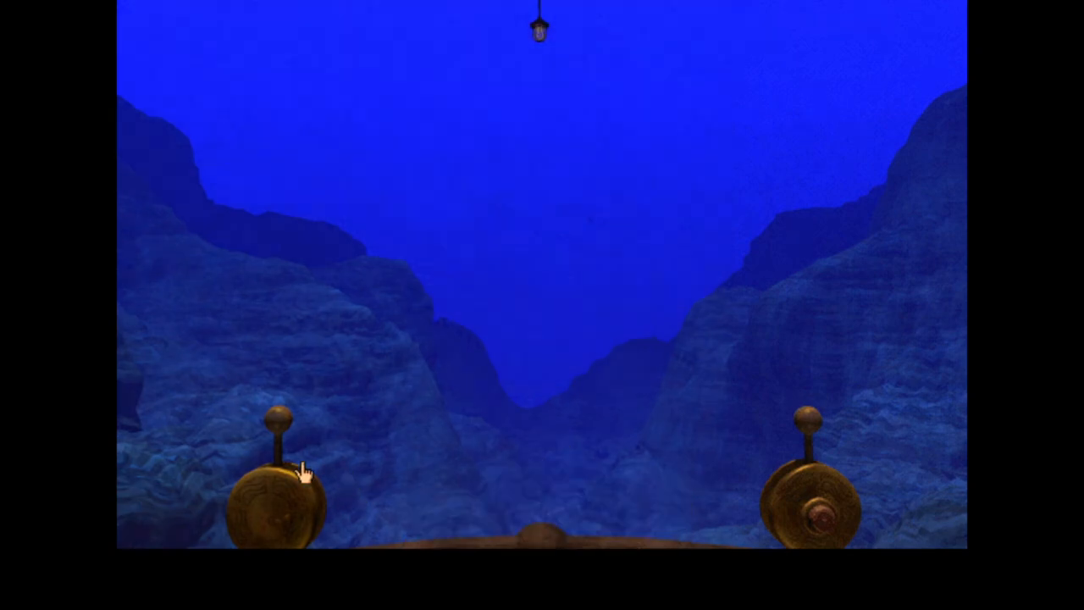
{"action": "mouse_move", "coordinate": [534, 551]}
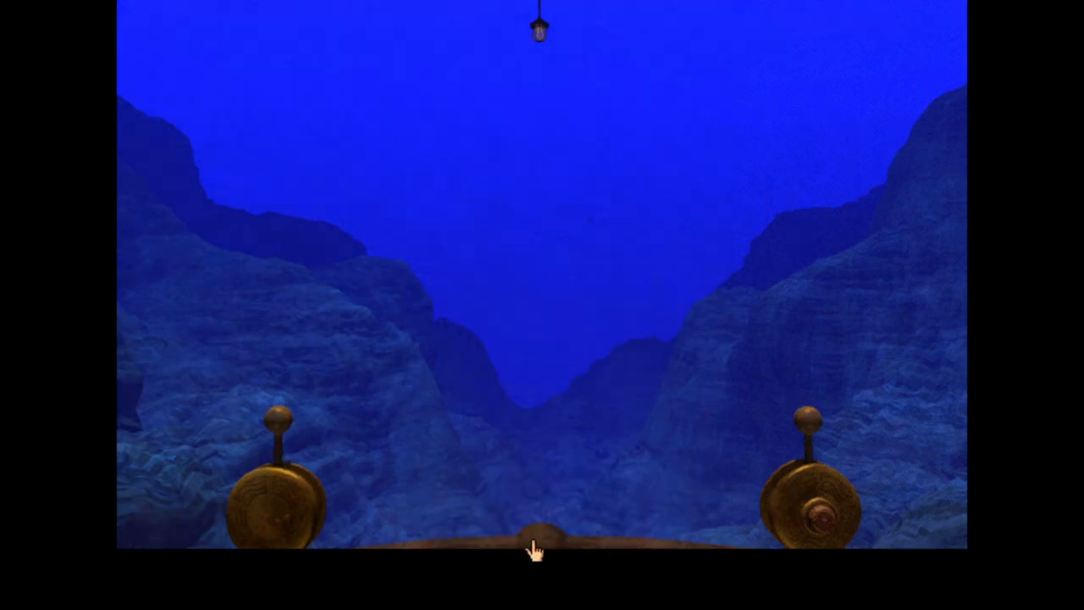
- Exit the vehicle, descend through the tunnel toward daylight, and follow the cave ledge
{"action": "left_click", "coordinate": [535, 547]}
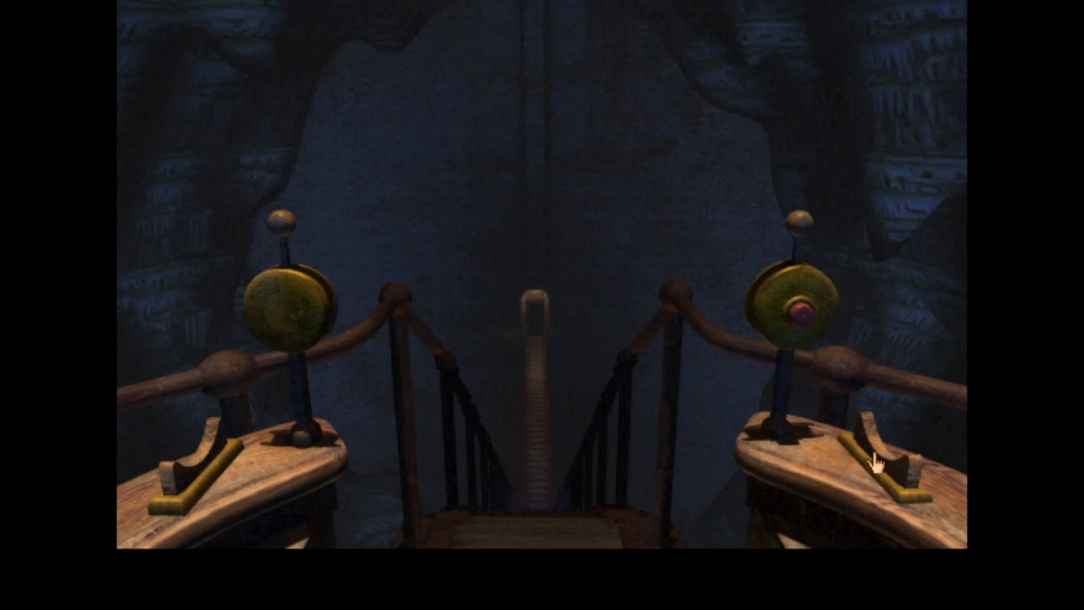
{"action": "left_click", "coordinate": [881, 457]}
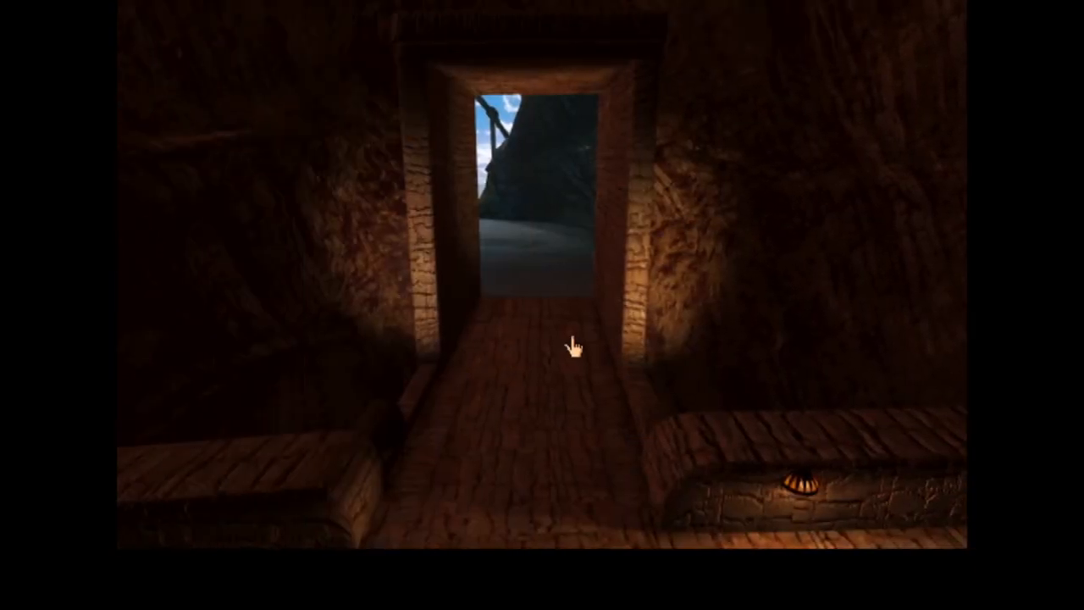
{"action": "left_click", "coordinate": [571, 343]}
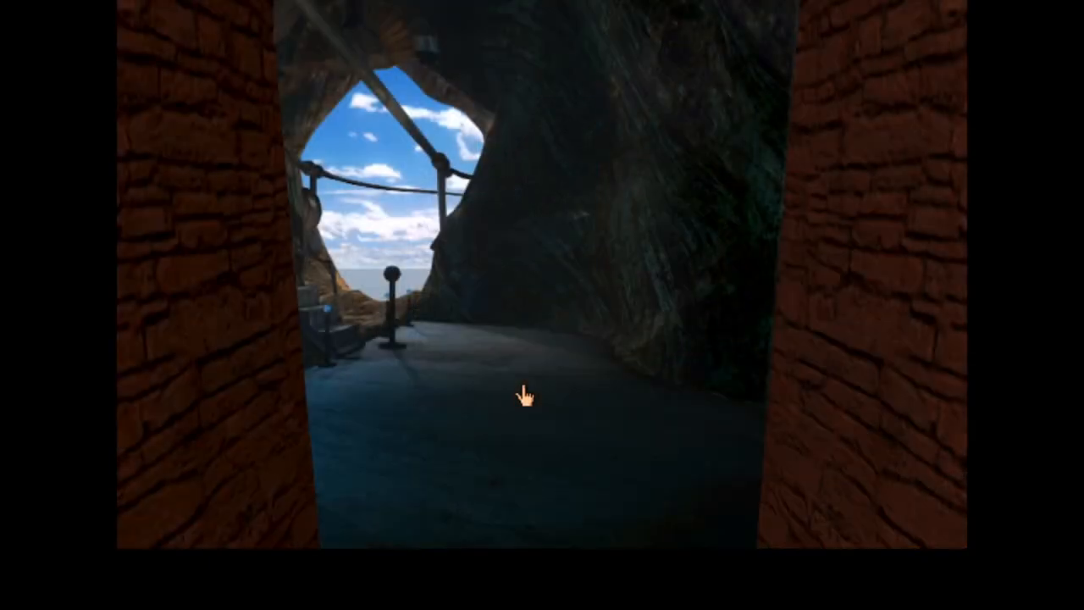
{"action": "left_click", "coordinate": [525, 398]}
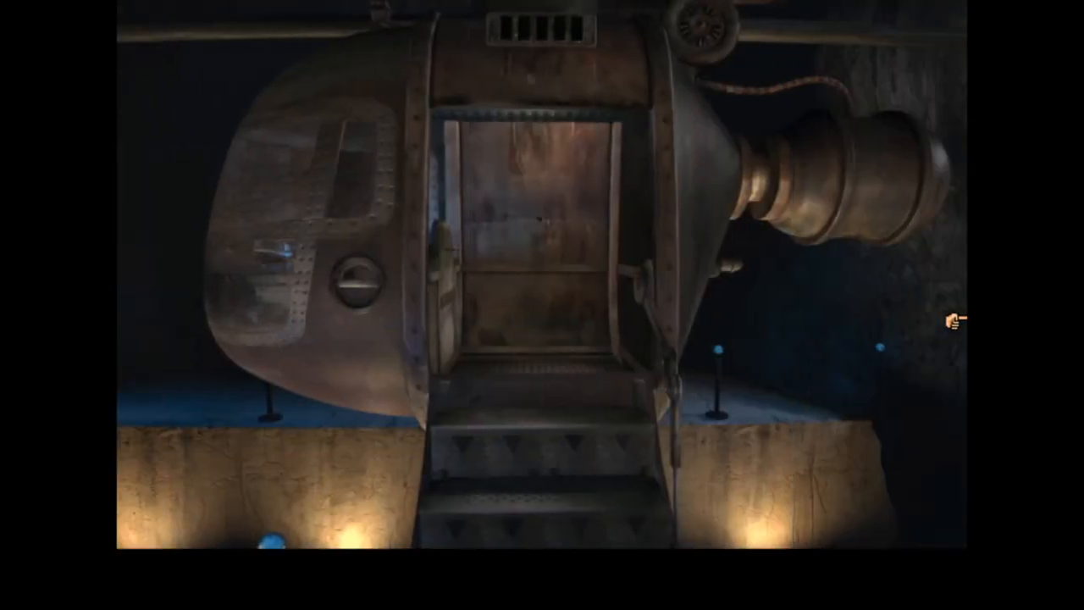
{"action": "mouse_move", "coordinate": [382, 327]}
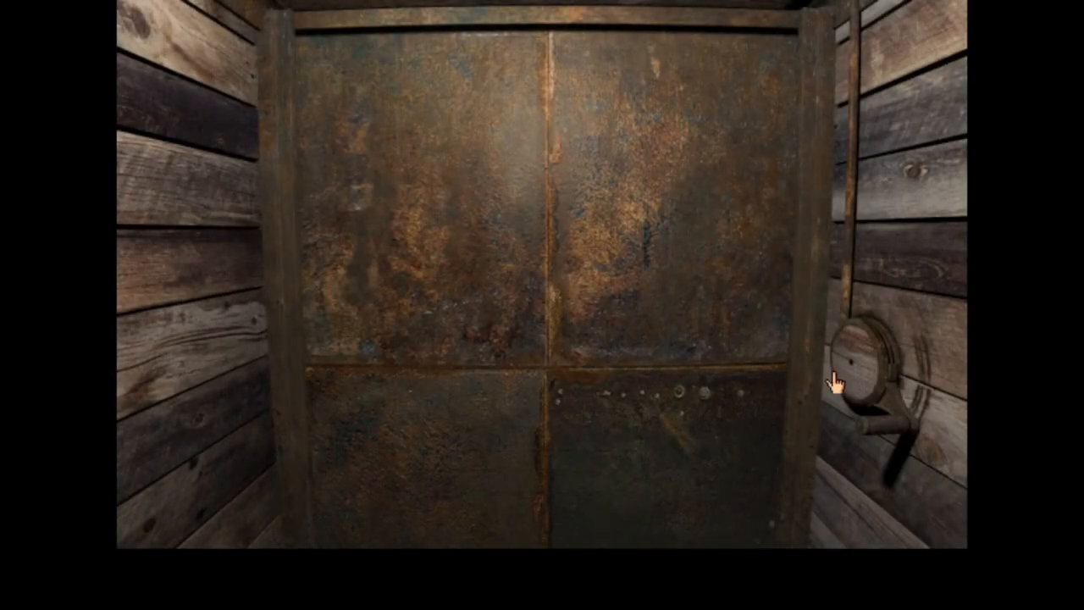
{"action": "mouse_move", "coordinate": [614, 324]}
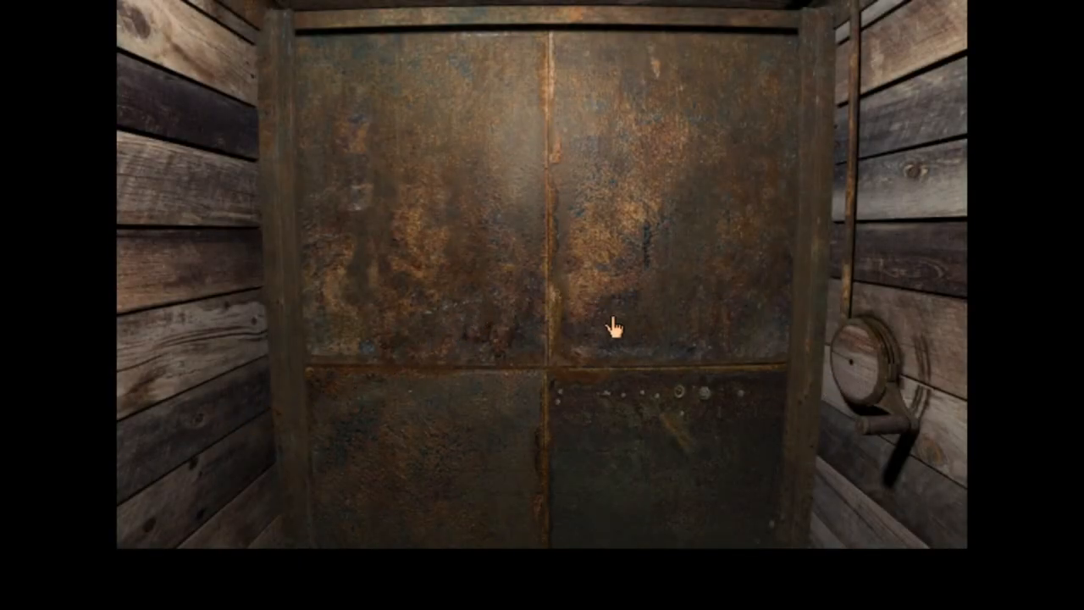
{"action": "mouse_move", "coordinate": [801, 436]}
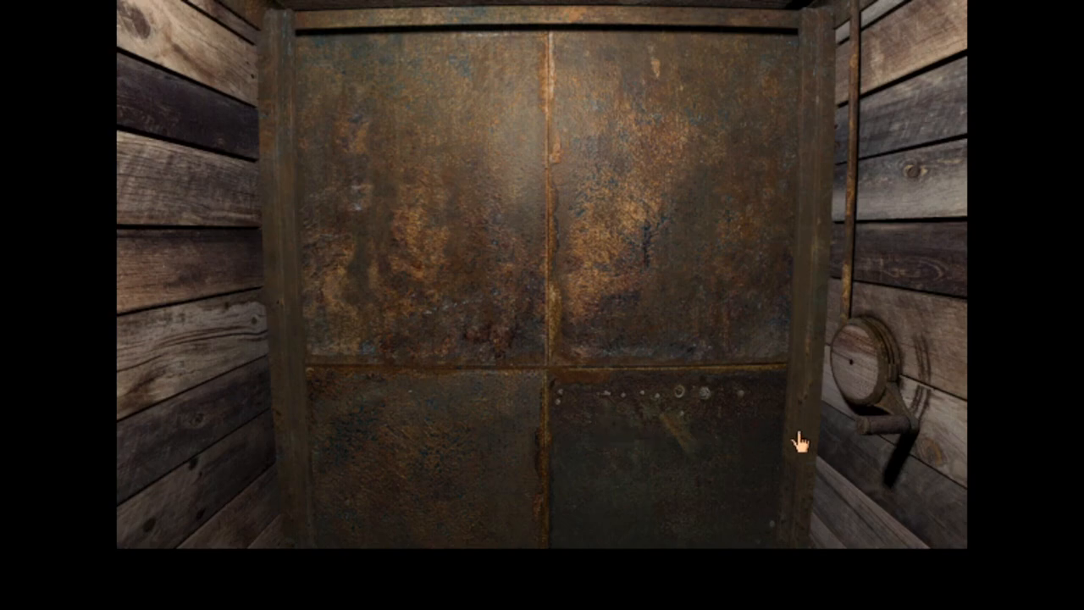
{"action": "mouse_move", "coordinate": [883, 425]}
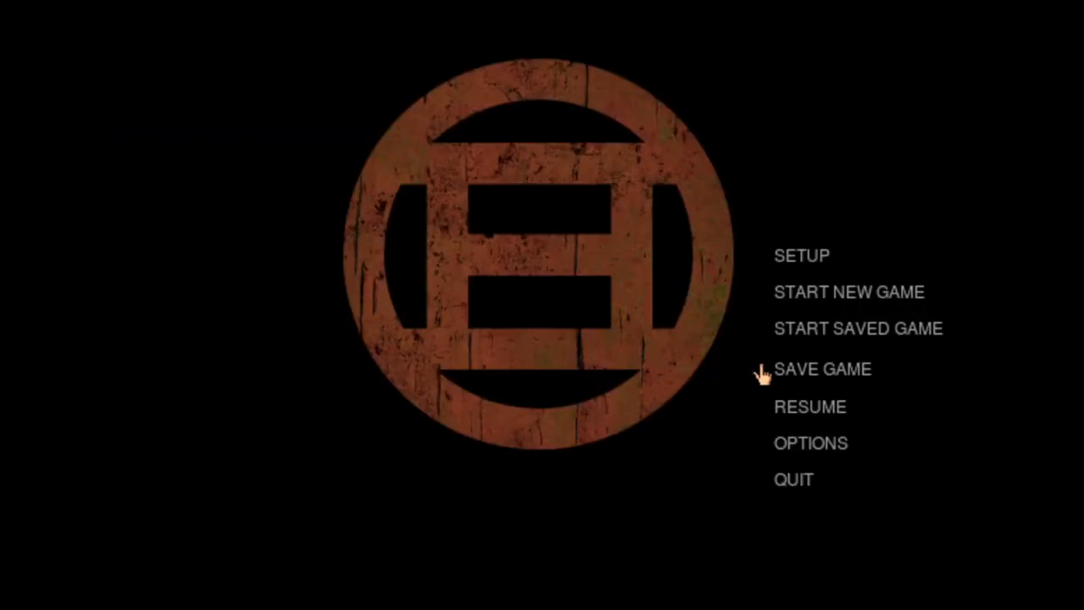
{"action": "mouse_move", "coordinate": [795, 329]}
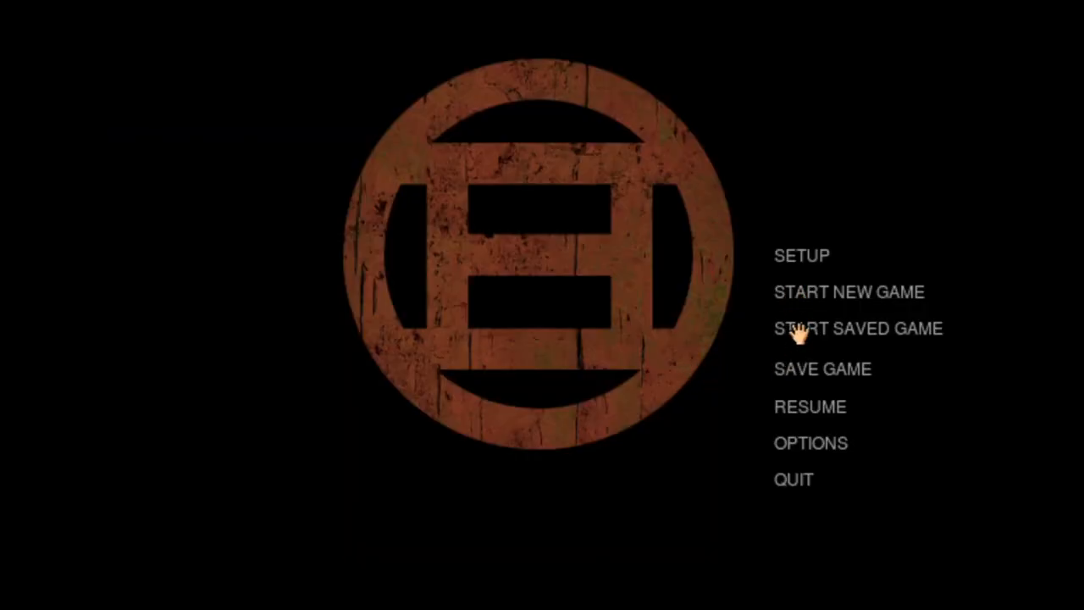
{"action": "left_click", "coordinate": [857, 329]}
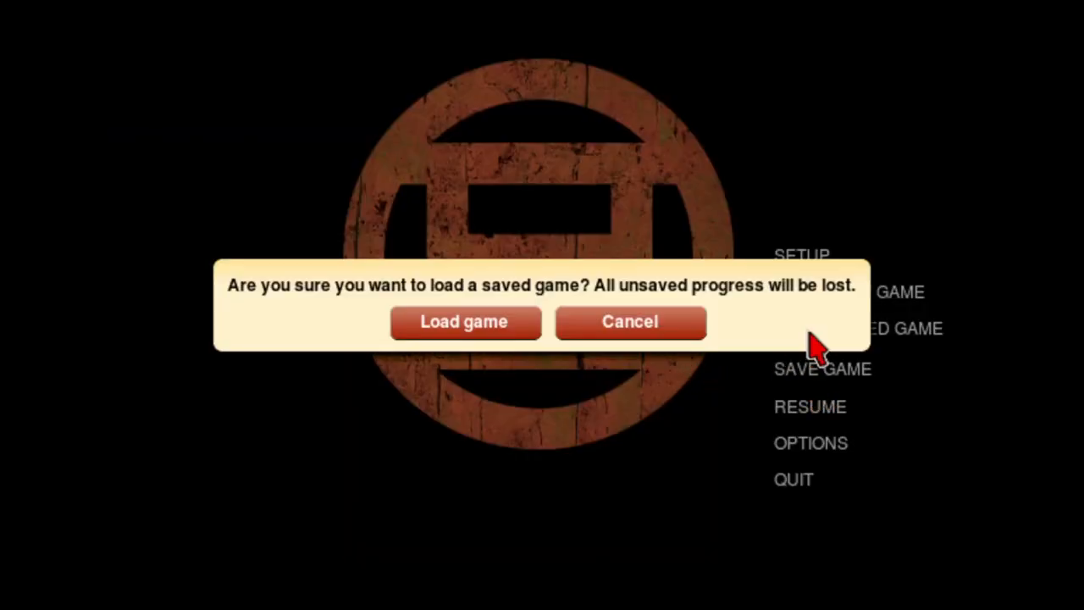
{"action": "left_click", "coordinate": [464, 322]}
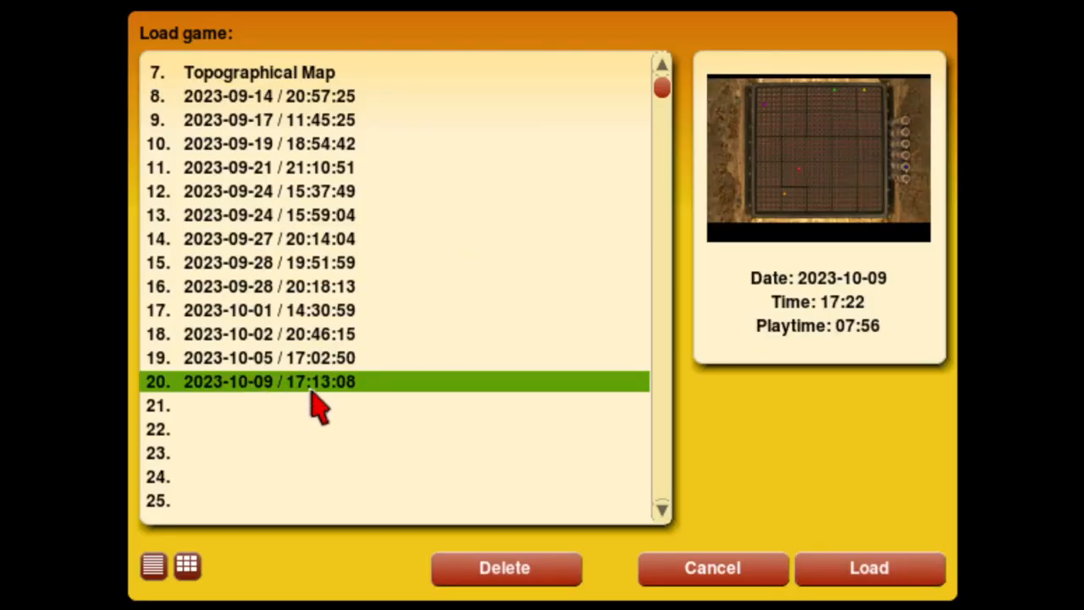
{"action": "left_click", "coordinate": [869, 568]}
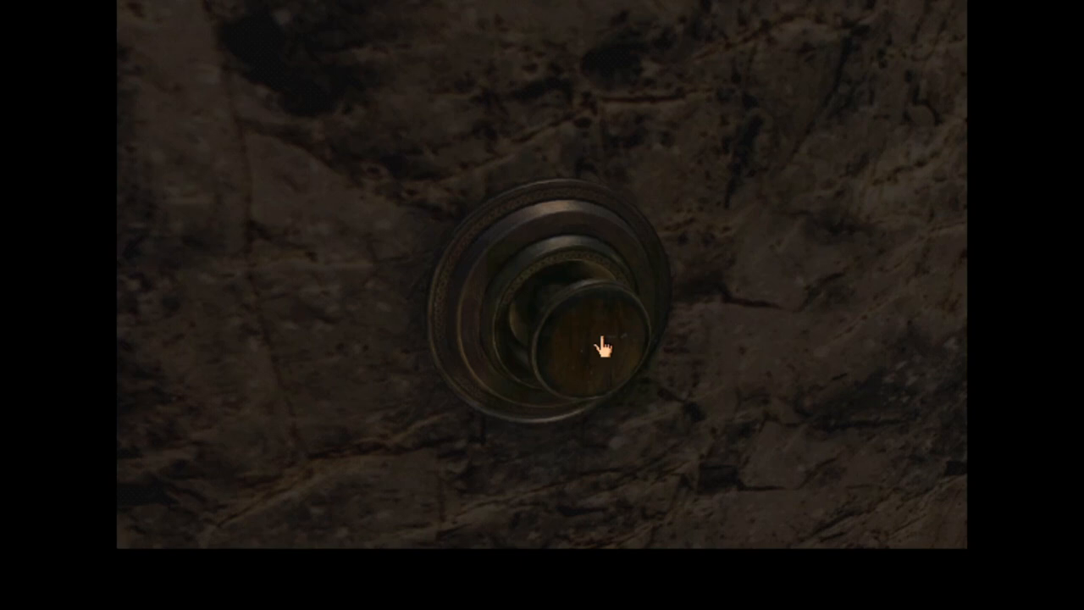
- Press the wooden knob and explore the passage, cave, and golden pillared chamber
{"action": "left_click", "coordinate": [600, 347]}
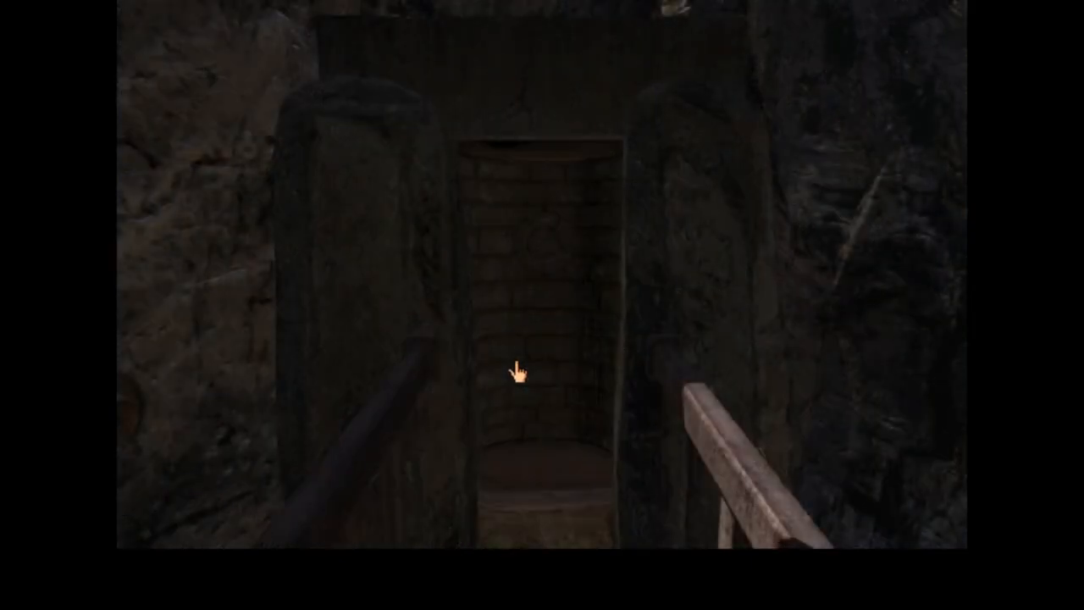
{"action": "mouse_move", "coordinate": [559, 278]}
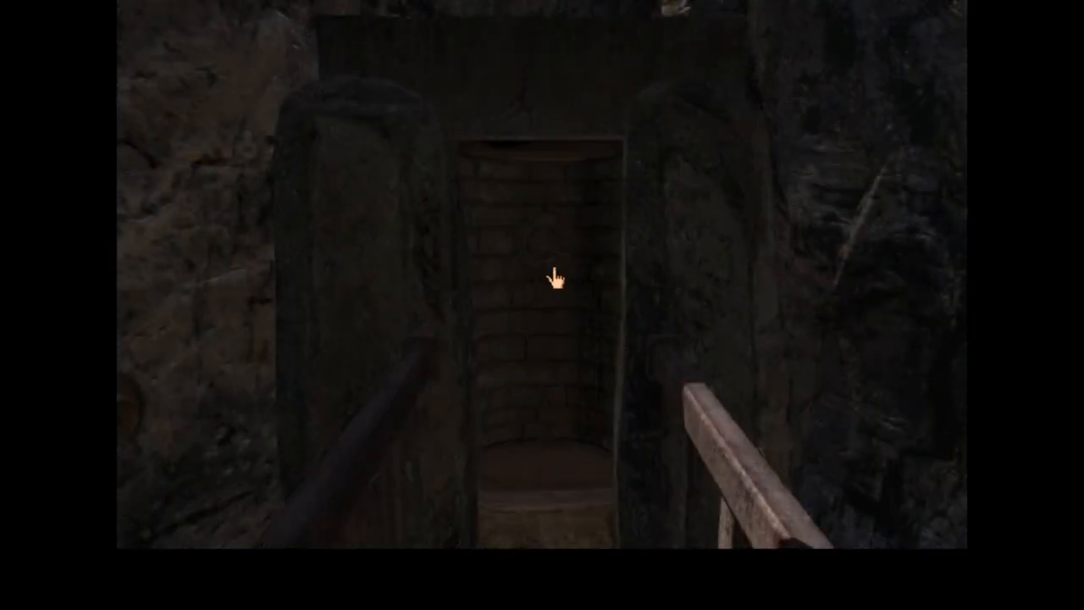
{"action": "left_click", "coordinate": [554, 280]}
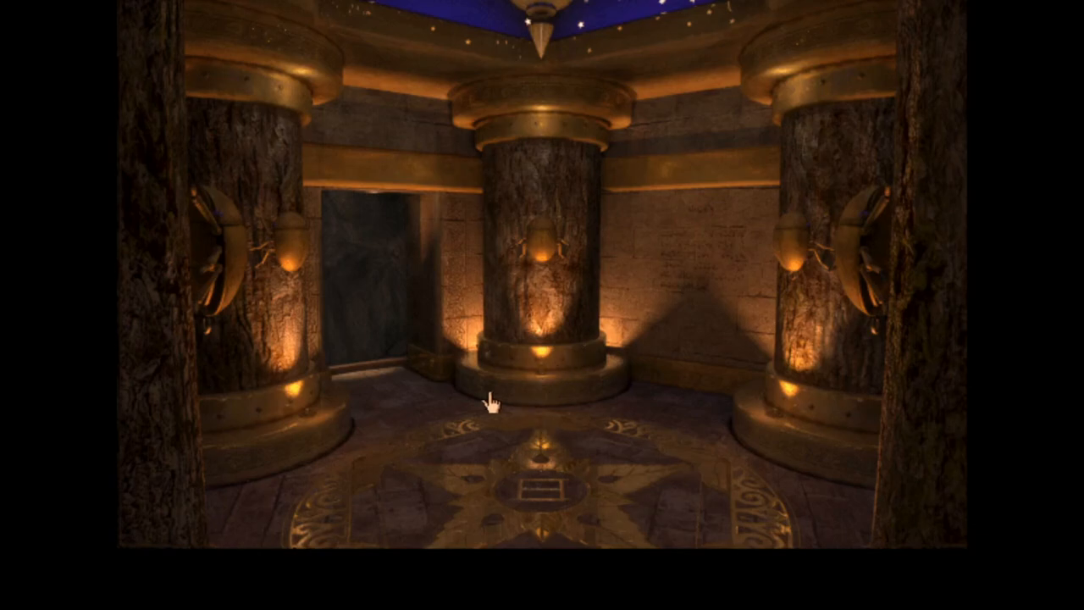
{"action": "left_click", "coordinate": [490, 405]}
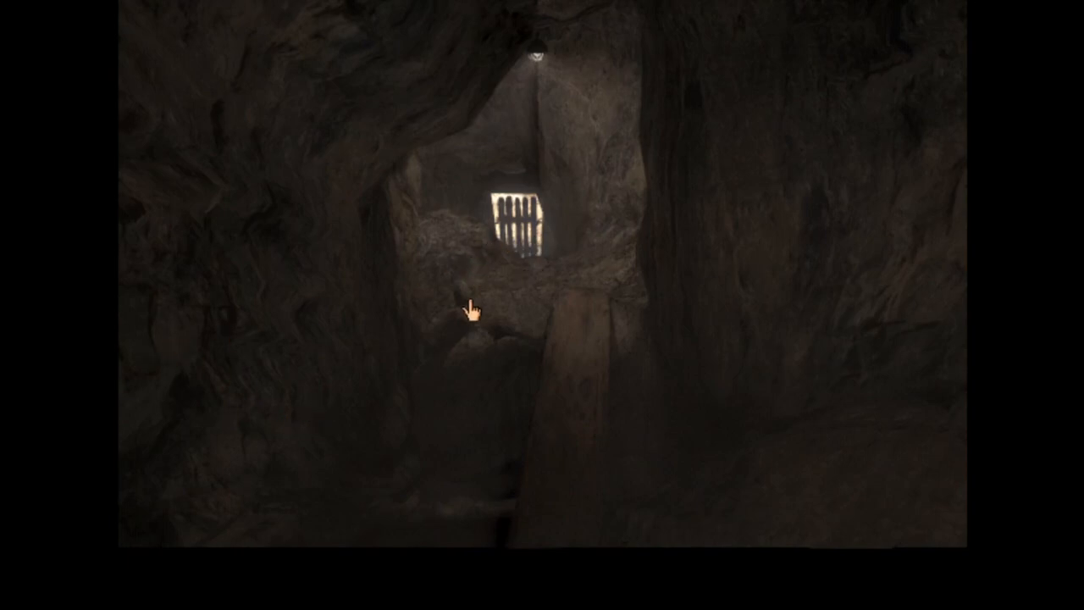
{"action": "left_click", "coordinate": [470, 313]}
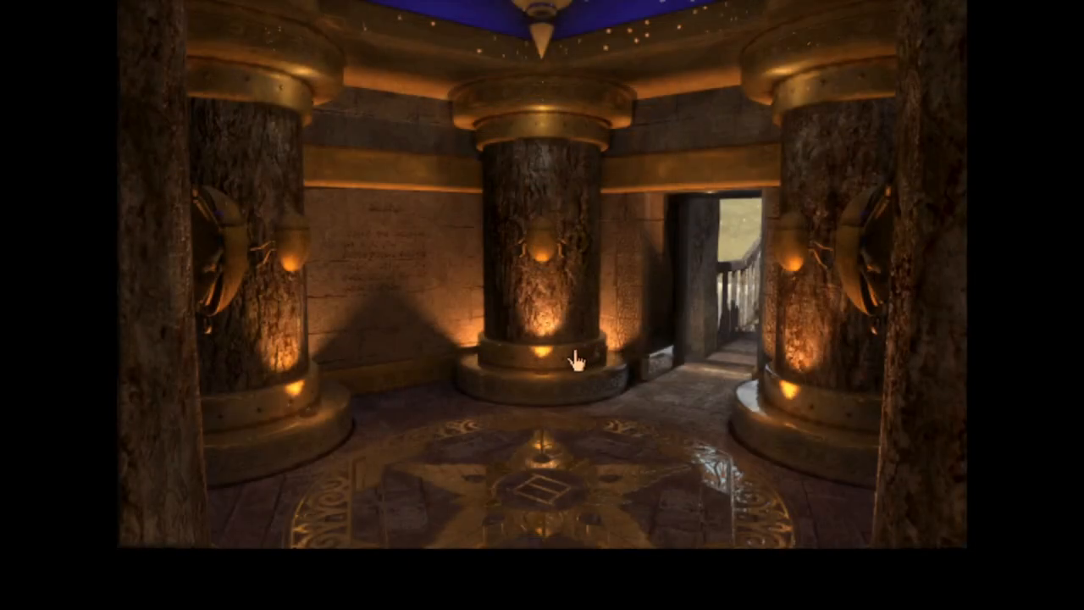
{"action": "left_click", "coordinate": [576, 360]}
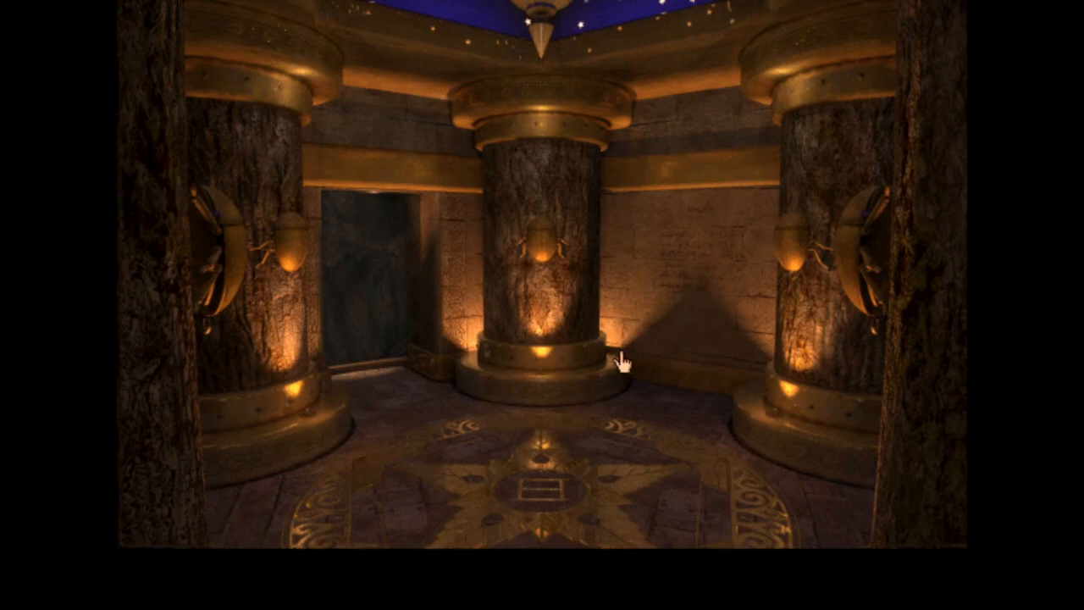
{"action": "mouse_move", "coordinate": [493, 394]}
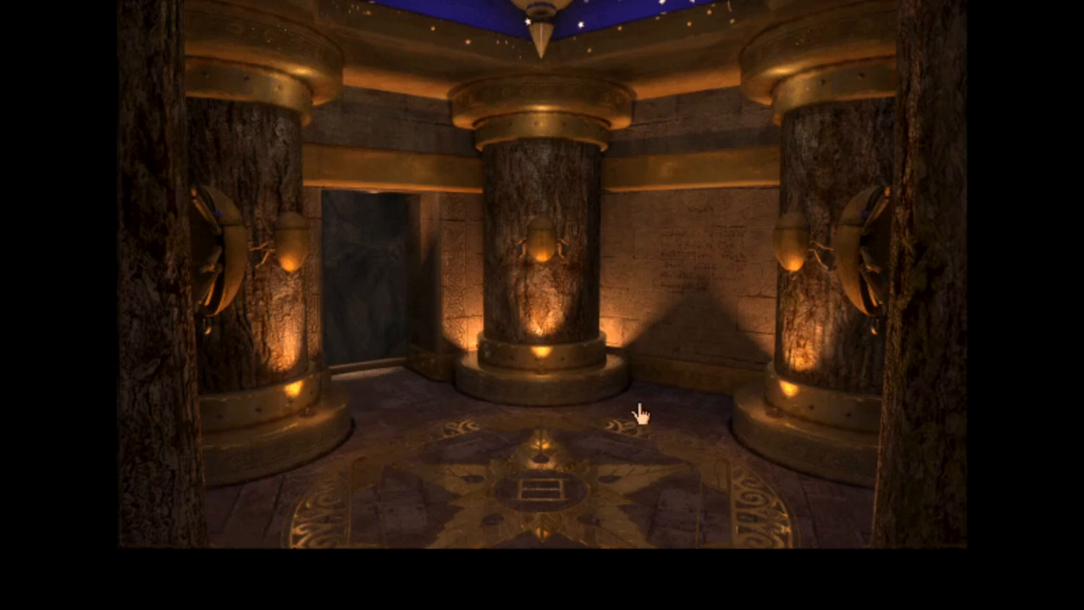
{"action": "left_click", "coordinate": [643, 414]}
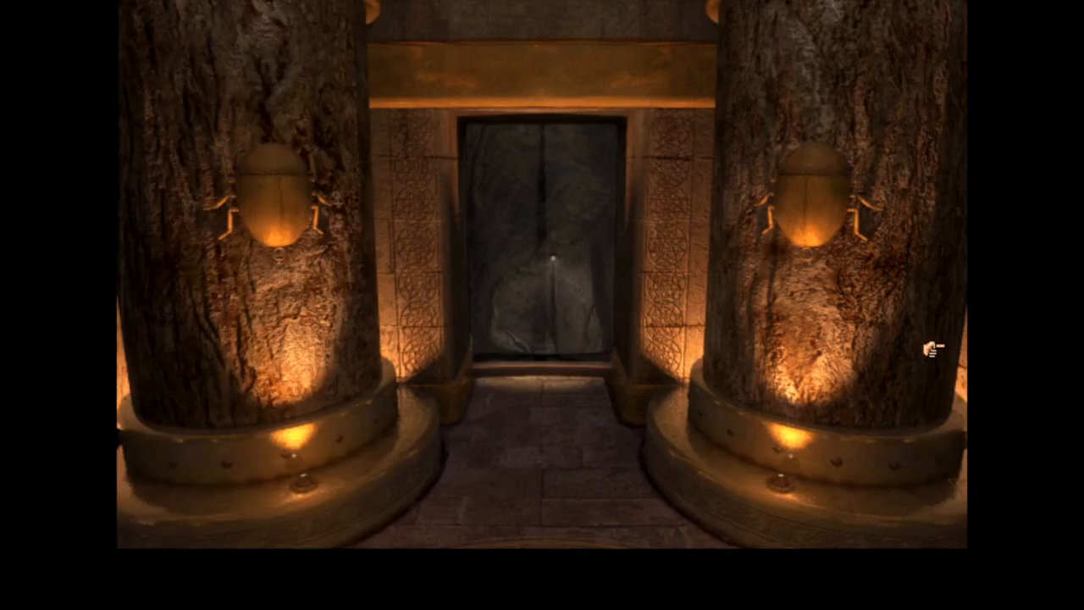
- Exit via the gated cave, revisit the inscribed chamber wall, then head out toward the bridge
{"action": "left_click", "coordinate": [545, 254]}
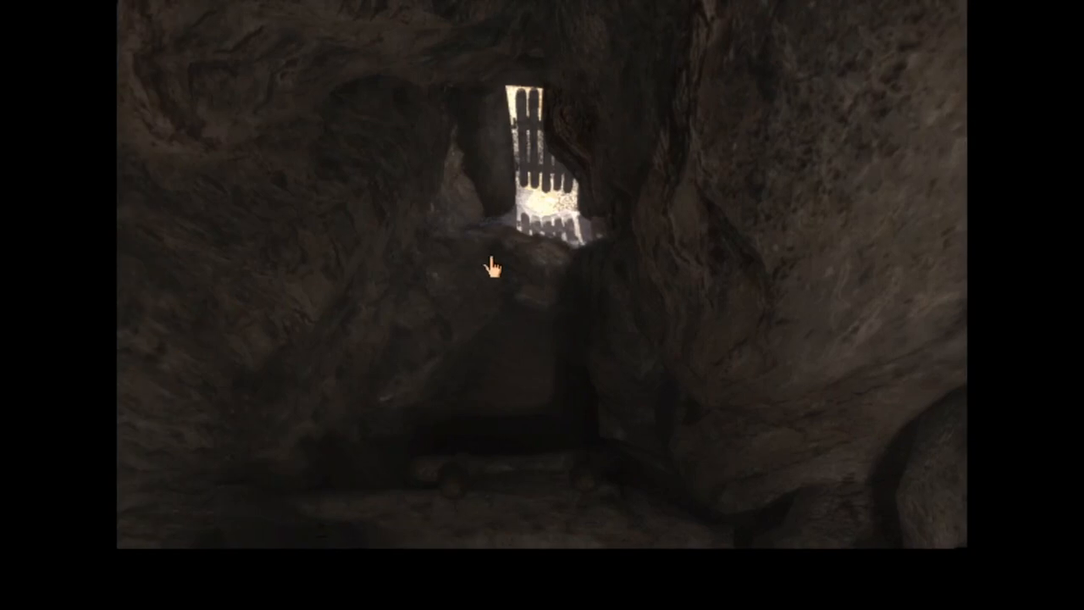
{"action": "left_click", "coordinate": [494, 266]}
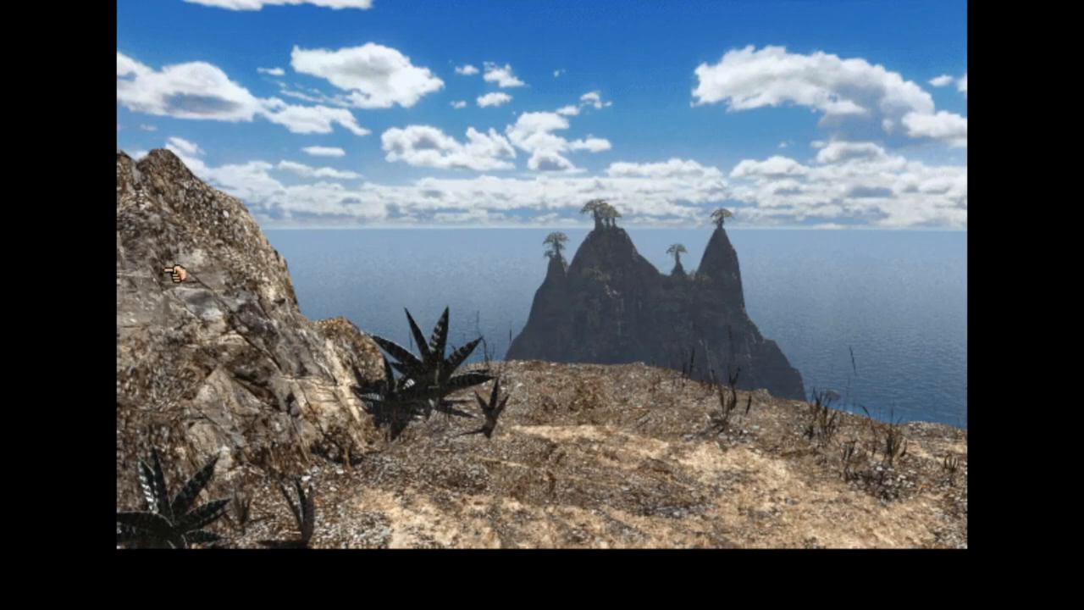
{"action": "left_click", "coordinate": [175, 271]}
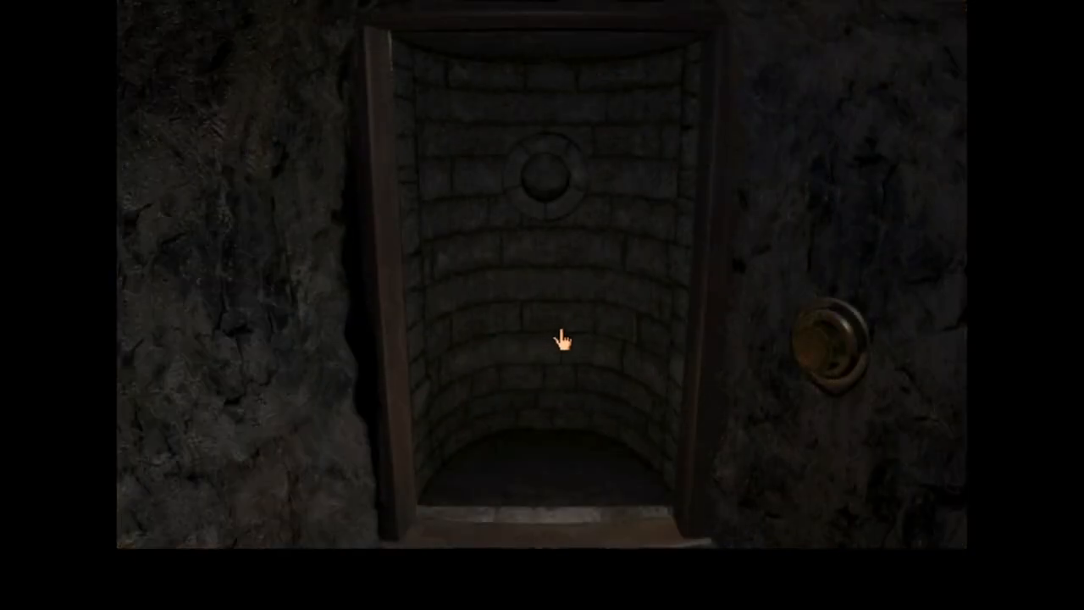
{"action": "mouse_move", "coordinate": [663, 337]}
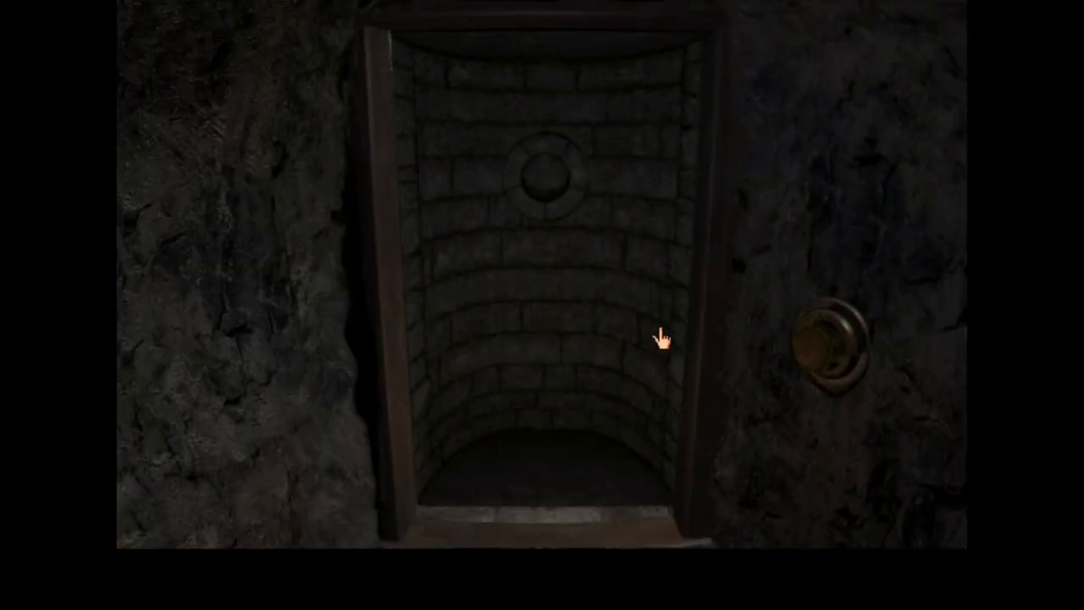
{"action": "mouse_move", "coordinate": [811, 366]}
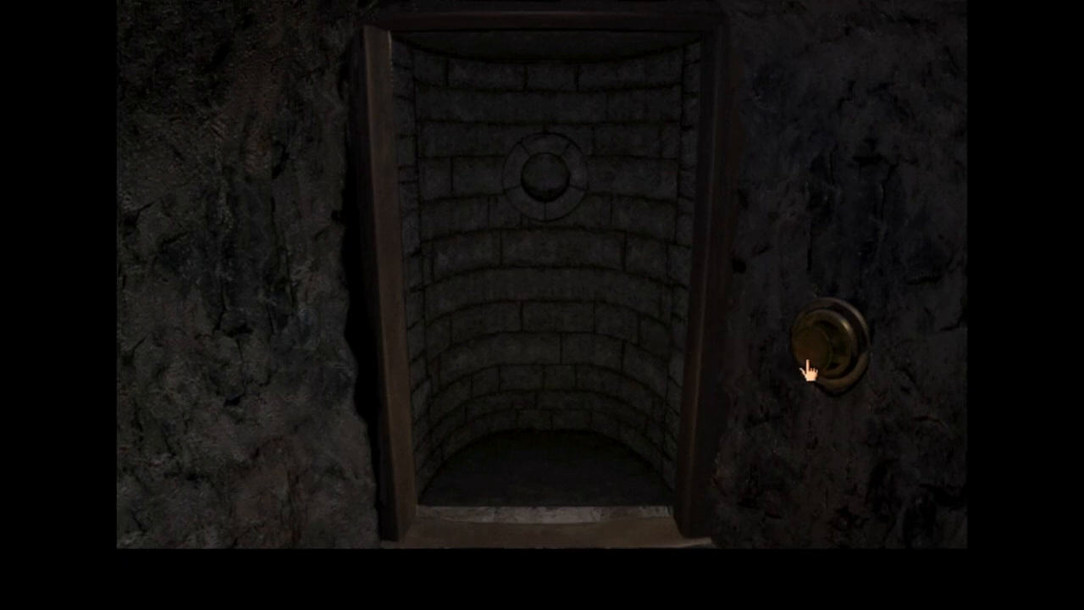
{"action": "left_click", "coordinate": [822, 348]}
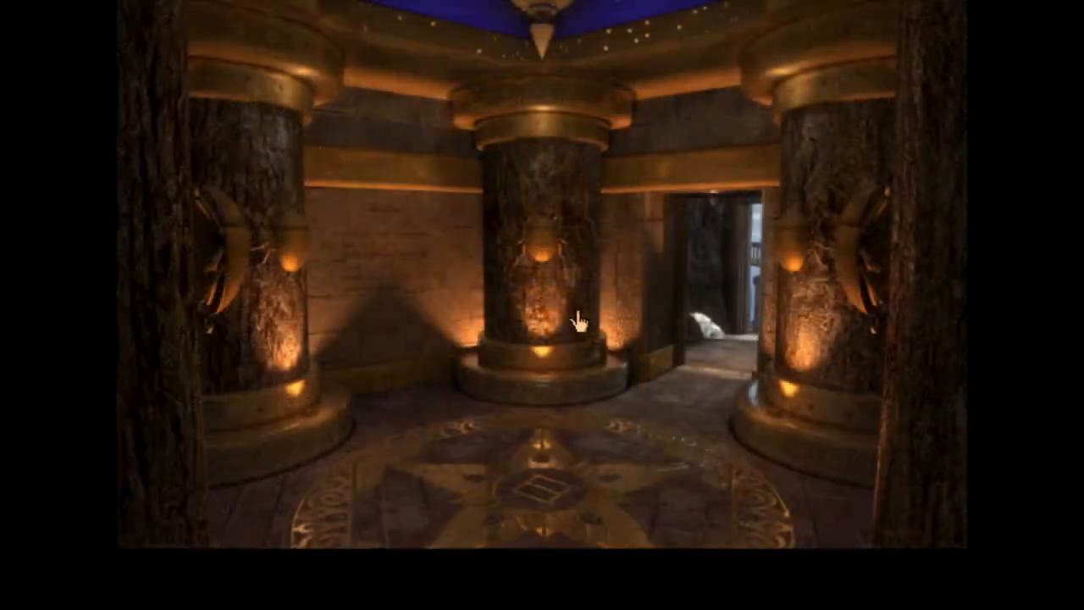
{"action": "left_click", "coordinate": [580, 320]}
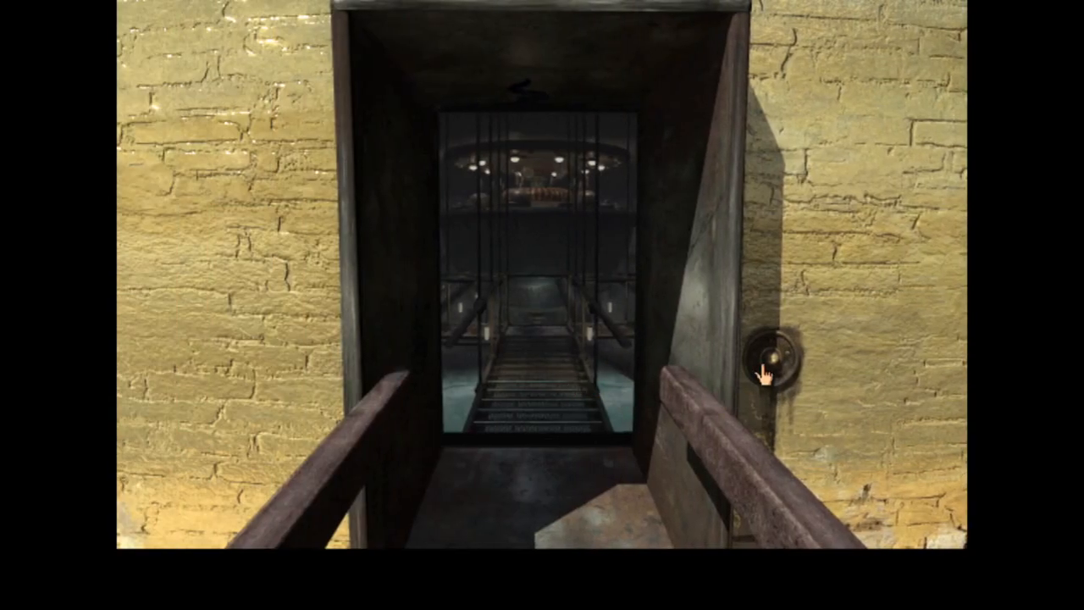
{"action": "left_click", "coordinate": [766, 356]}
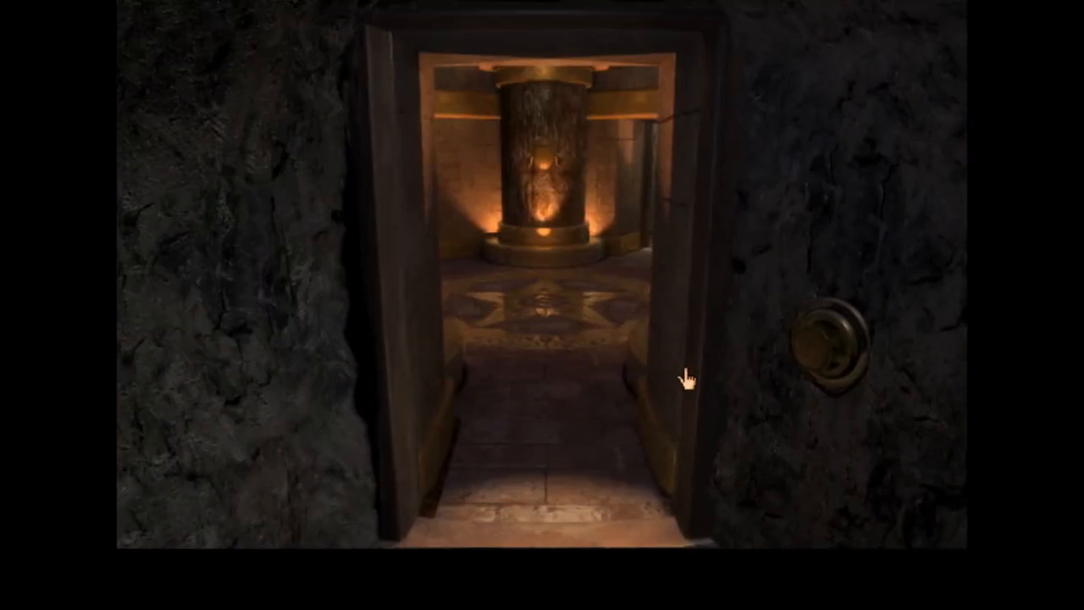
{"action": "left_click", "coordinate": [686, 377]}
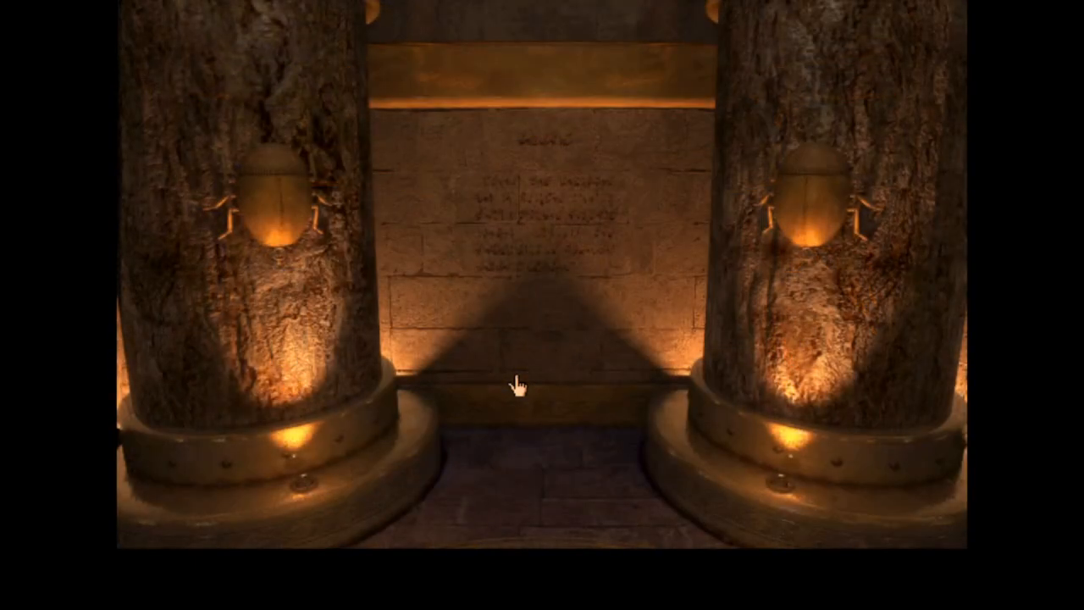
{"action": "left_click", "coordinate": [517, 386]}
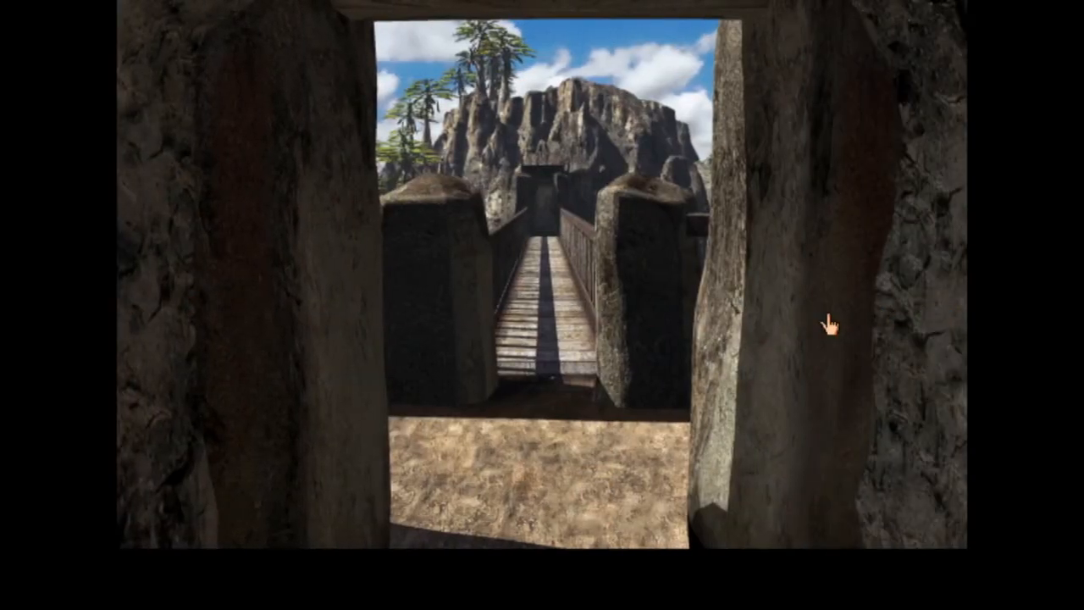
- Cross the bridge to the metal pod elevator with its hatch and lever
{"action": "left_click", "coordinate": [830, 326]}
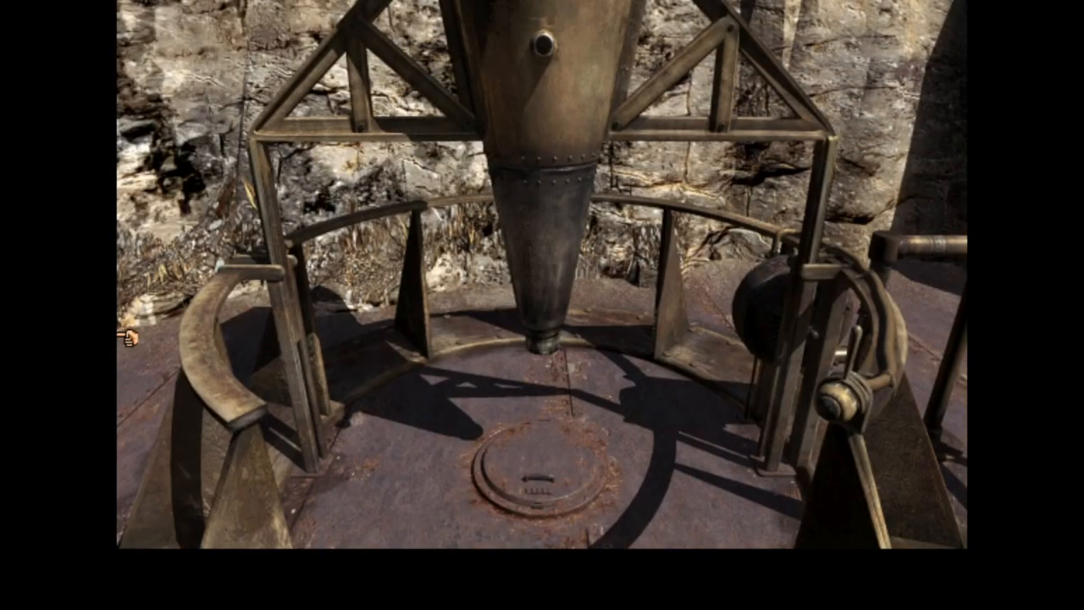
{"action": "mouse_move", "coordinate": [771, 315]}
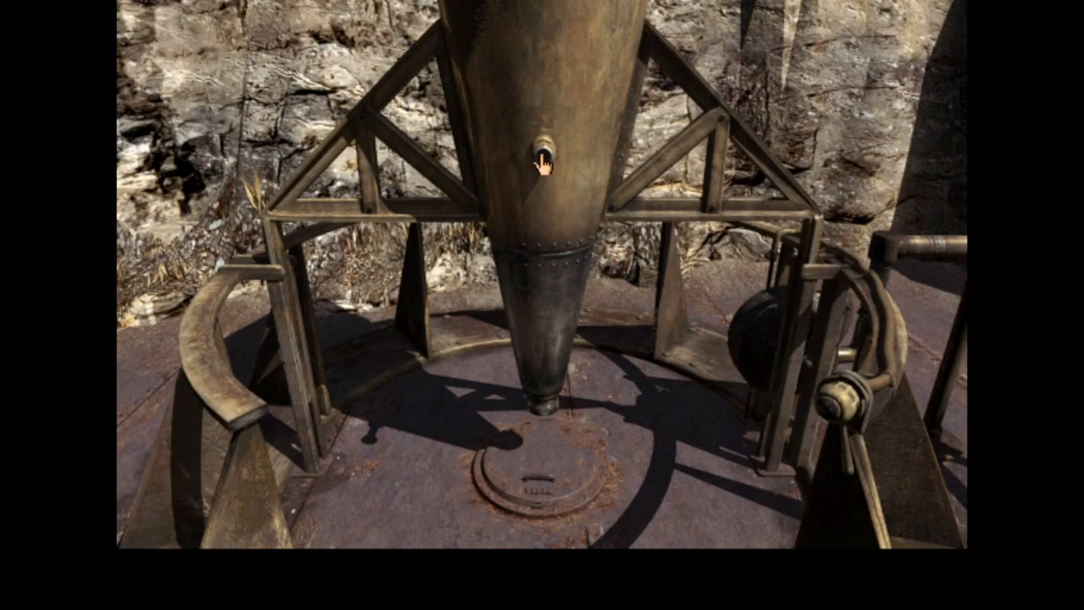
{"action": "mouse_move", "coordinate": [464, 258]}
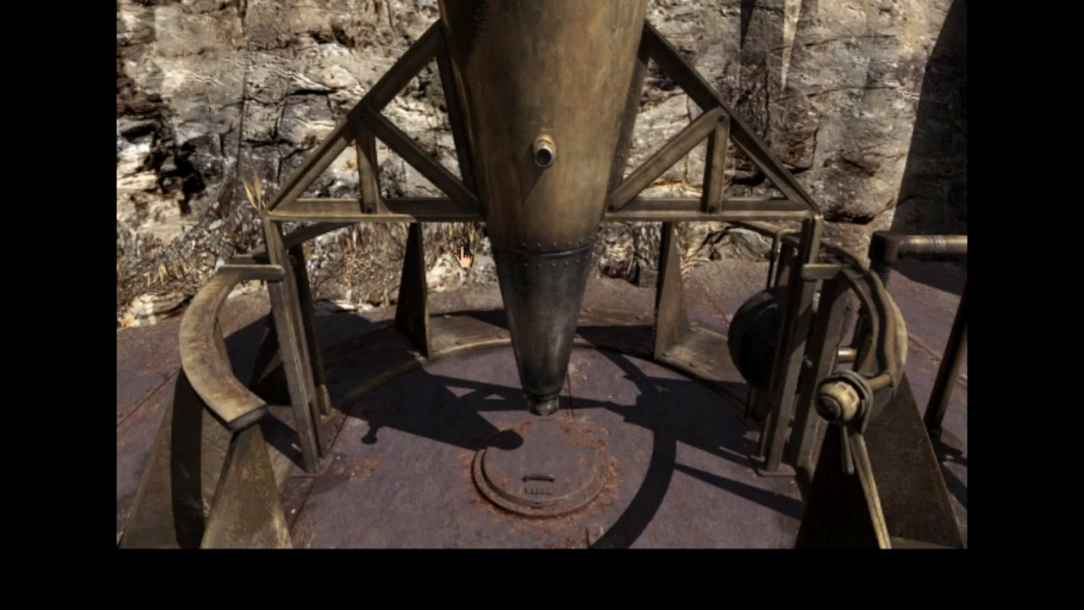
{"action": "mouse_move", "coordinate": [423, 318]}
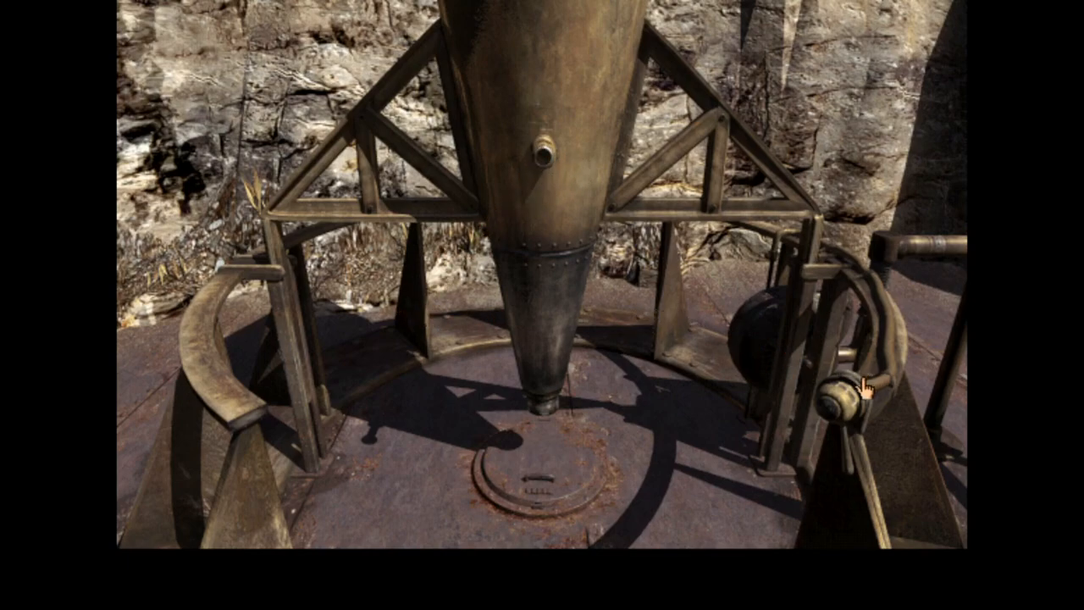
{"action": "mouse_move", "coordinate": [362, 491]}
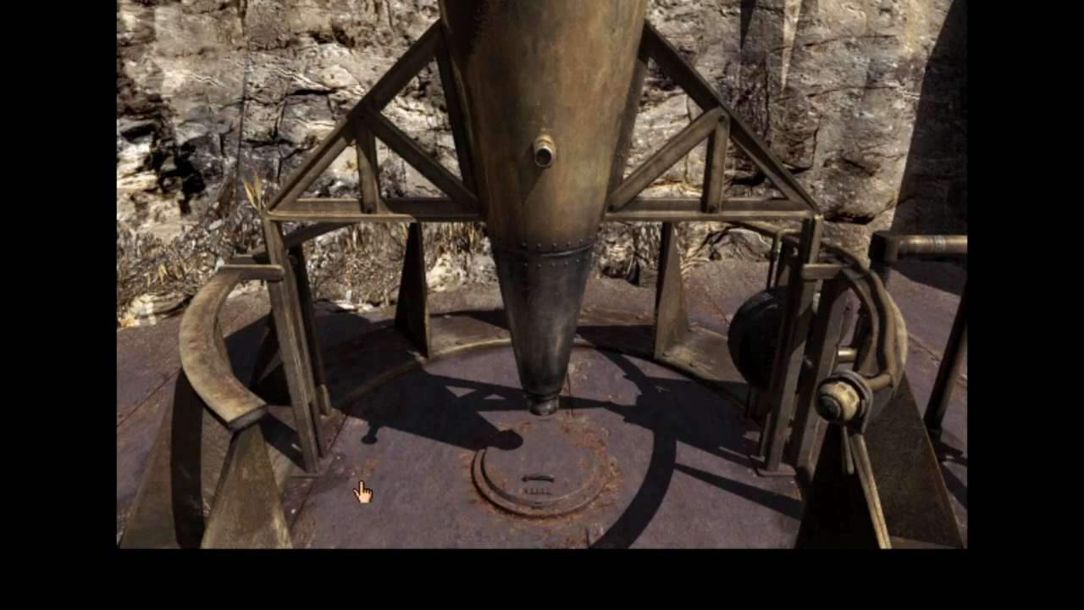
{"action": "mouse_move", "coordinate": [546, 127]}
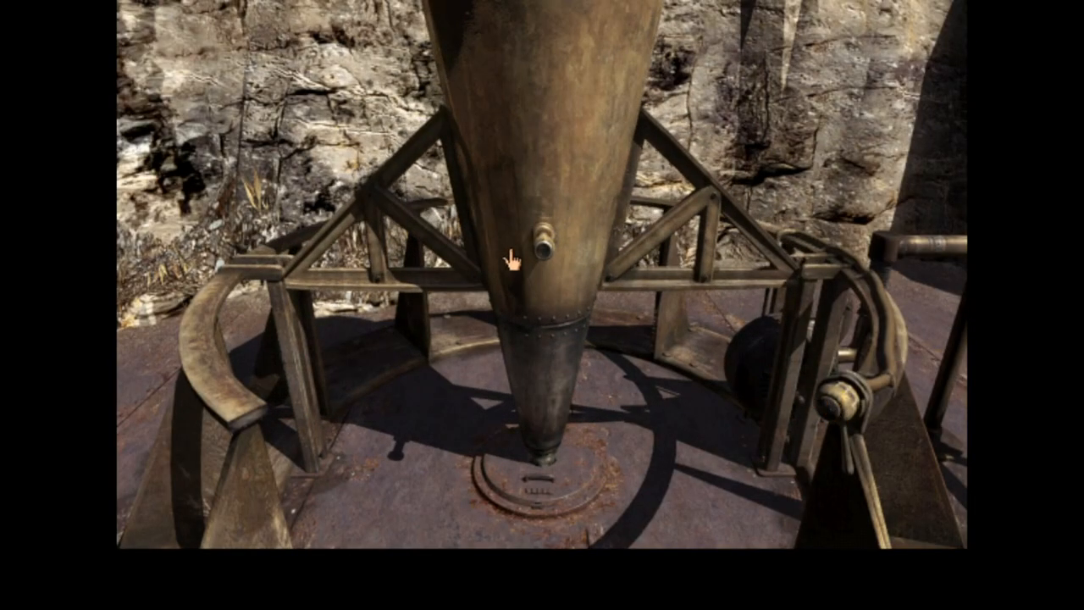
{"action": "mouse_move", "coordinate": [578, 403]}
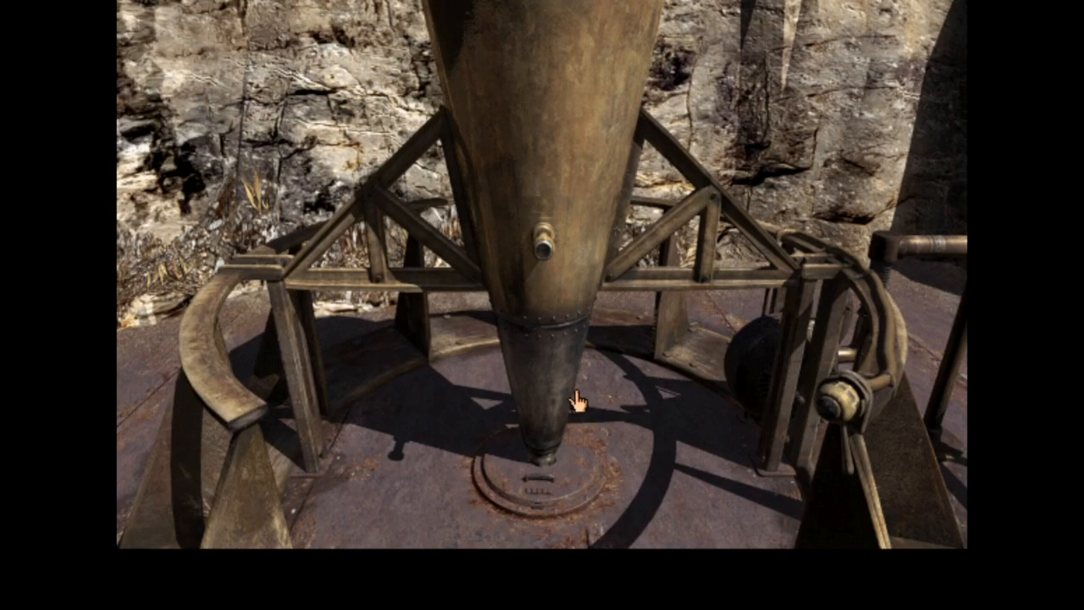
{"action": "mouse_move", "coordinate": [699, 415]}
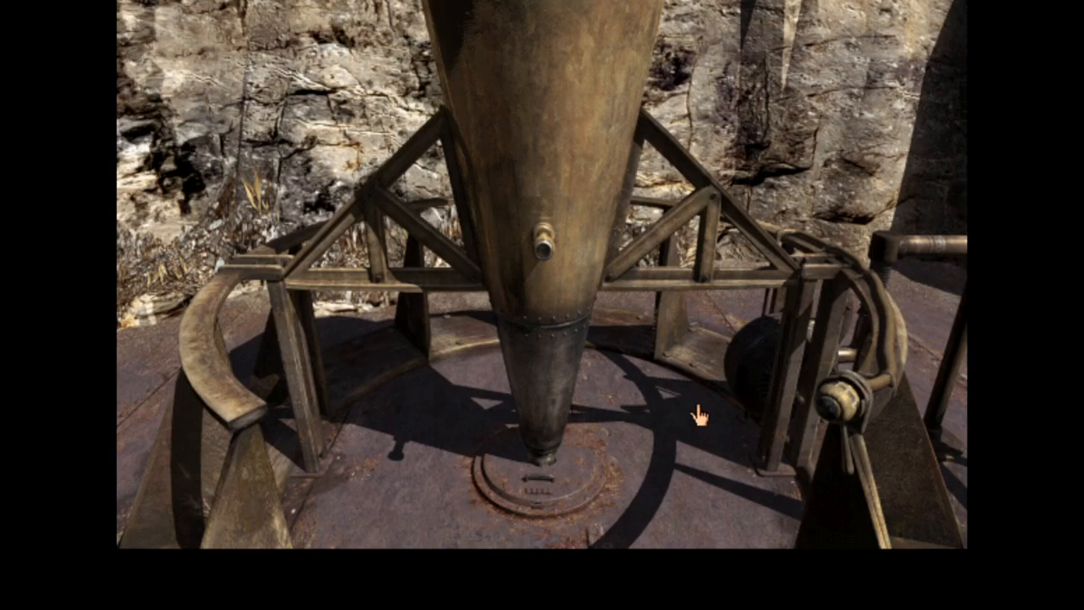
{"action": "mouse_move", "coordinate": [710, 428]}
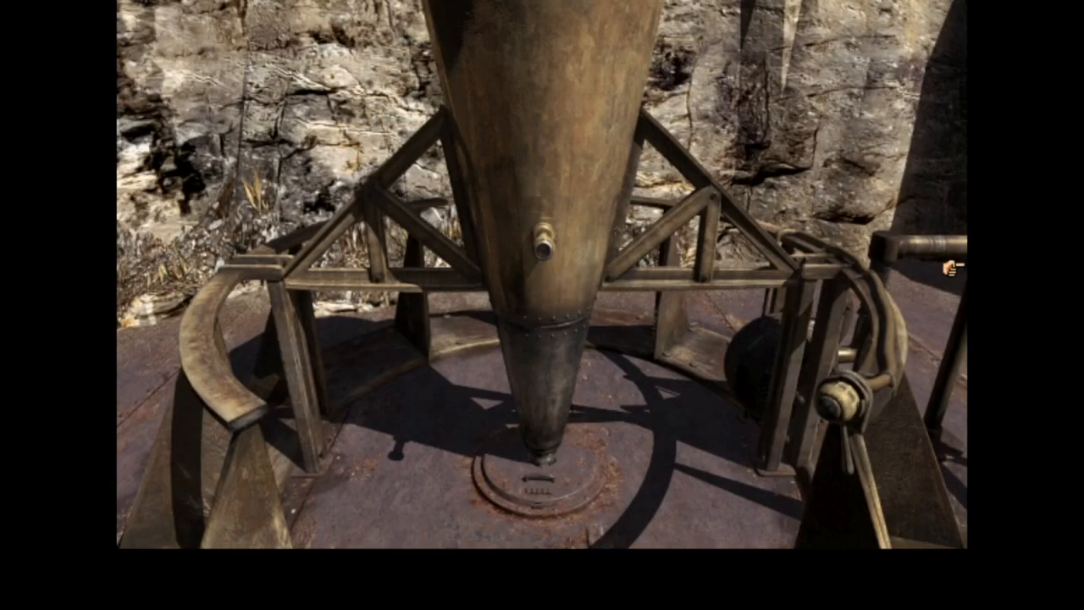
{"action": "mouse_move", "coordinate": [654, 479]}
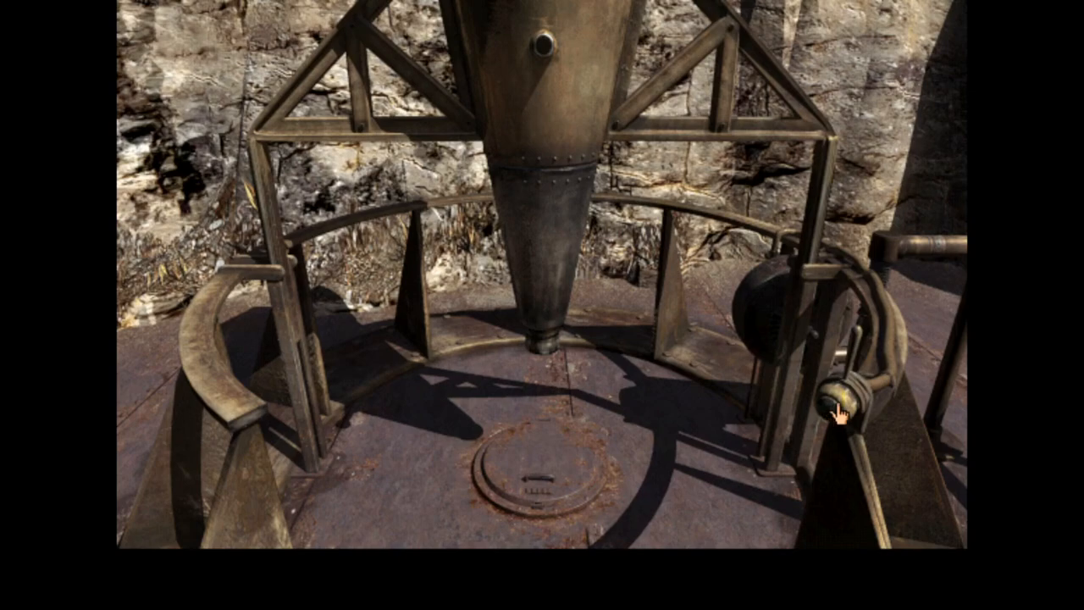
{"action": "mouse_move", "coordinate": [478, 360]}
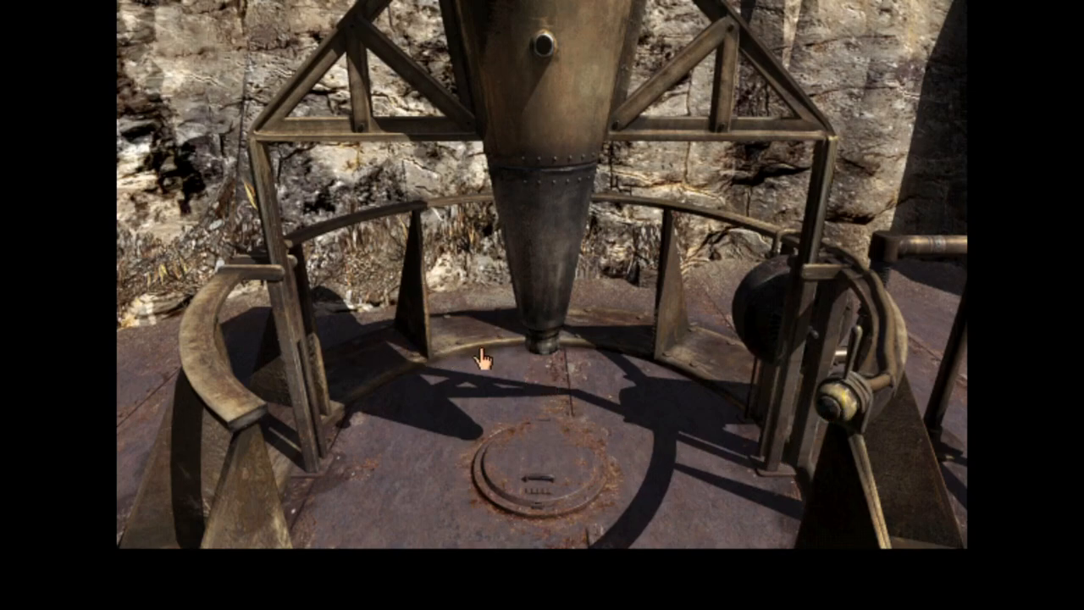
{"action": "mouse_move", "coordinate": [383, 233]}
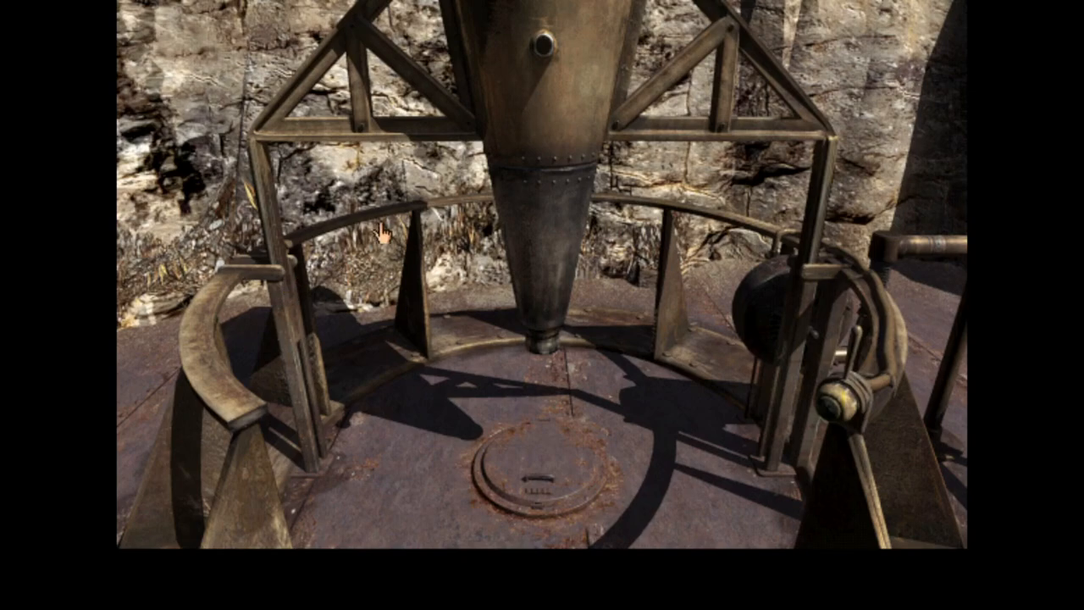
{"action": "mouse_move", "coordinate": [766, 364]}
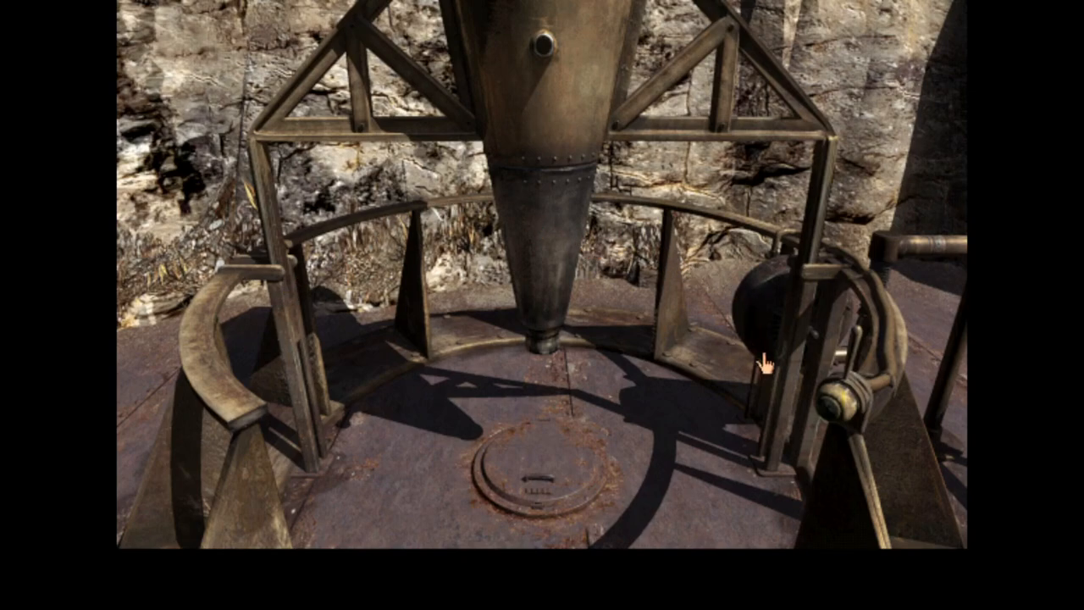
- Raise the conical pod above the platform, exposing the round floor hatch
{"action": "left_click", "coordinate": [767, 365]}
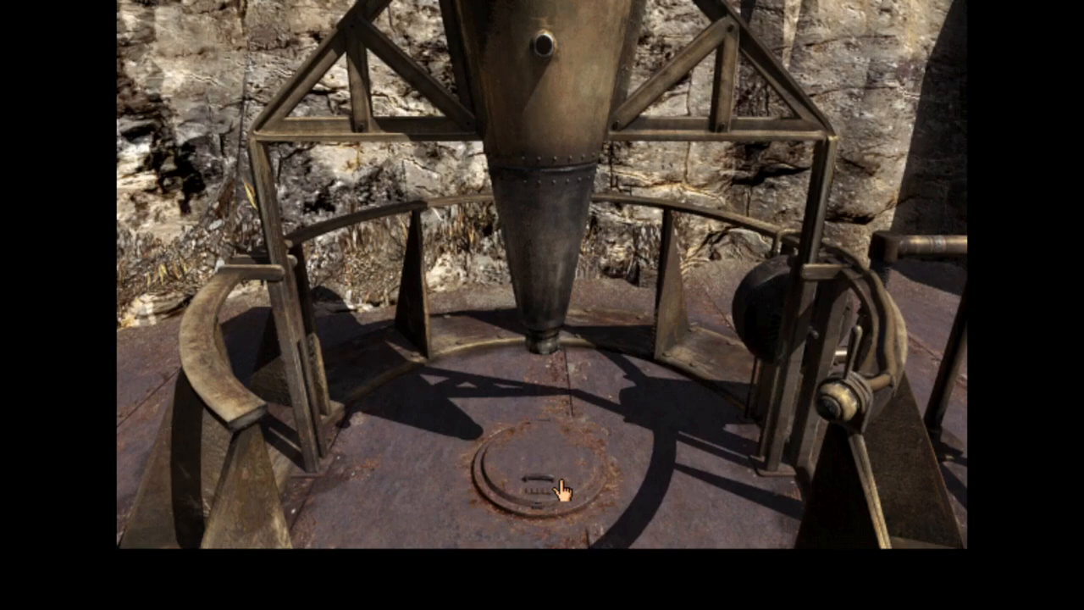
{"action": "mouse_move", "coordinate": [381, 428]}
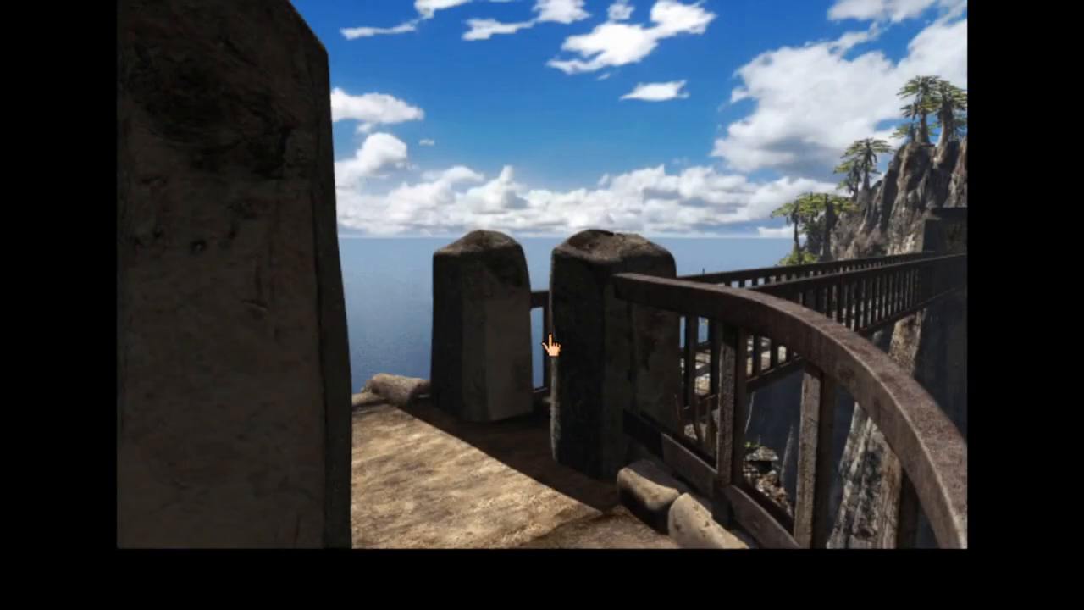
- Look out over the sea, cross the wooden bridge, and descend to the stairway top
{"action": "left_click", "coordinate": [551, 345]}
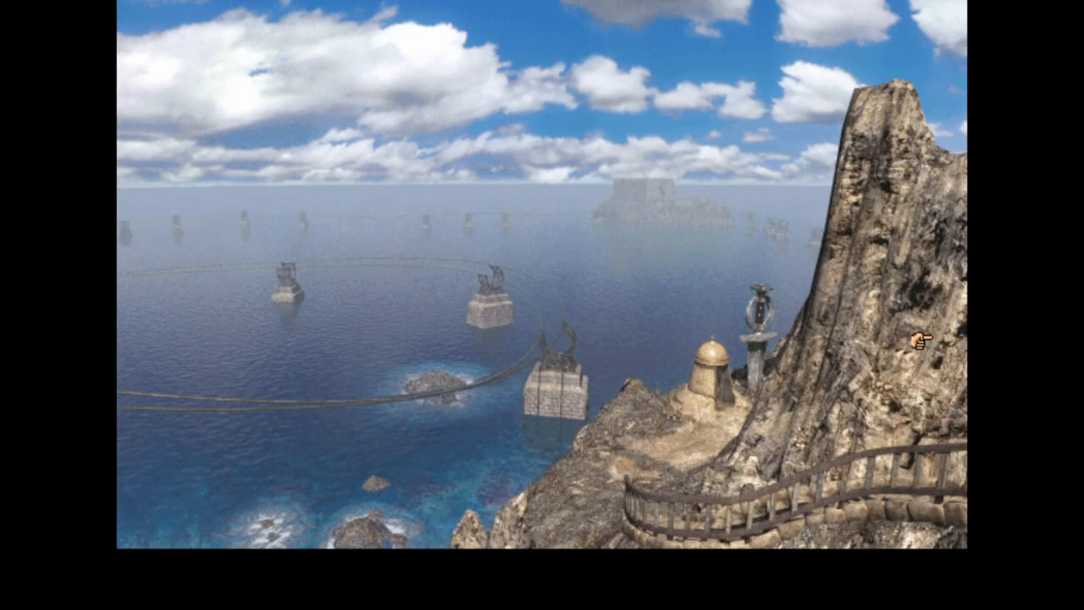
{"action": "mouse_move", "coordinate": [641, 206]}
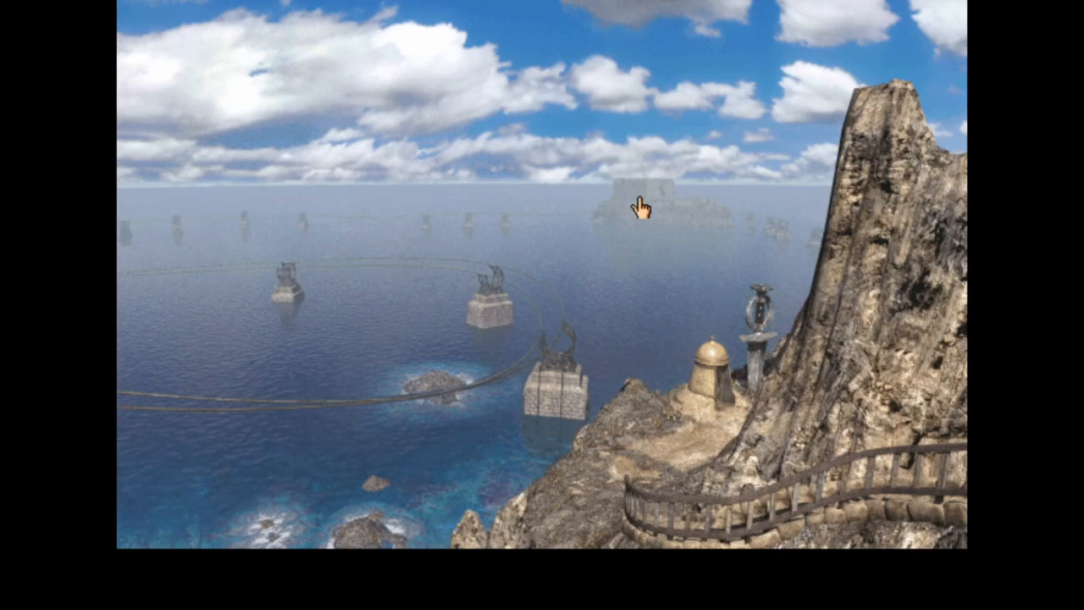
{"action": "mouse_move", "coordinate": [127, 288]}
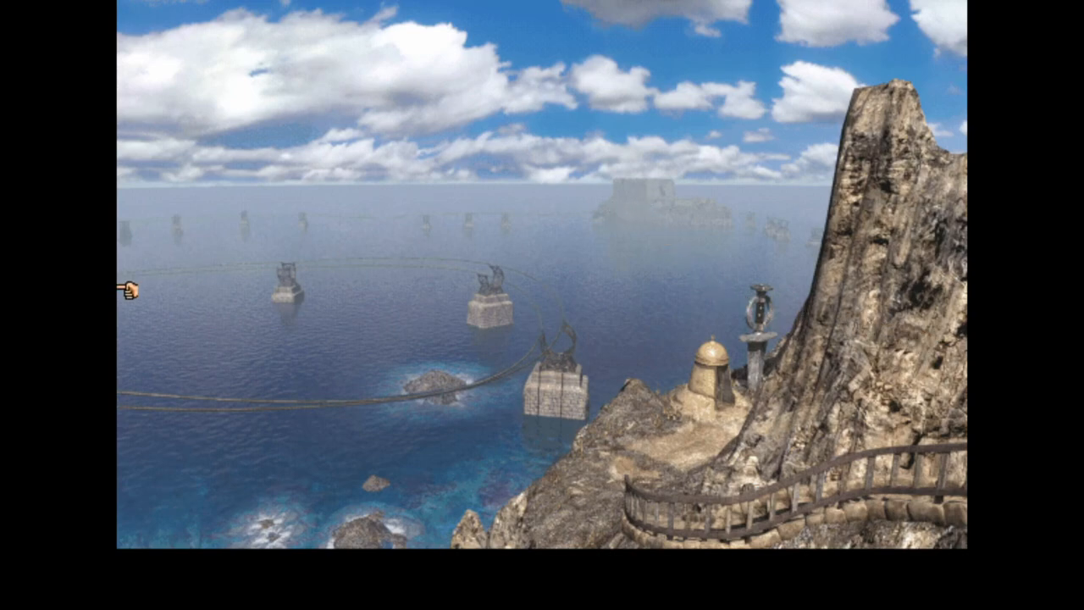
{"action": "mouse_move", "coordinate": [519, 369]}
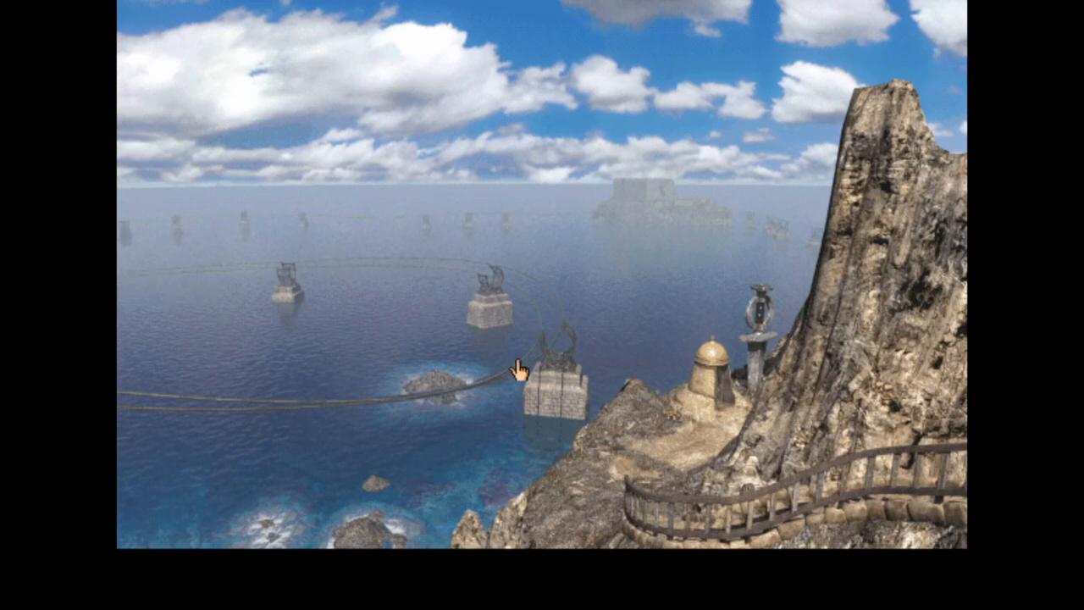
{"action": "mouse_move", "coordinate": [127, 356]}
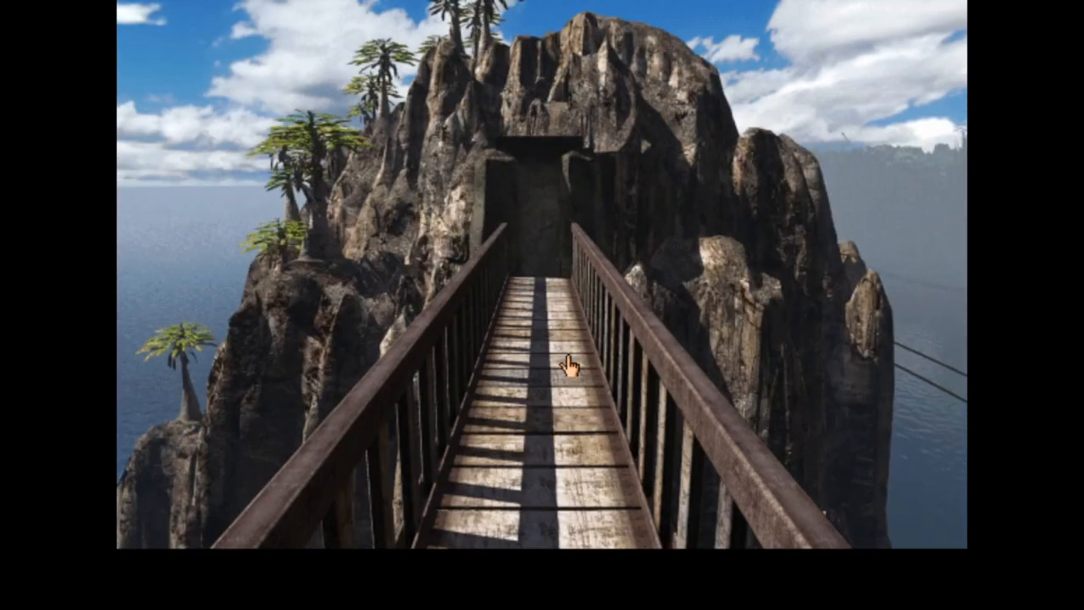
{"action": "left_click", "coordinate": [570, 362]}
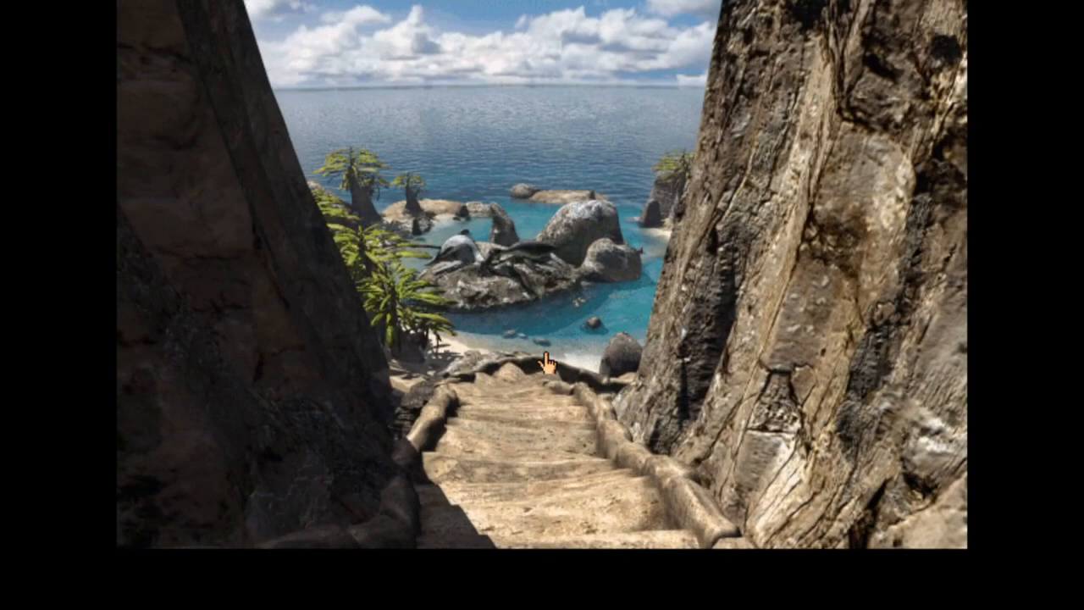
{"action": "left_click", "coordinate": [546, 361]}
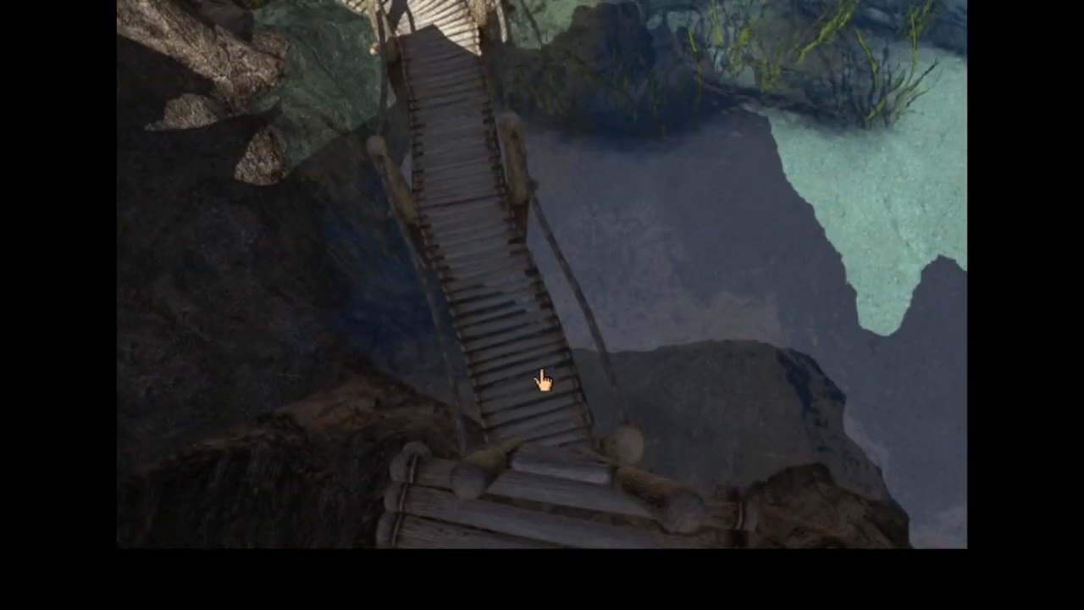
- Descend to the lagoon, turn to the lake ladder, and climb it to the stone stairs
{"action": "left_click", "coordinate": [542, 381]}
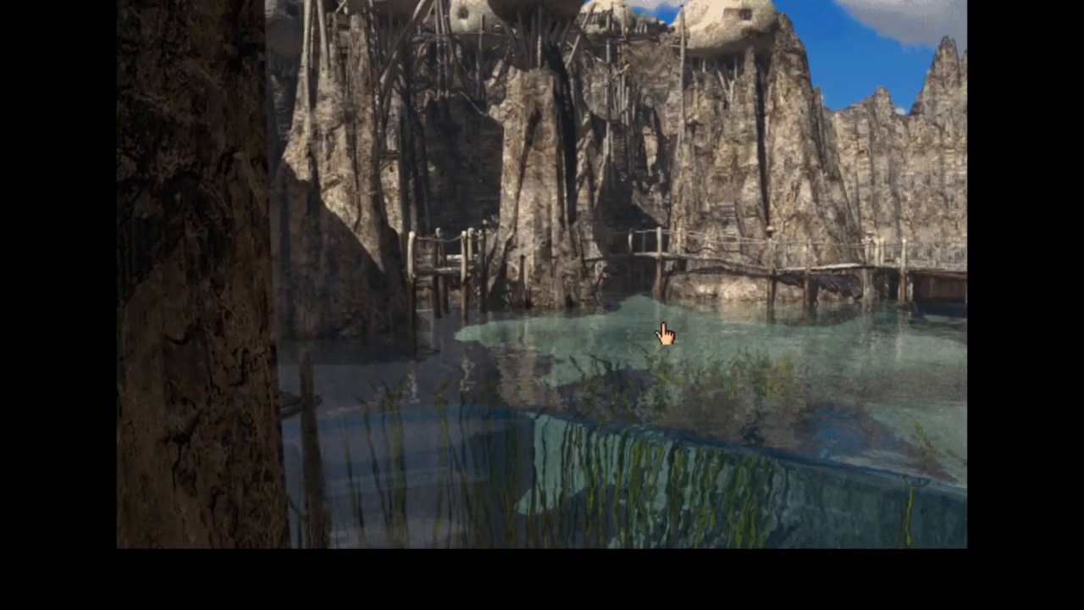
{"action": "mouse_move", "coordinate": [504, 337]}
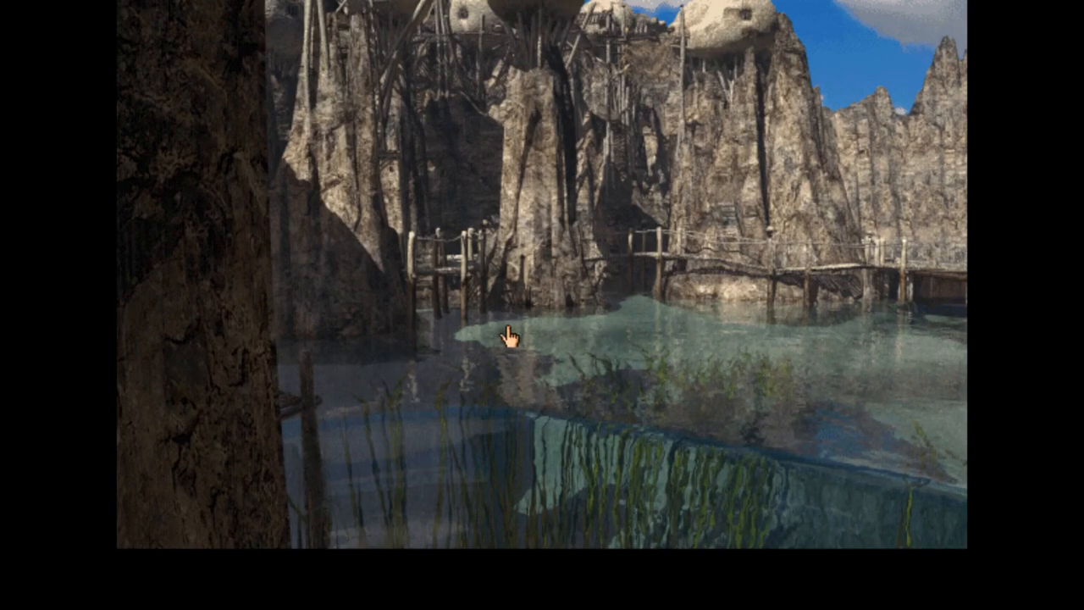
{"action": "left_click", "coordinate": [506, 337]}
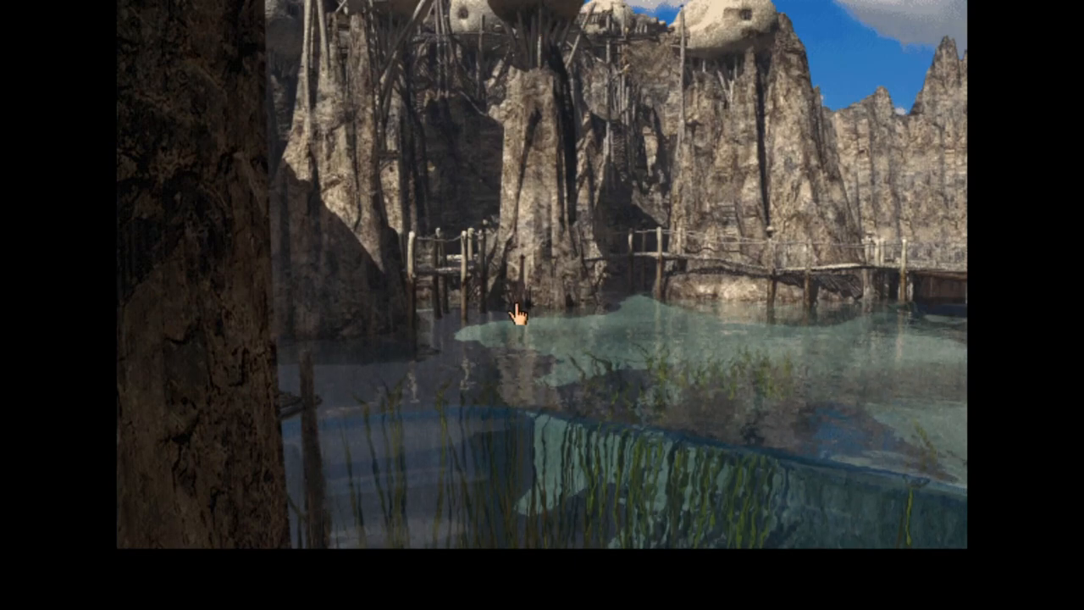
{"action": "left_click", "coordinate": [516, 318]}
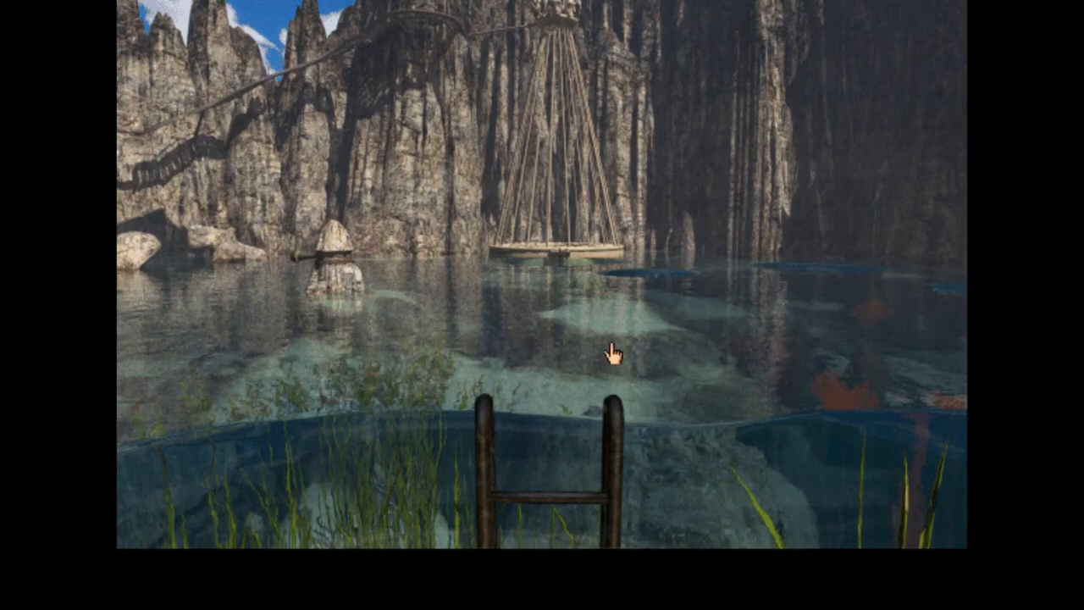
{"action": "left_click", "coordinate": [609, 355]}
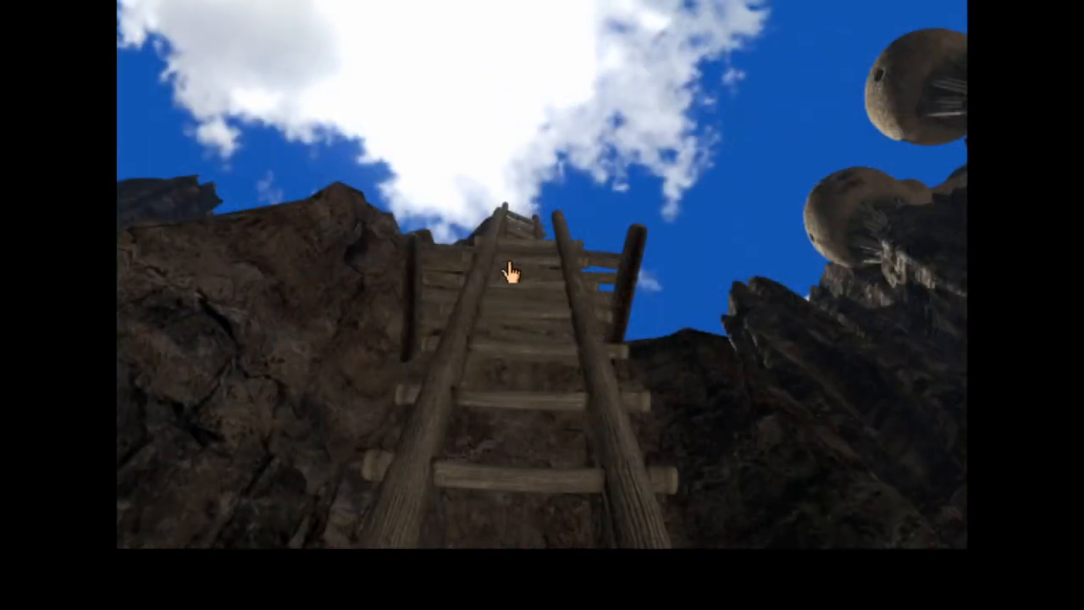
{"action": "left_click", "coordinate": [503, 271]}
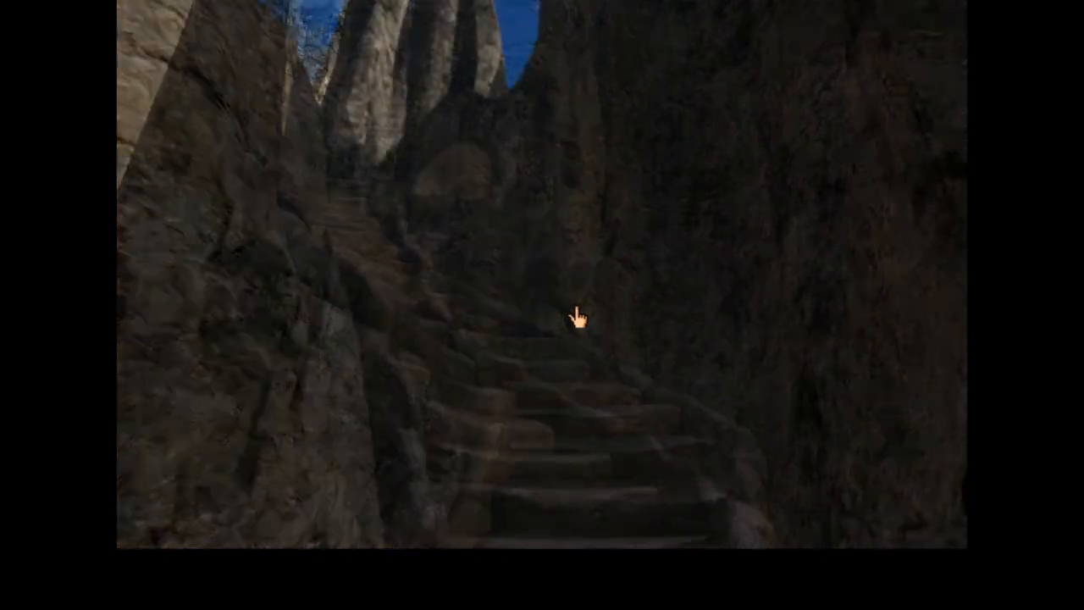
- Cross the rope bridge into the blue-lit cave, view the sea opening, then take the stairs
{"action": "left_click", "coordinate": [580, 321]}
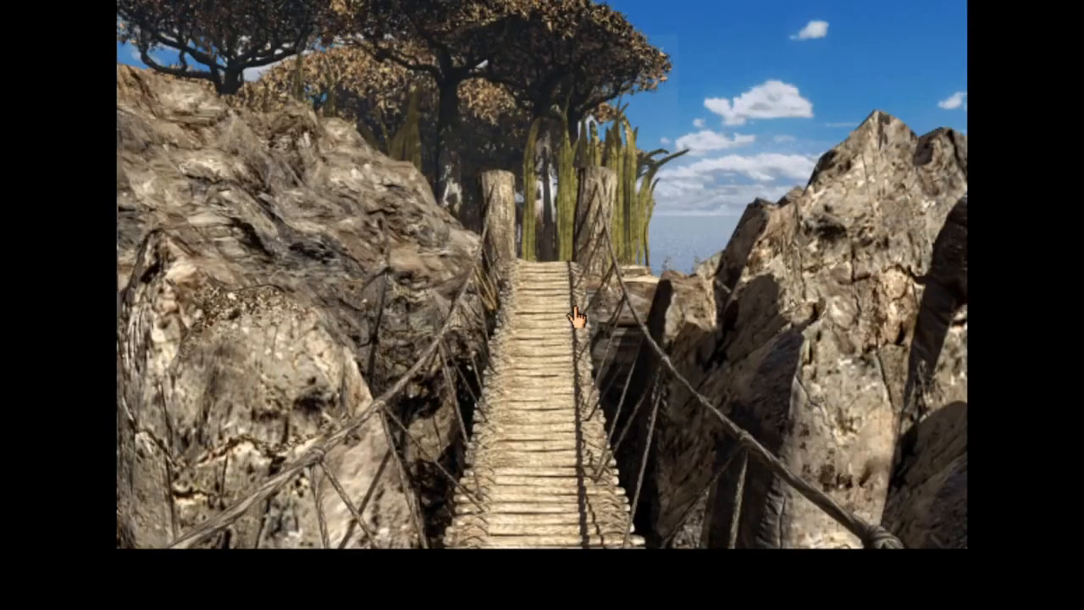
{"action": "left_click", "coordinate": [576, 317]}
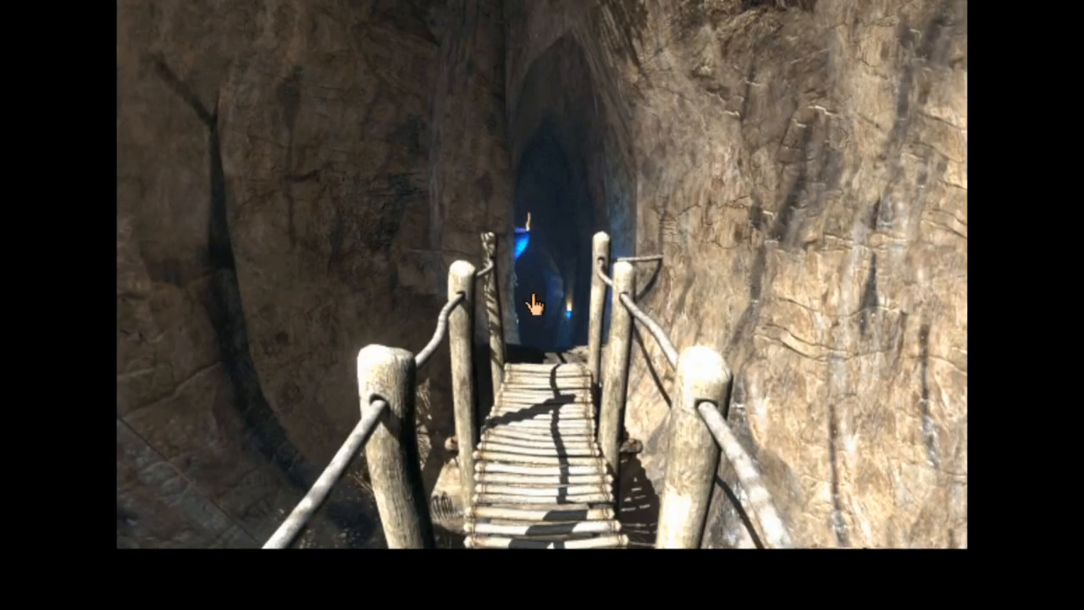
{"action": "left_click", "coordinate": [534, 305]}
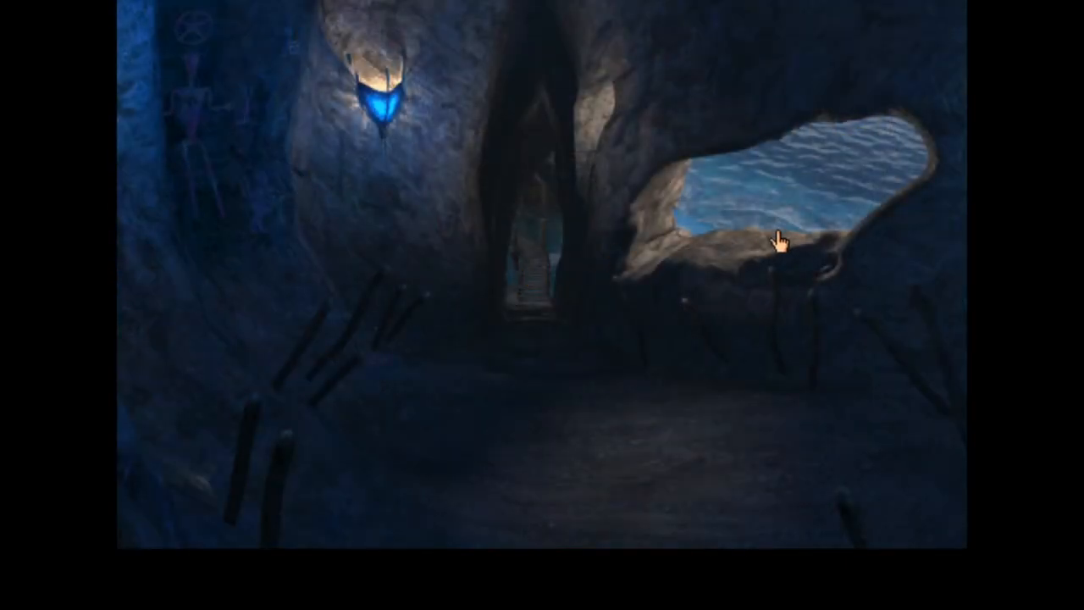
{"action": "left_click", "coordinate": [779, 241]}
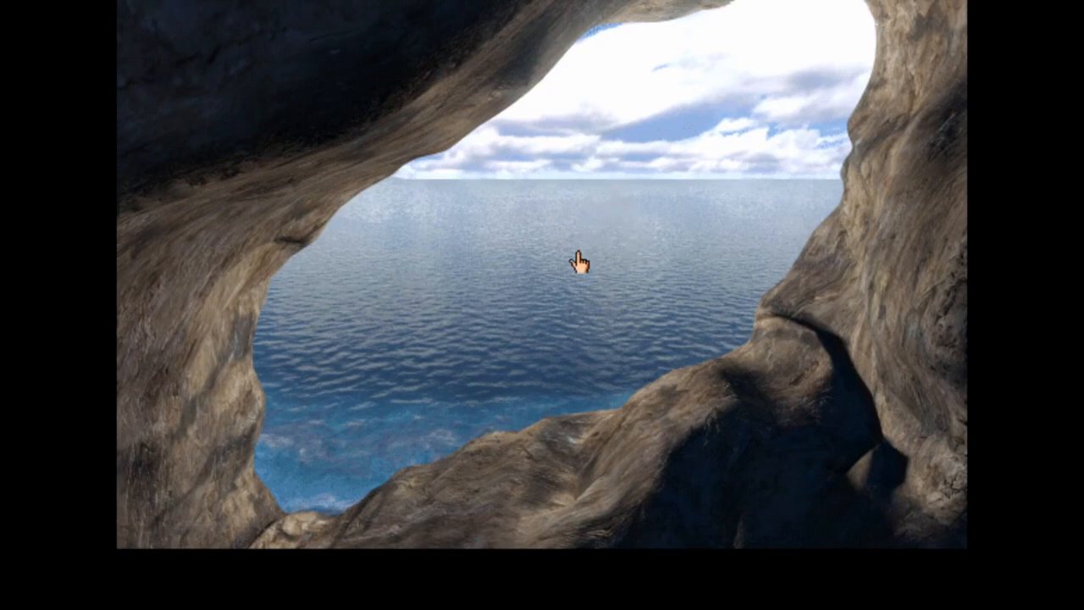
{"action": "left_click", "coordinate": [579, 261]}
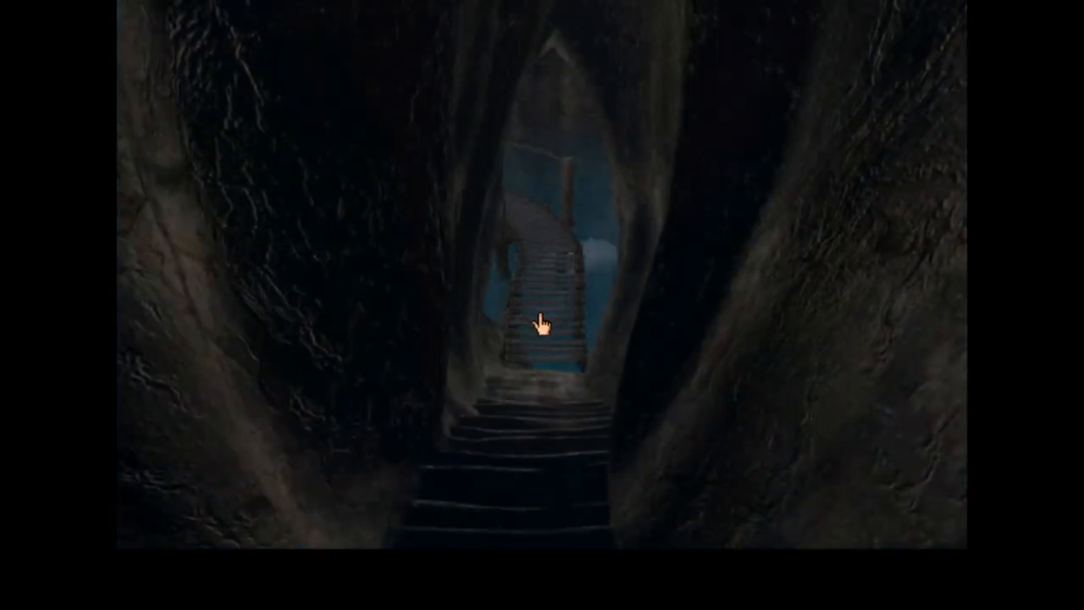
{"action": "left_click", "coordinate": [542, 322]}
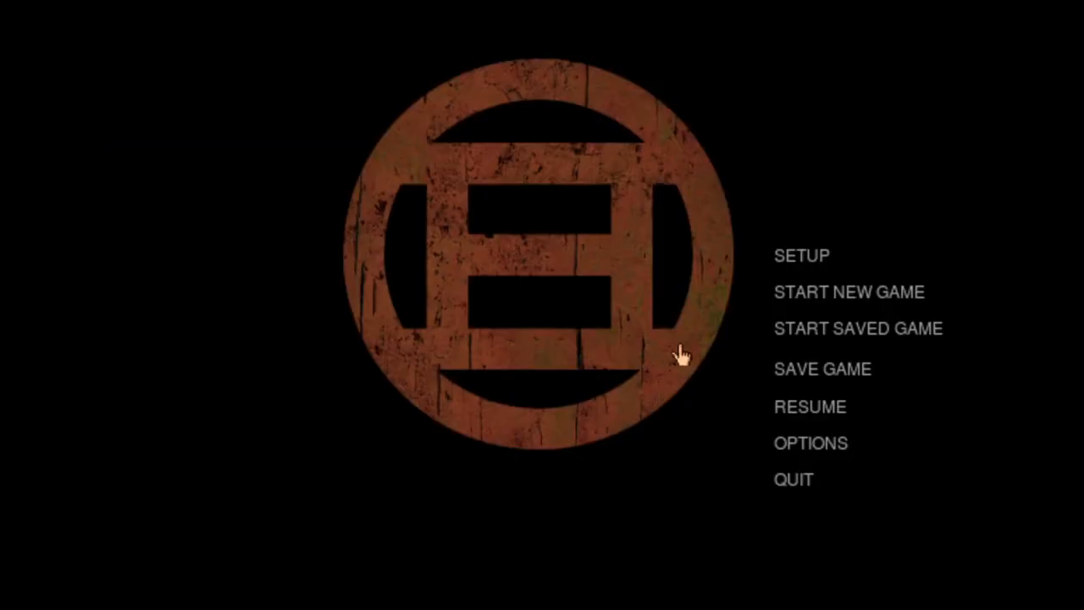
- Load an earlier save despite the unsaved-progress warning, arriving on the chain-hung walkway
{"action": "left_click", "coordinate": [858, 329]}
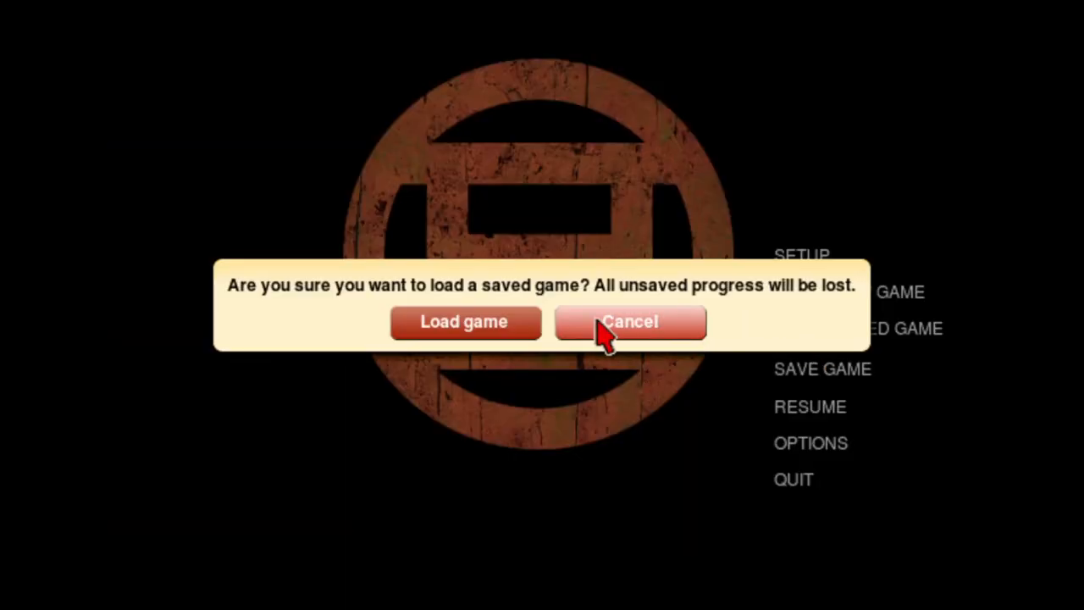
{"action": "left_click", "coordinate": [464, 322]}
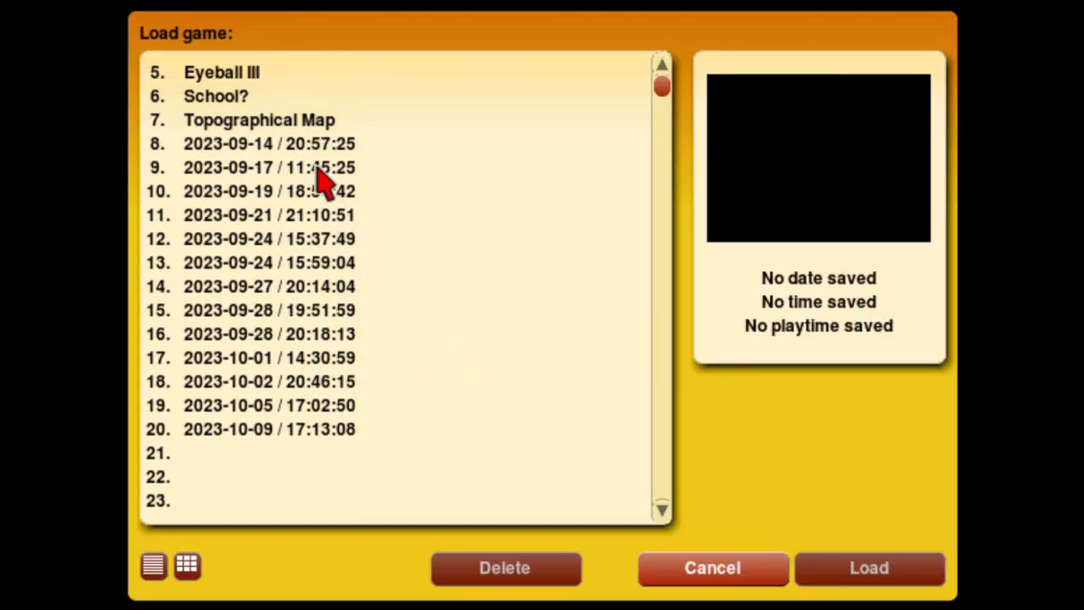
{"action": "left_click", "coordinate": [868, 568]}
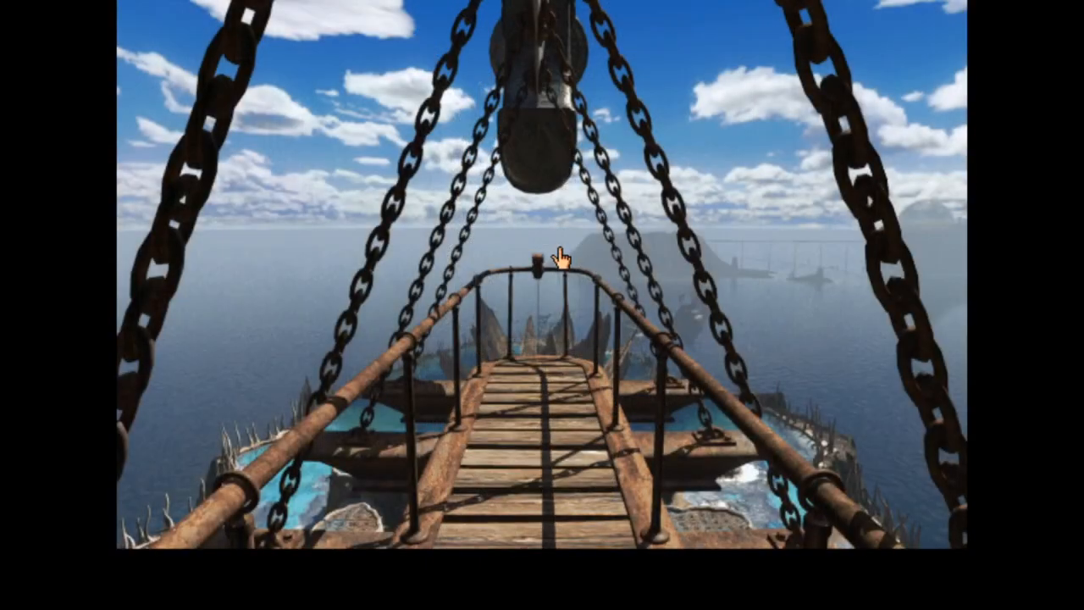
- Turn beside the chain and rock wall to view the distant island across the sea
{"action": "left_click", "coordinate": [552, 256]}
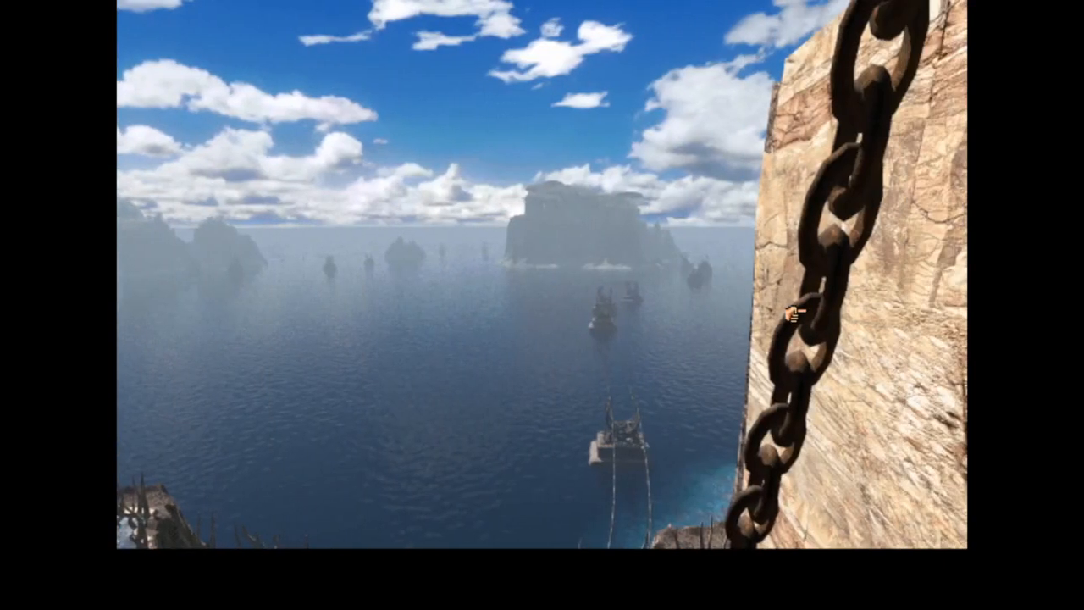
{"action": "mouse_move", "coordinate": [388, 338]}
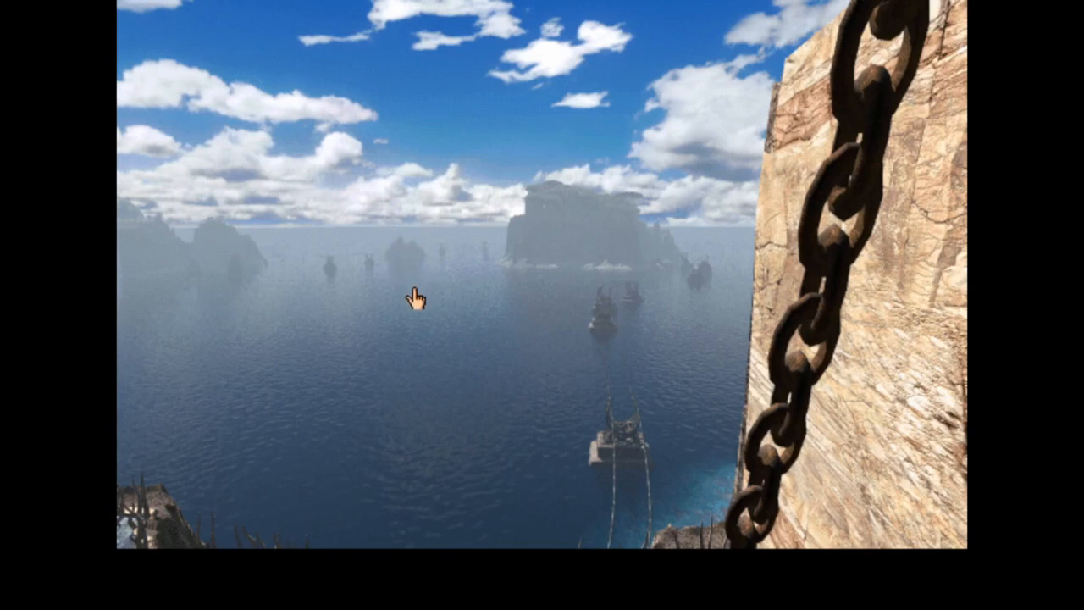
{"action": "mouse_move", "coordinate": [428, 331]}
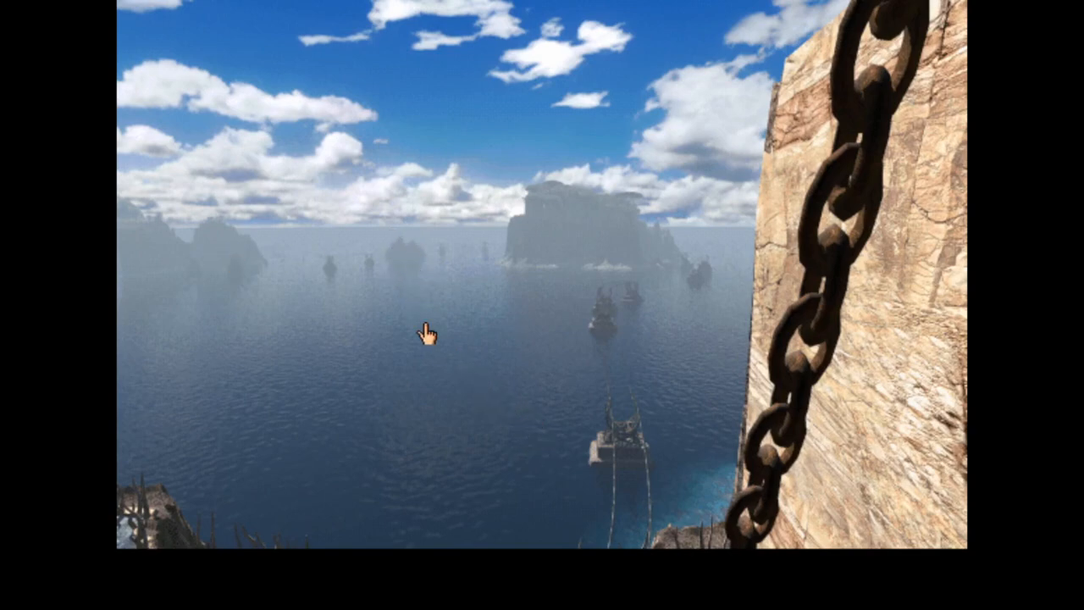
{"action": "mouse_move", "coordinate": [131, 269]}
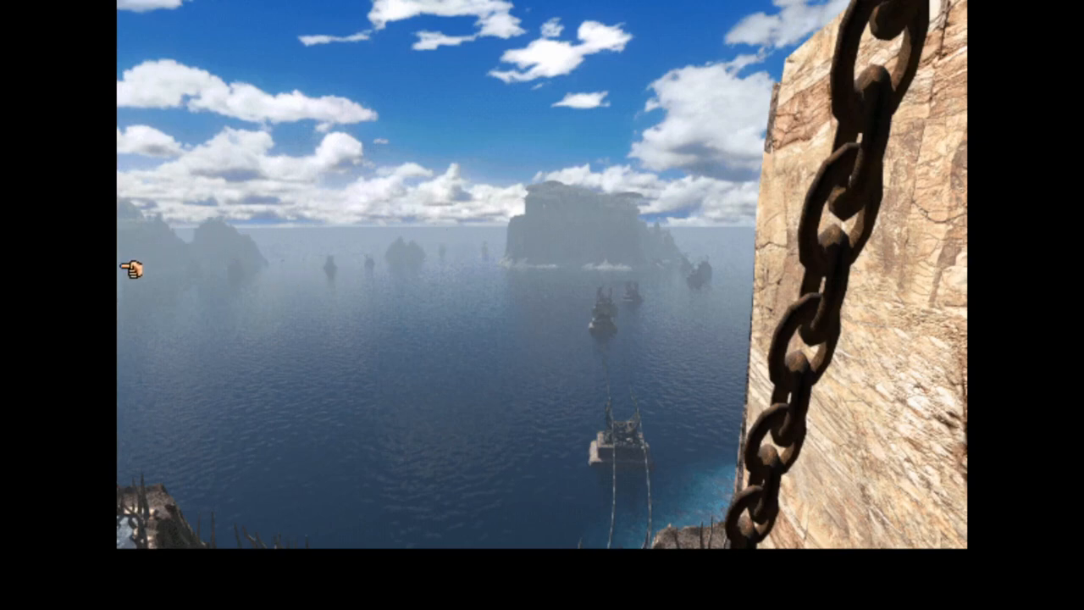
{"action": "mouse_move", "coordinate": [492, 298]}
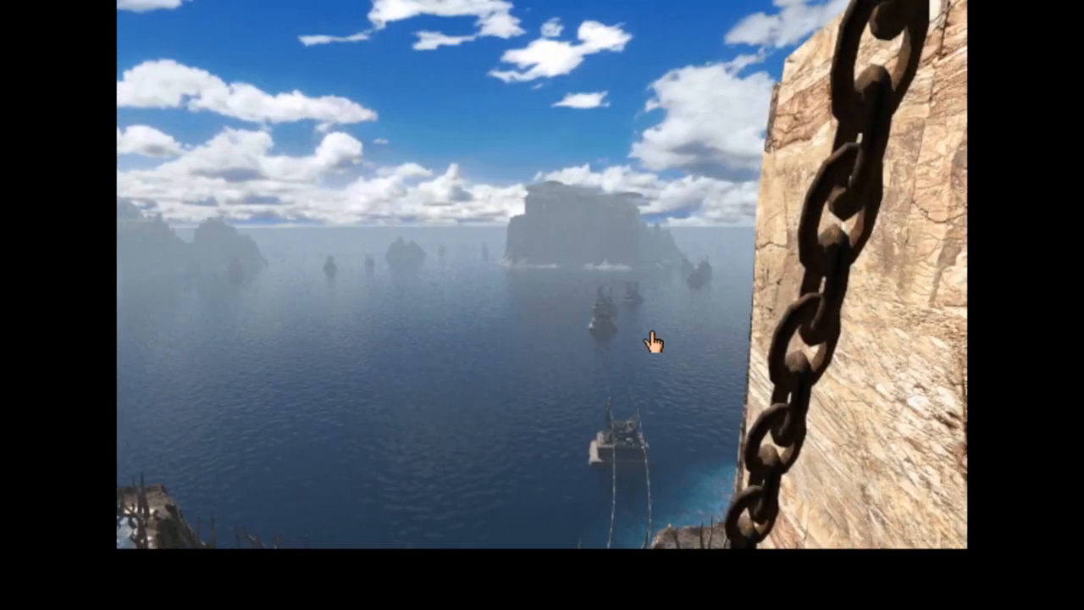
{"action": "mouse_move", "coordinate": [127, 325]}
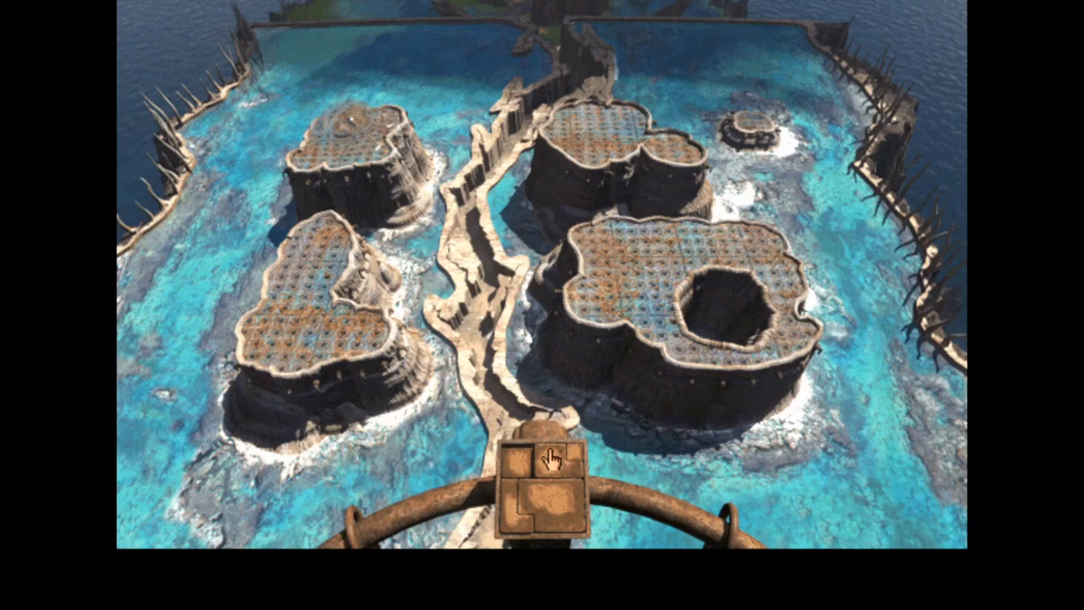
{"action": "mouse_move", "coordinate": [781, 10]}
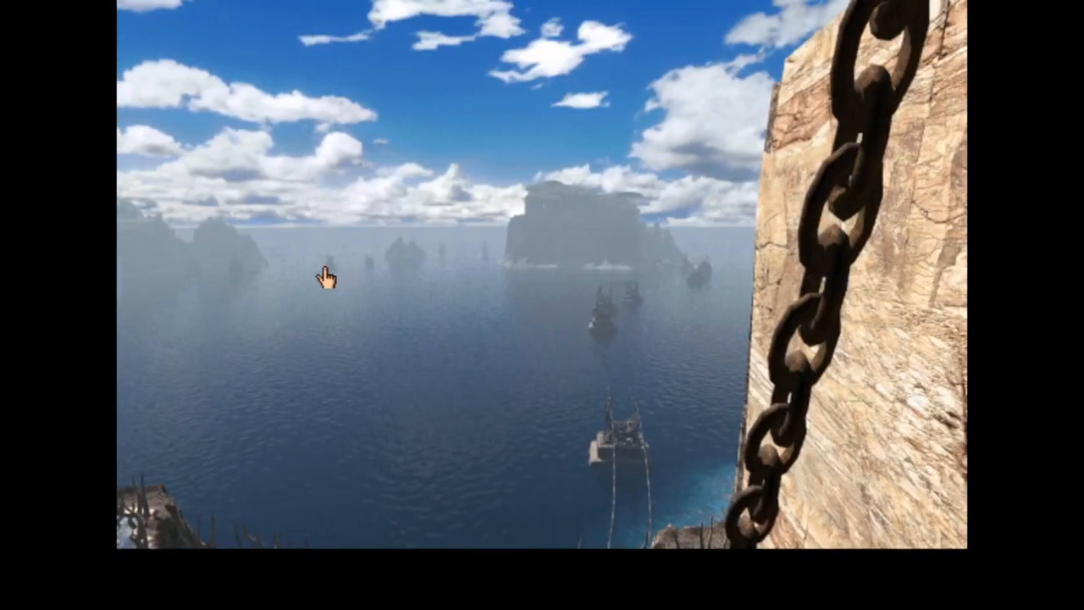
{"action": "mouse_move", "coordinate": [398, 254]}
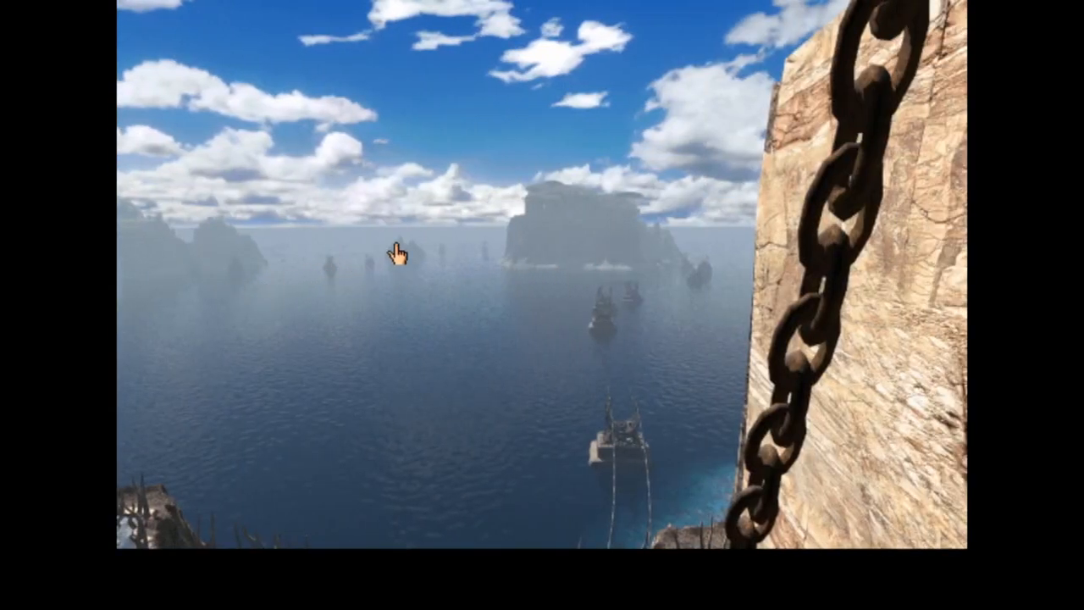
{"action": "mouse_move", "coordinate": [127, 263]}
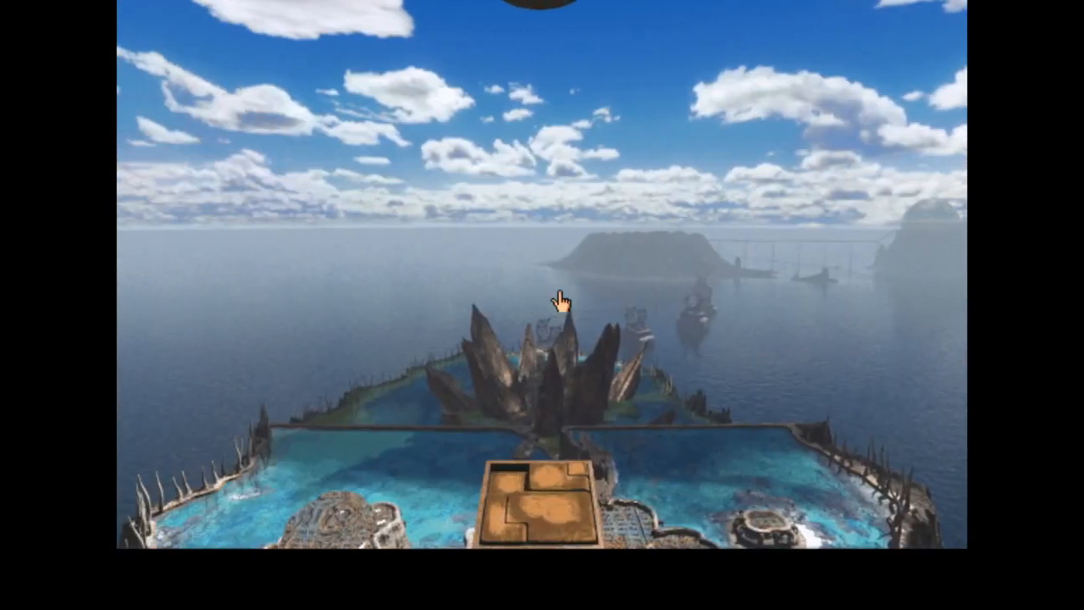
{"action": "mouse_move", "coordinate": [811, 279]}
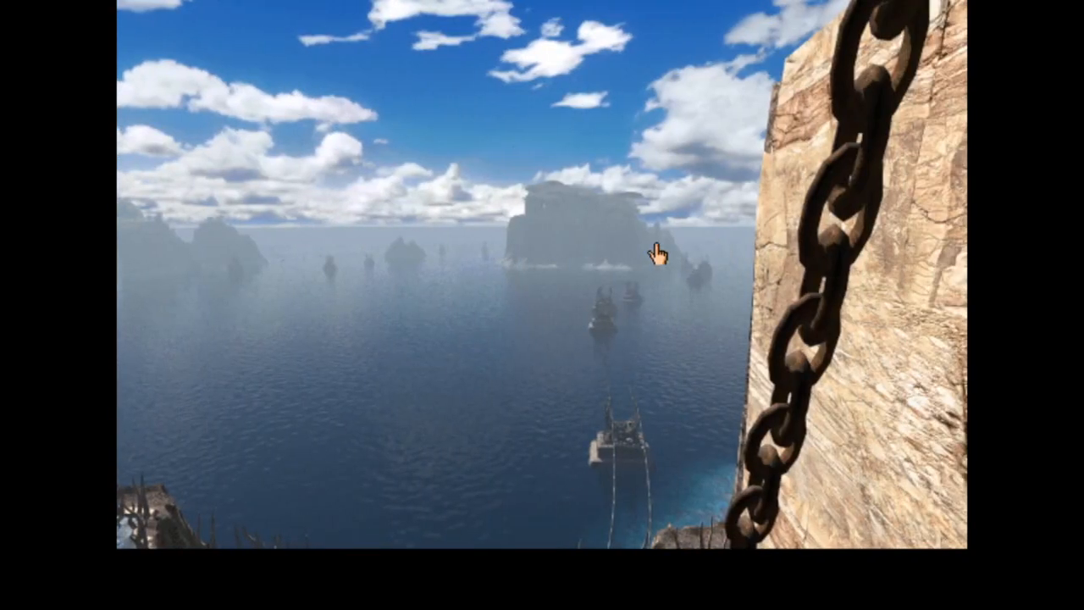
{"action": "mouse_move", "coordinate": [227, 258]}
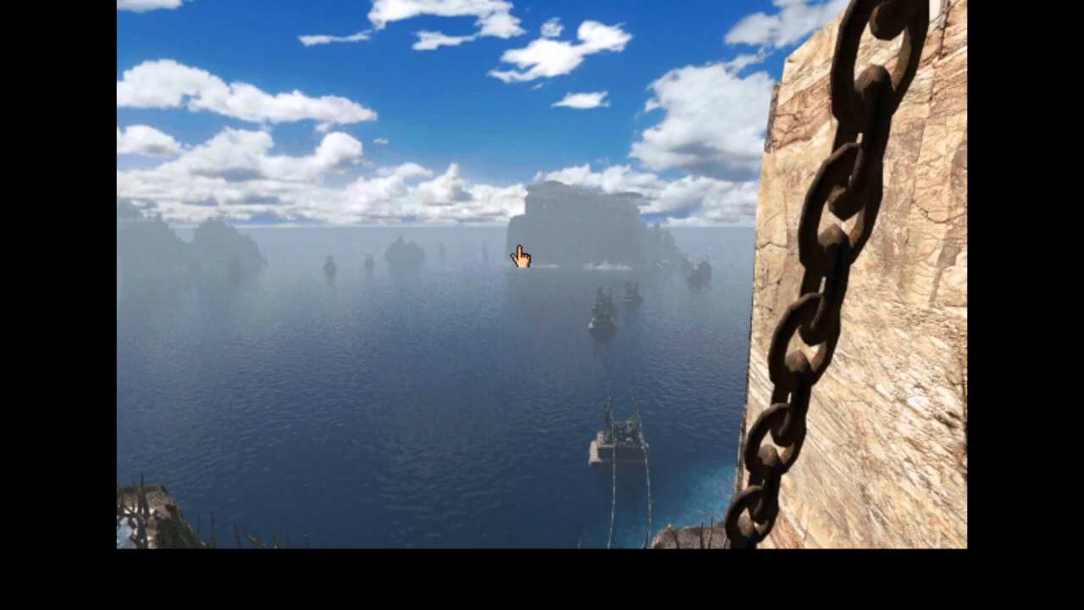
{"action": "mouse_move", "coordinate": [453, 254]}
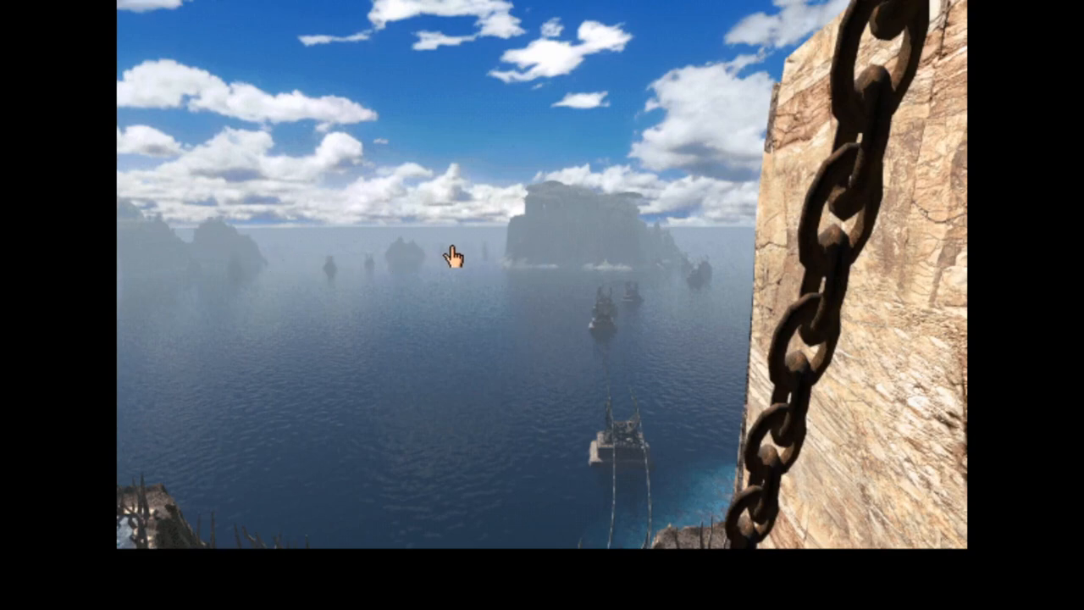
{"action": "mouse_move", "coordinate": [275, 271]}
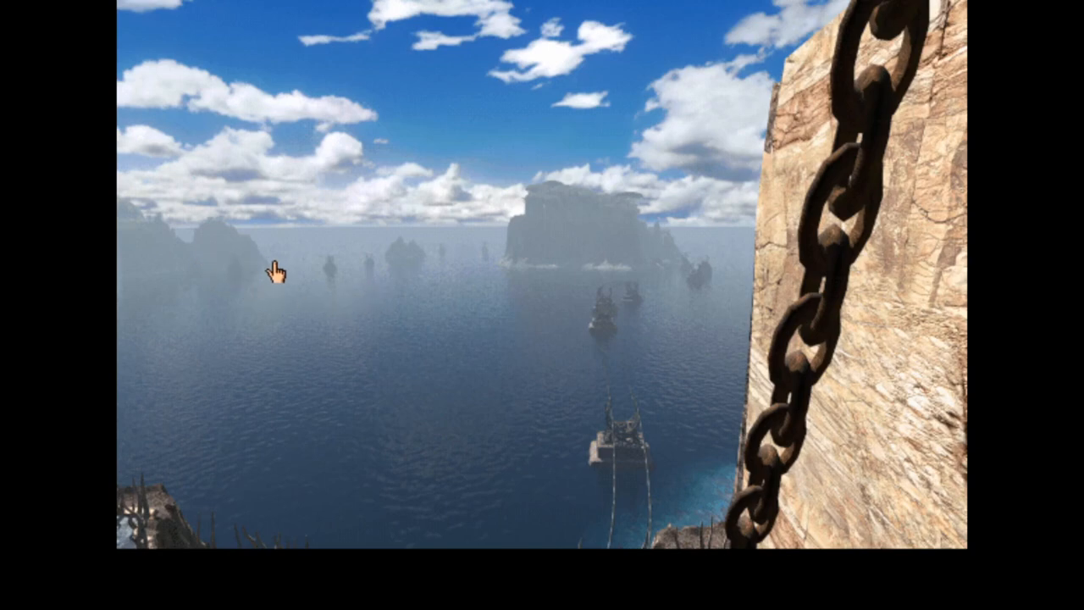
{"action": "mouse_move", "coordinate": [599, 247]}
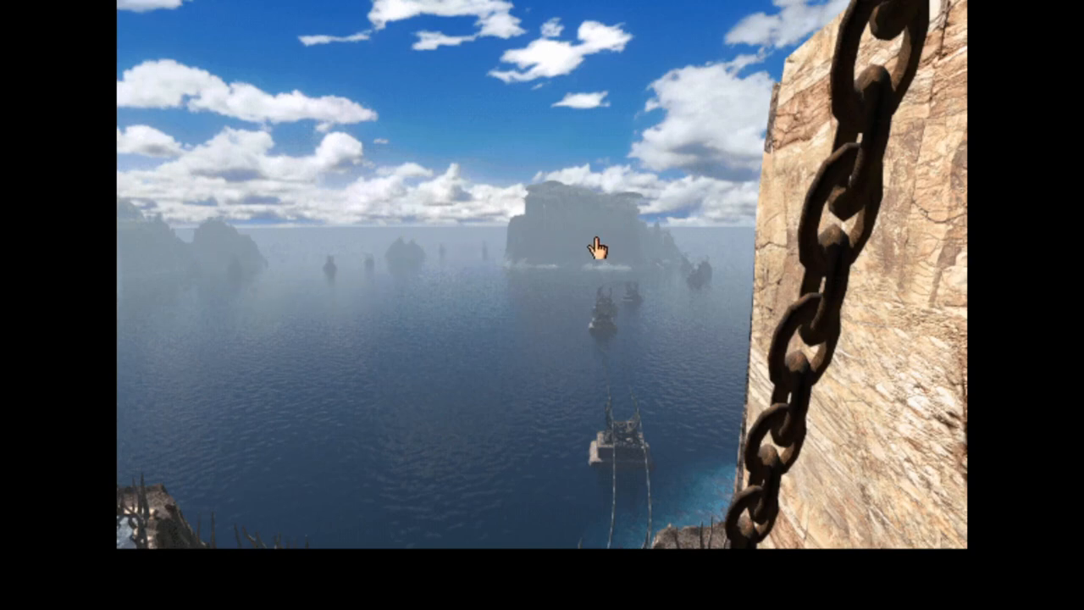
{"action": "mouse_move", "coordinate": [413, 247]}
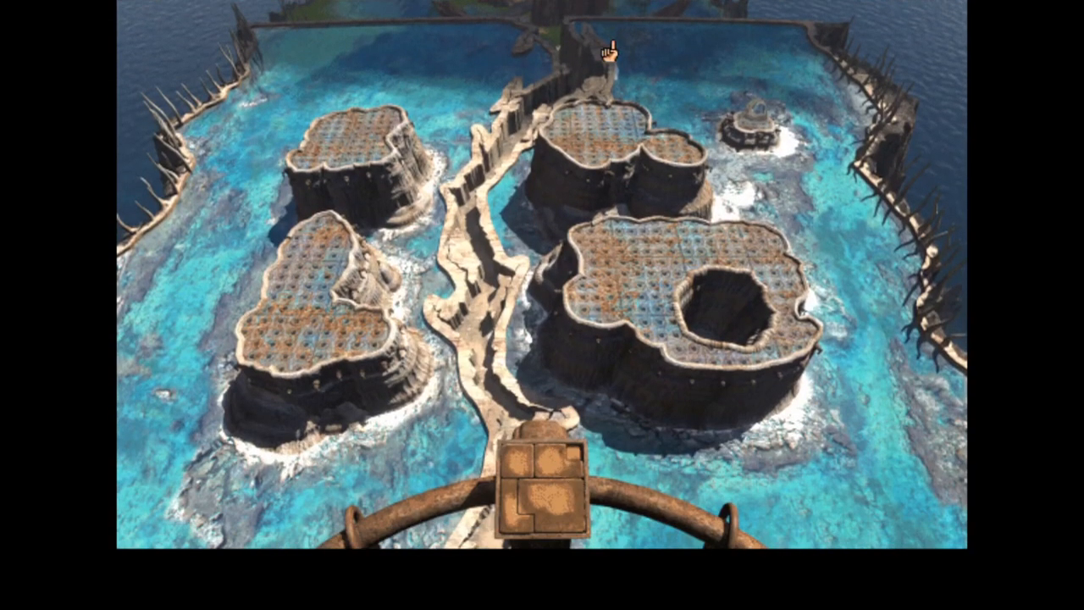
{"action": "mouse_move", "coordinate": [585, 364]}
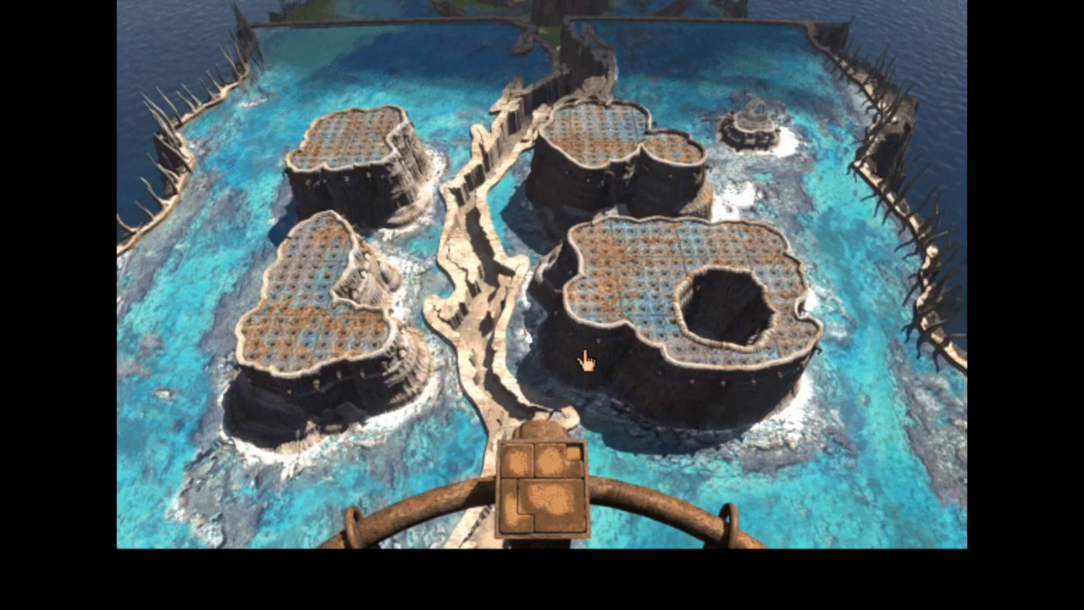
{"action": "mouse_move", "coordinate": [586, 360]}
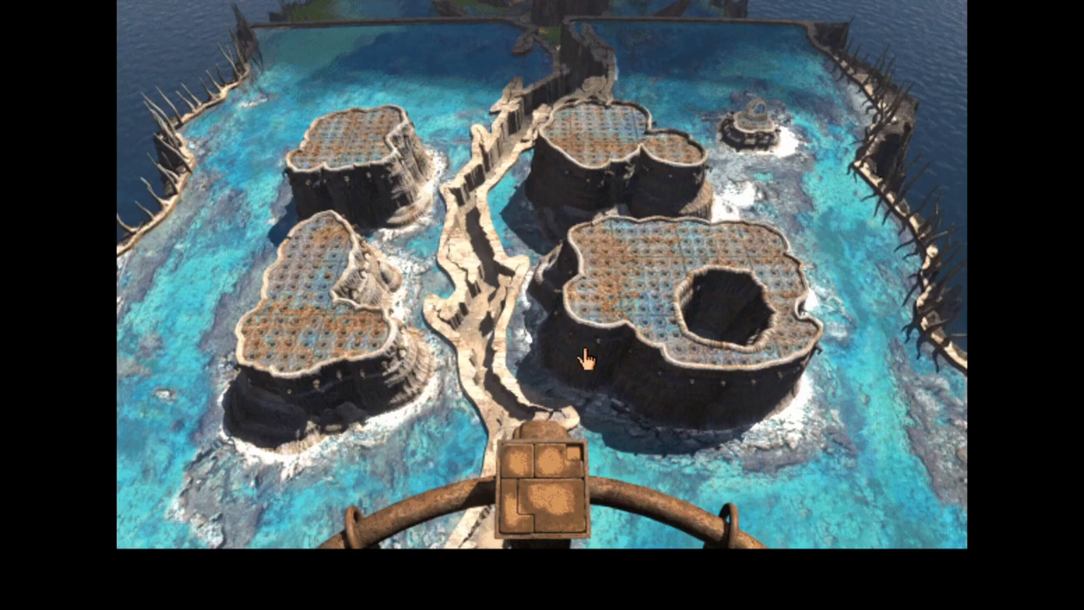
{"action": "mouse_move", "coordinate": [631, 369]}
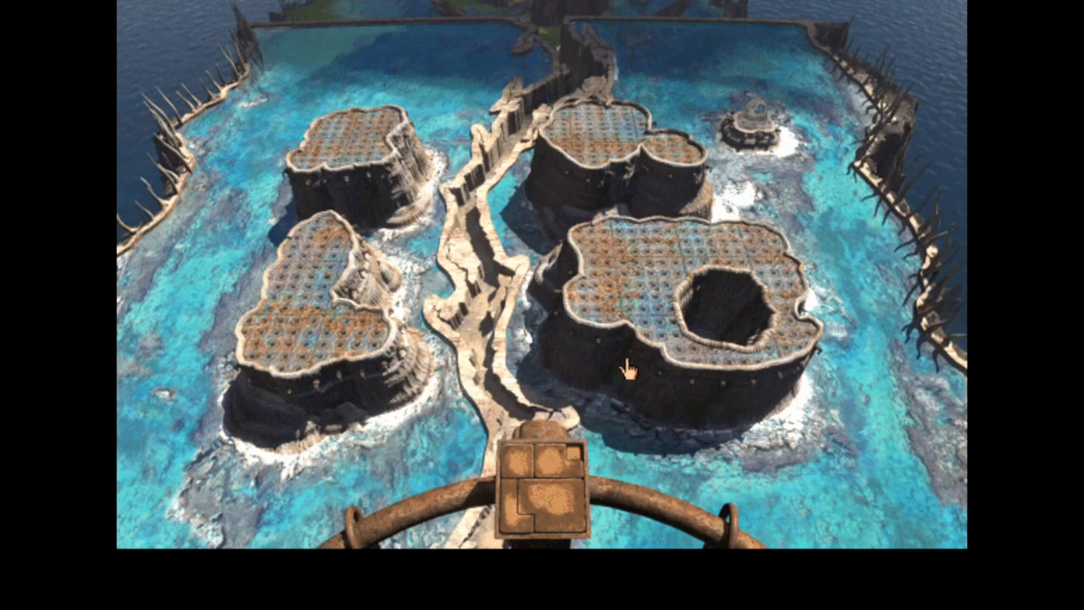
{"action": "mouse_move", "coordinate": [618, 292]}
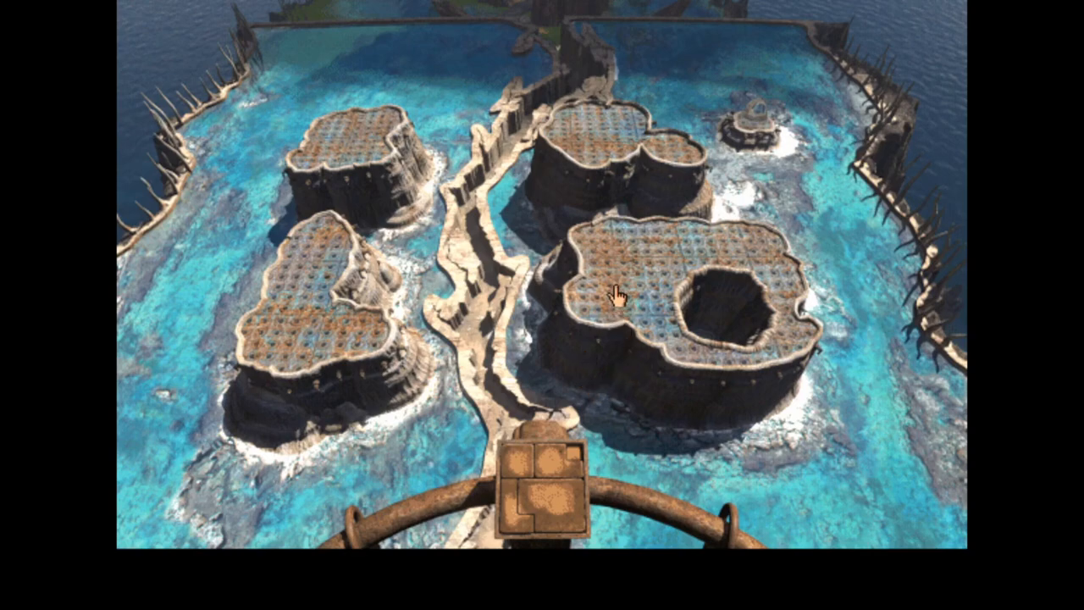
{"action": "mouse_move", "coordinate": [853, 360]}
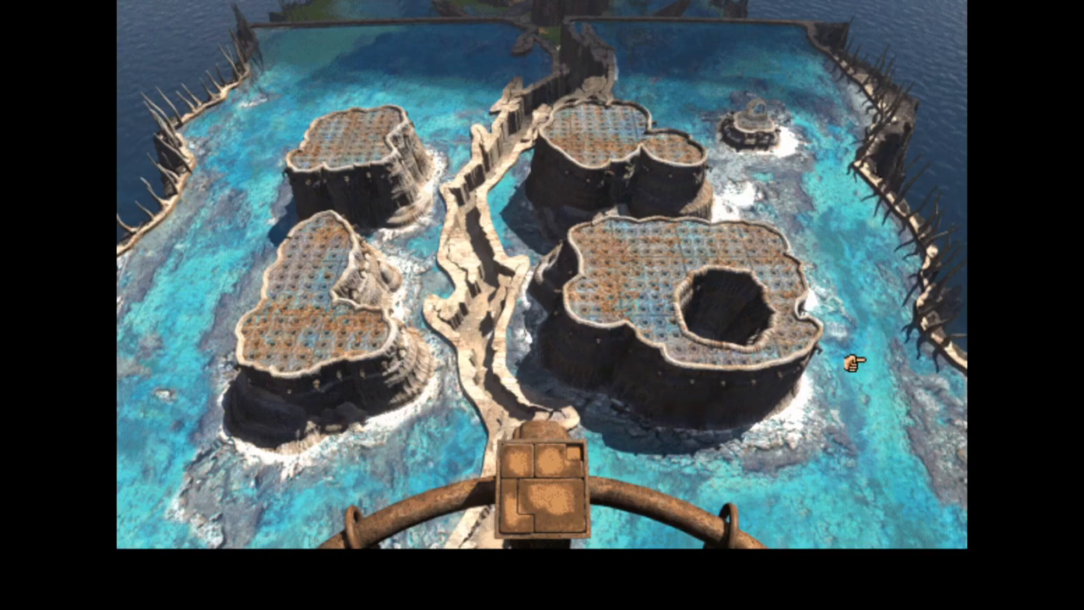
{"action": "mouse_move", "coordinate": [816, 384]}
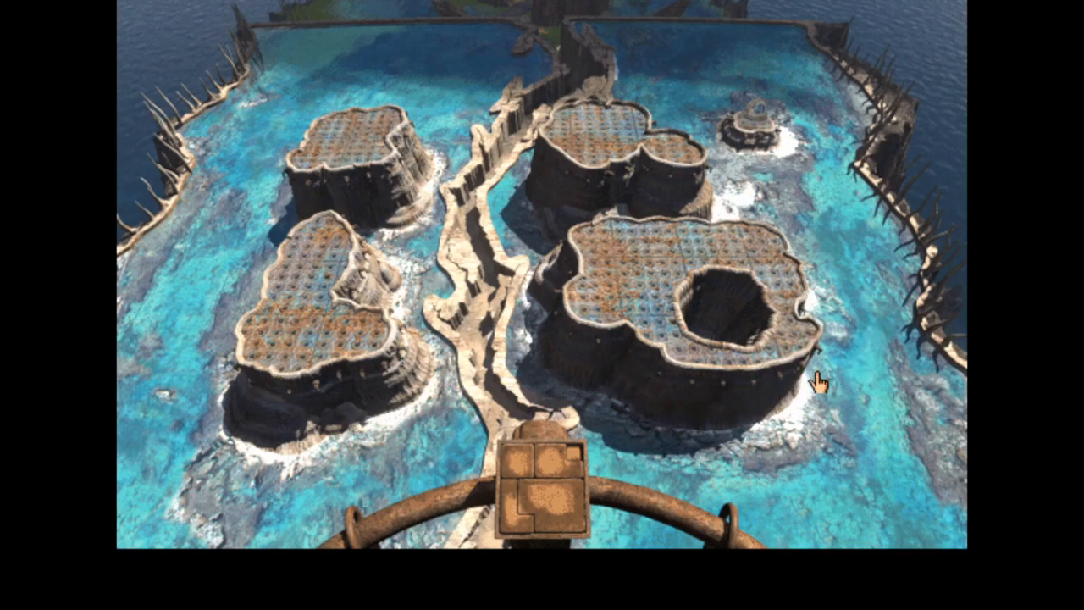
{"action": "mouse_move", "coordinate": [629, 419]}
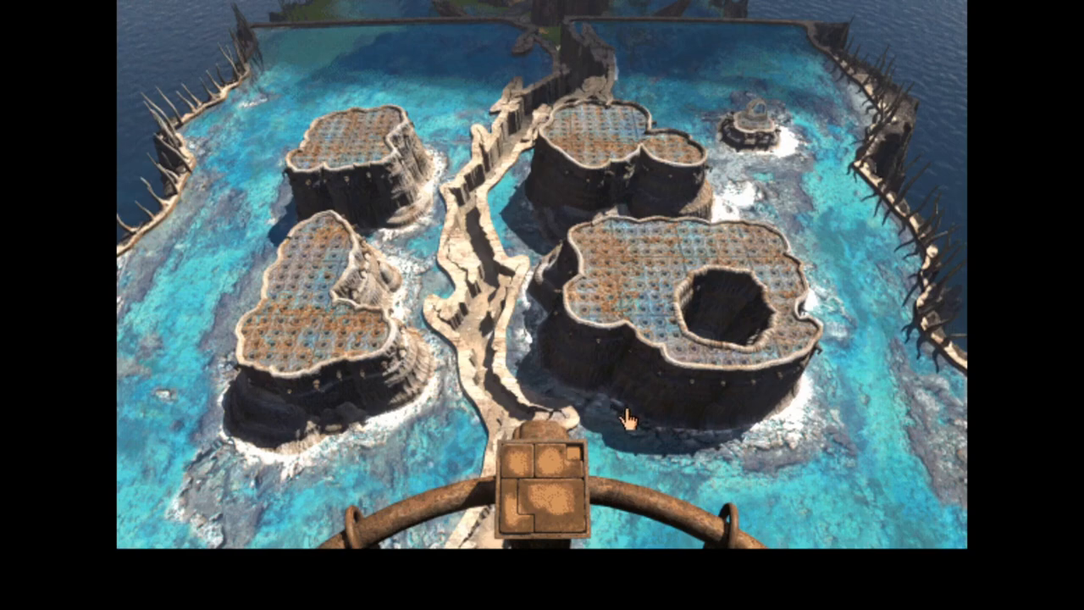
{"action": "mouse_move", "coordinate": [625, 419]}
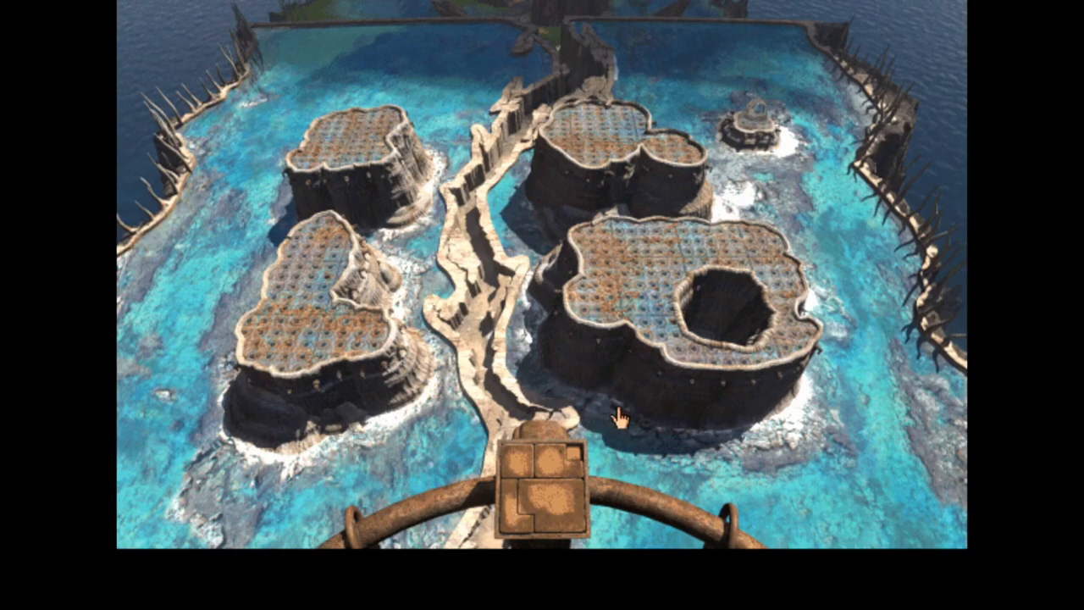
{"action": "mouse_move", "coordinate": [610, 420]}
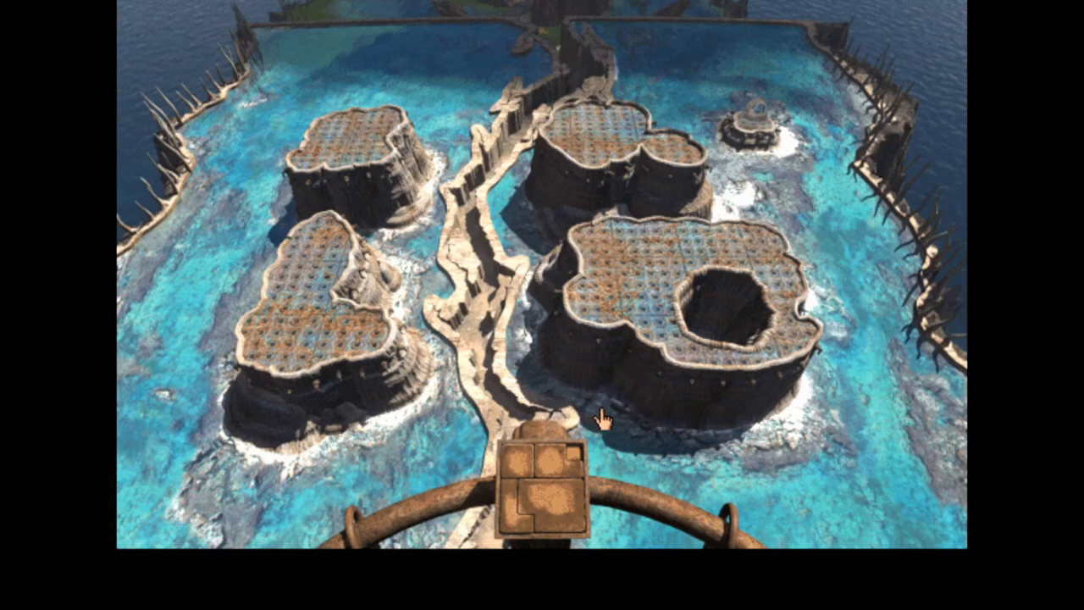
{"action": "mouse_move", "coordinate": [758, 144]}
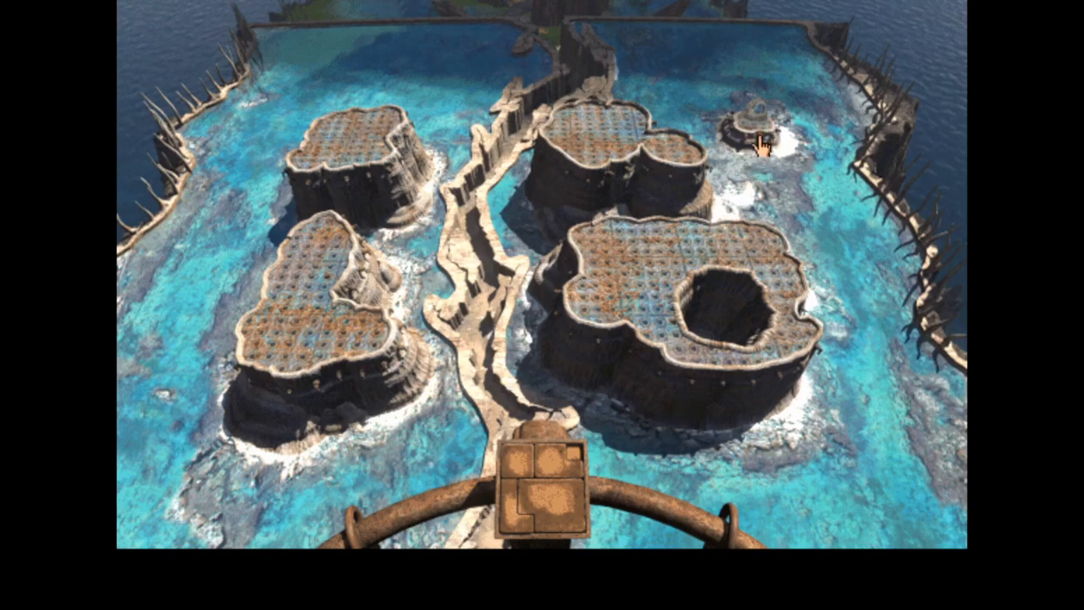
{"action": "mouse_move", "coordinate": [583, 44]}
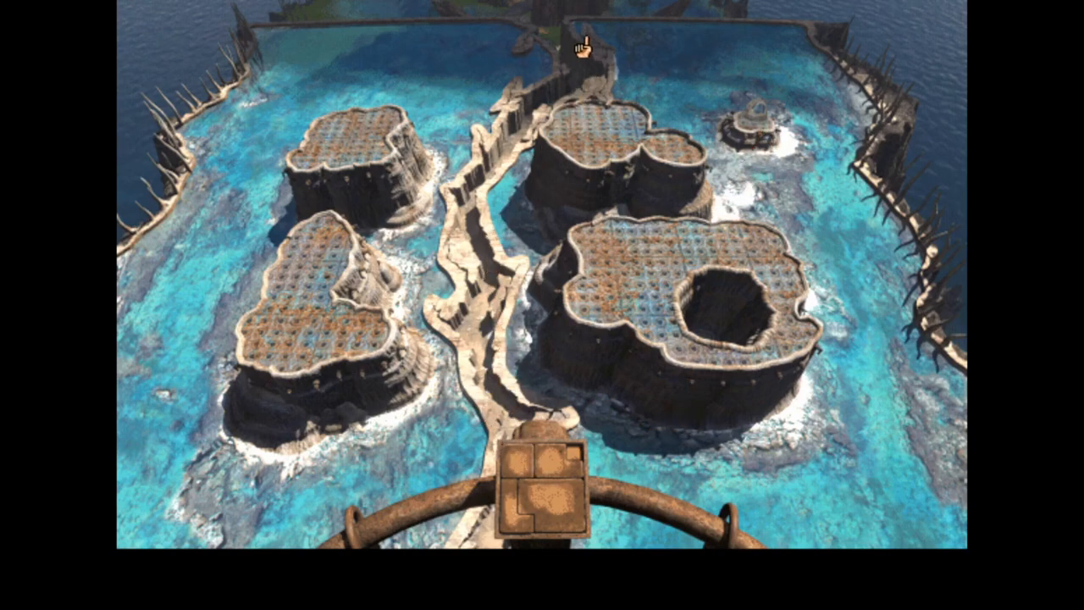
{"action": "mouse_move", "coordinate": [532, 392]}
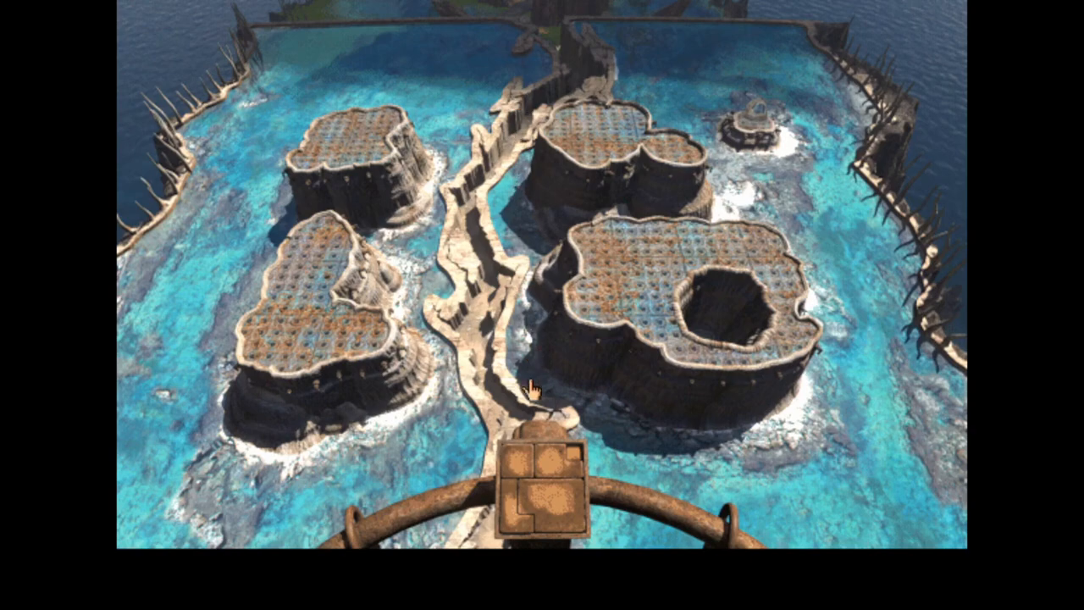
{"action": "mouse_move", "coordinate": [711, 434]}
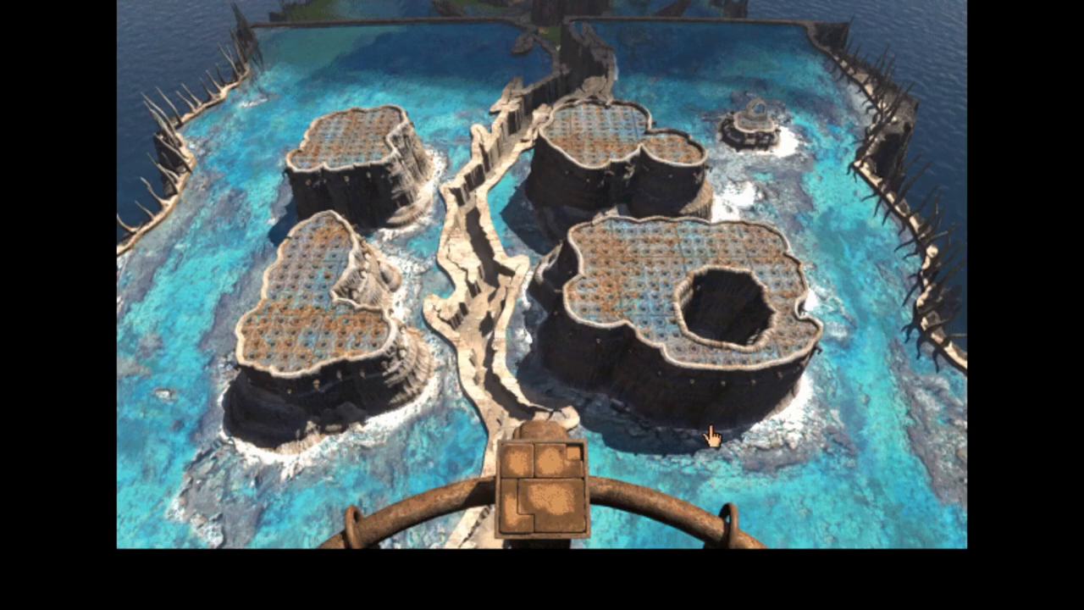
{"action": "mouse_move", "coordinate": [669, 419]}
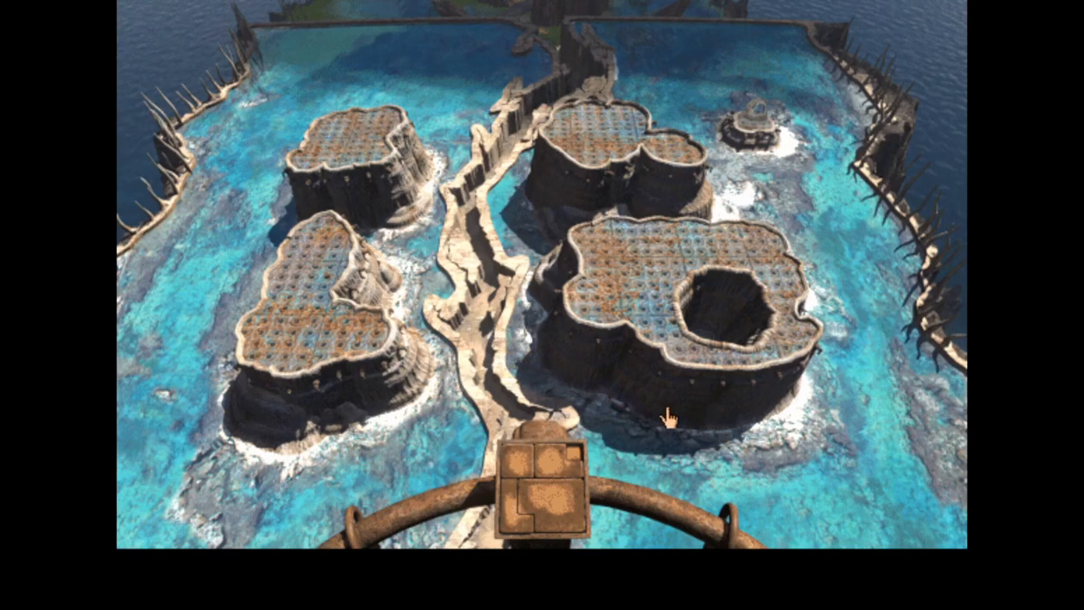
{"action": "mouse_move", "coordinate": [606, 419]}
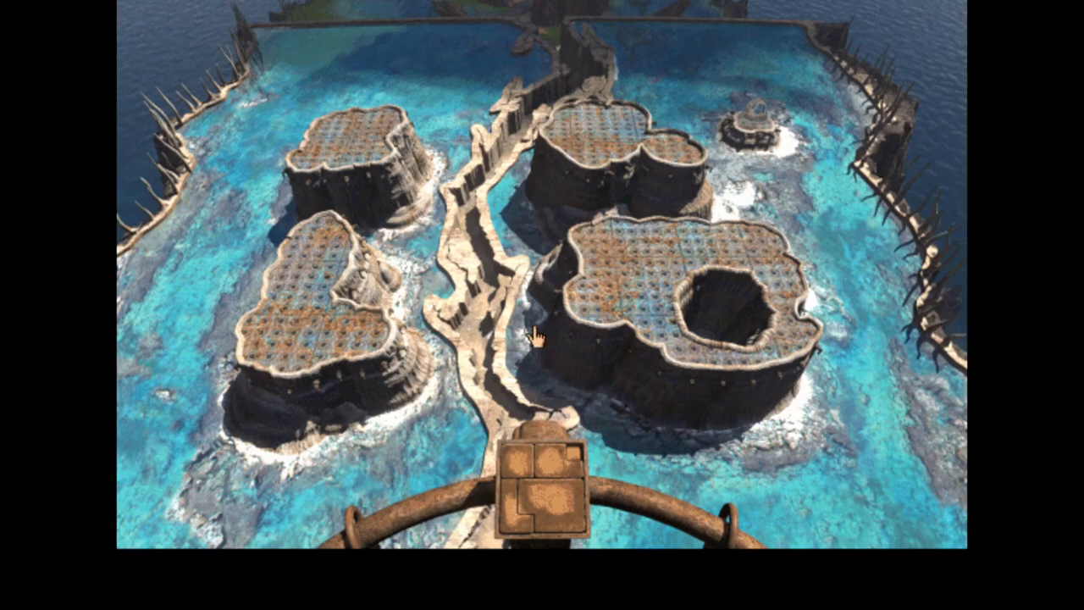
{"action": "mouse_move", "coordinate": [480, 326]}
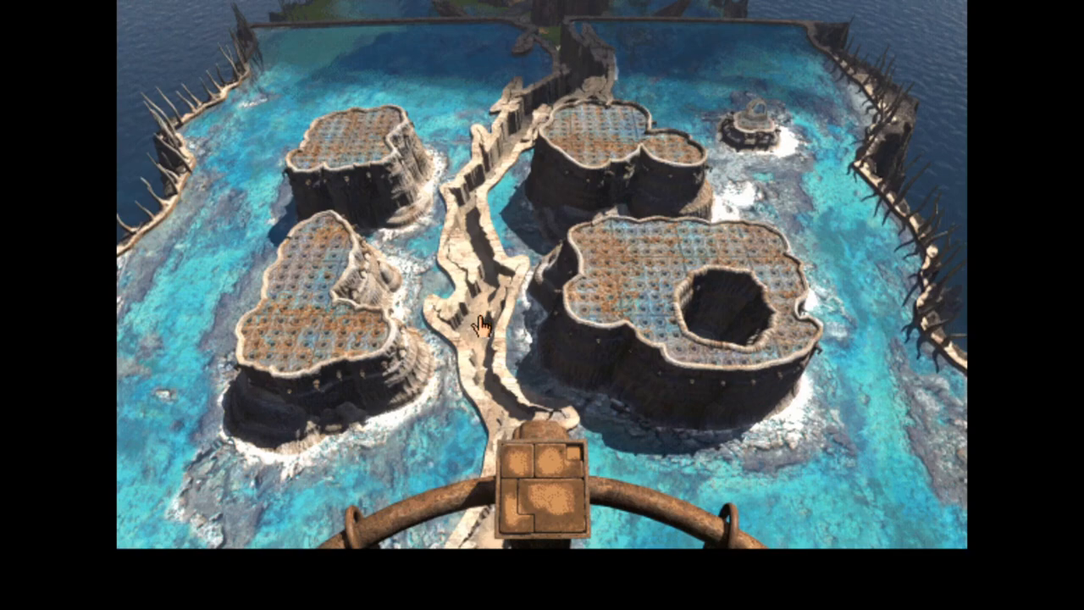
{"action": "mouse_move", "coordinate": [492, 343]}
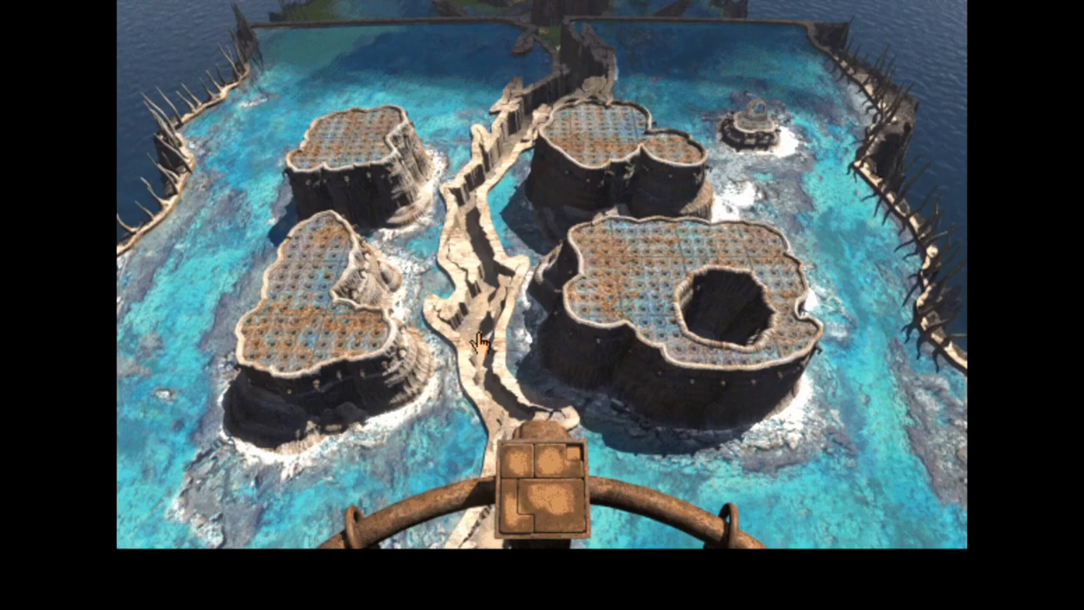
{"action": "mouse_move", "coordinate": [953, 330]}
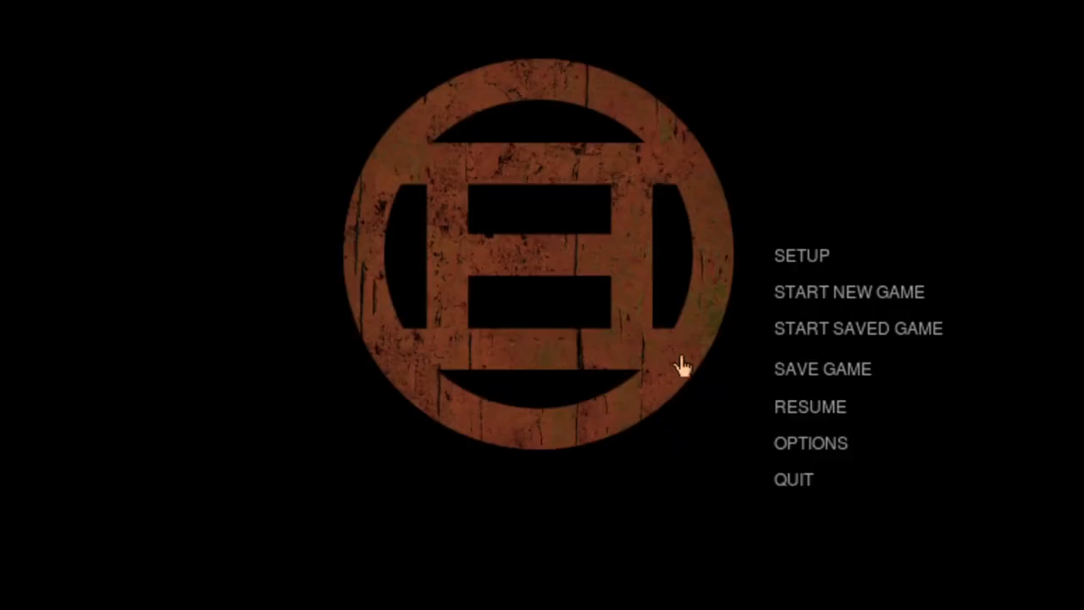
{"action": "mouse_move", "coordinate": [830, 333]}
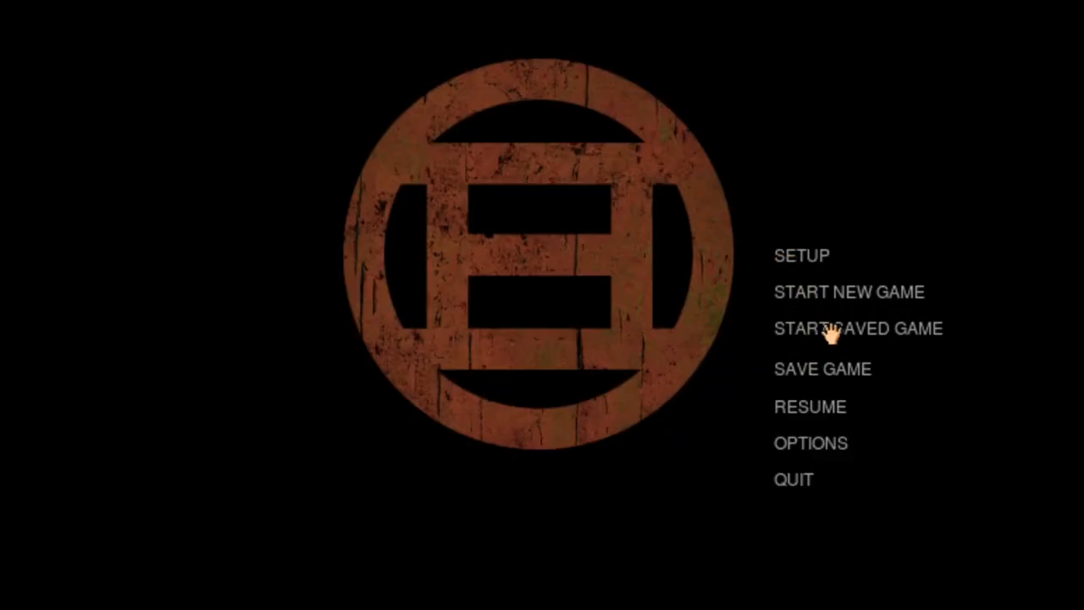
- Load the 2023-10-09 save from the bottom of the saved-game list
{"action": "left_click", "coordinate": [858, 328]}
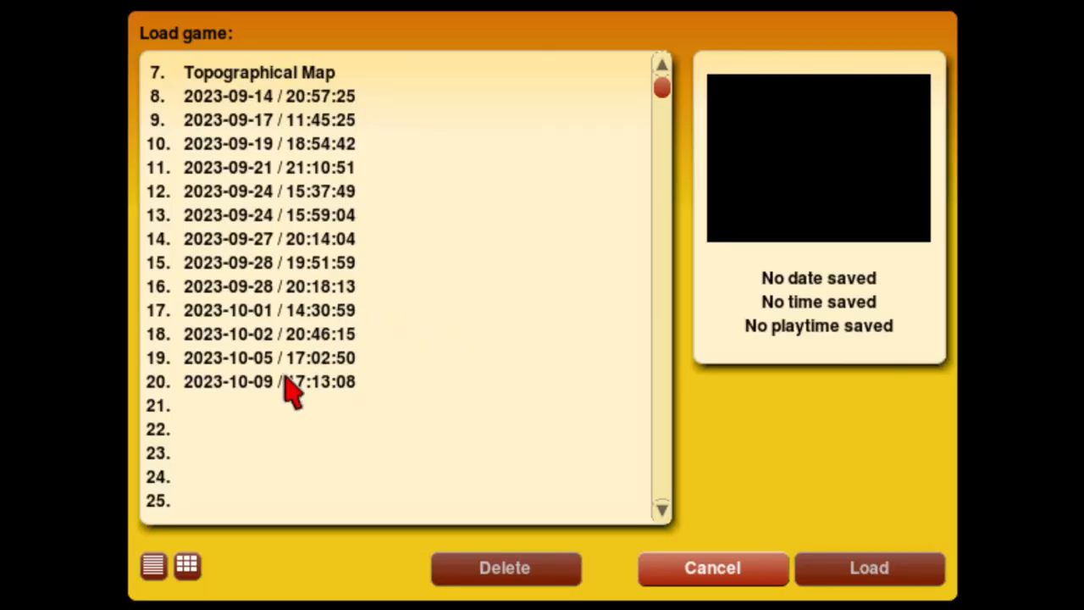
{"action": "left_click", "coordinate": [868, 568]}
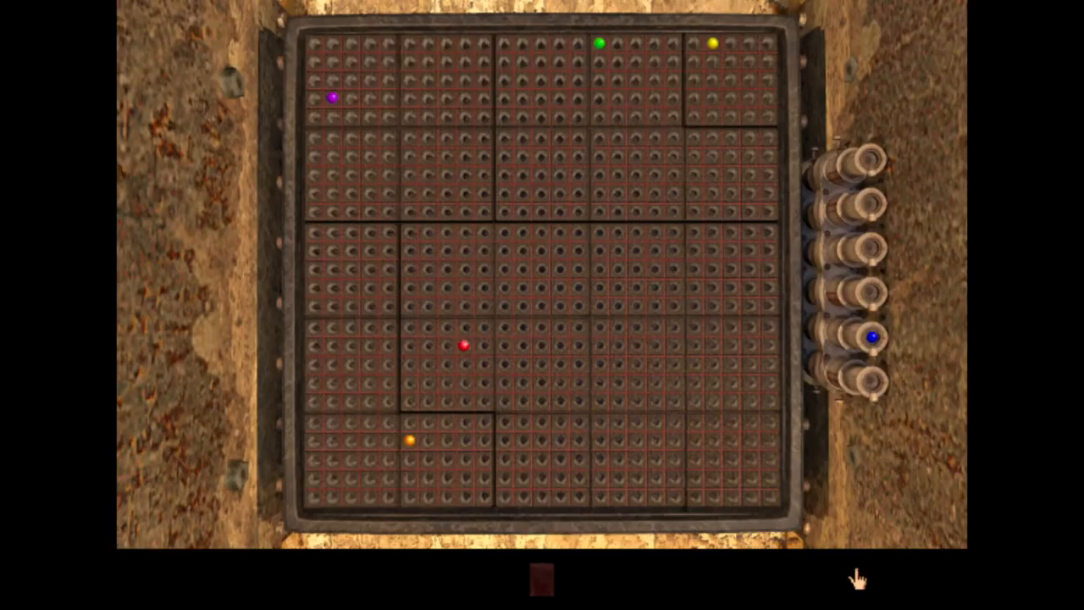
{"action": "mouse_move", "coordinate": [614, 470]}
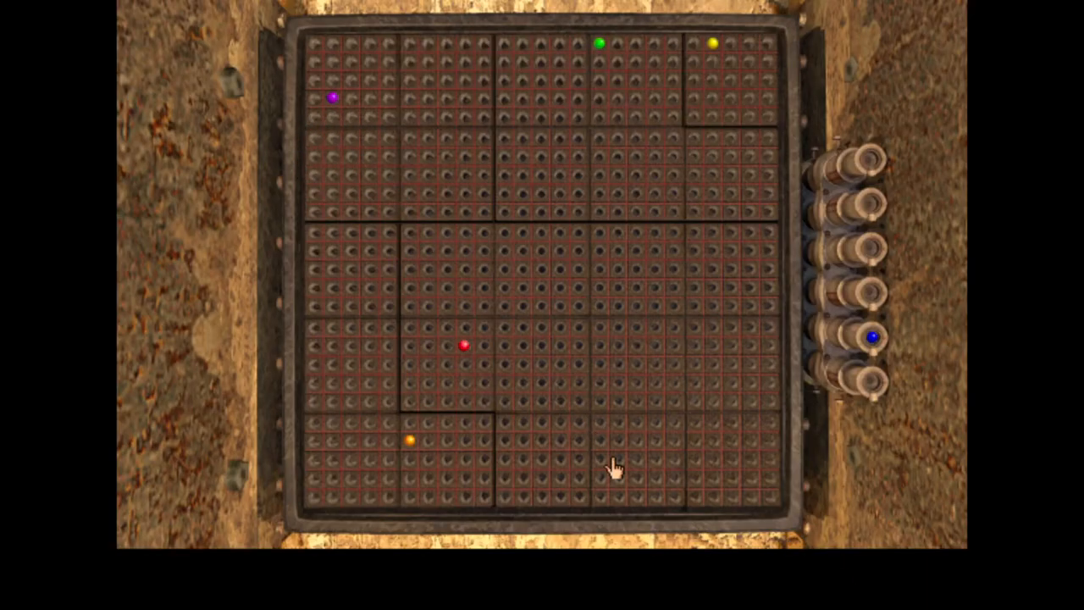
{"action": "mouse_move", "coordinate": [686, 453]}
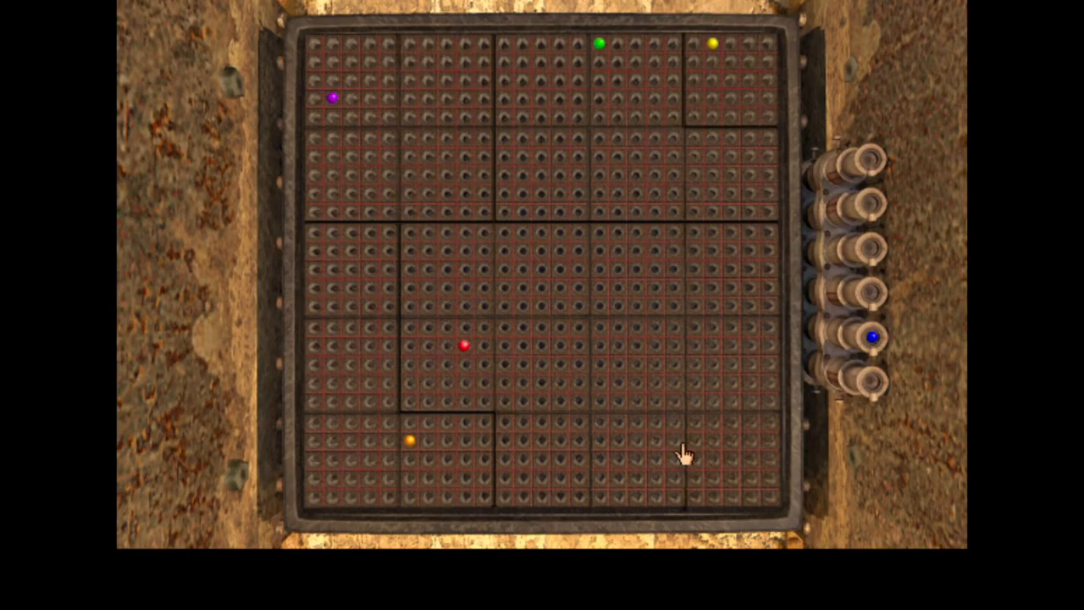